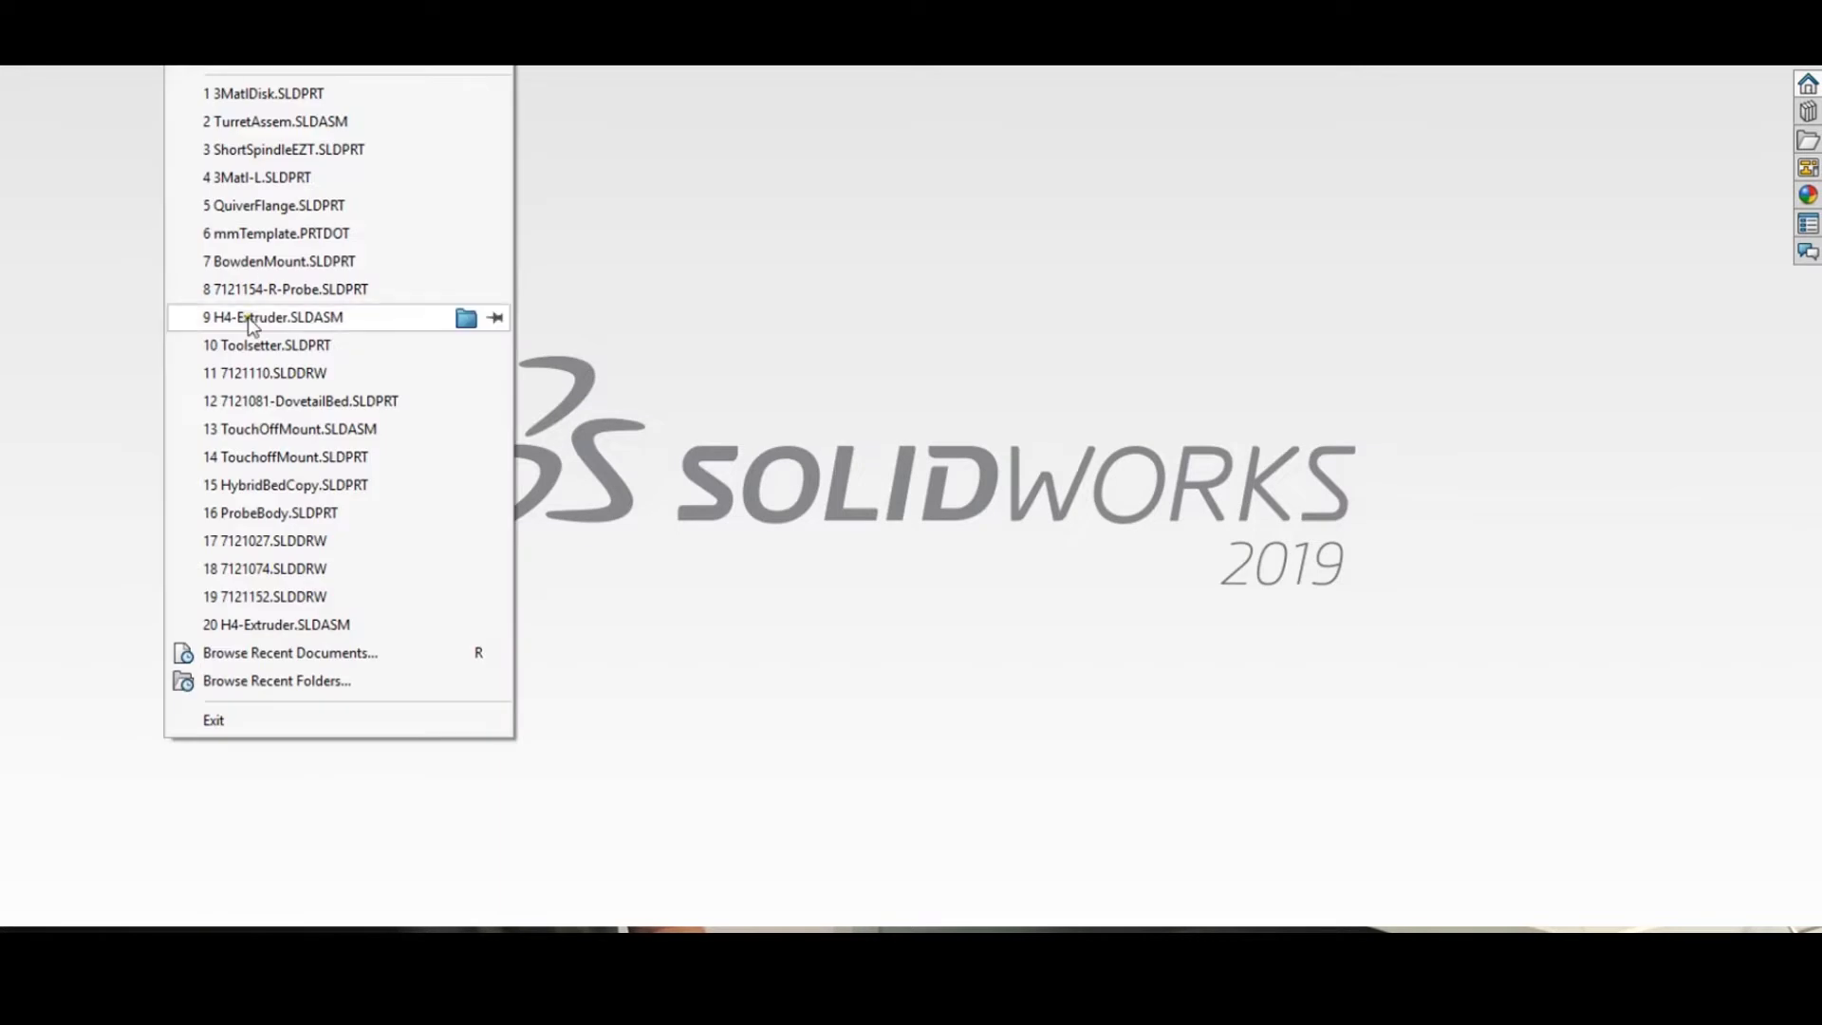
mouse_move(254, 216)
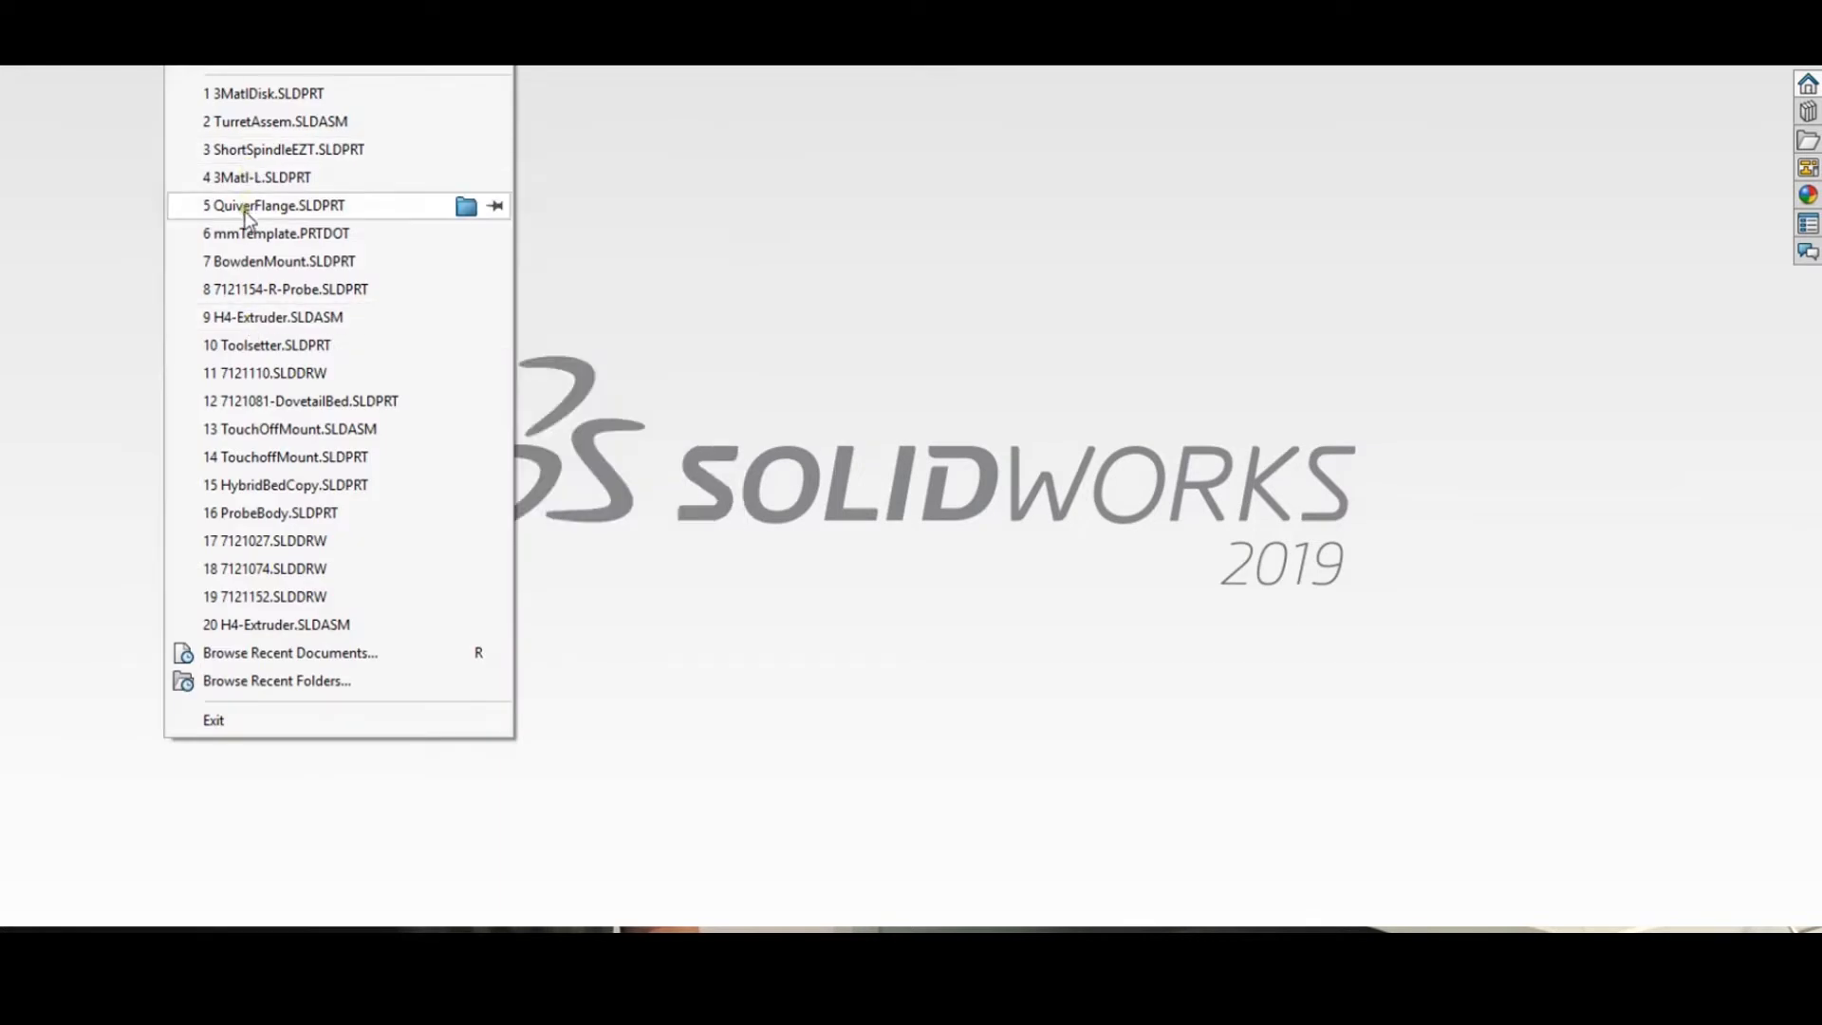
- Open QuiverFlange.SLDPRT from the File menu's recent documents list
click(269, 205)
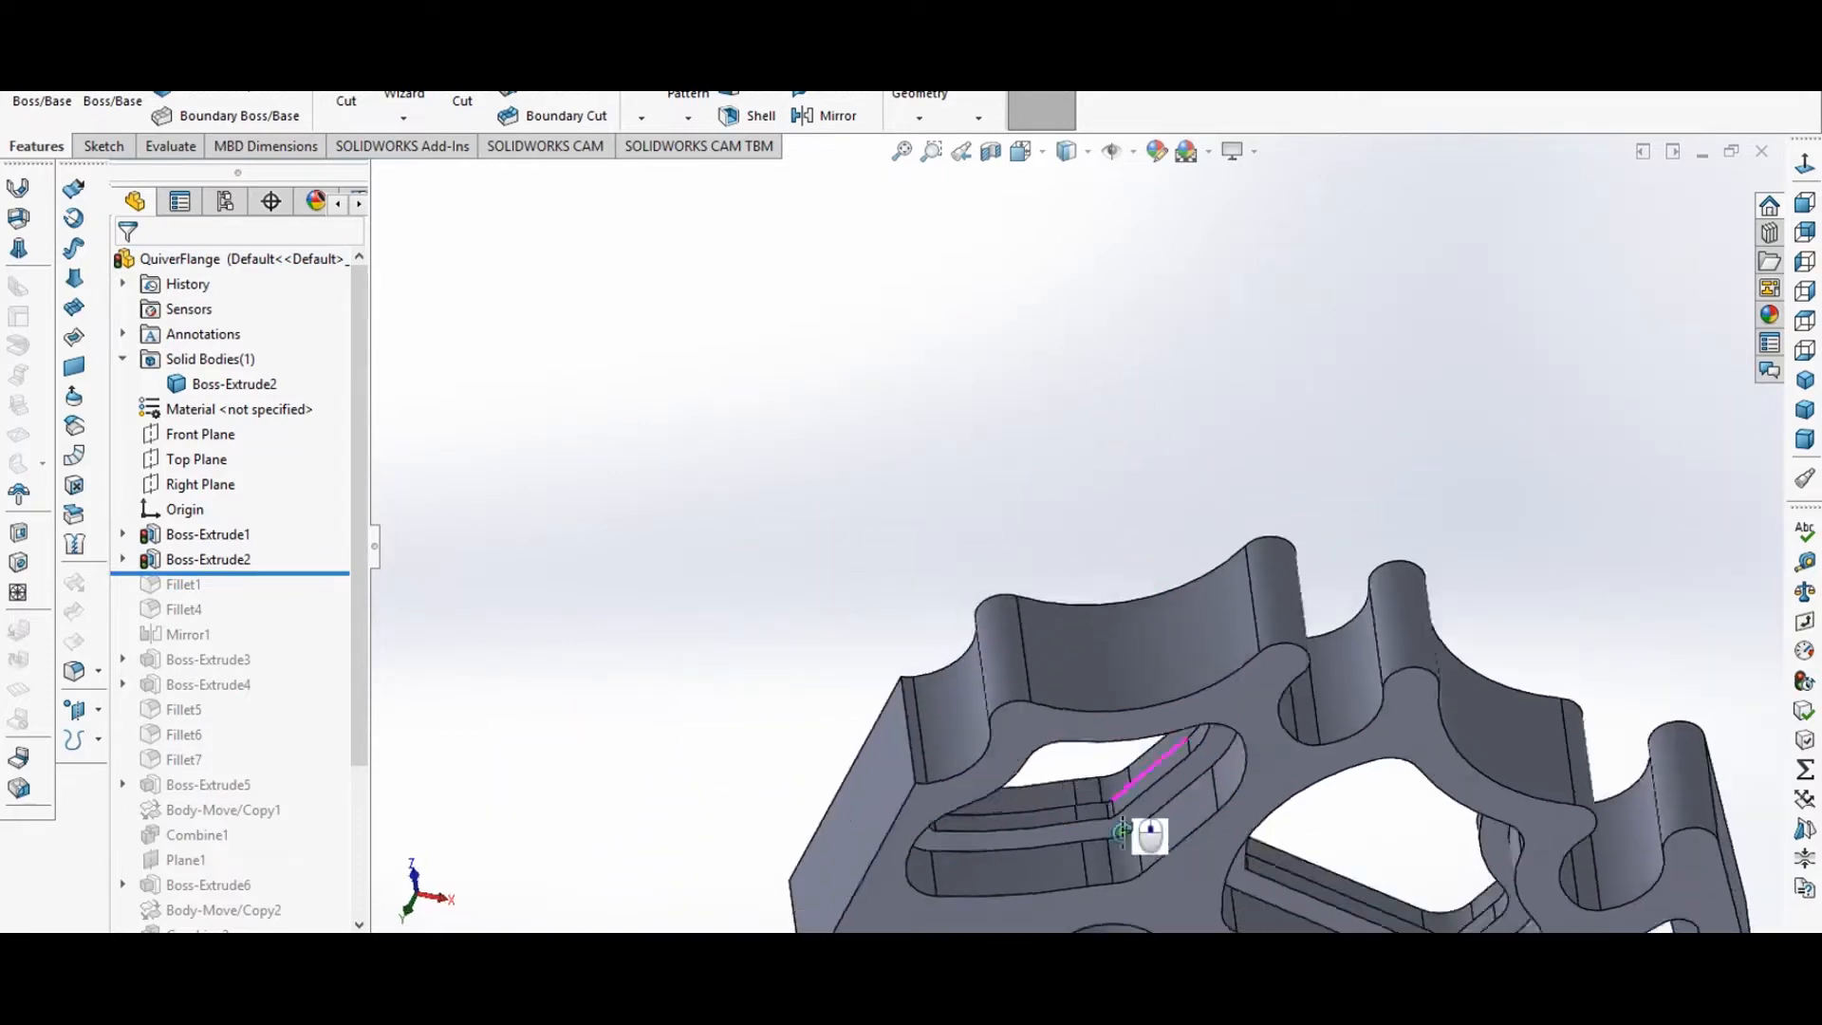
- Orbit the flange, then roll history past Fillet1, Fillet4, Mirror1 and Boss-Extrude3–4
drag(1122, 834, 1149, 679)
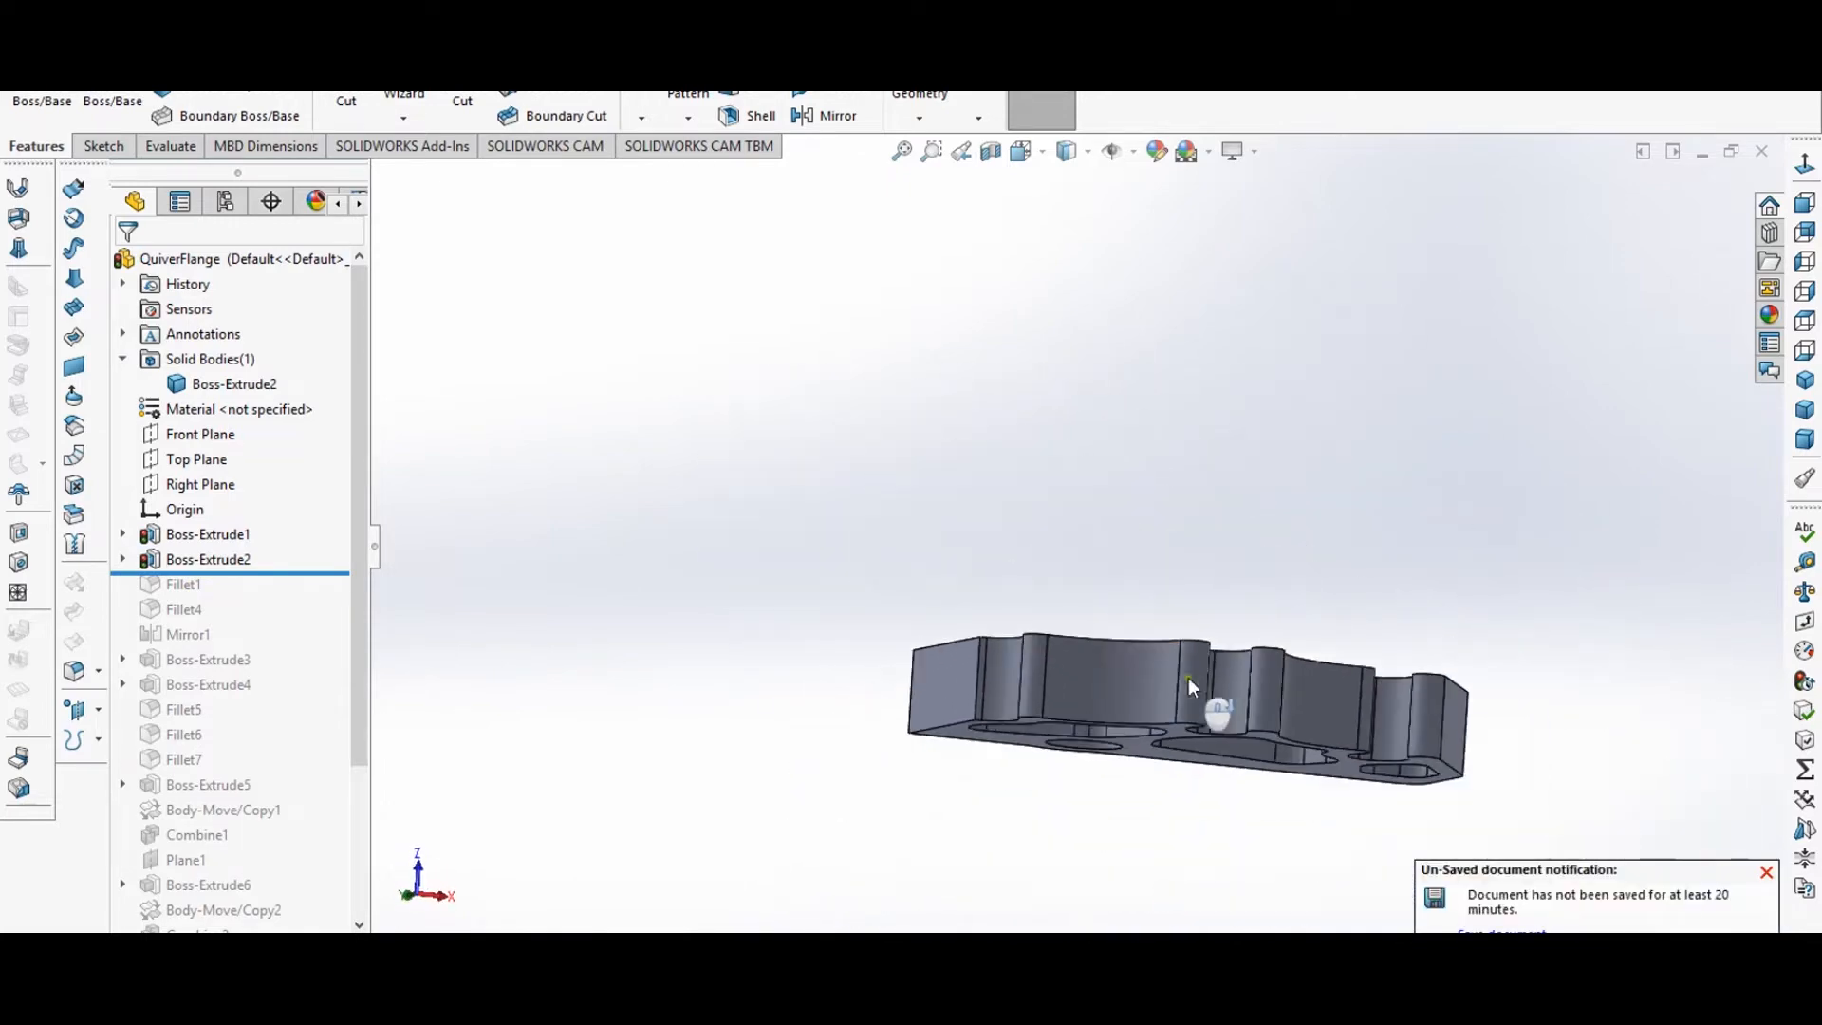
drag(1191, 685, 1226, 581)
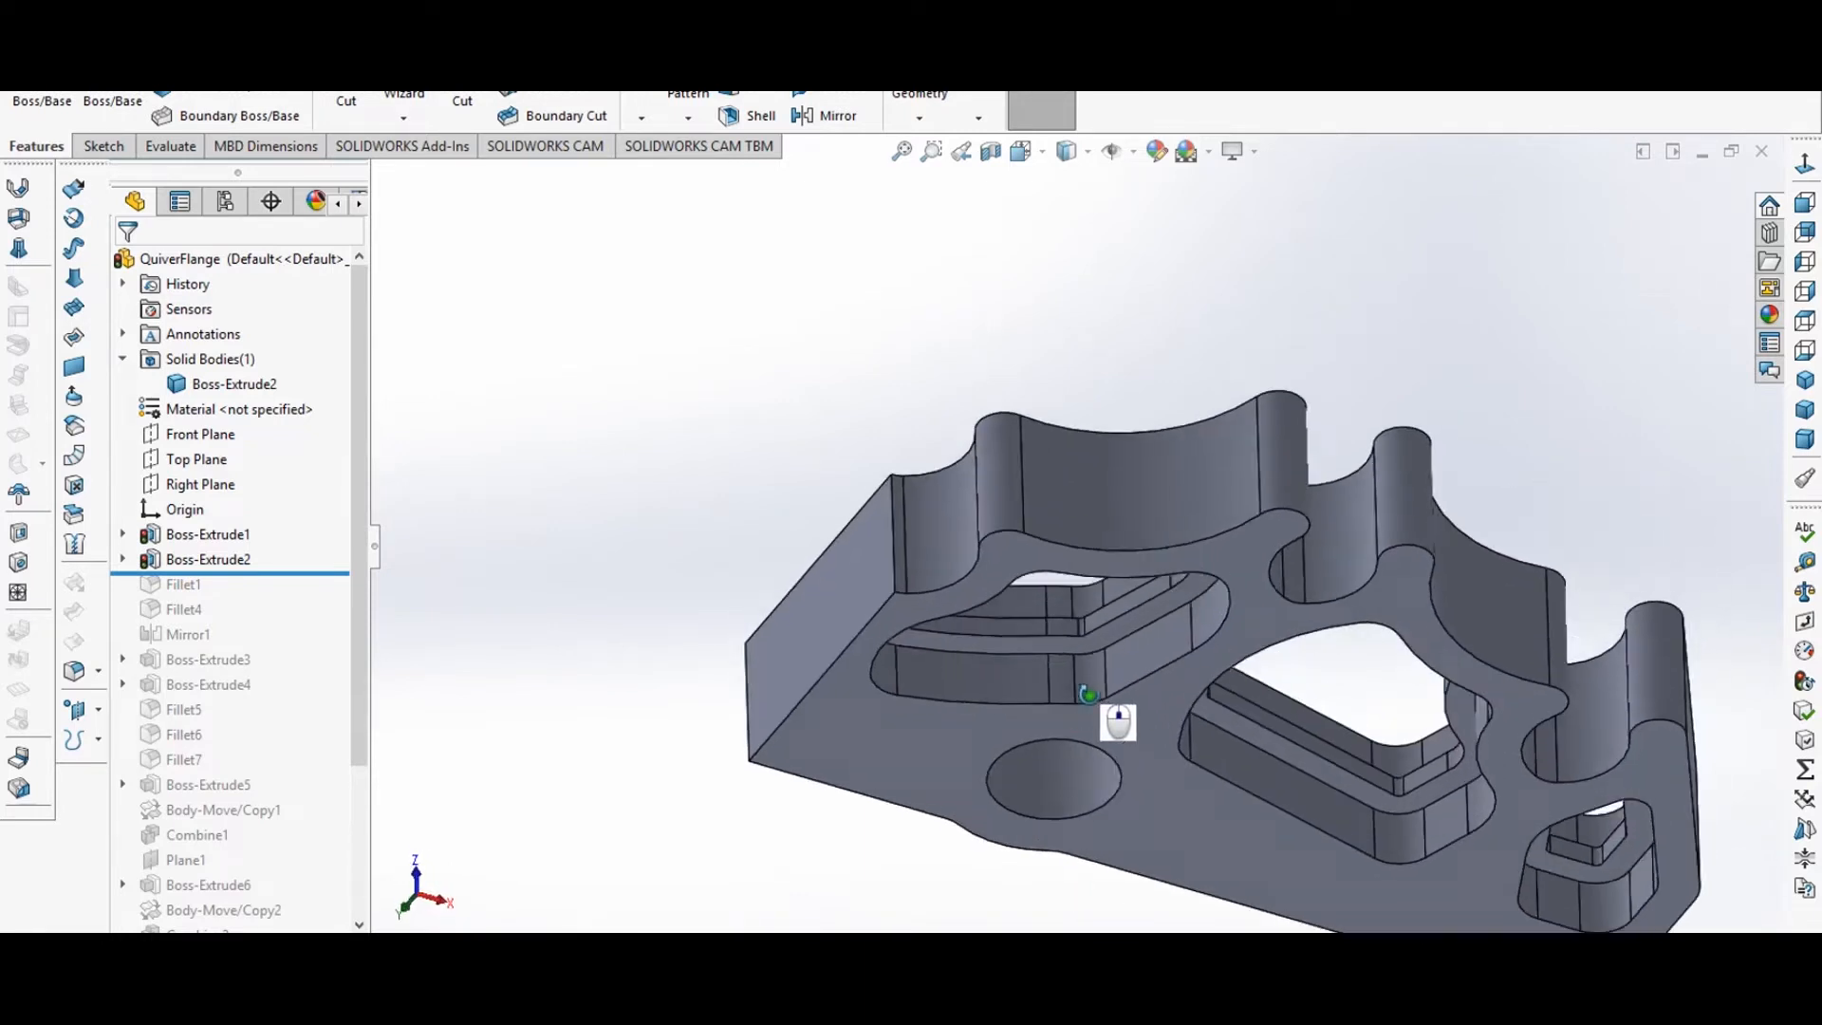
click(232, 383)
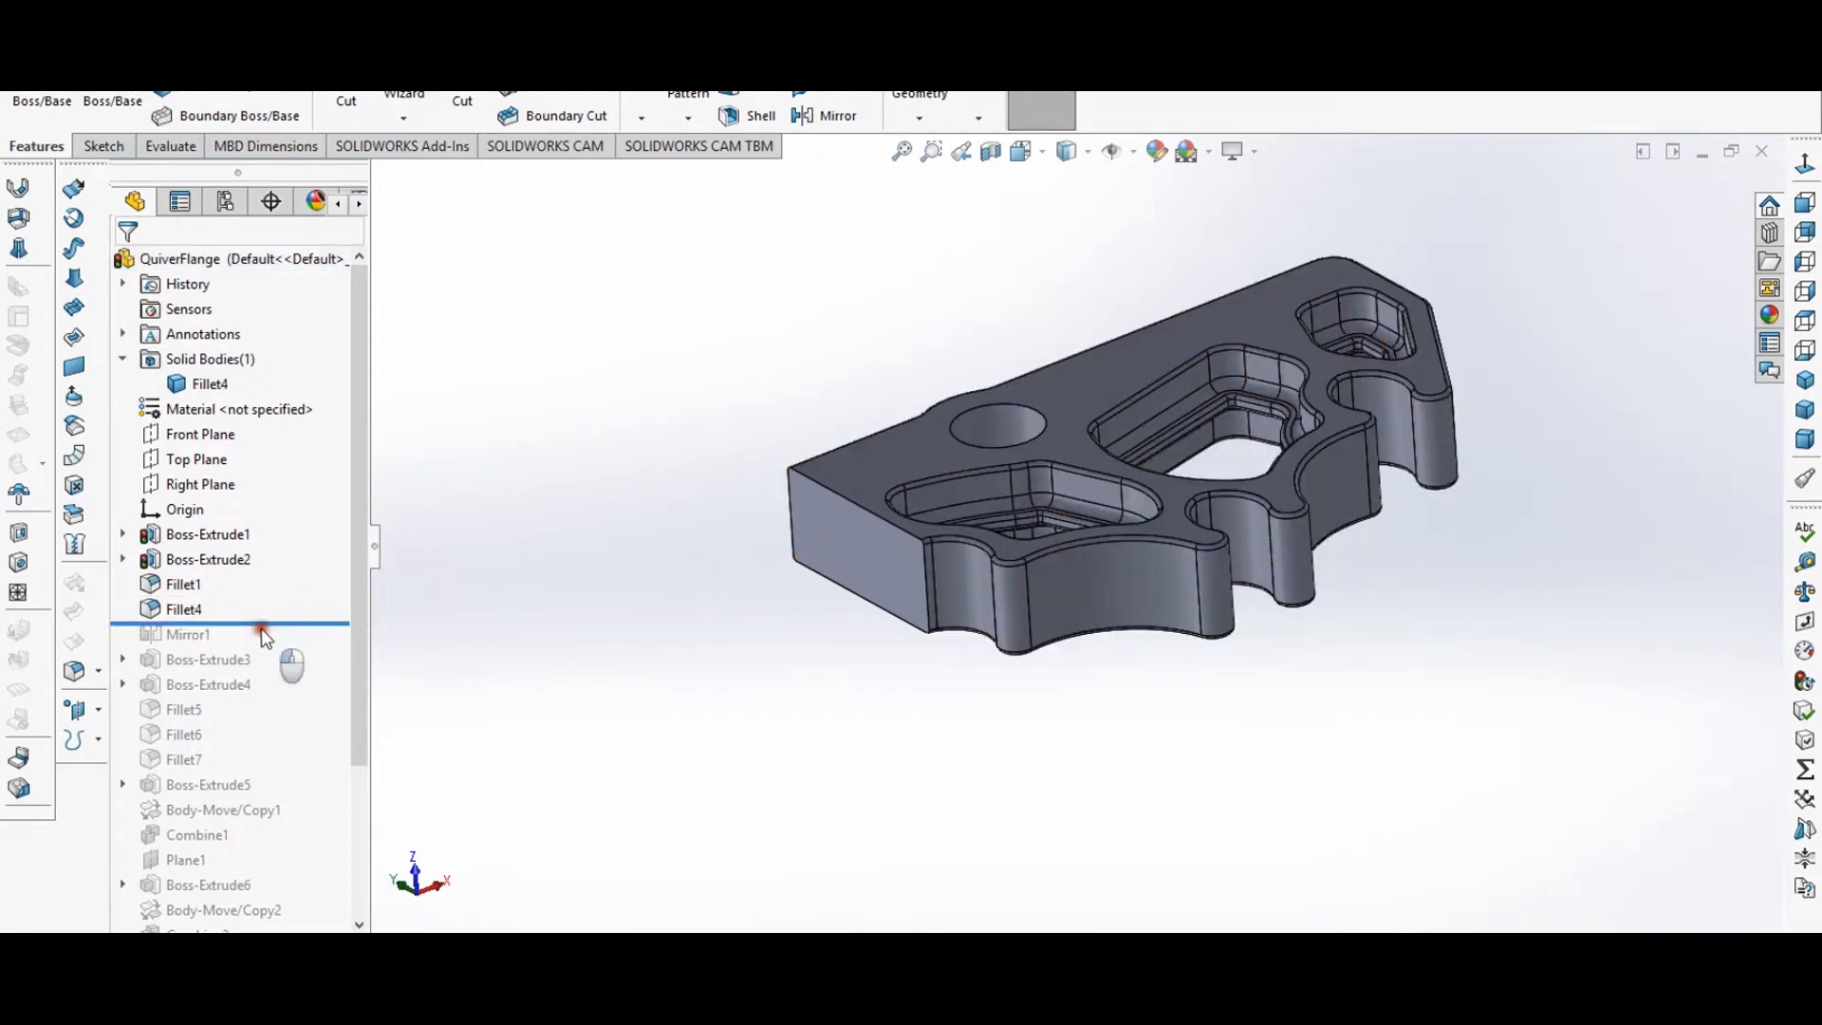
click(187, 634)
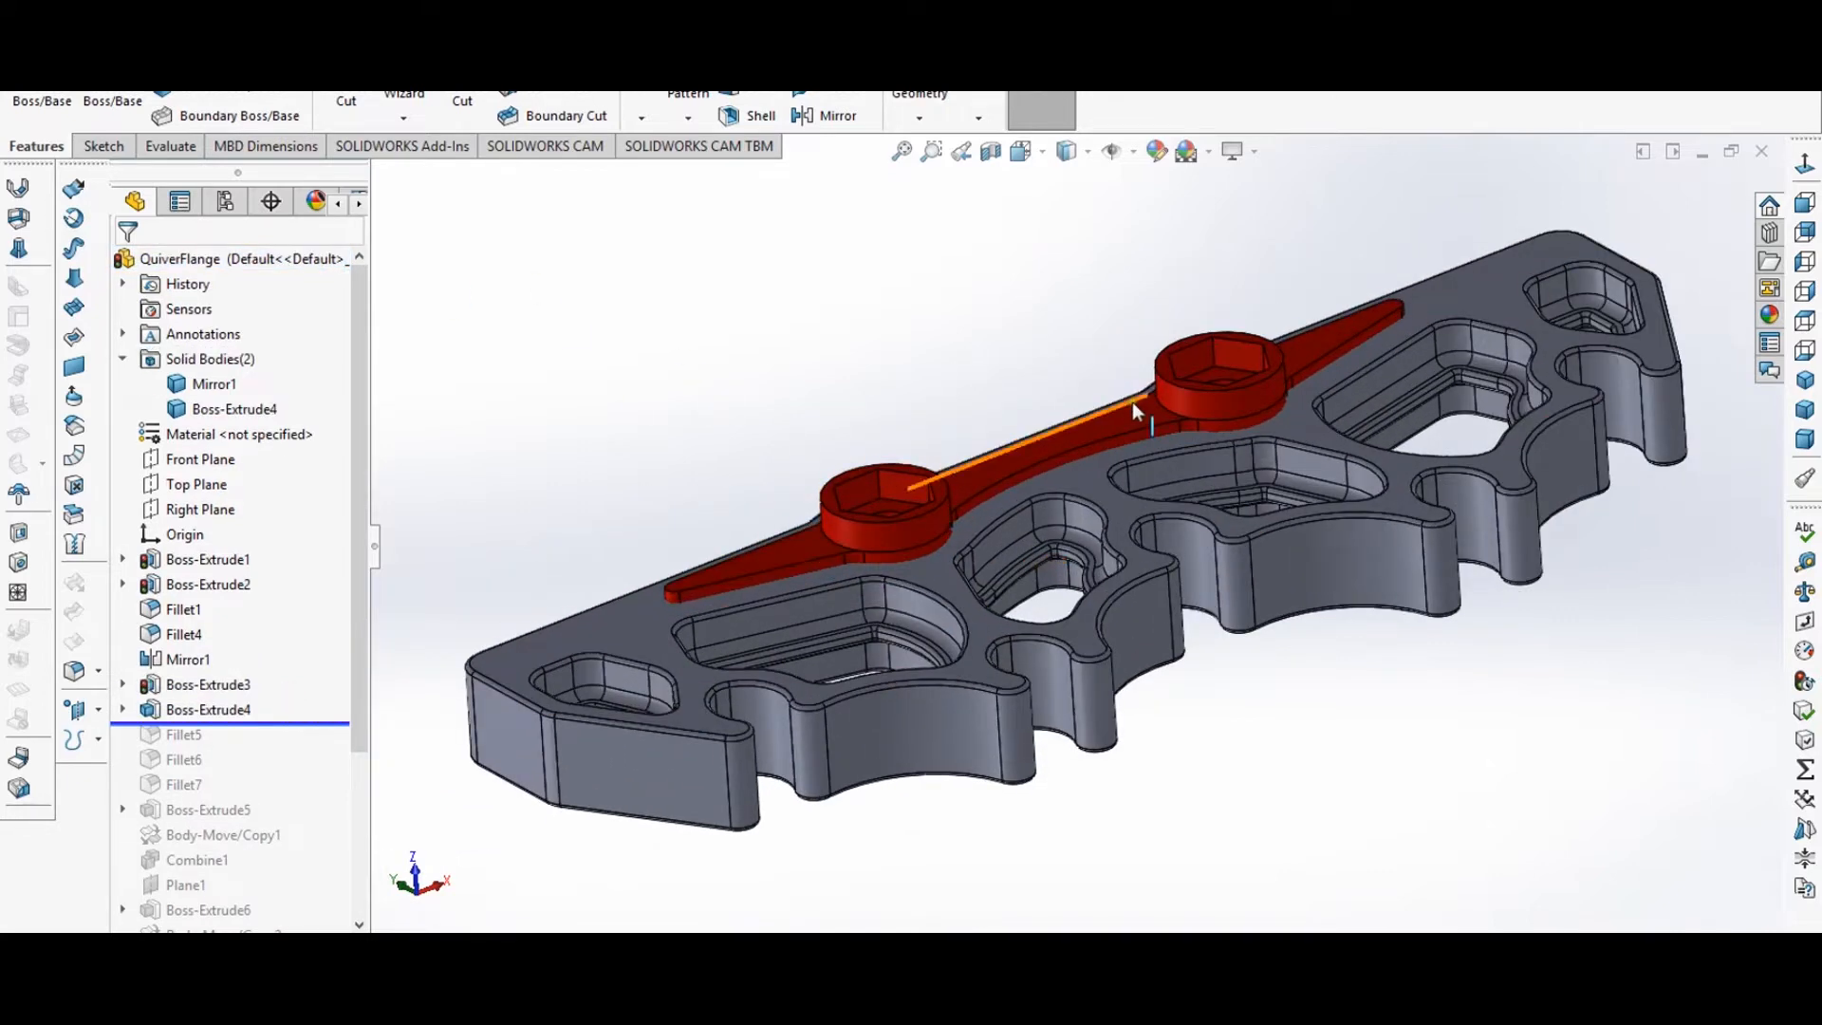
mouse_move(294, 663)
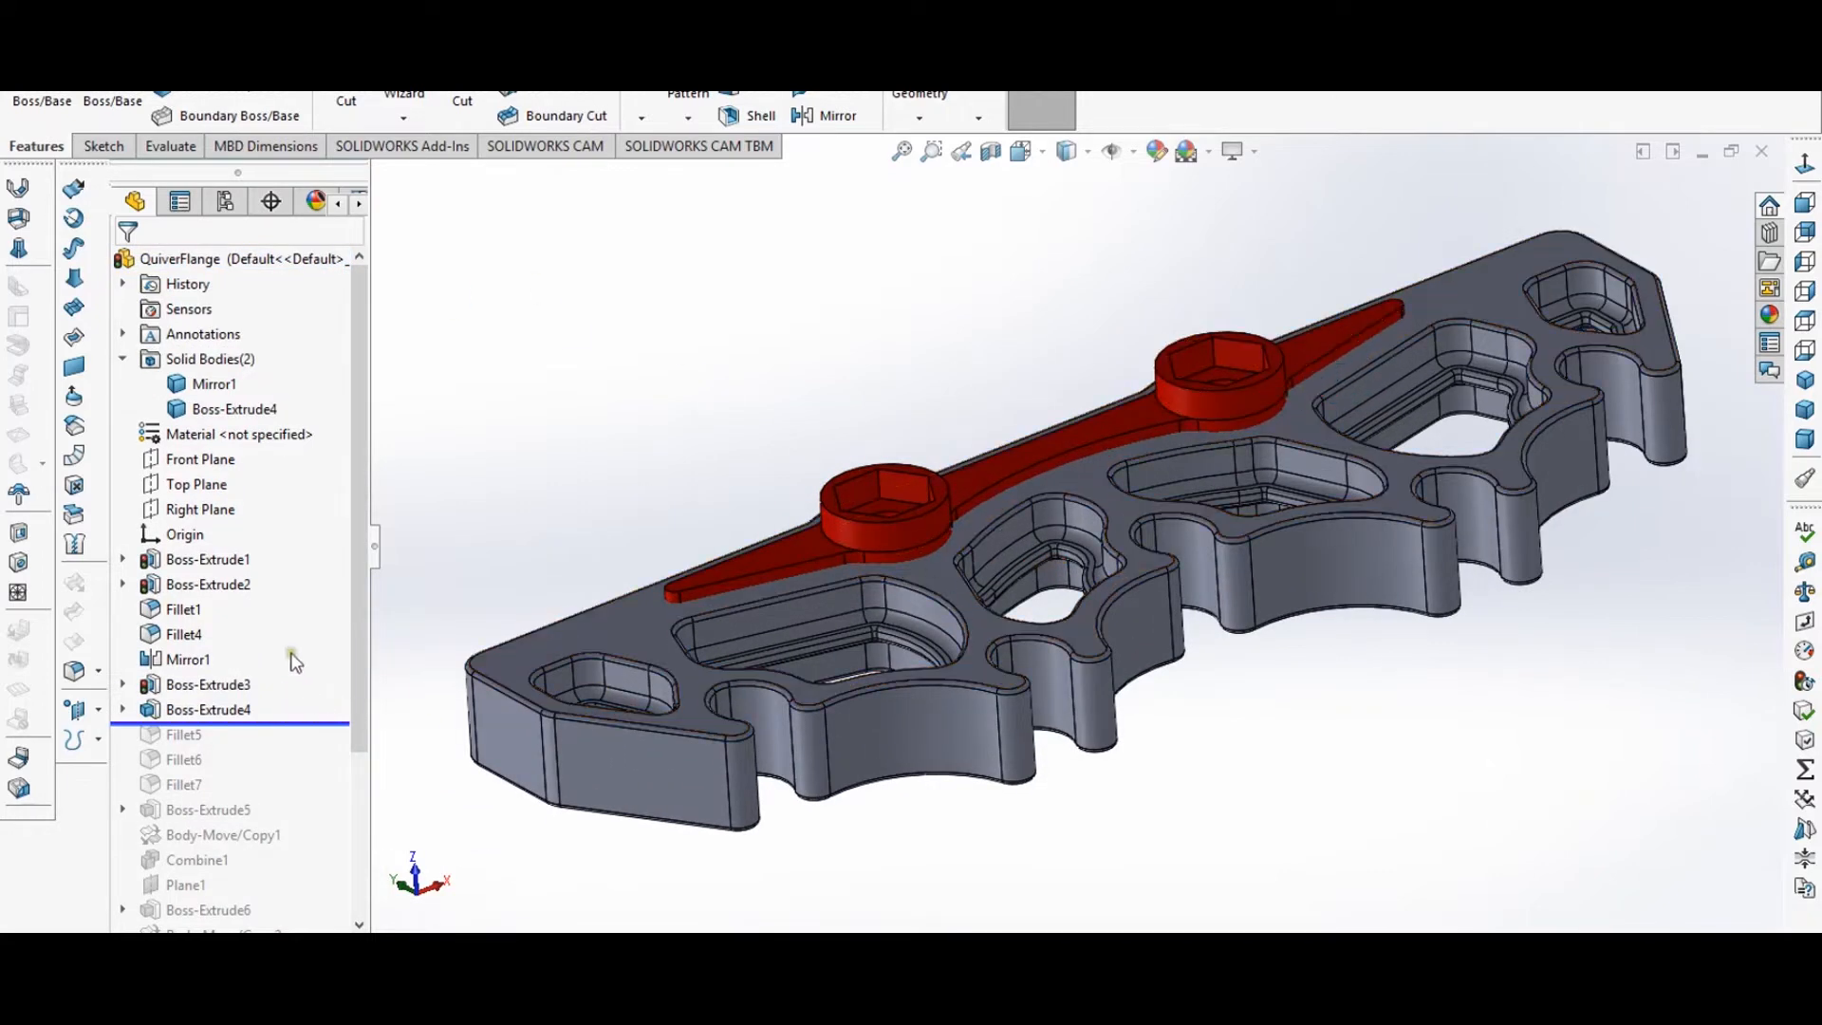
right_click(207, 684)
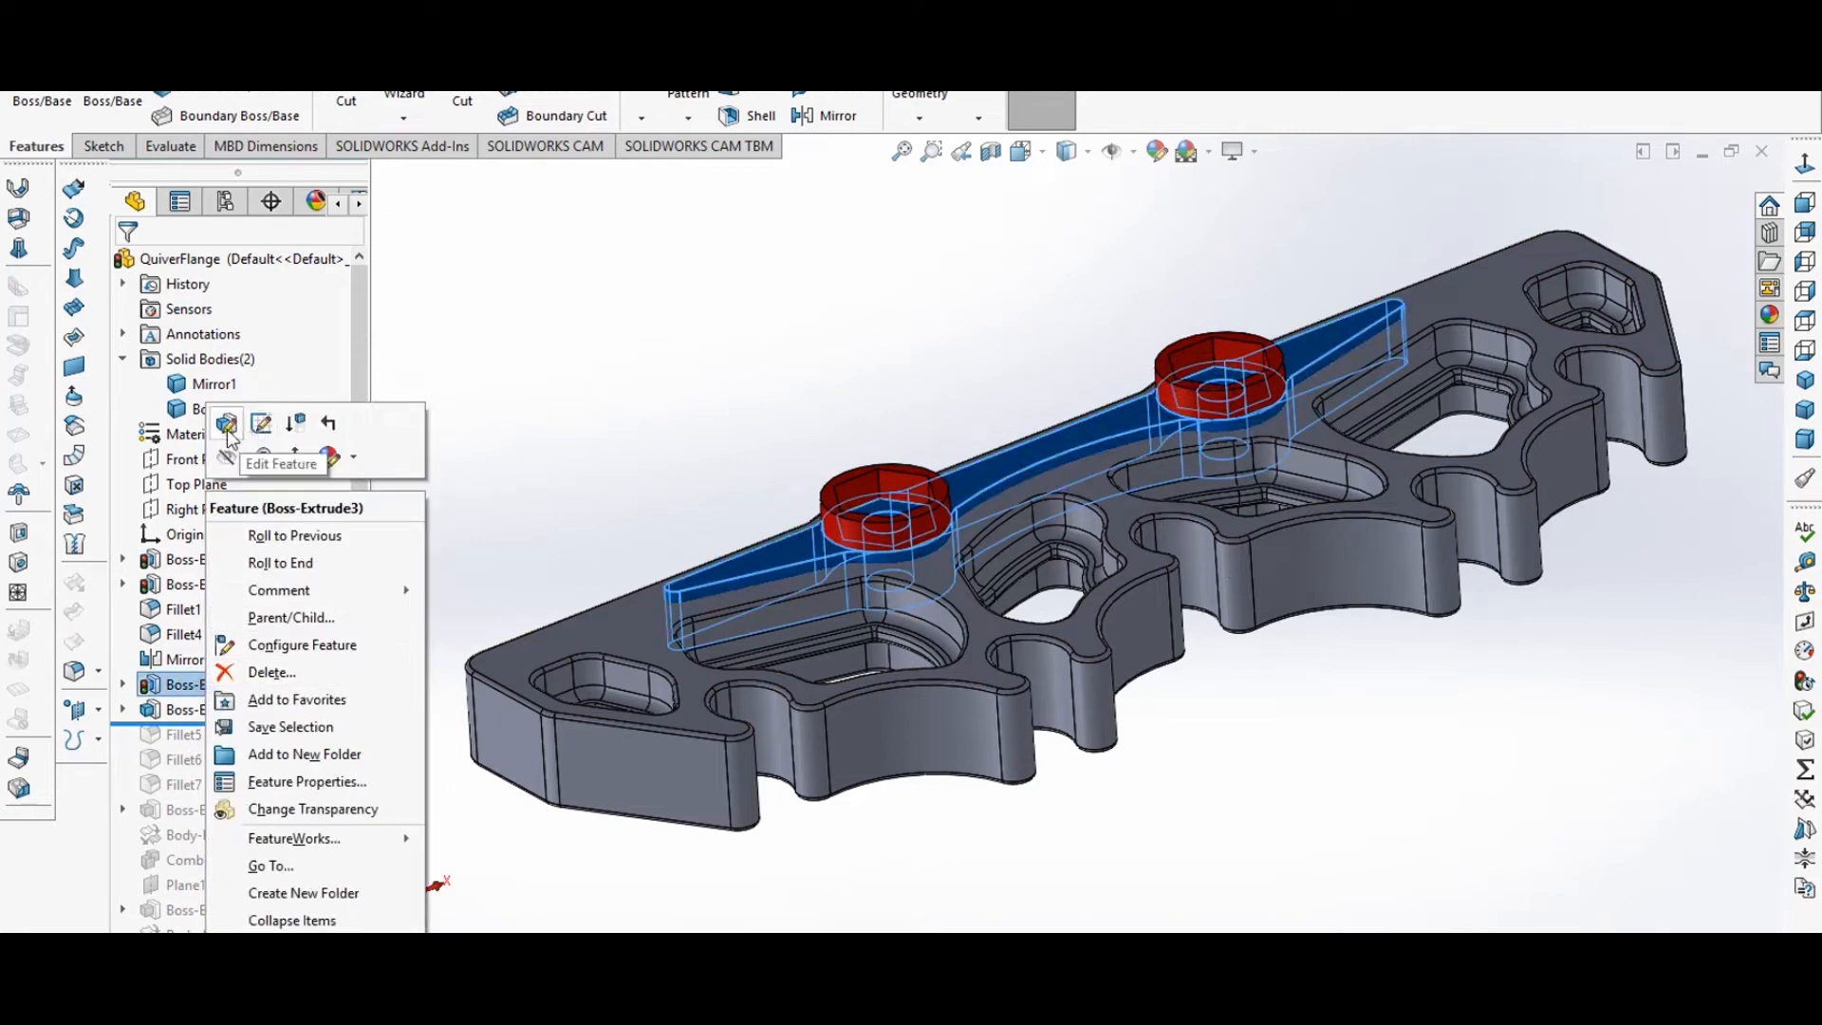
click(225, 424)
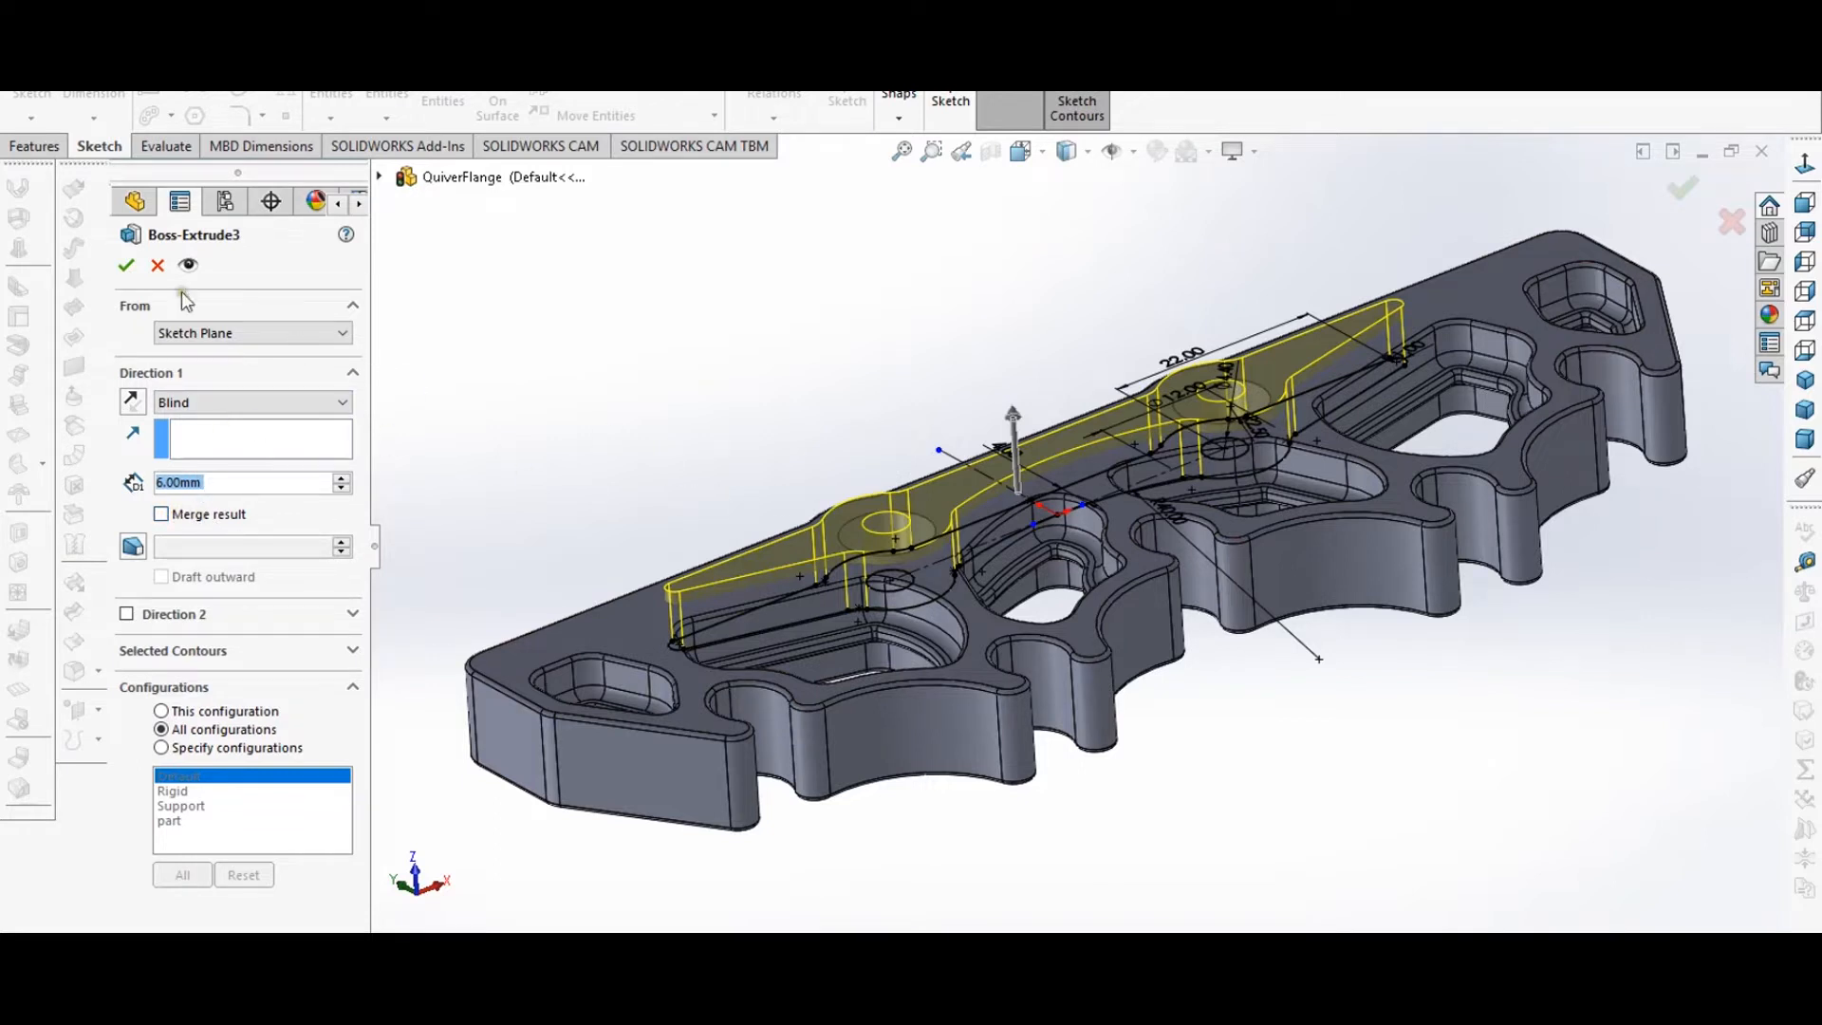
mouse_move(125, 266)
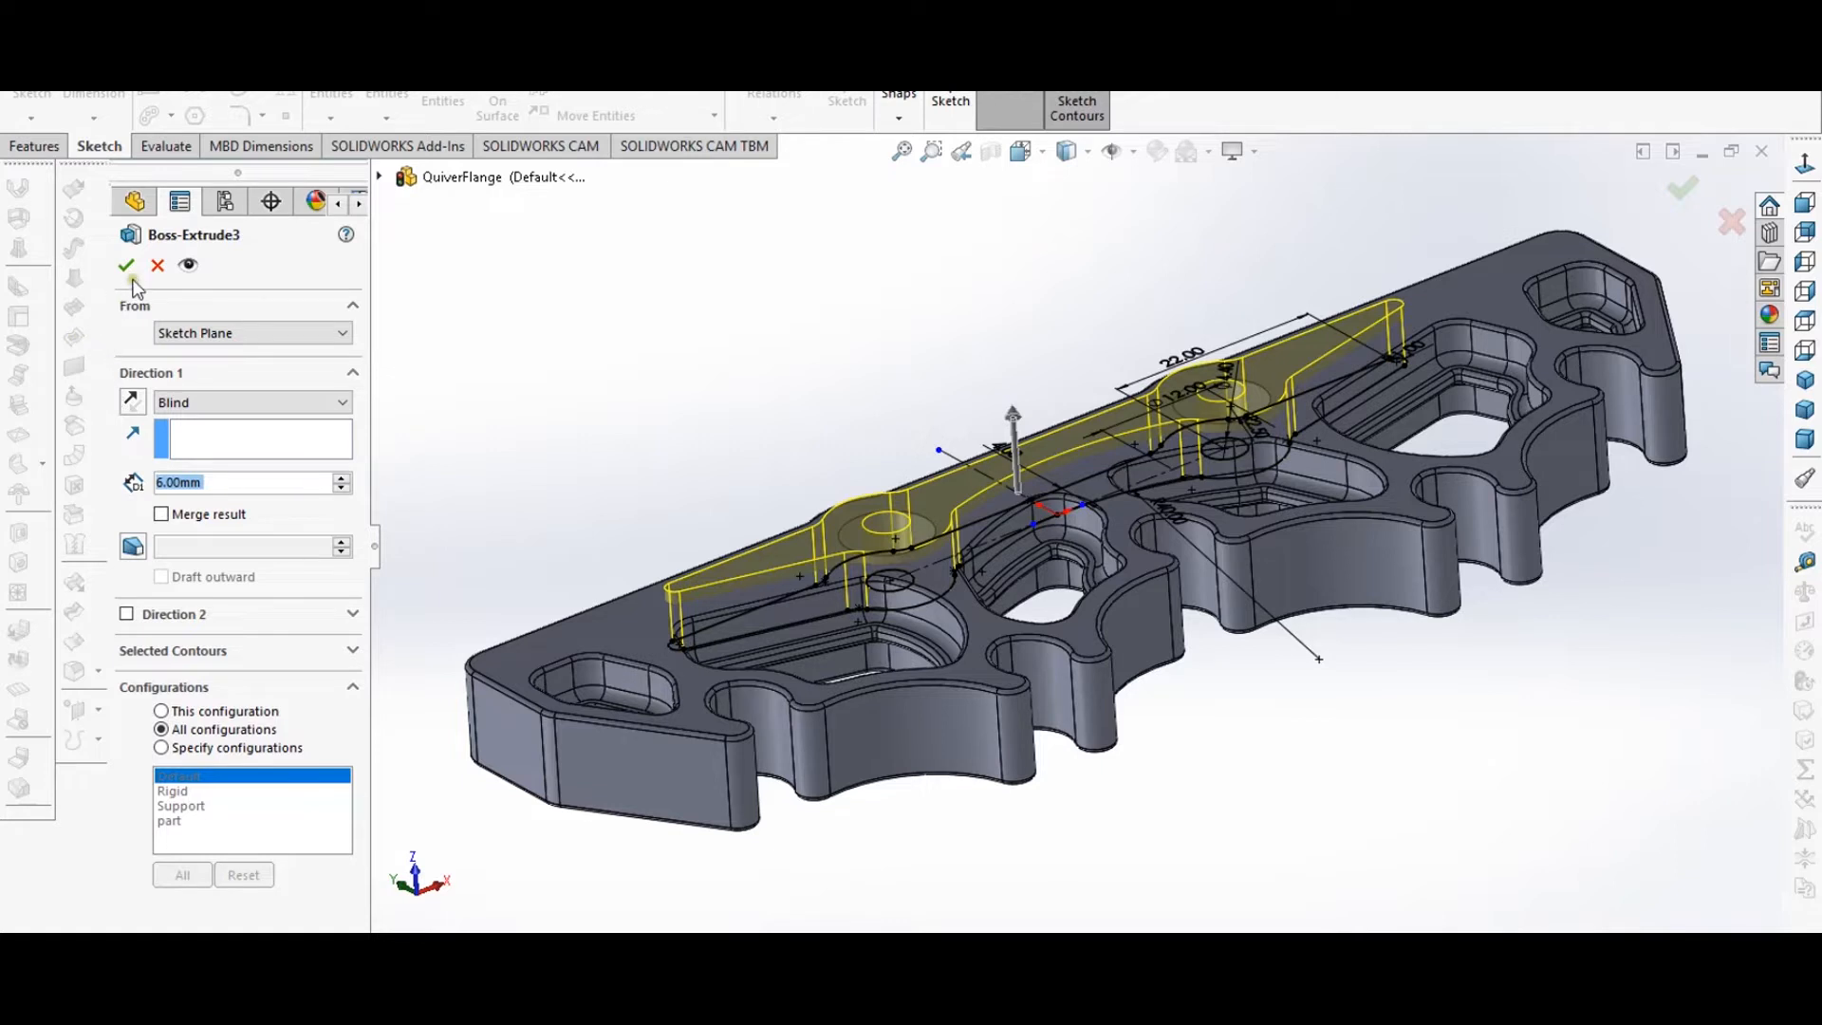
mouse_move(130, 266)
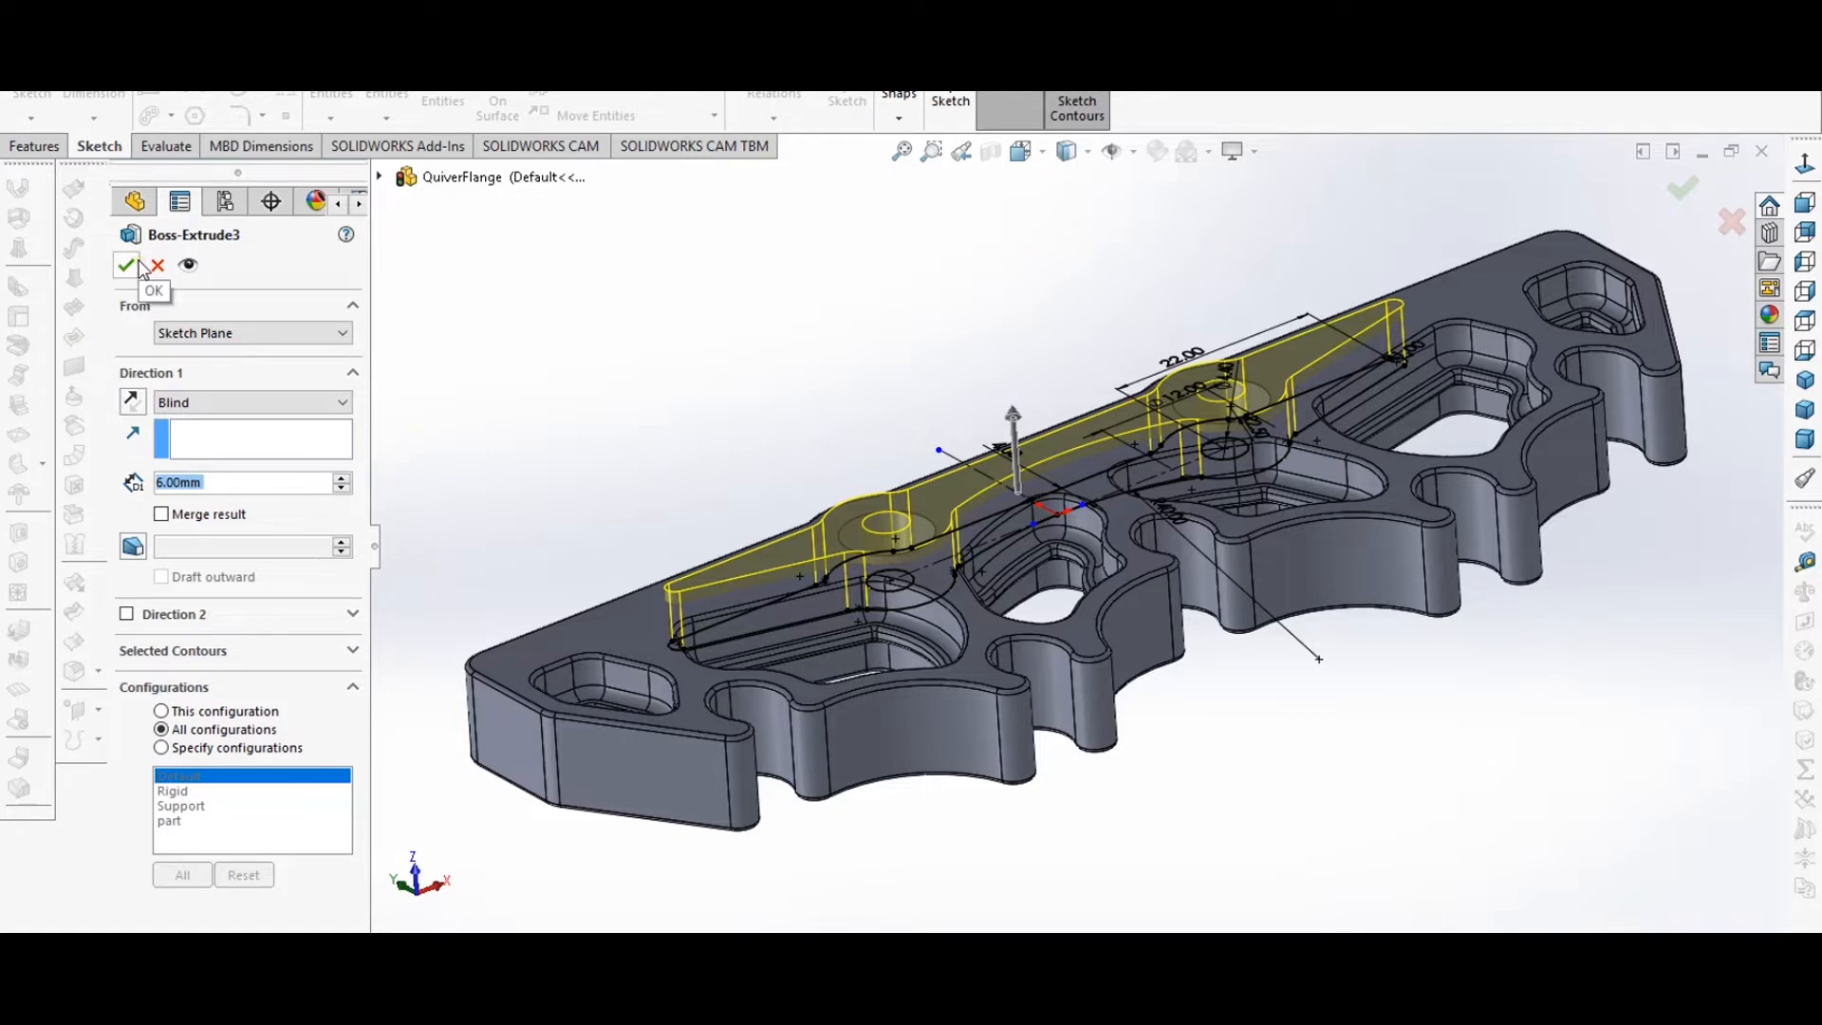
click(123, 264)
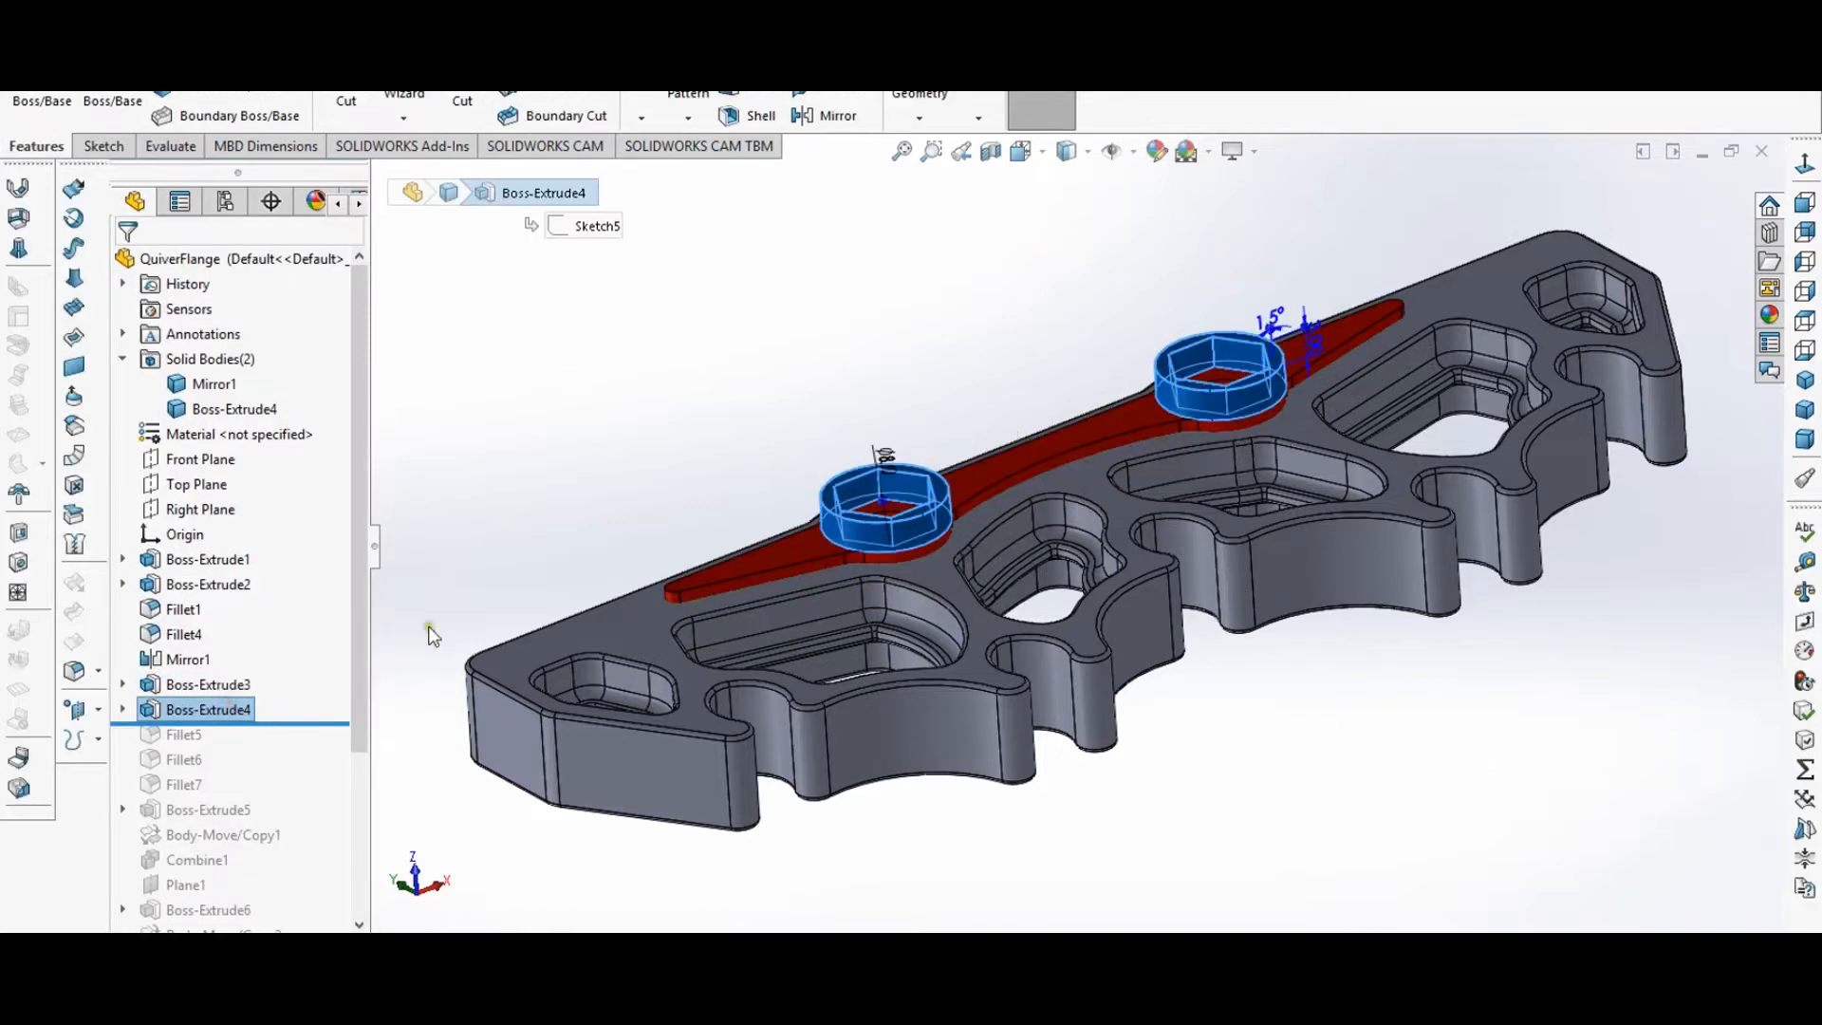
- Roll history through Boss-Extrude5, select the red bar body and start a Section View
scroll(down, 3)
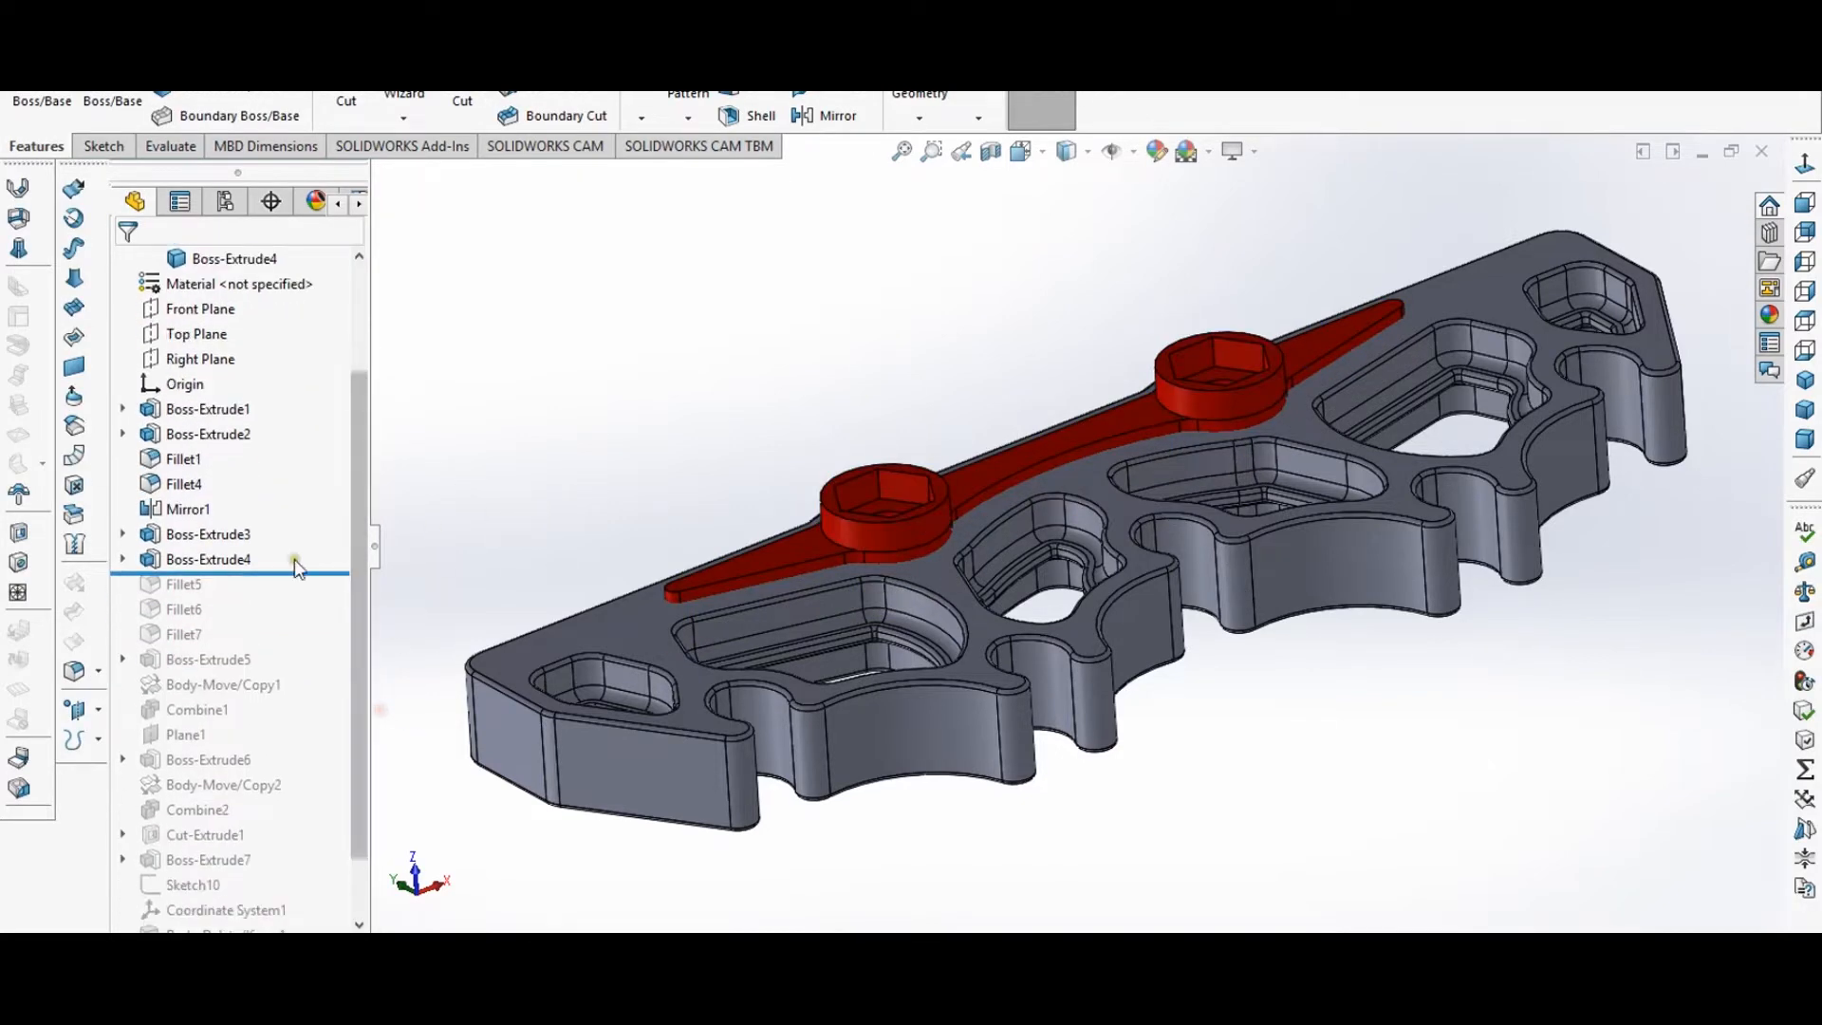
click(183, 634)
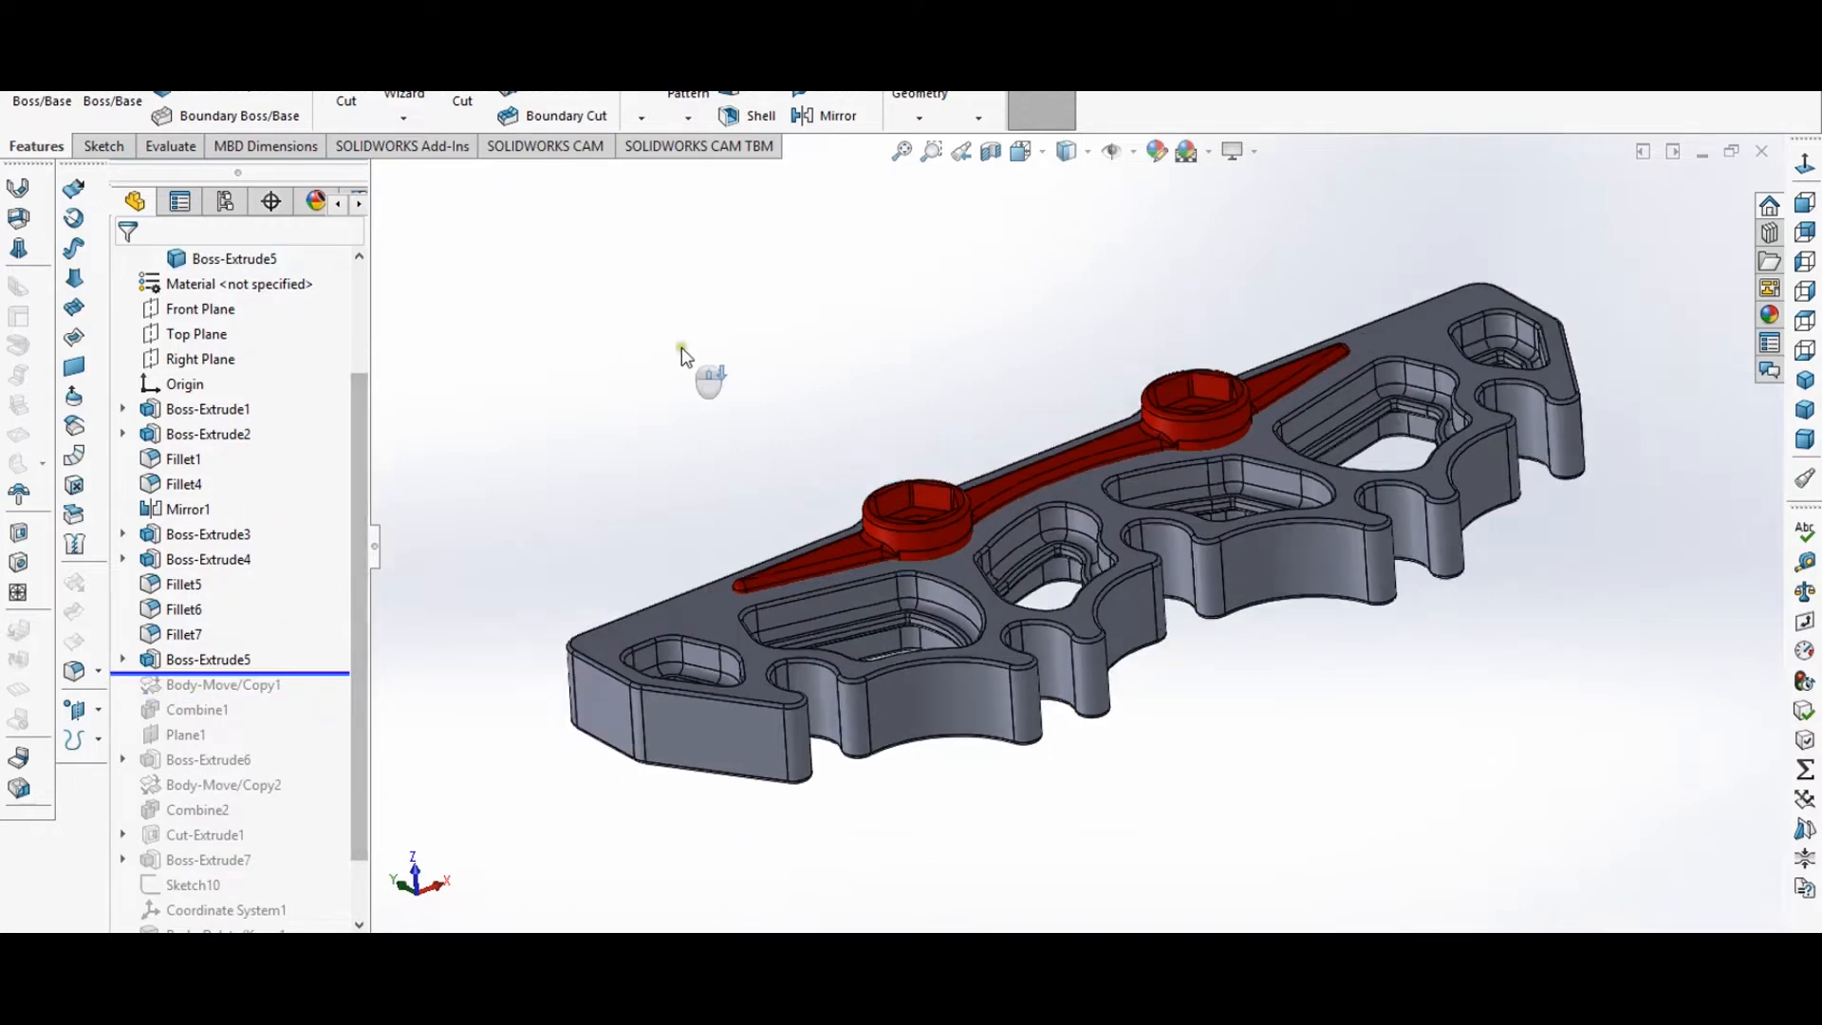
drag(685, 361, 993, 500)
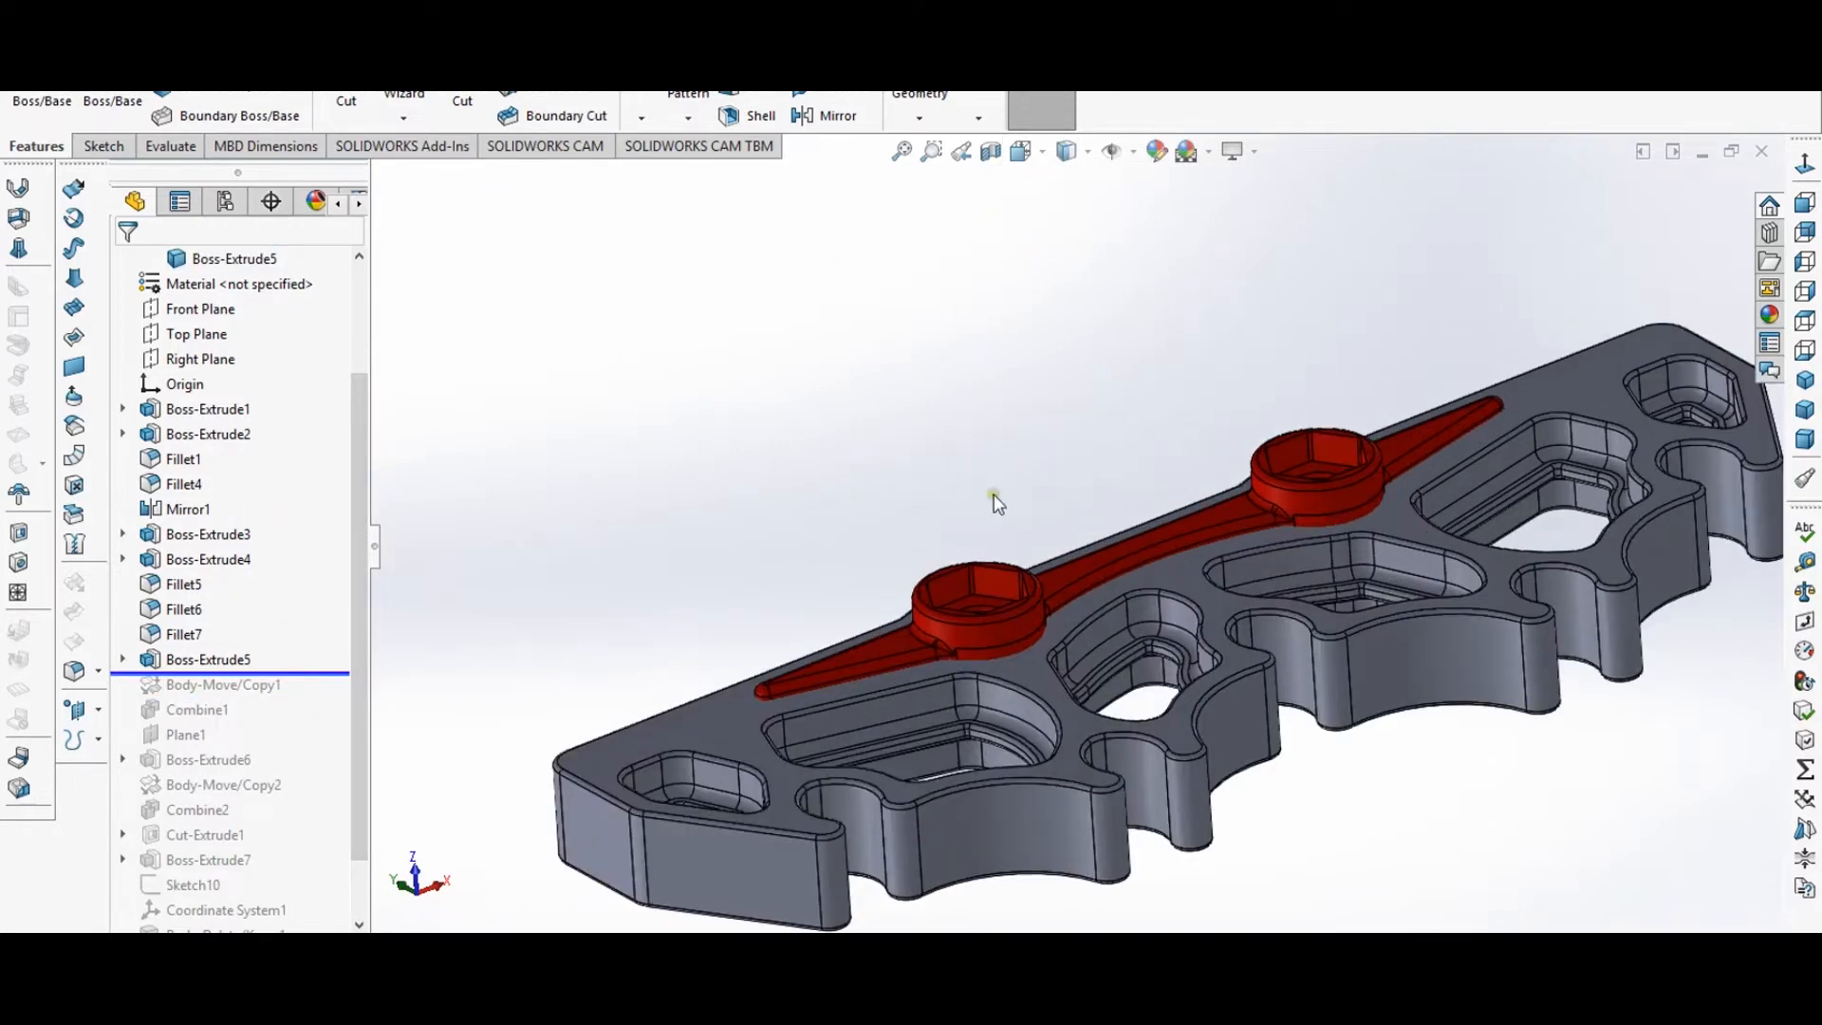
click(207, 534)
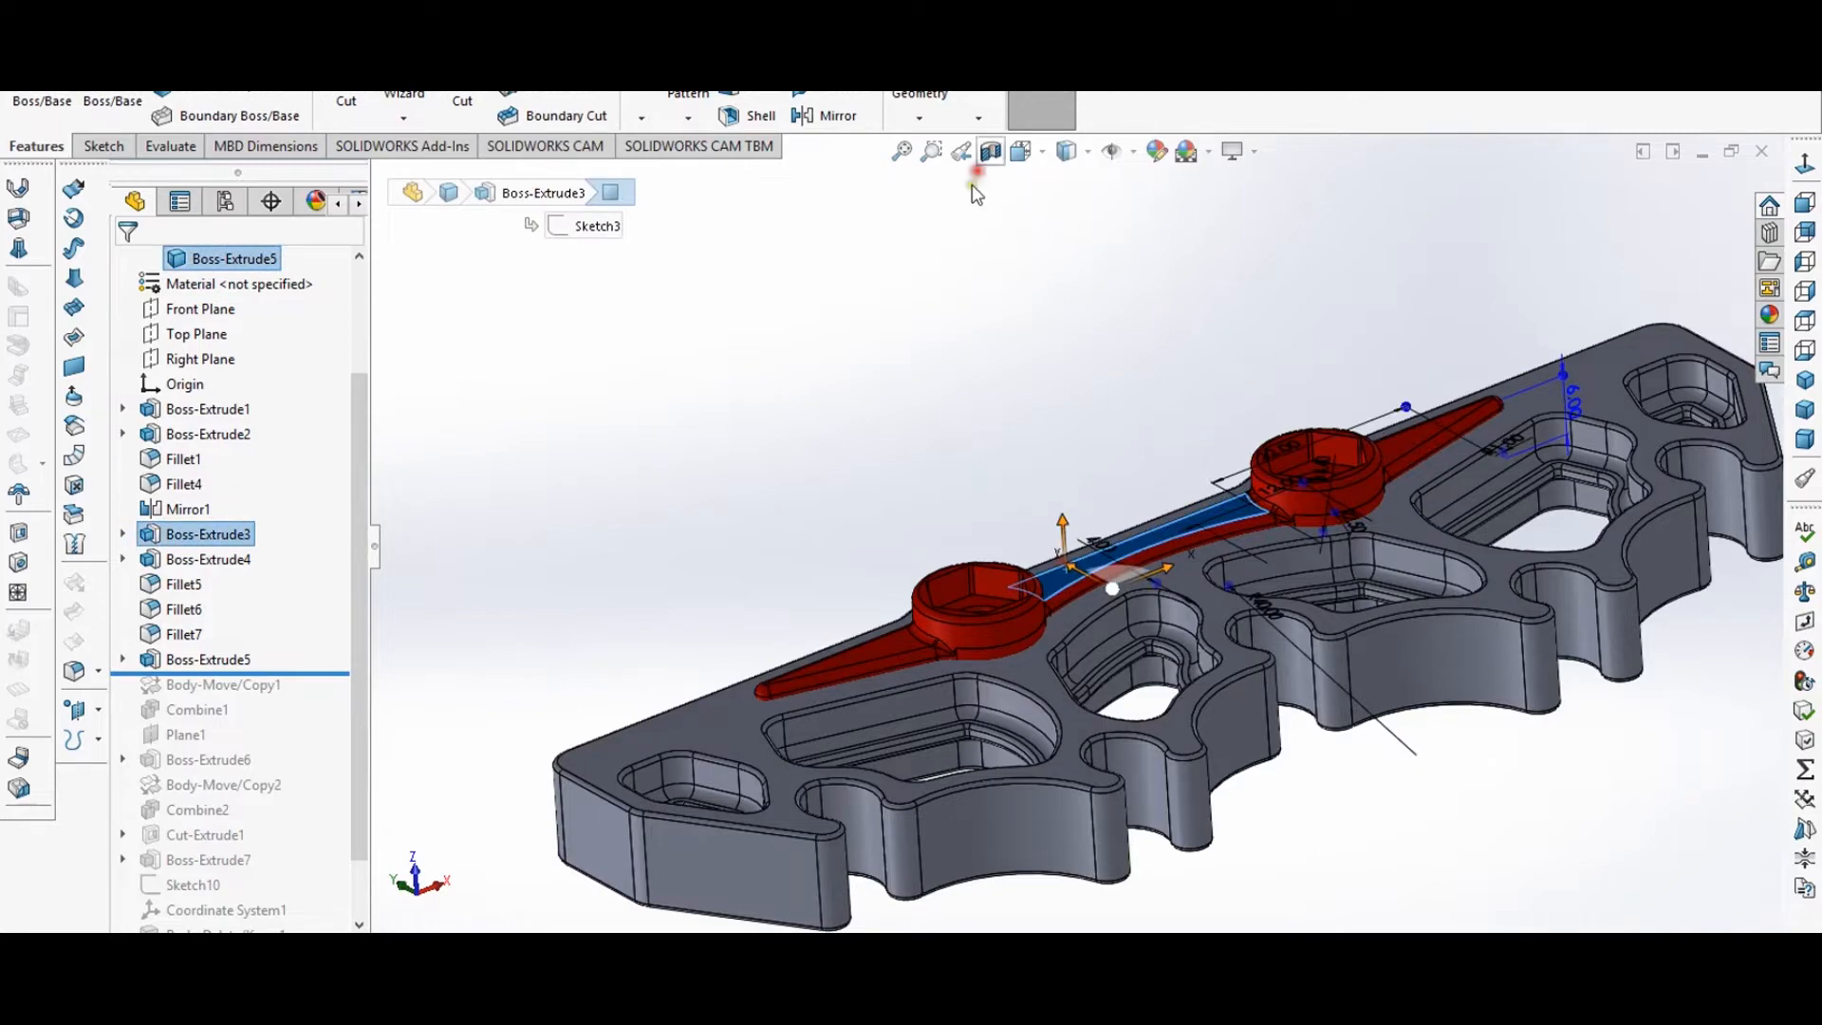
click(989, 151)
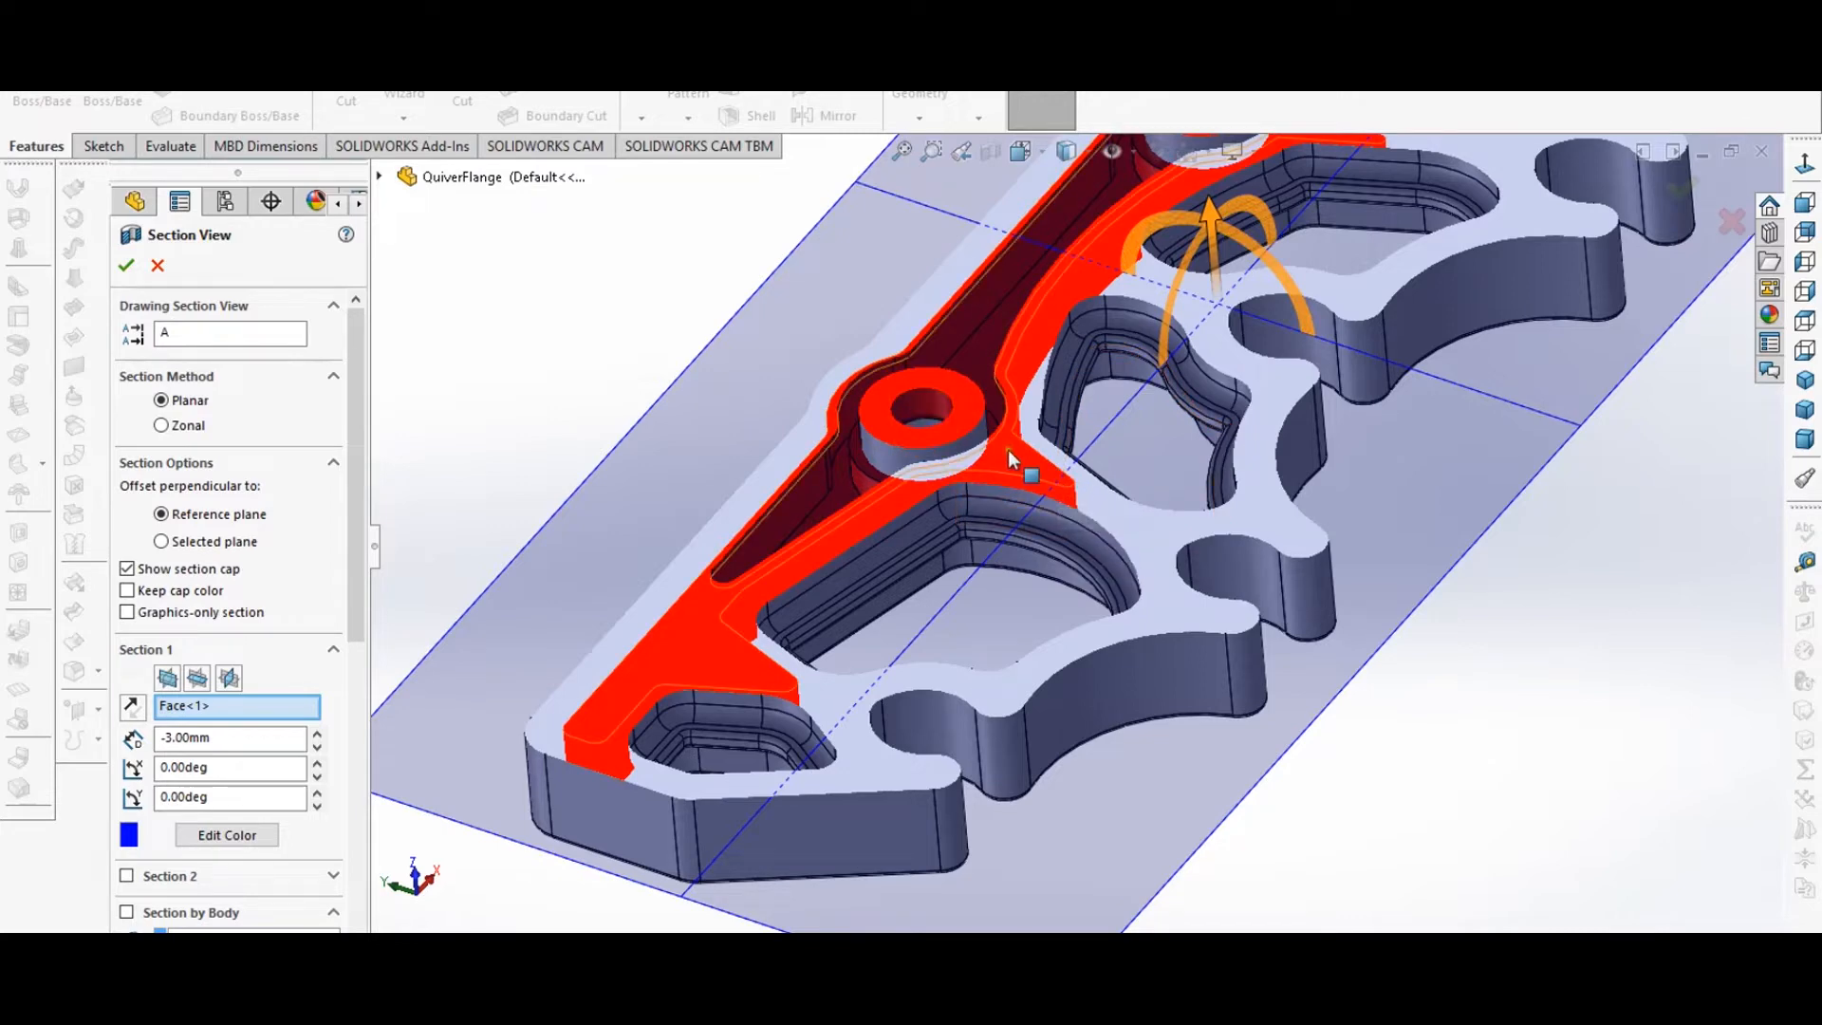
mouse_move(997, 438)
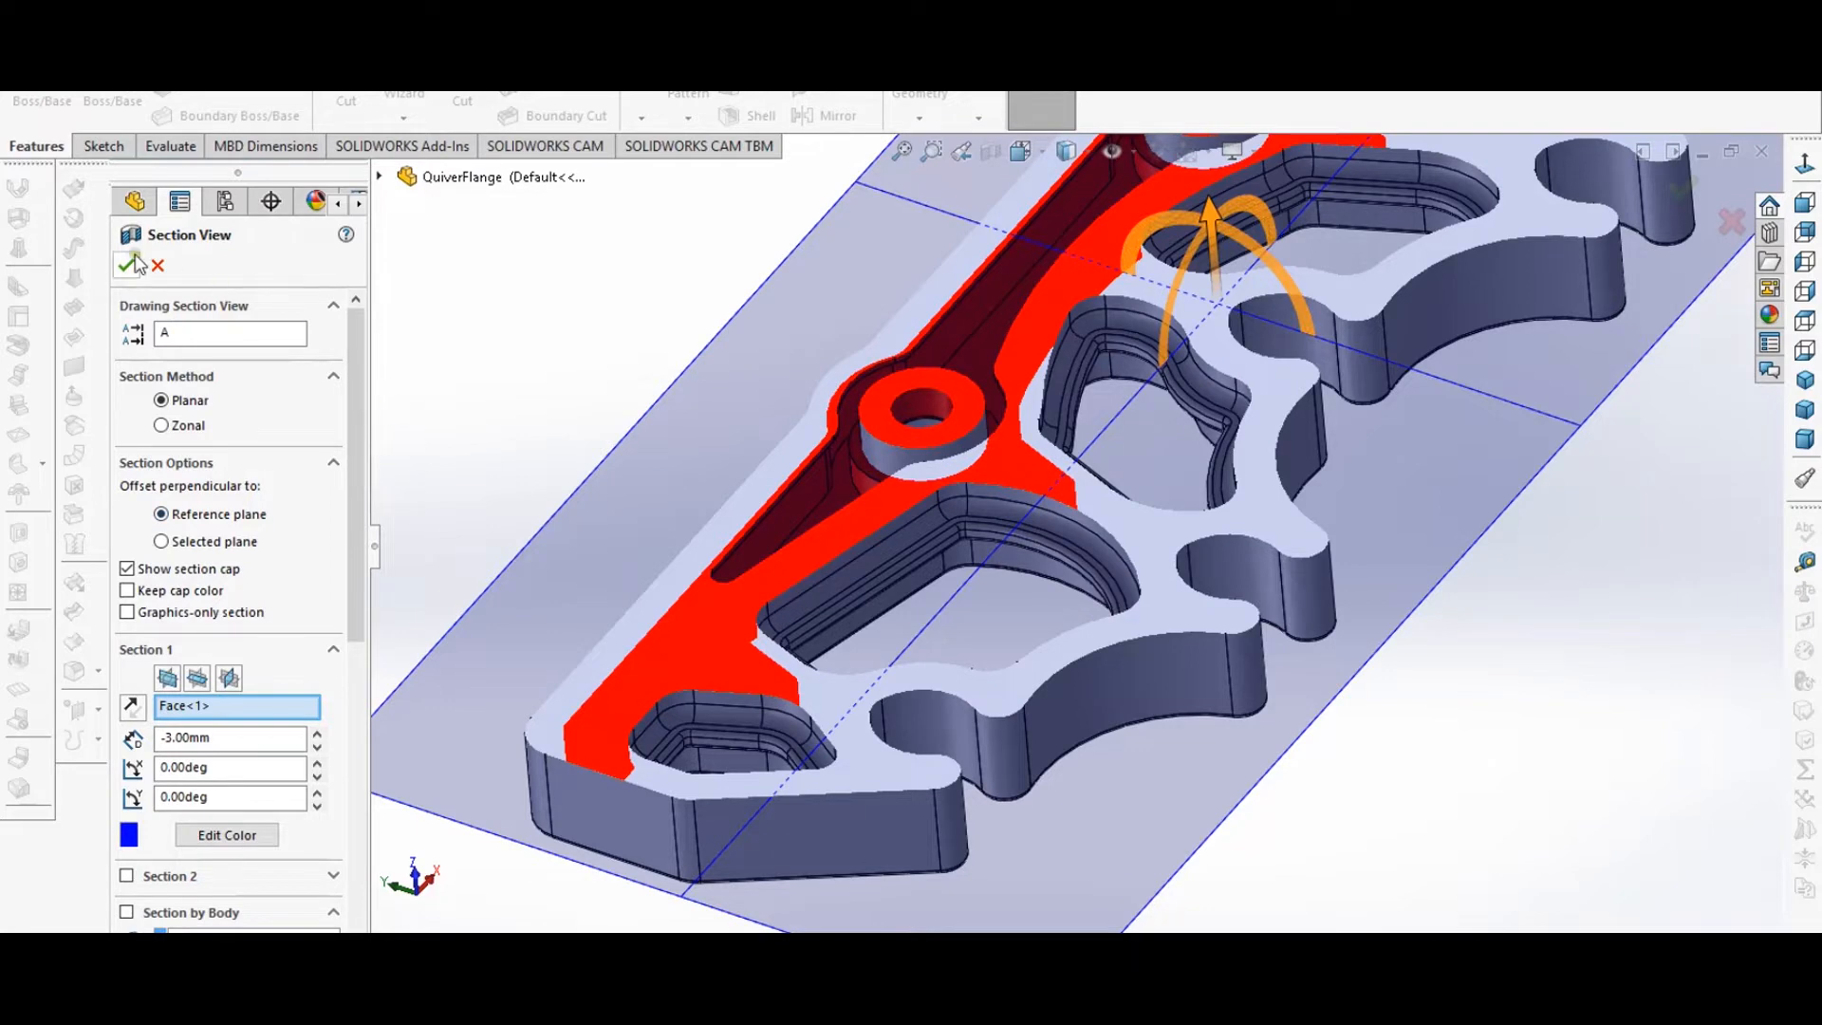
- Confirm the Section View PropertyManager to close the cross-section
click(128, 264)
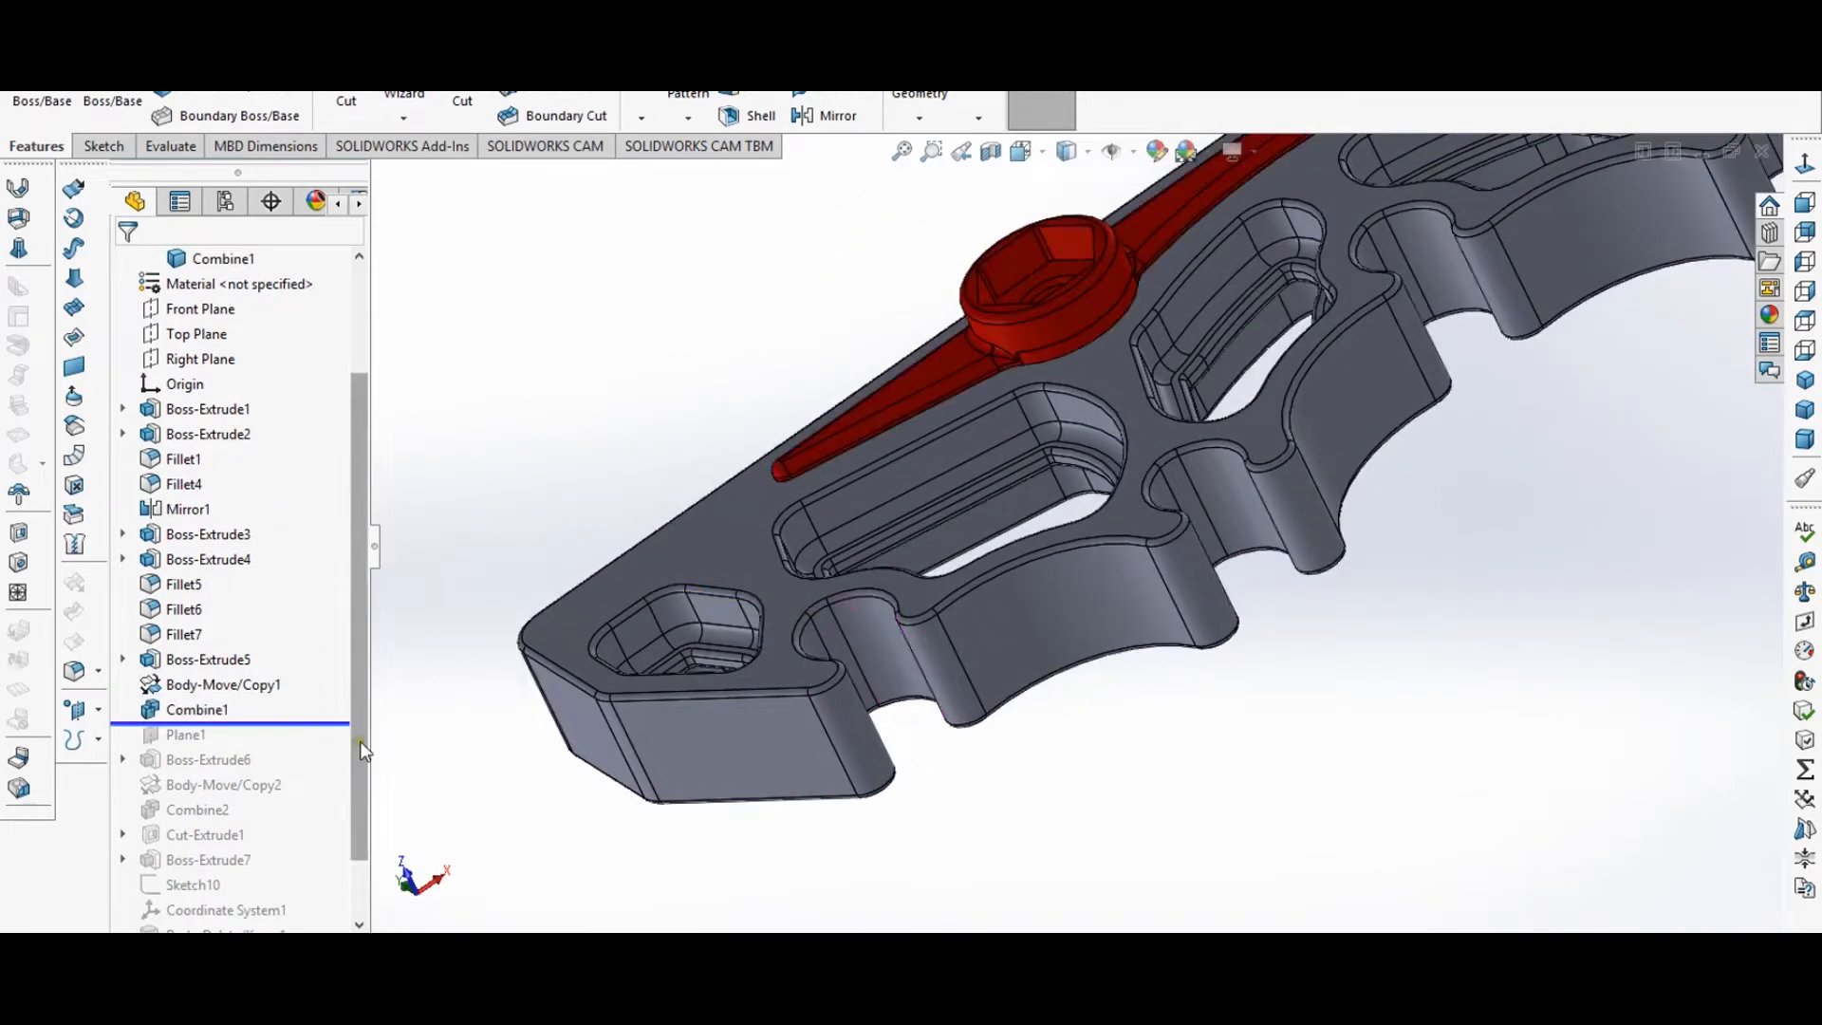
- Review Combine1's Subtract settings and cancel without changes
click(197, 710)
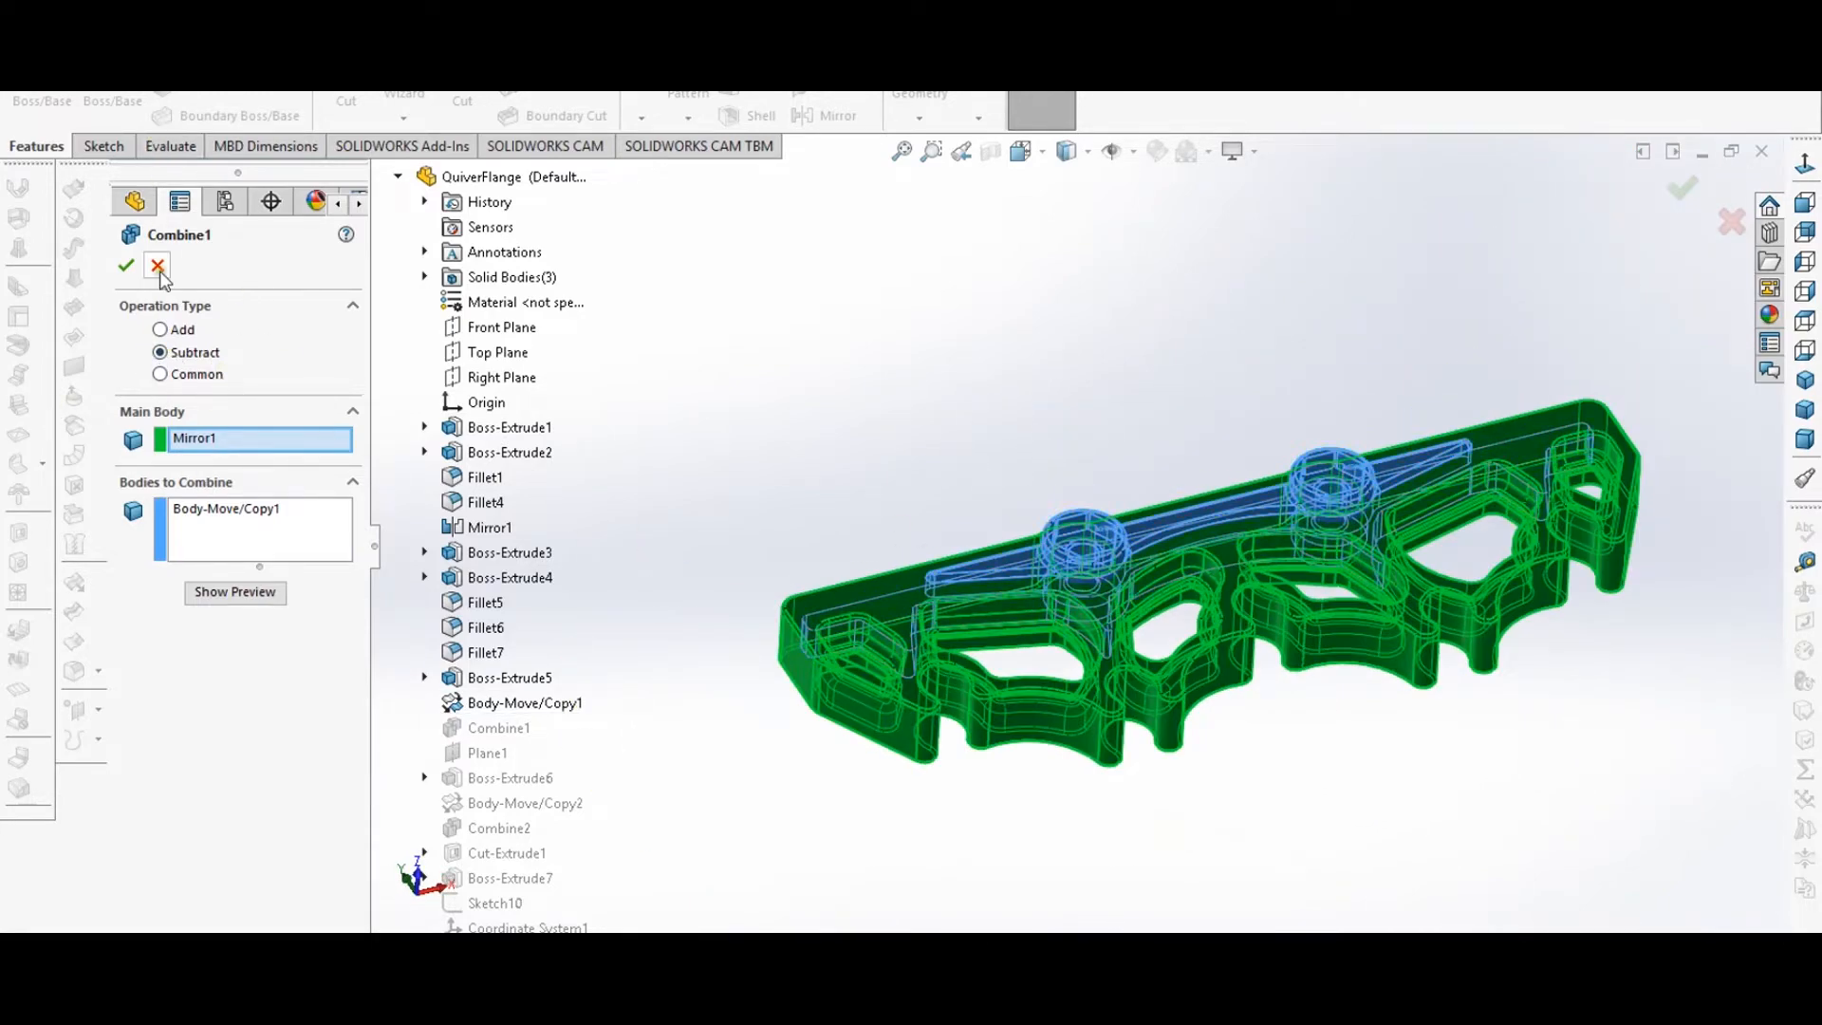
click(123, 265)
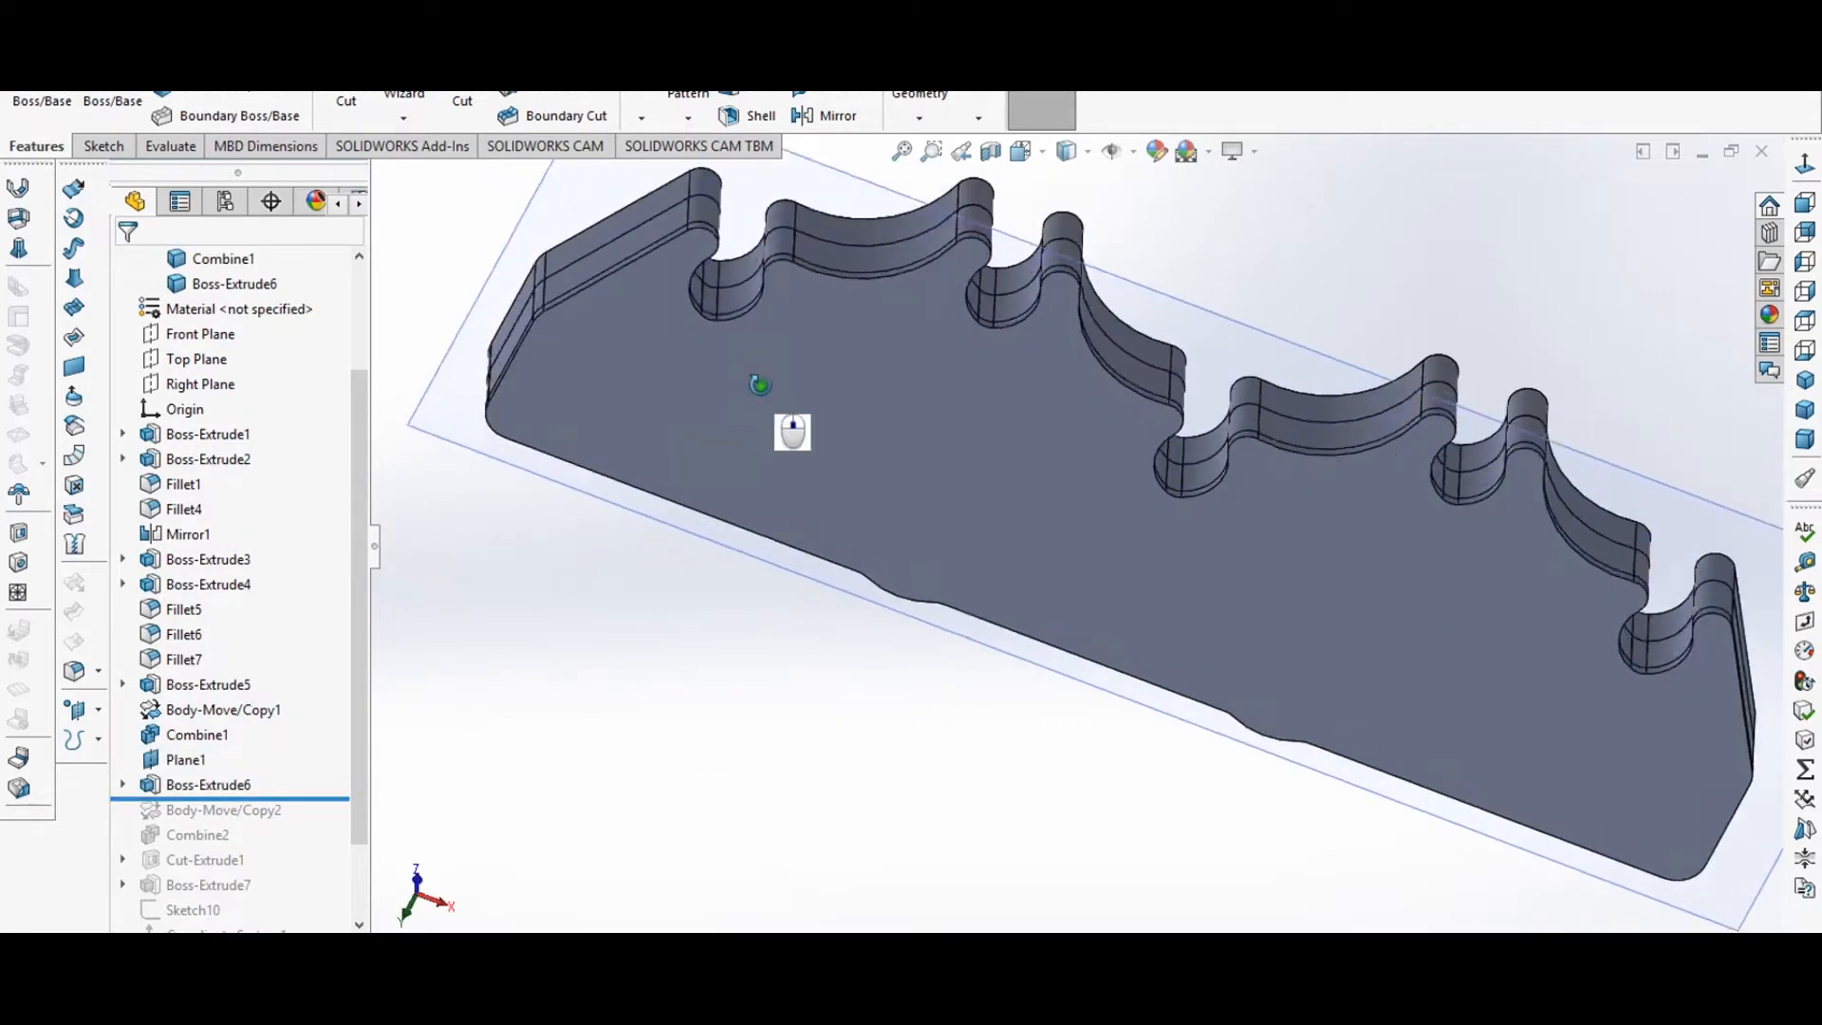
- Inspect Boss-Extrude6's Up To Surface definition with Face<1>, then close it
click(208, 785)
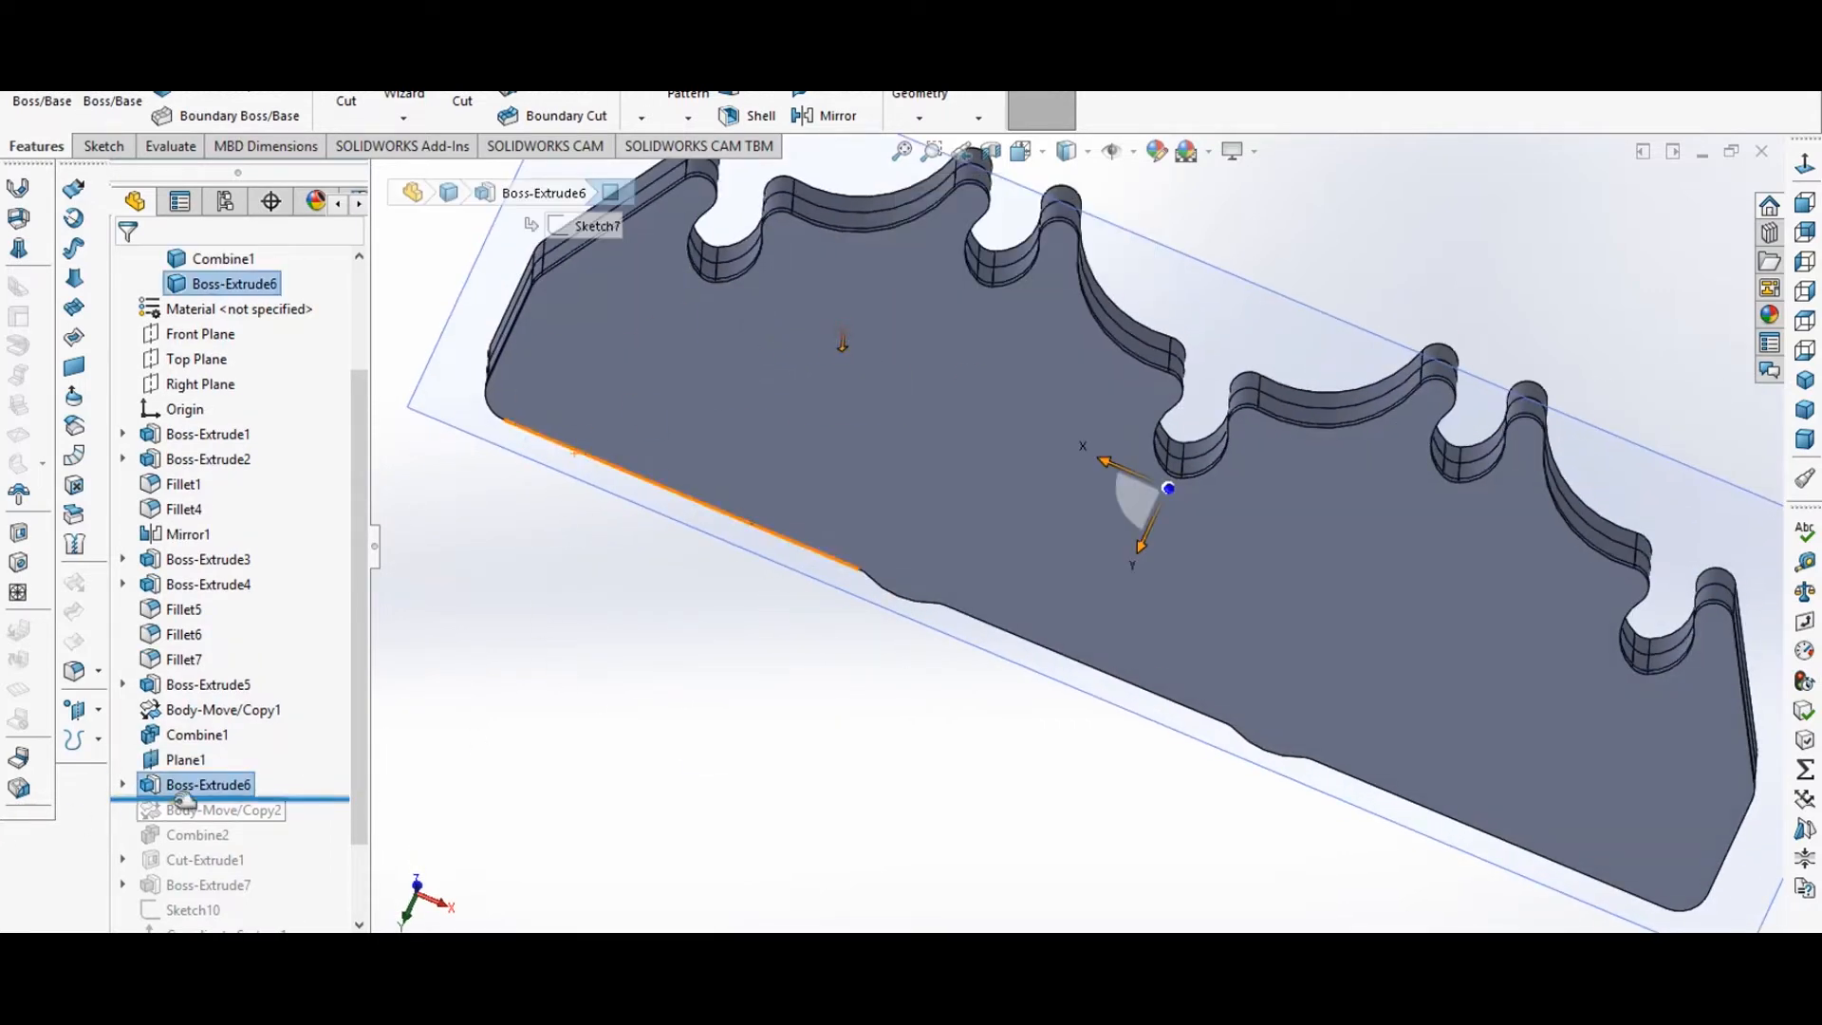
right_click(204, 785)
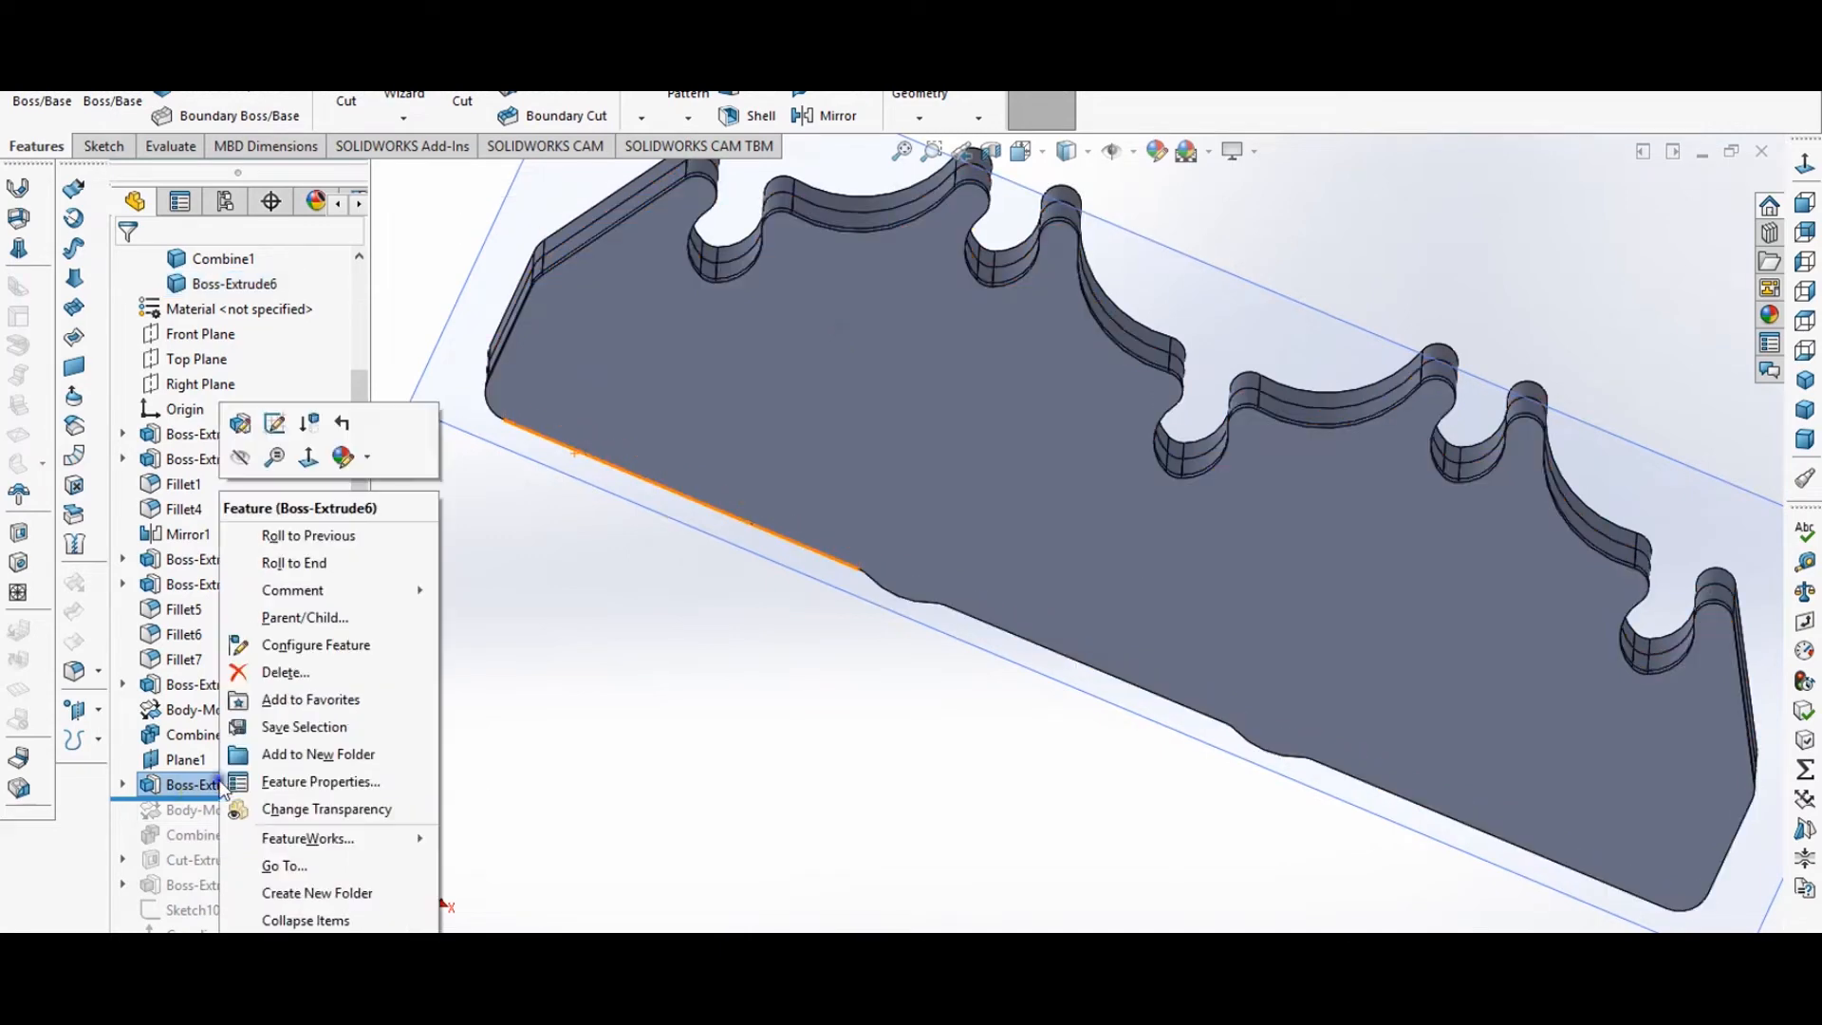
mouse_move(240, 424)
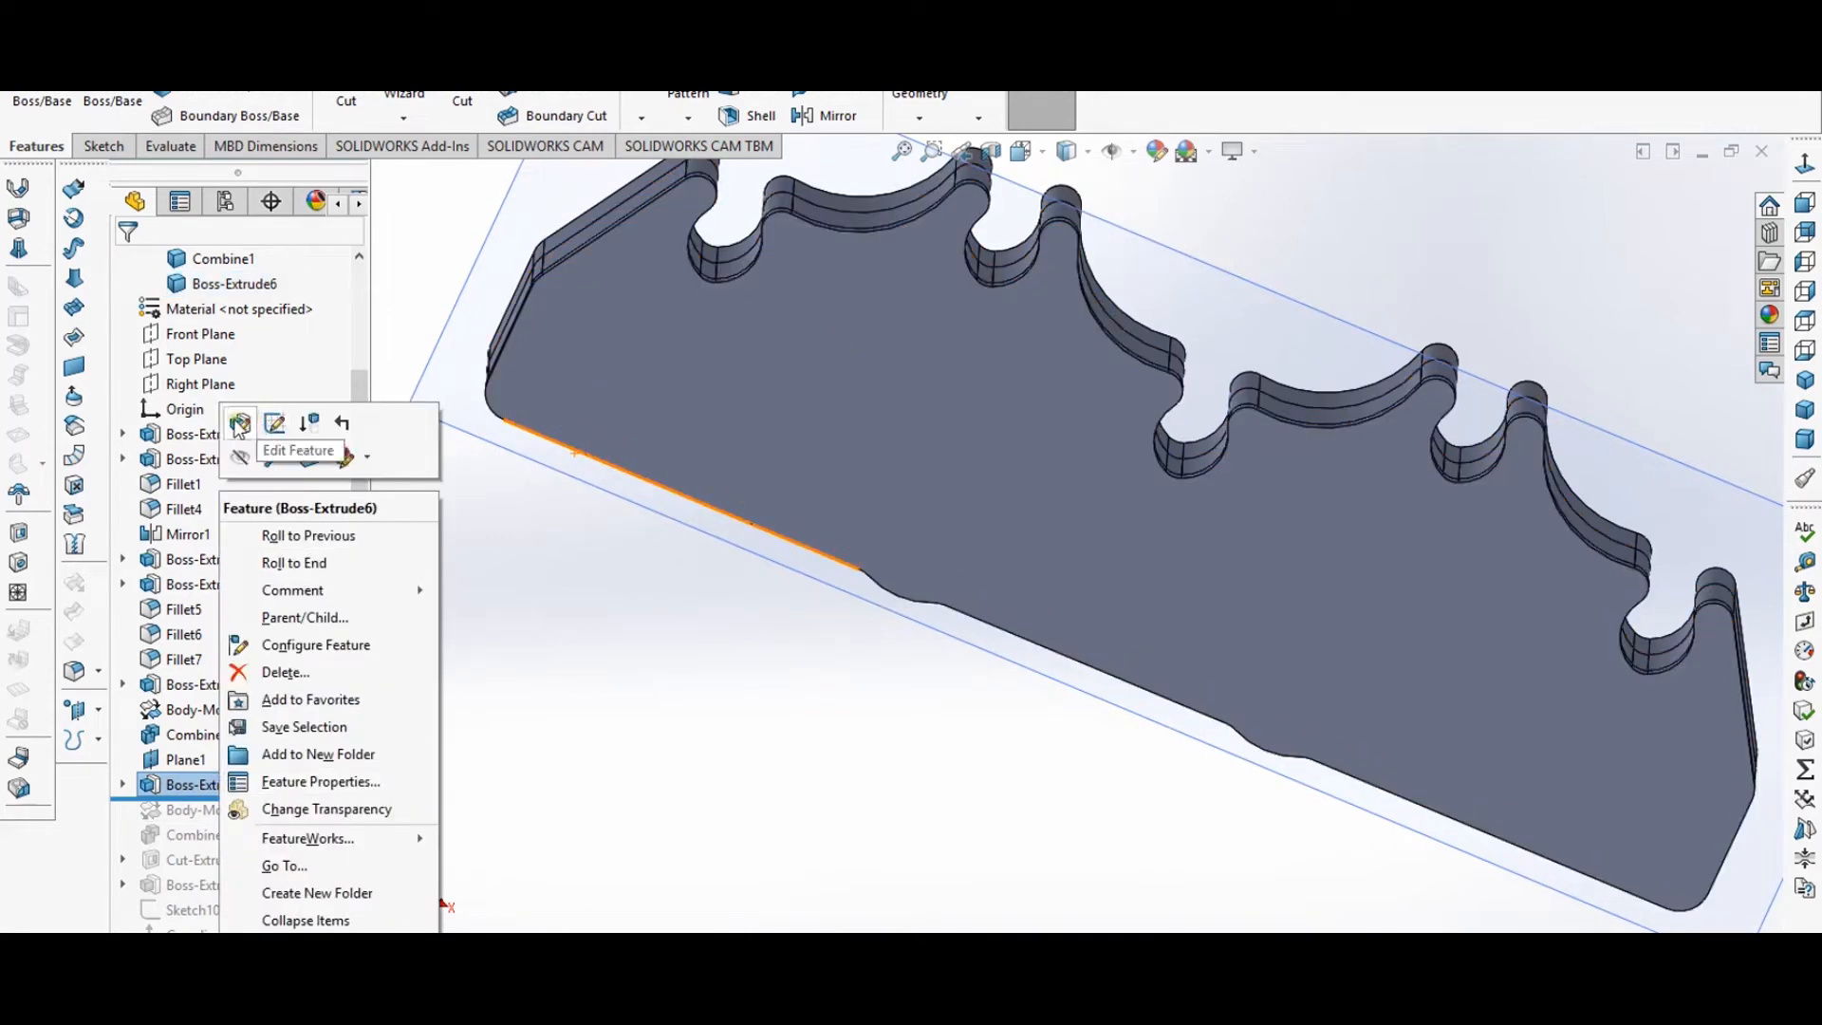
click(239, 424)
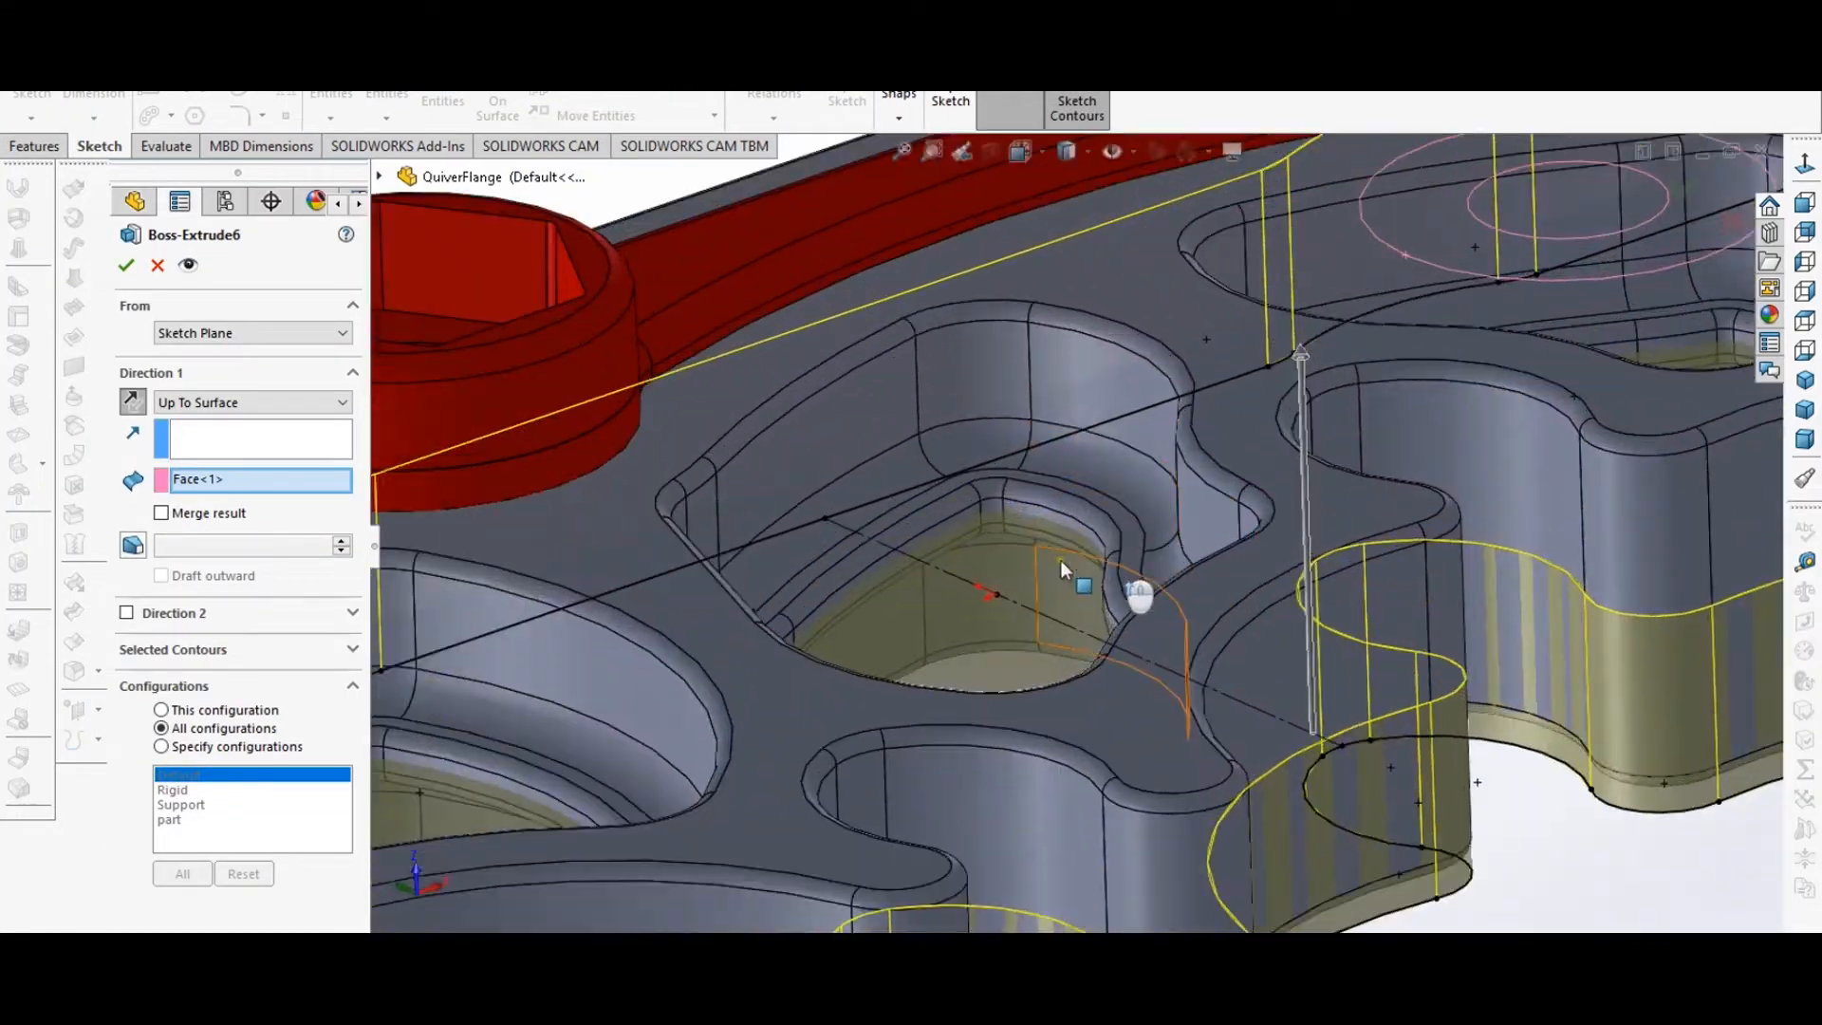
drag(1062, 570, 1185, 595)
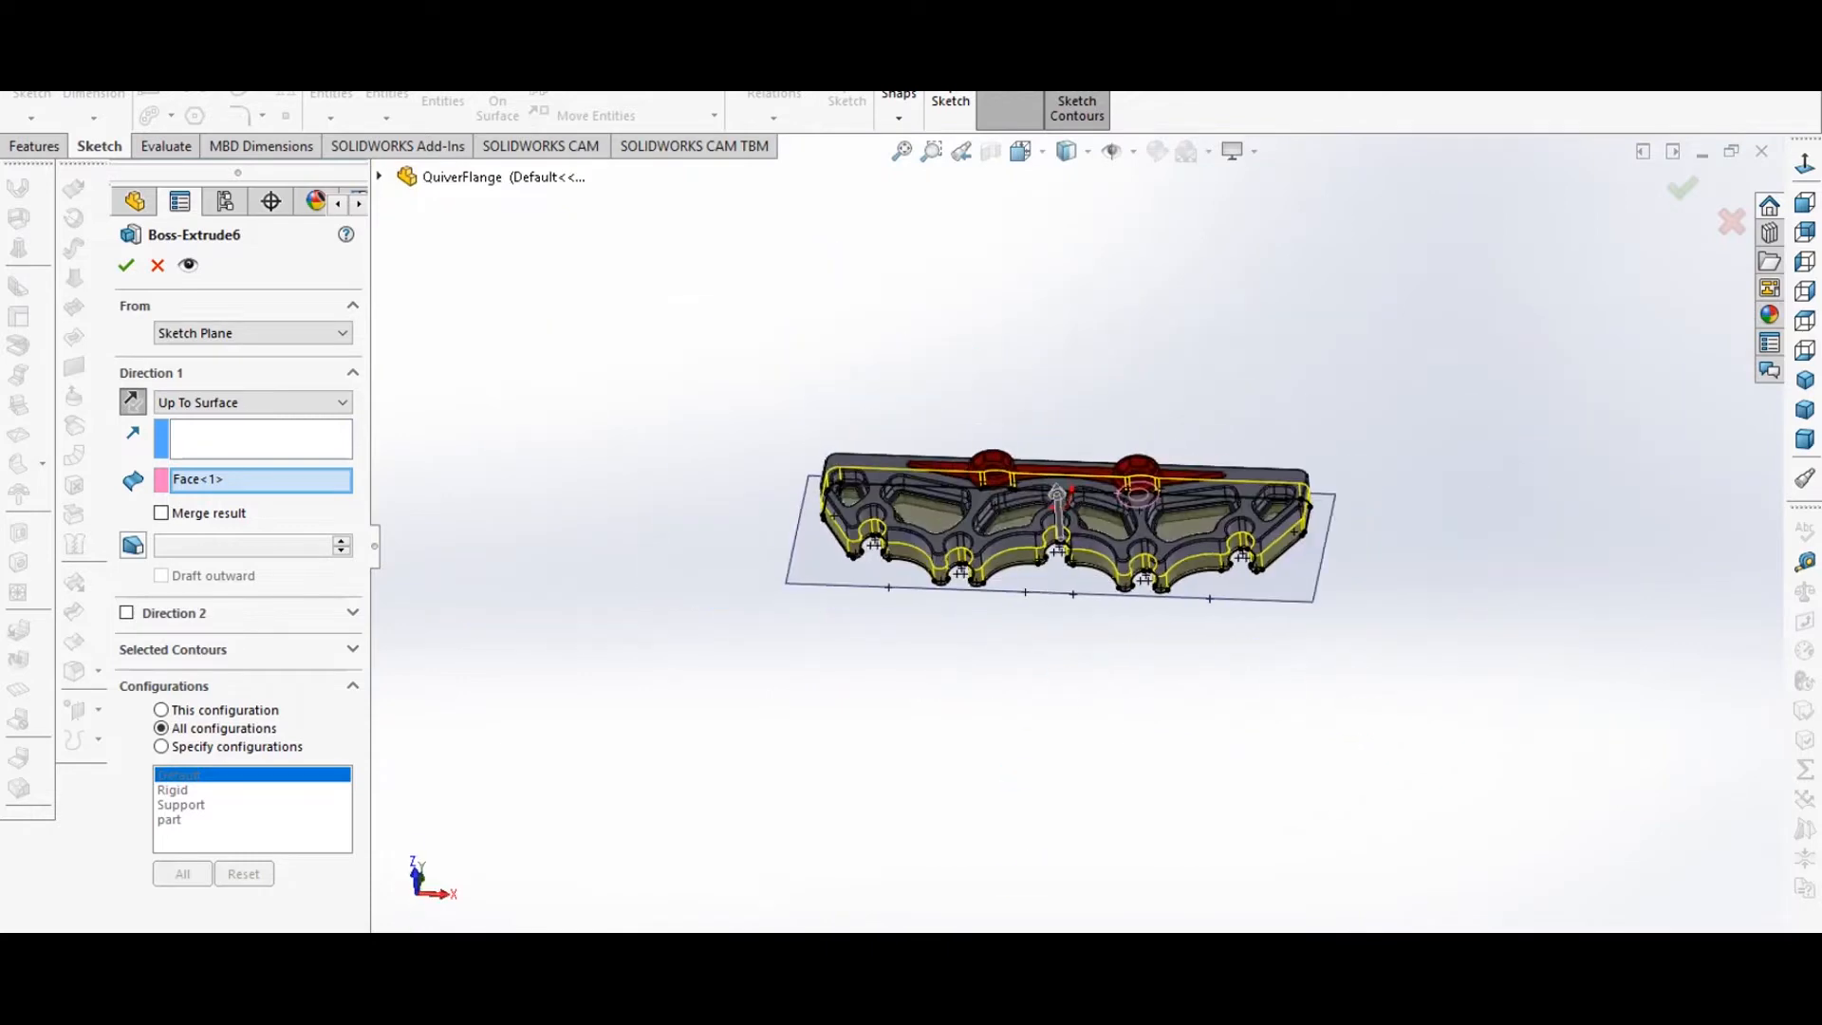
click(126, 264)
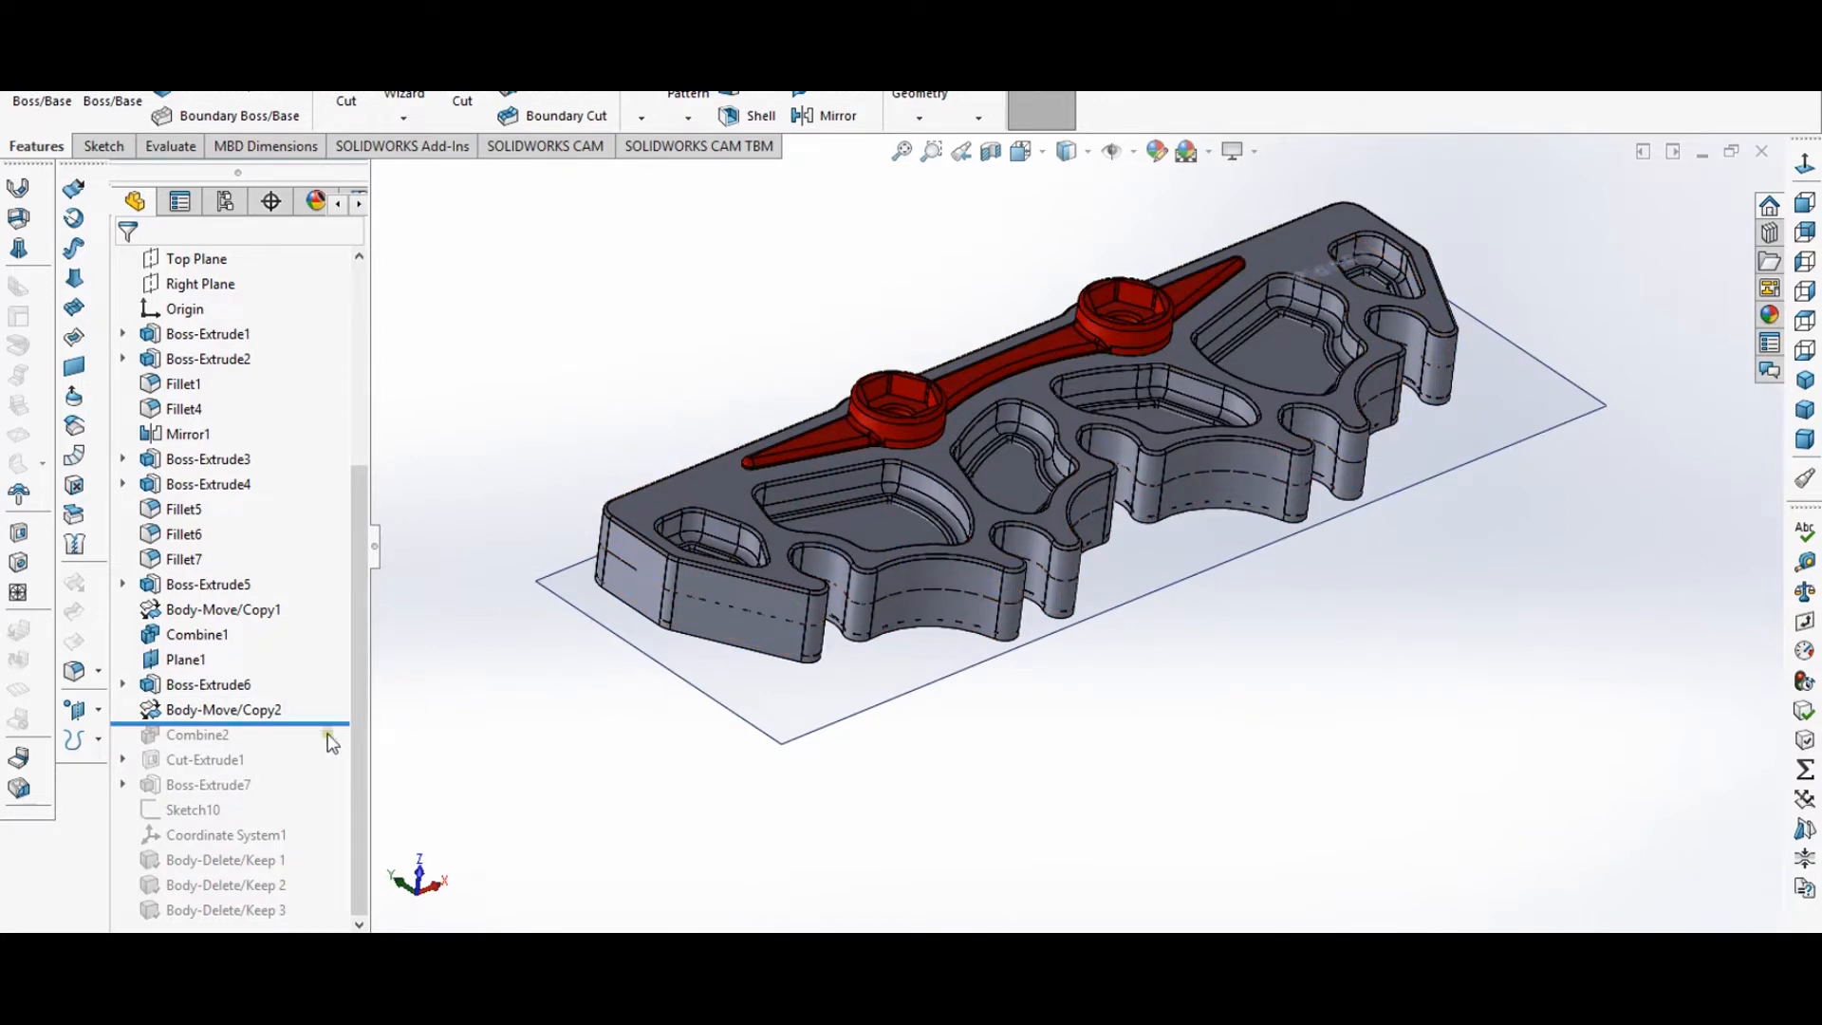
- Roll history through Combine2 and preview a -1 mm Front Plane section view
click(225, 710)
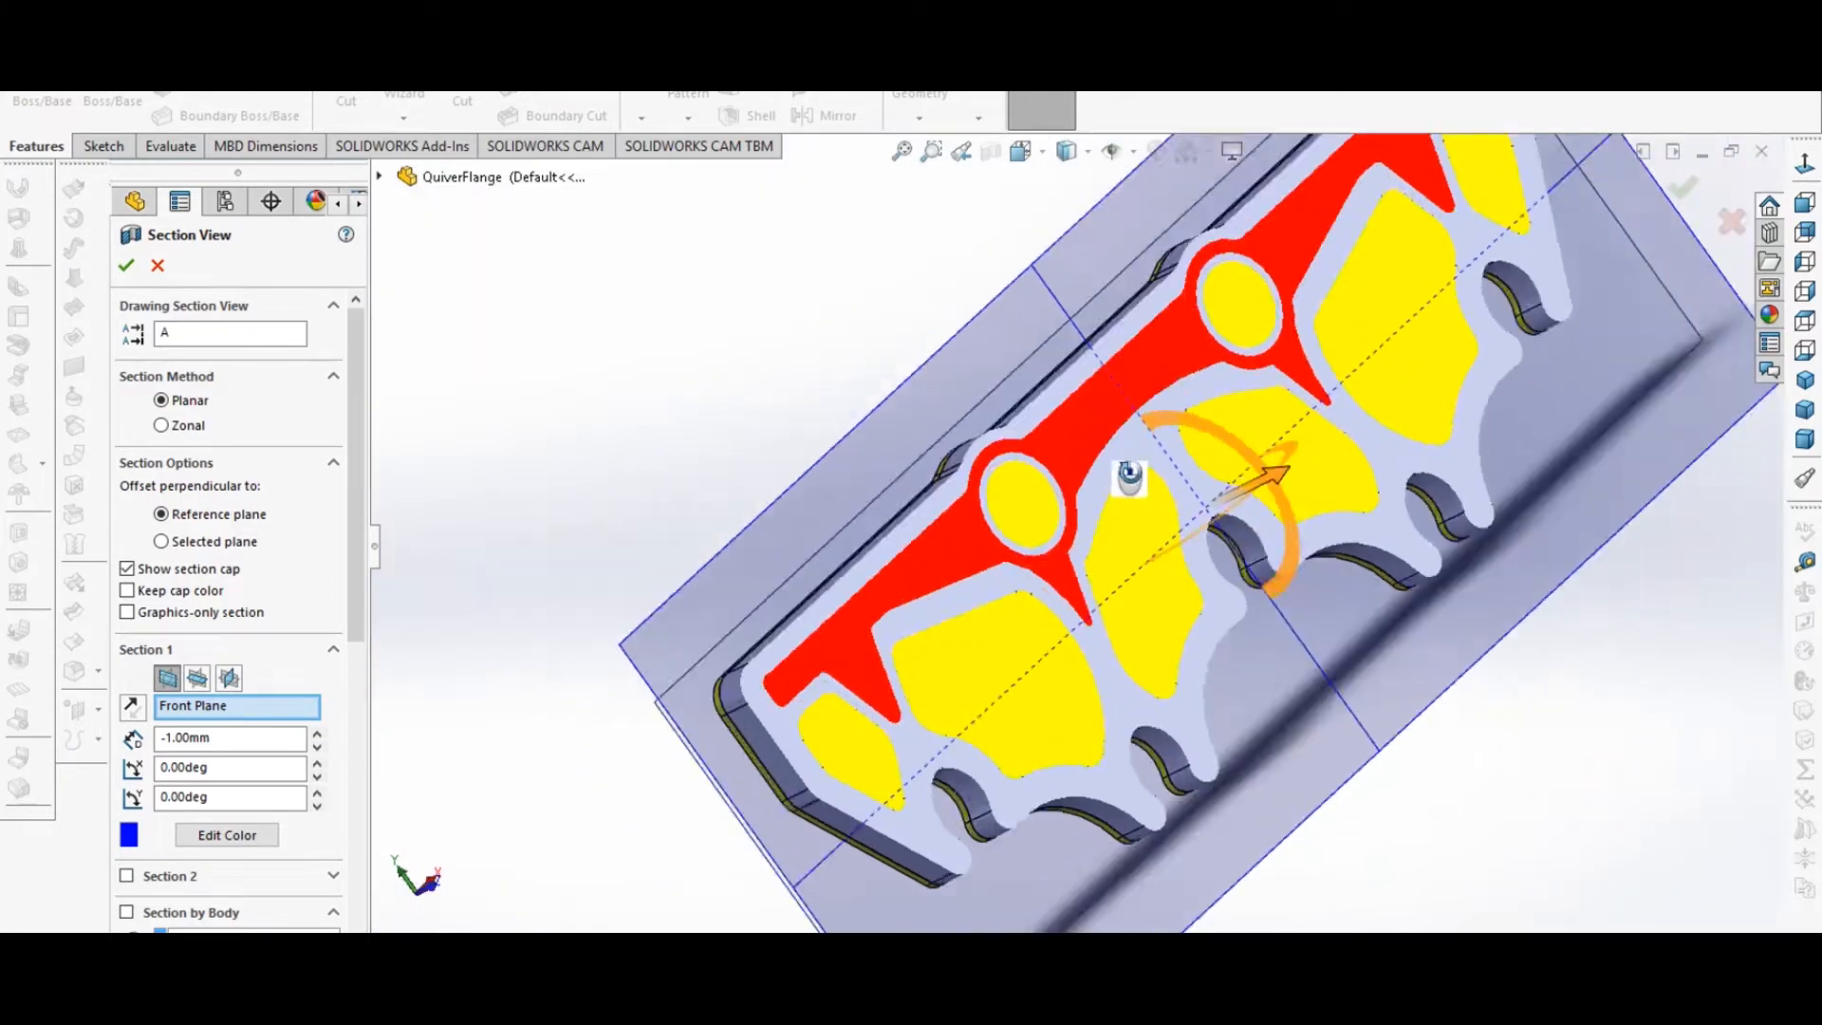
click(126, 263)
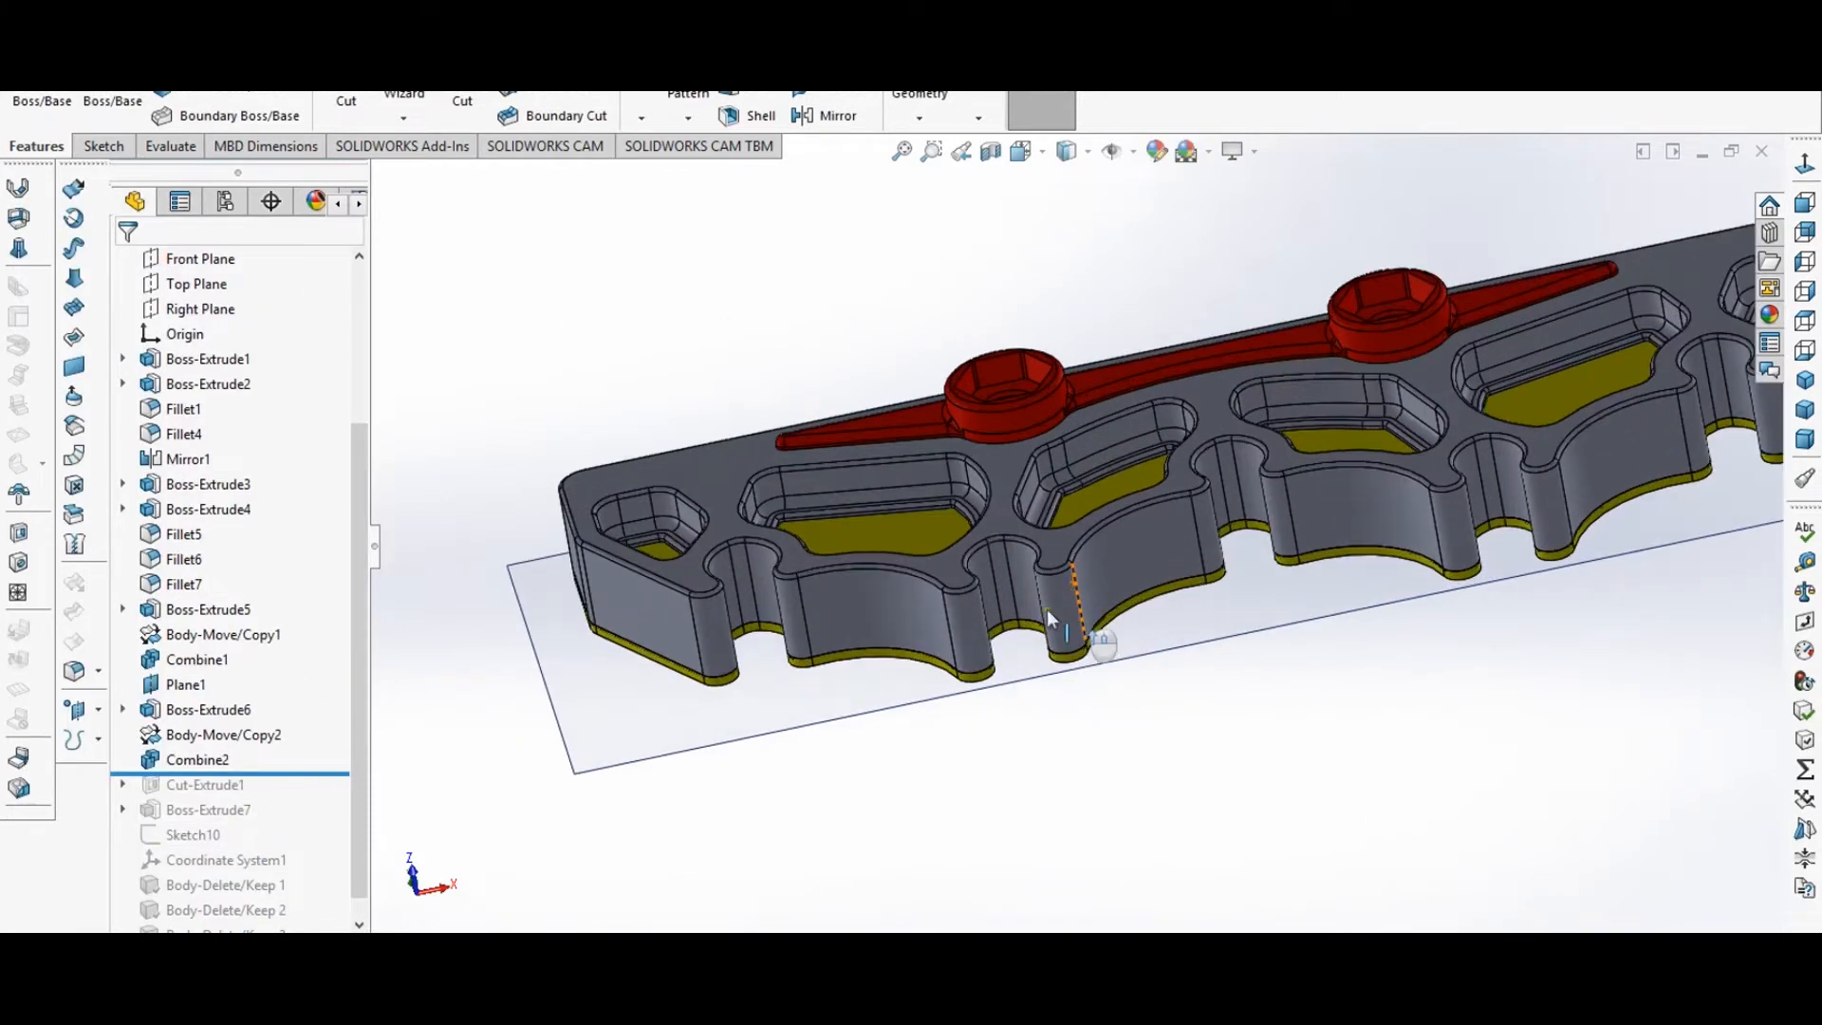
- Trace a curved edge of the yellow support body back to Boss-Extrude6's Sketch7
right_click(1065, 615)
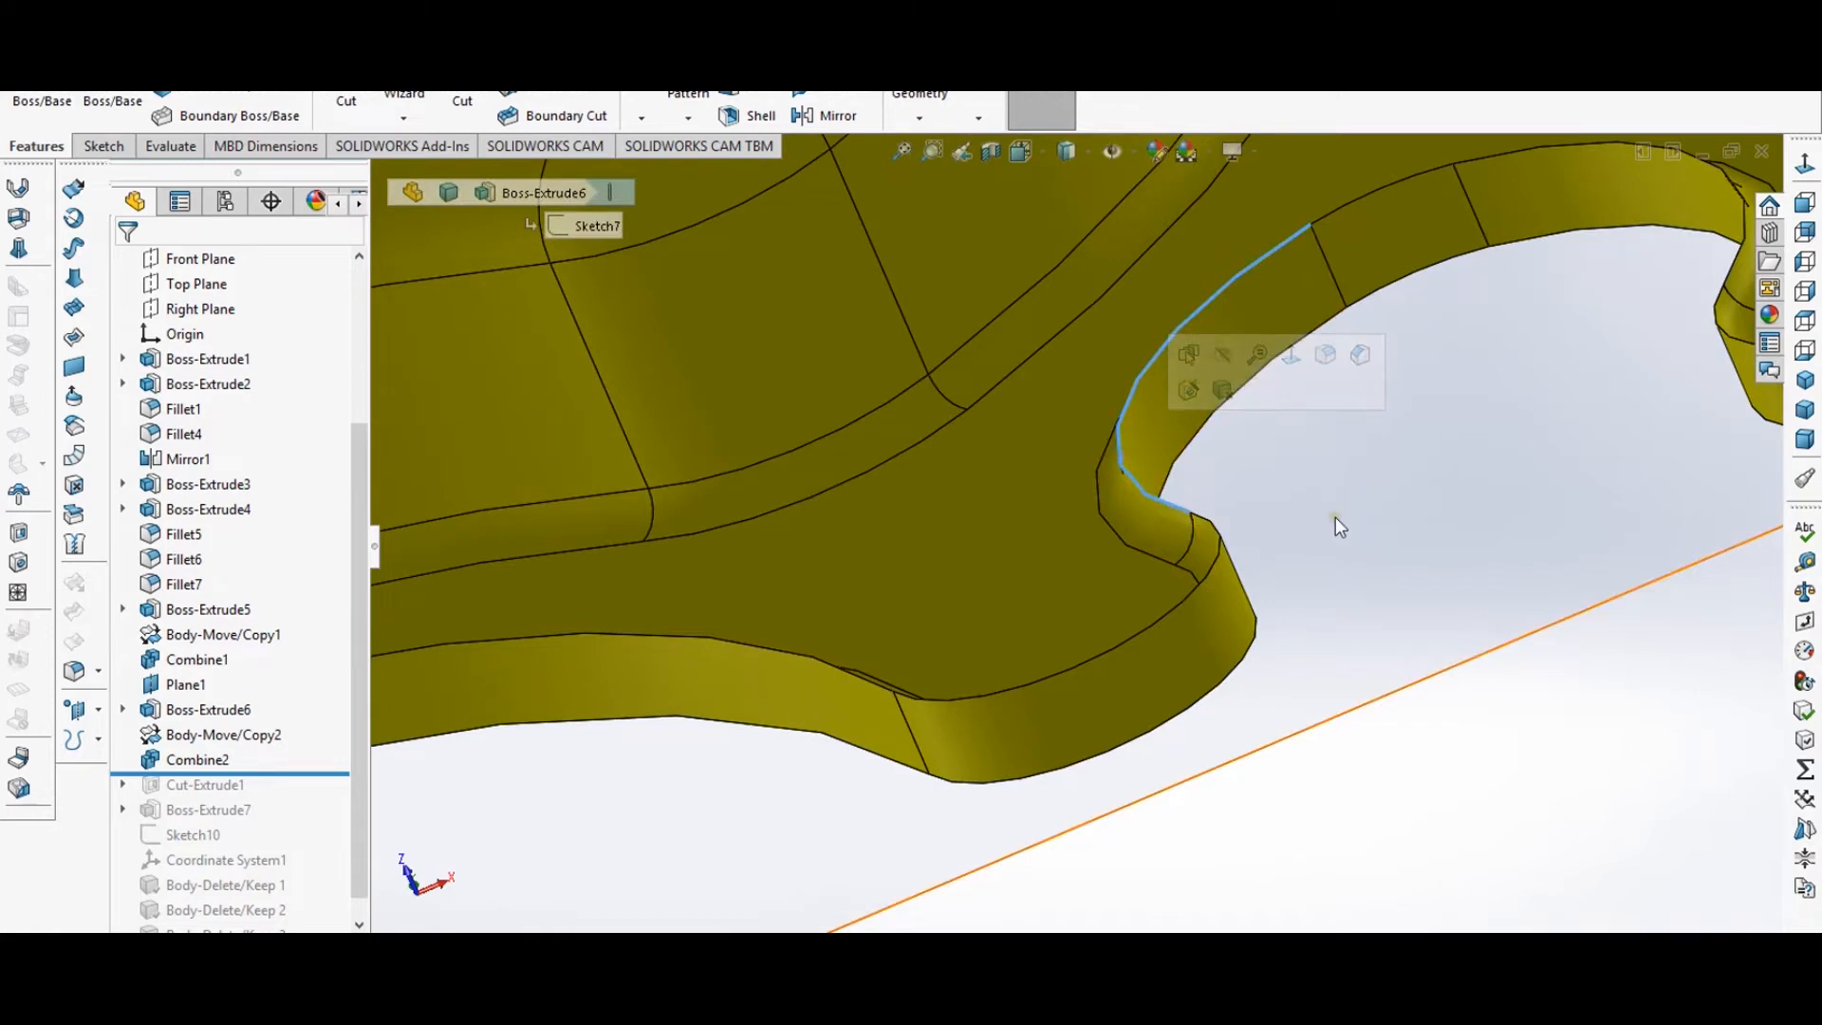
mouse_move(1336, 527)
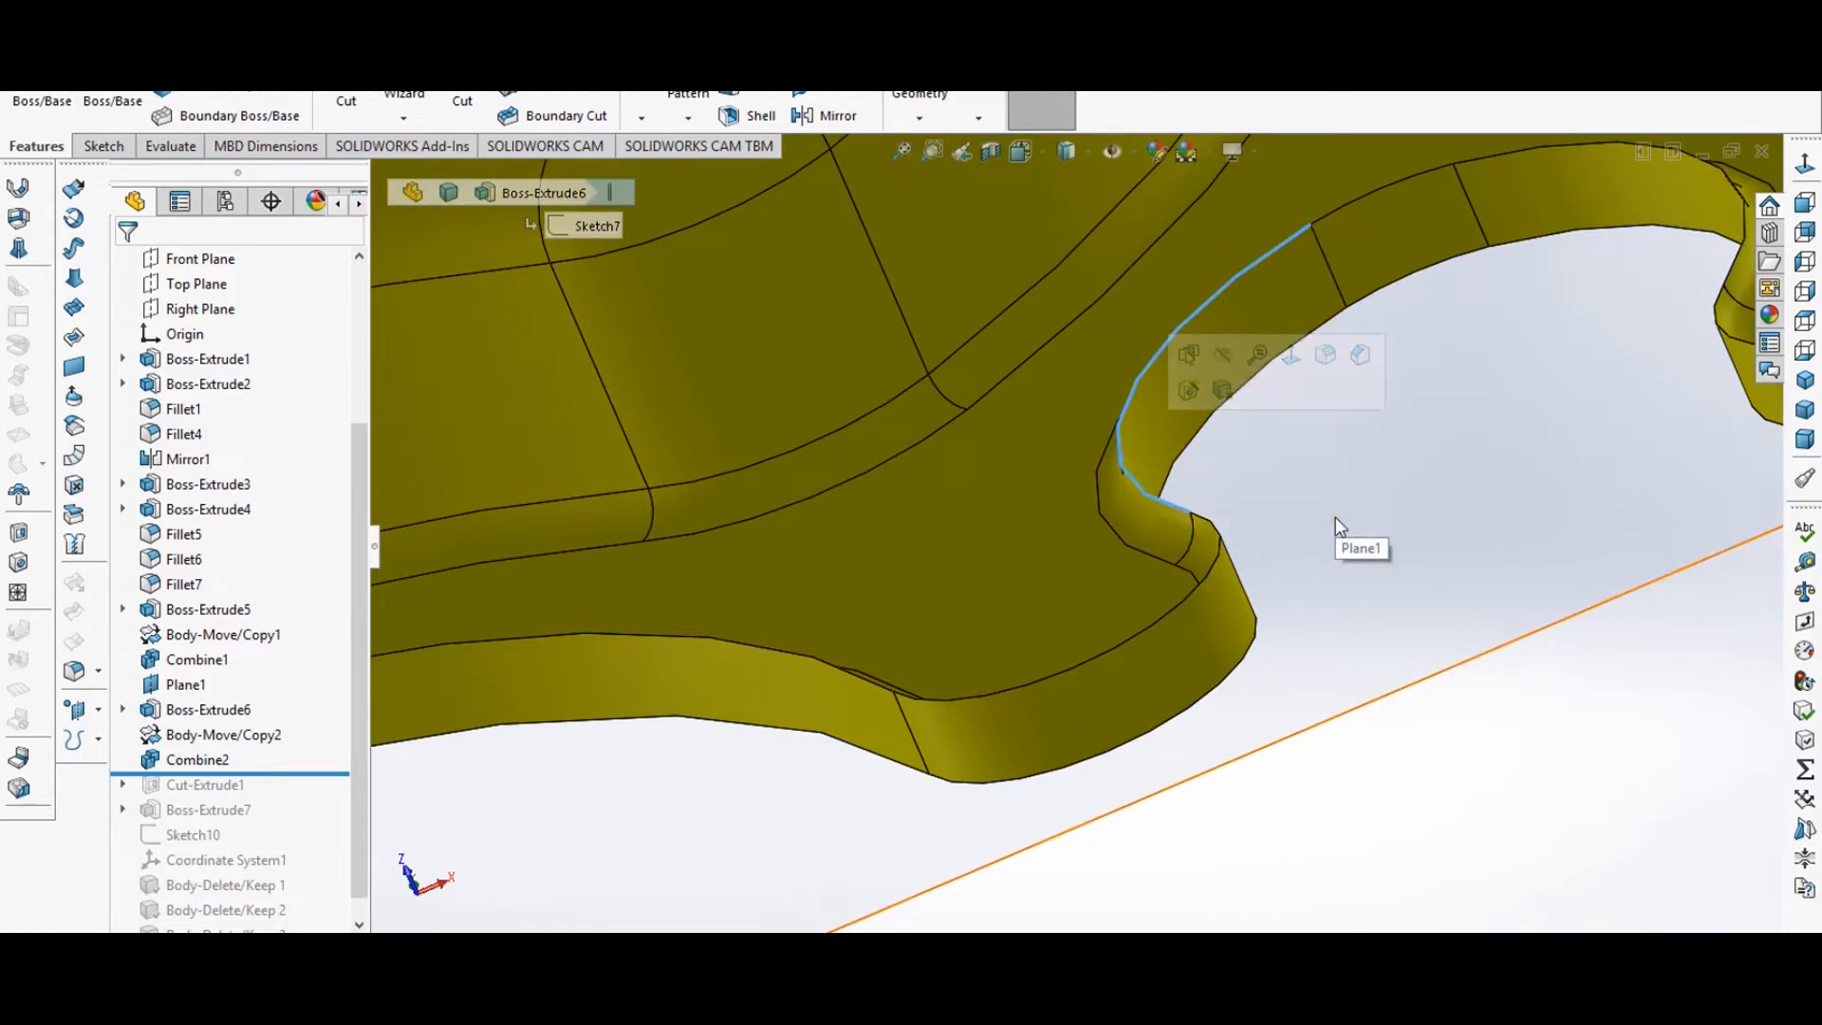
mouse_move(1267, 528)
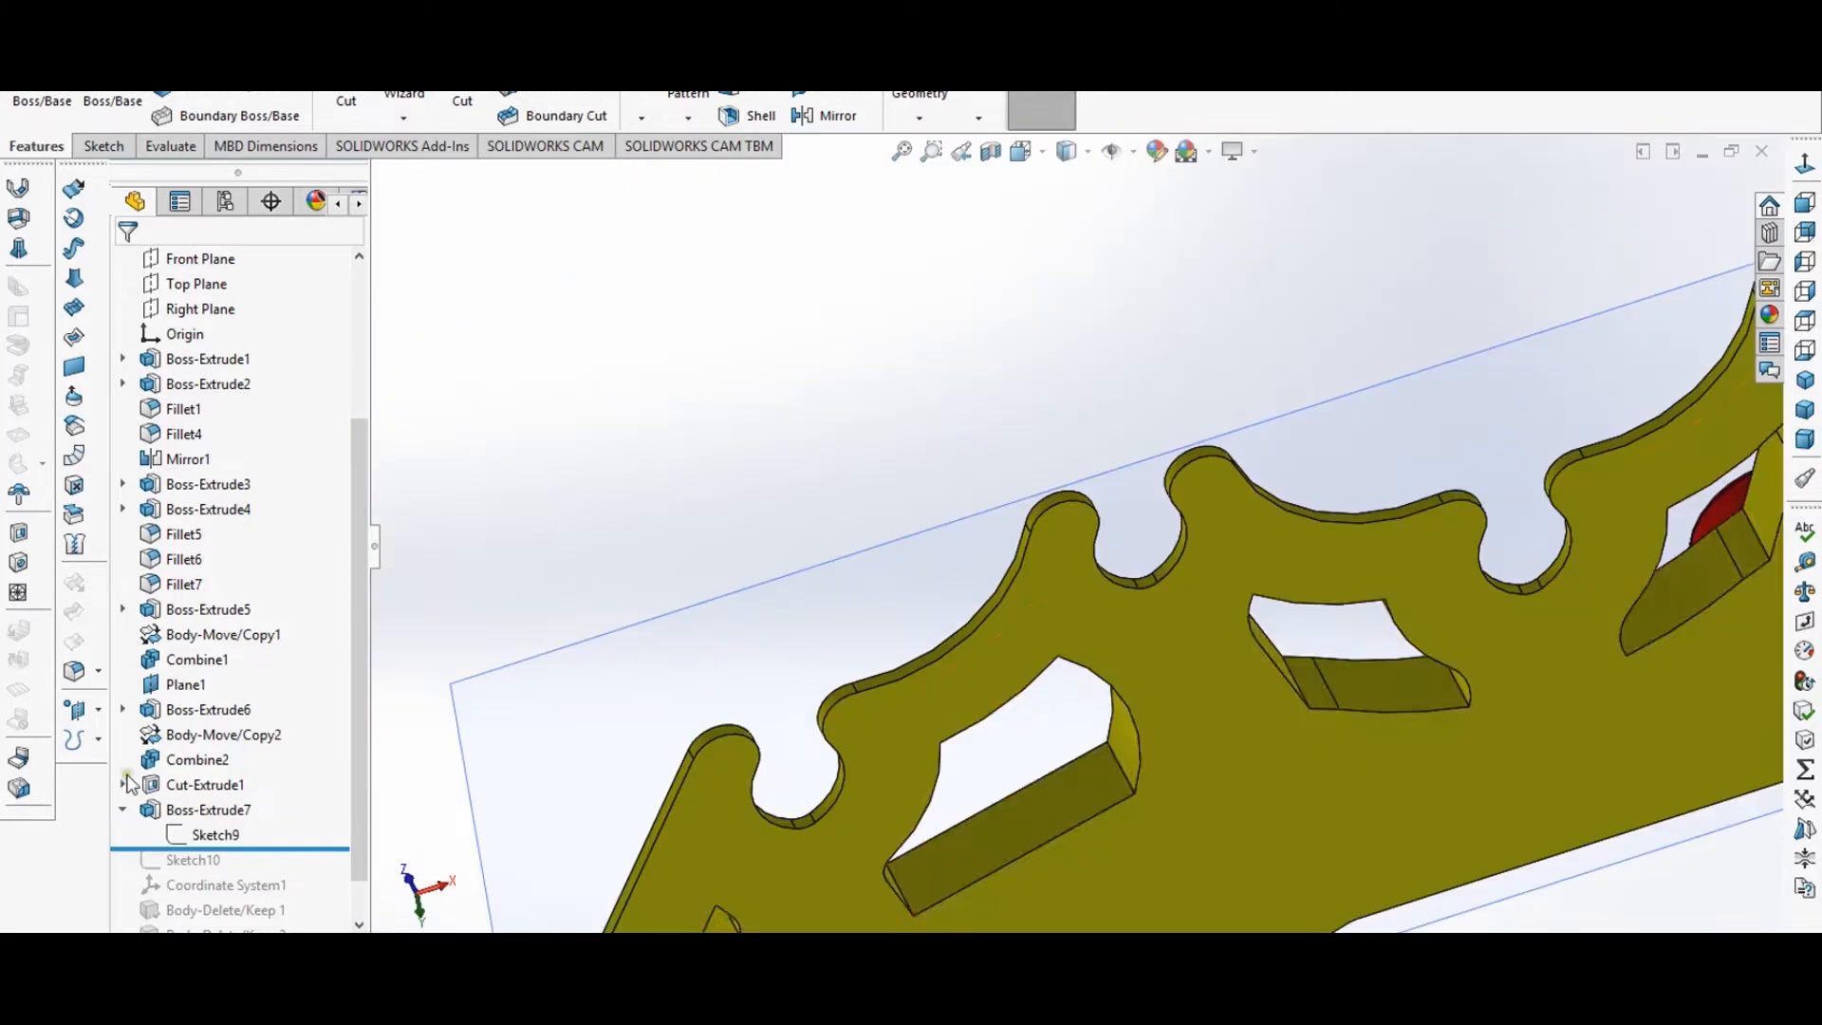
- Open Sketch9 under Boss-Extrude7 to view the support body's outline
double_click(211, 834)
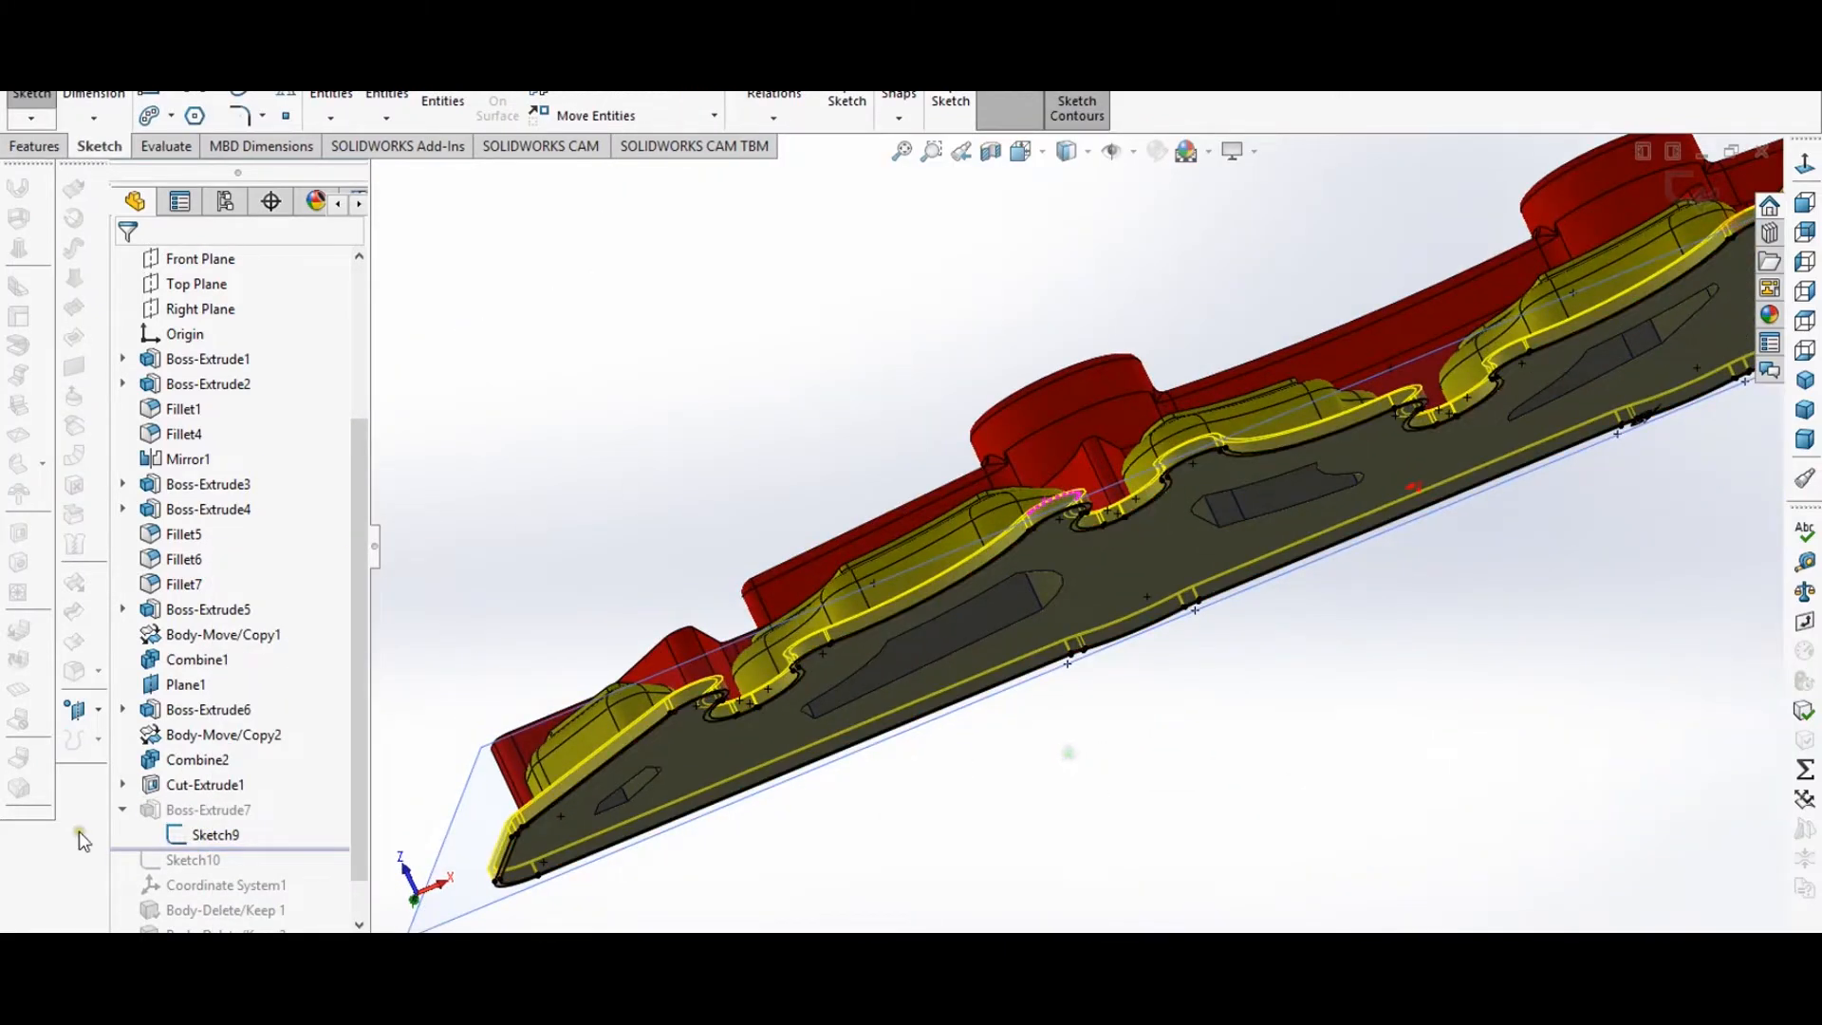
mouse_move(984, 252)
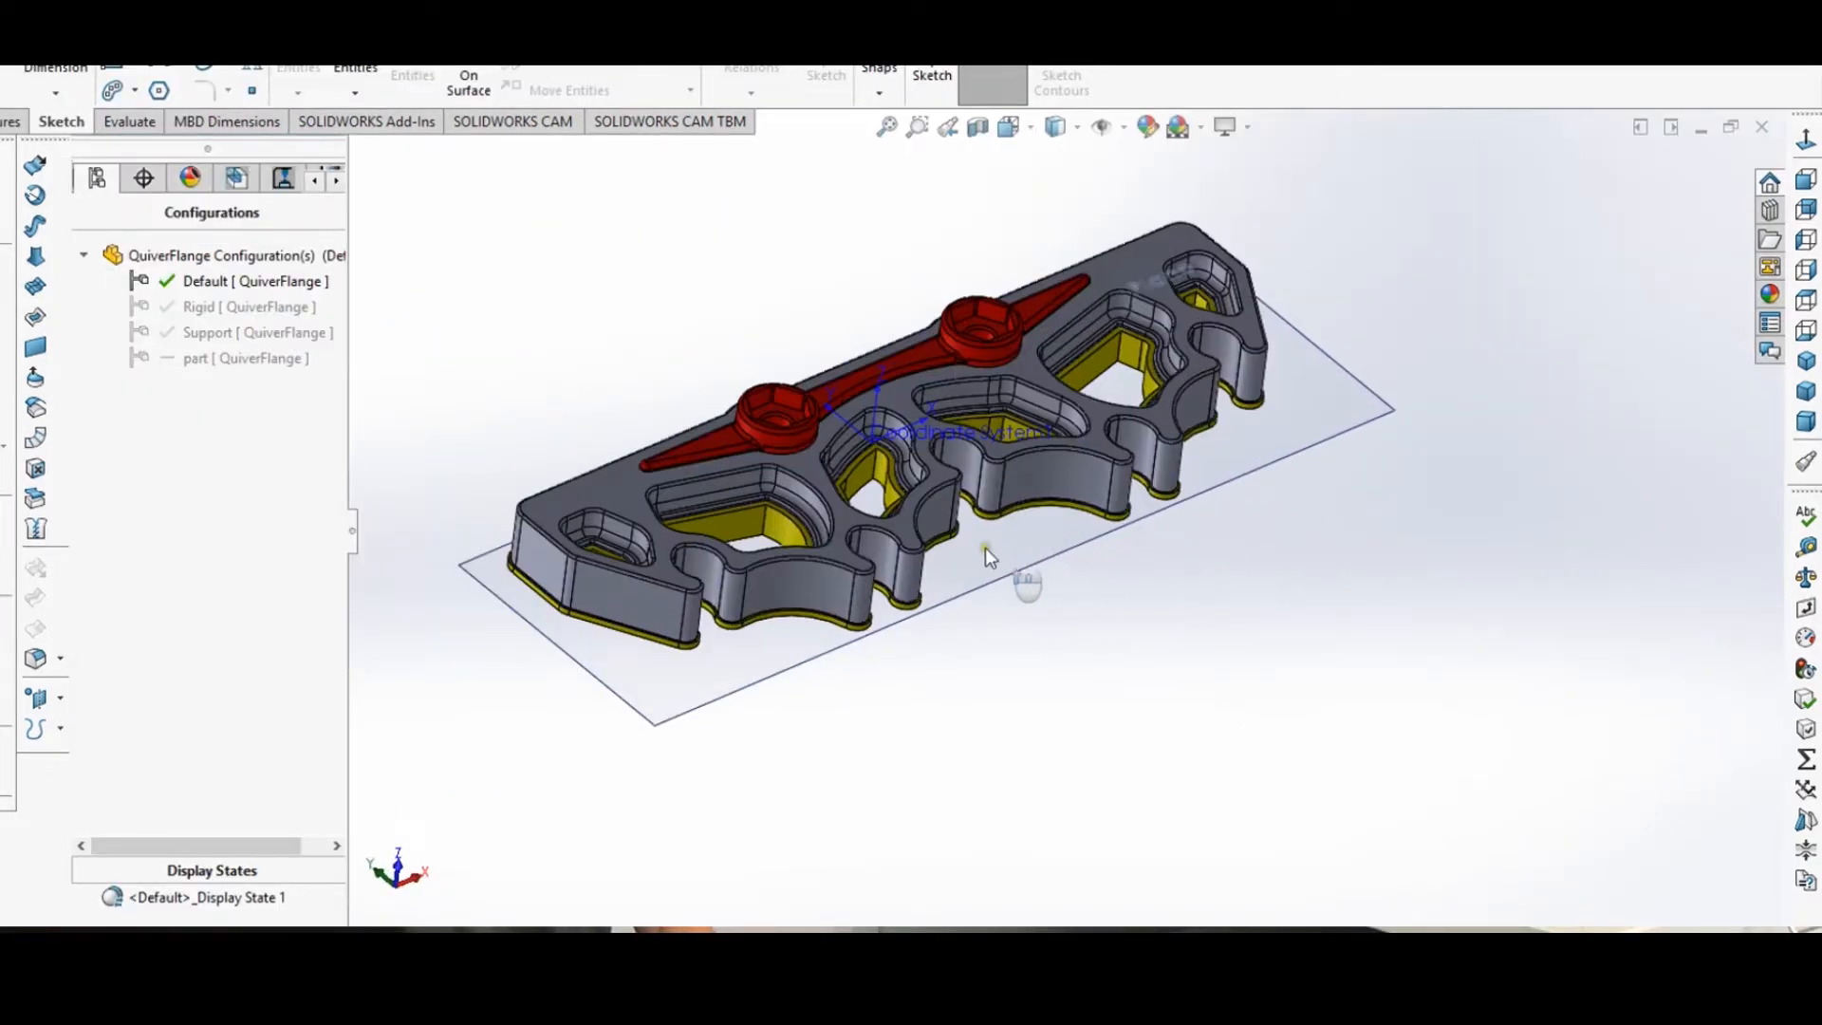
- Orbit the flange, then activate the Rigid, Support and part configurations in turn
drag(988, 558, 1215, 447)
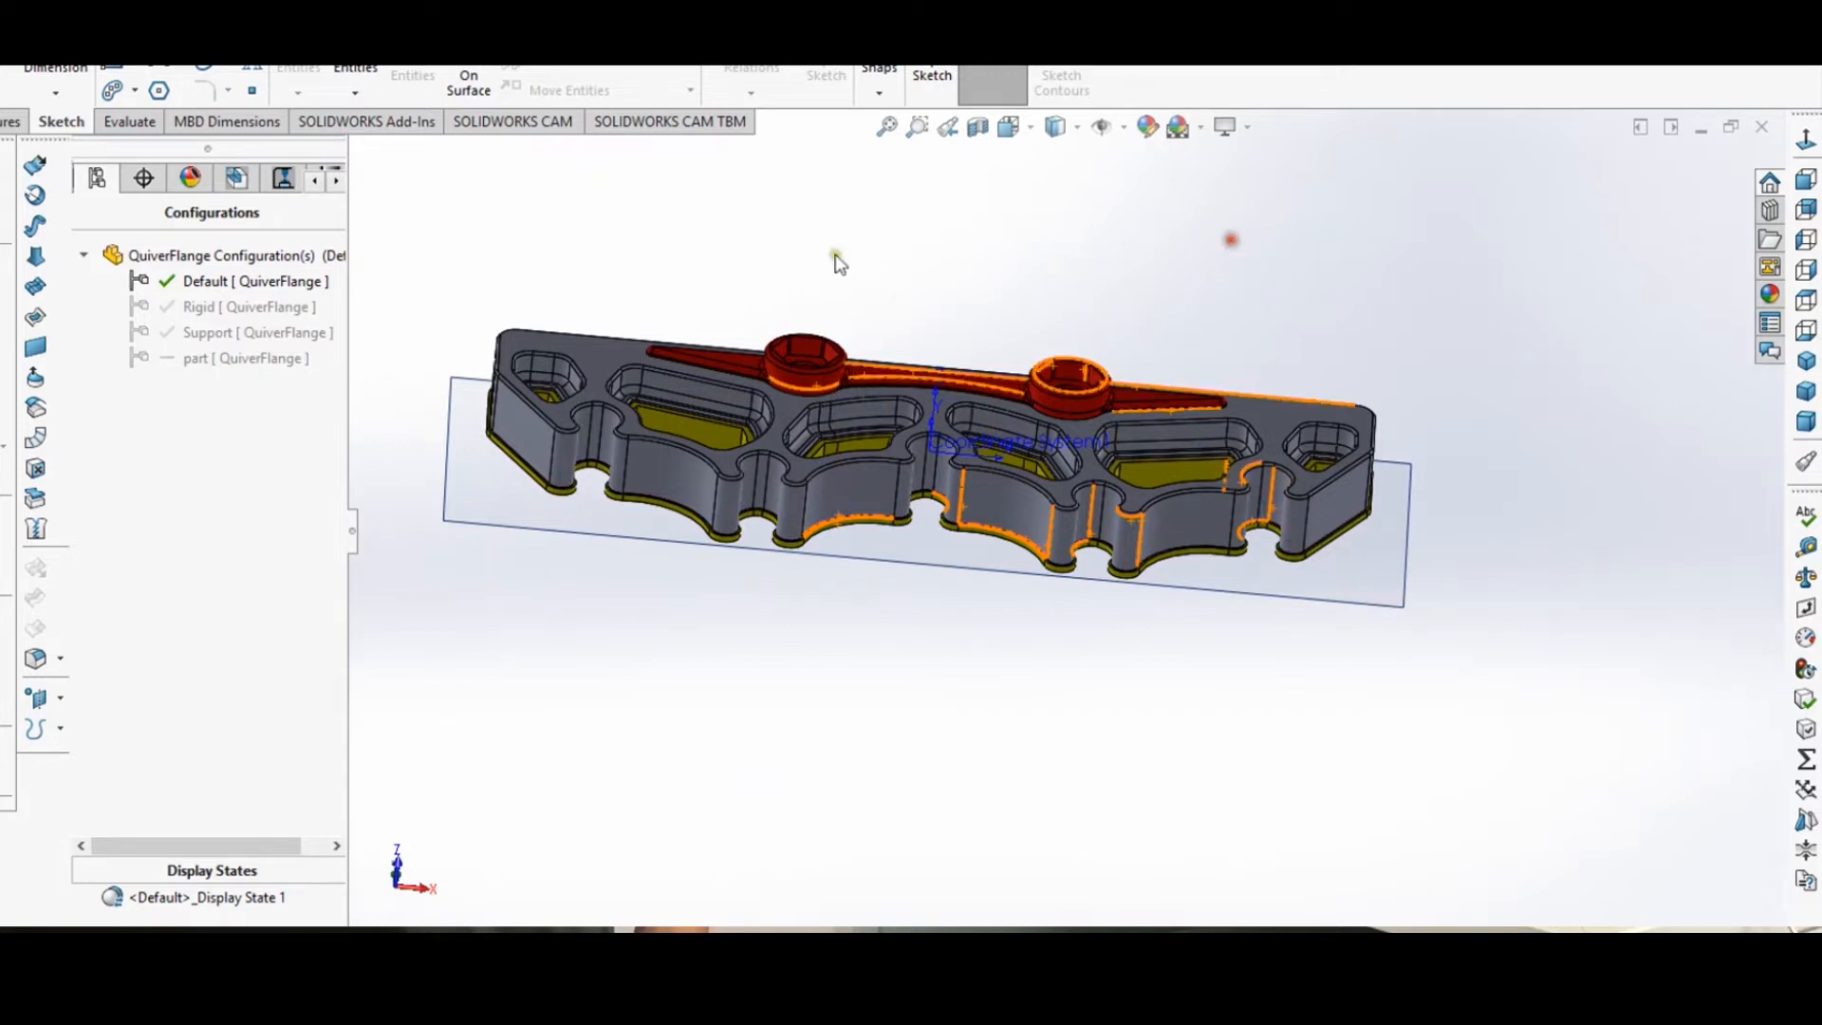
mouse_move(210, 307)
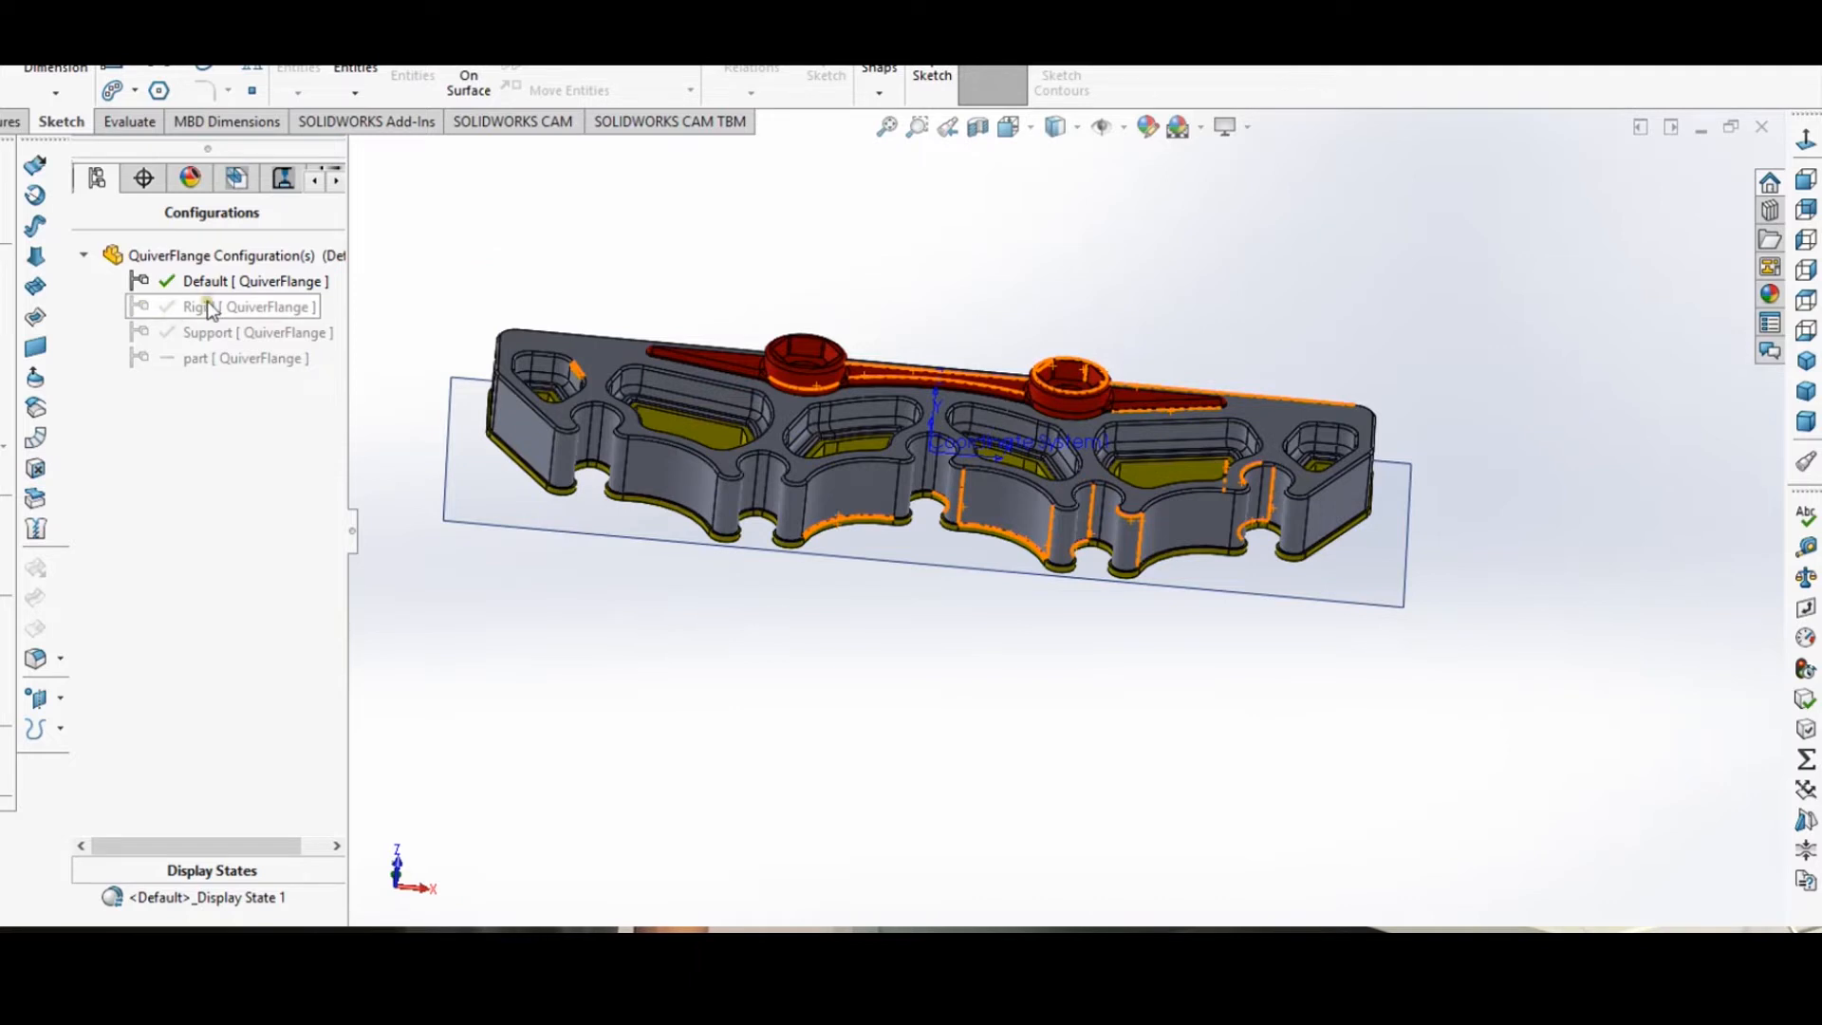
double_click(216, 306)
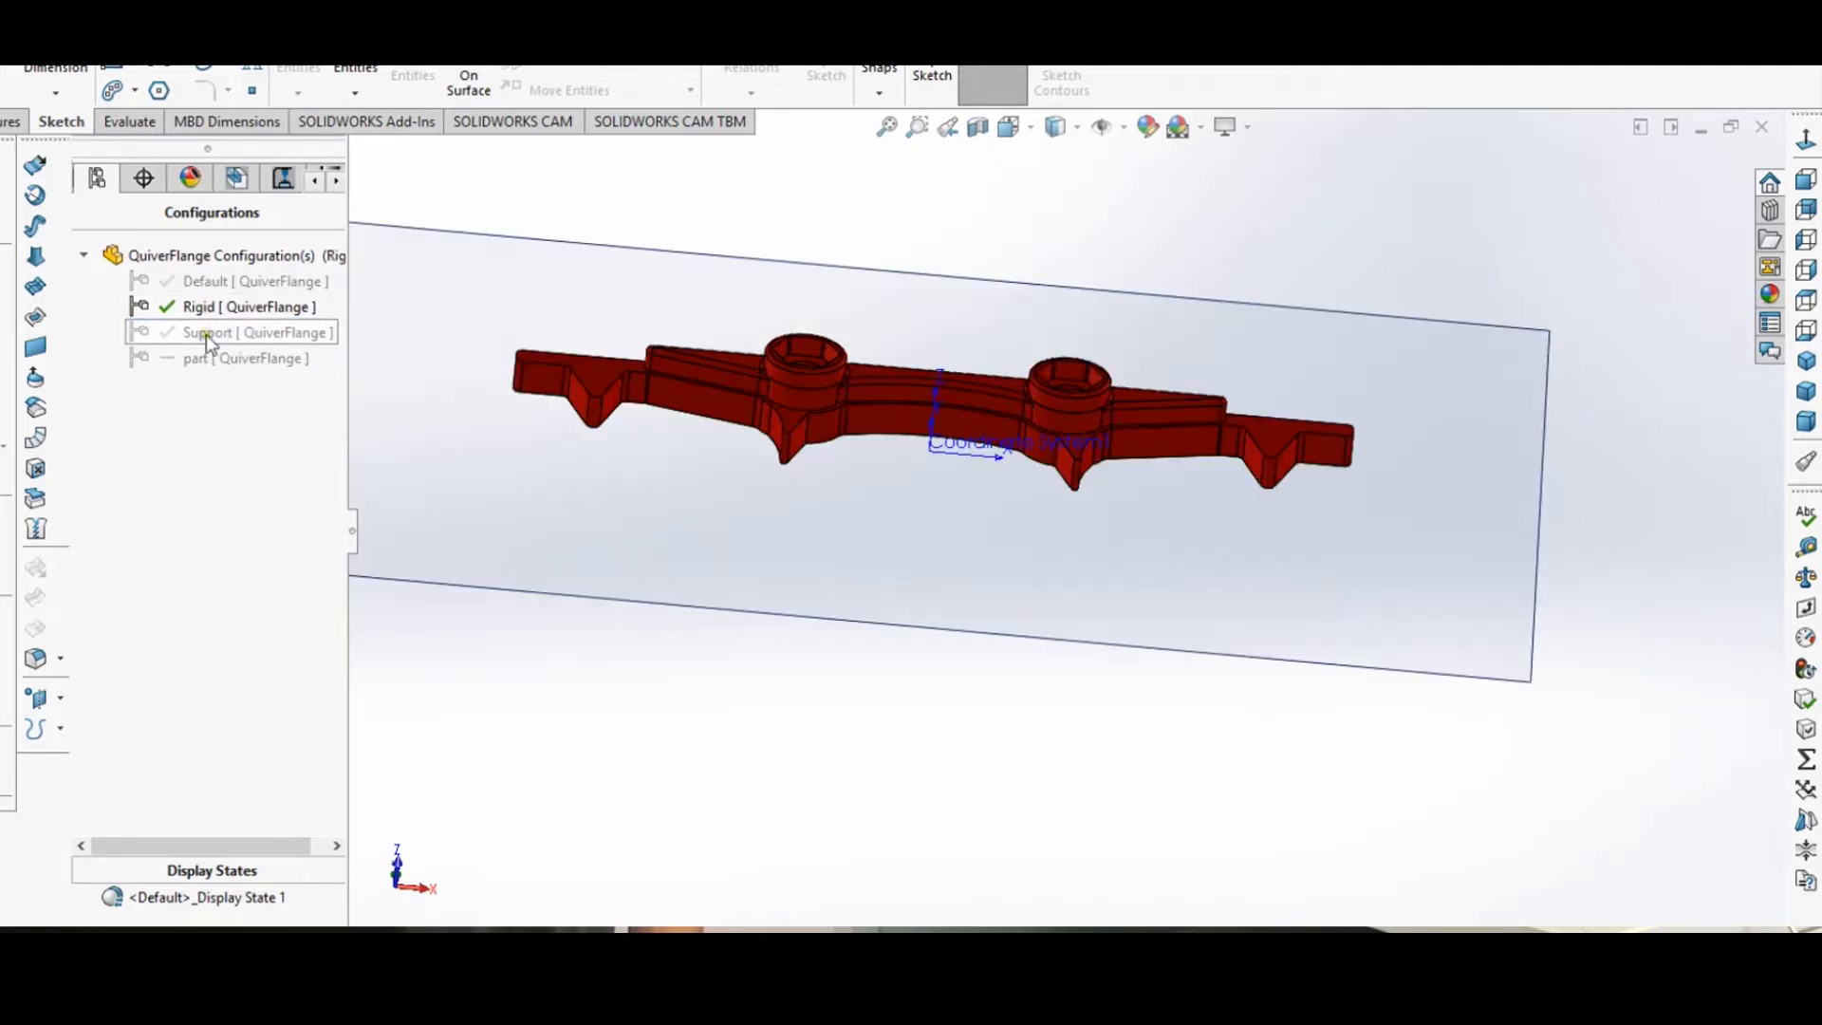
double_click(207, 332)
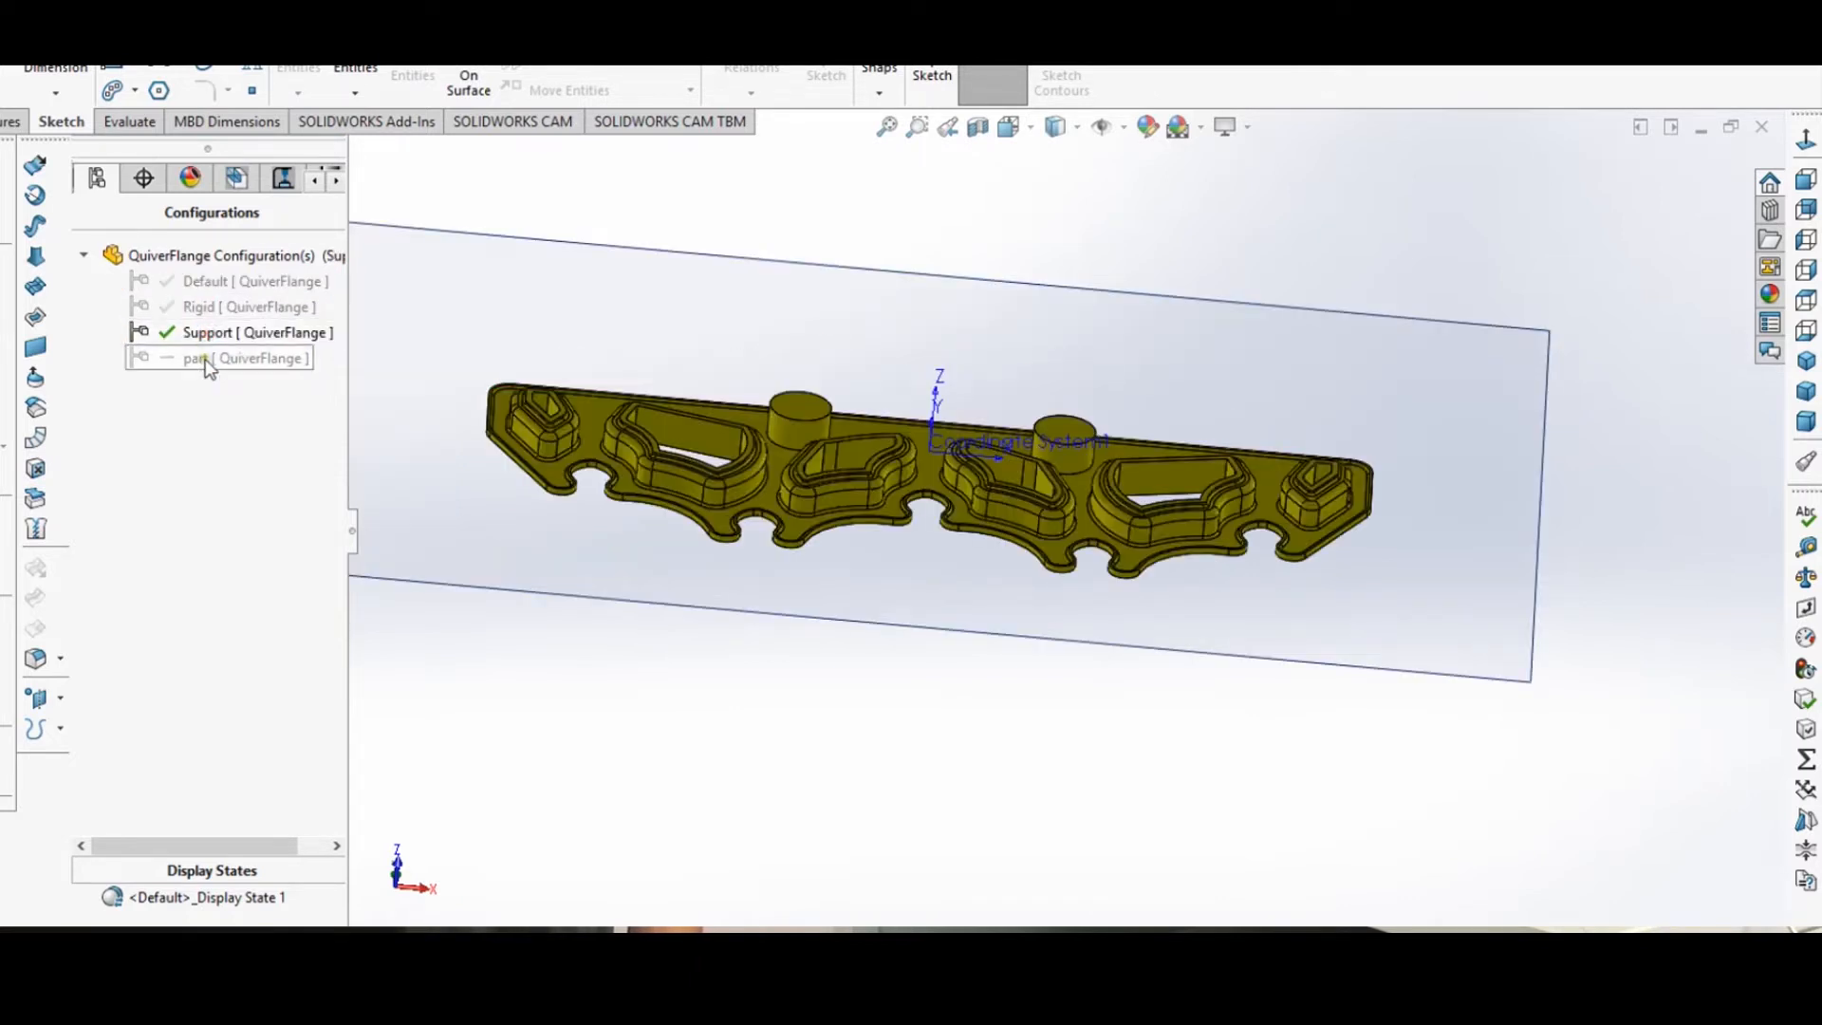
double_click(199, 357)
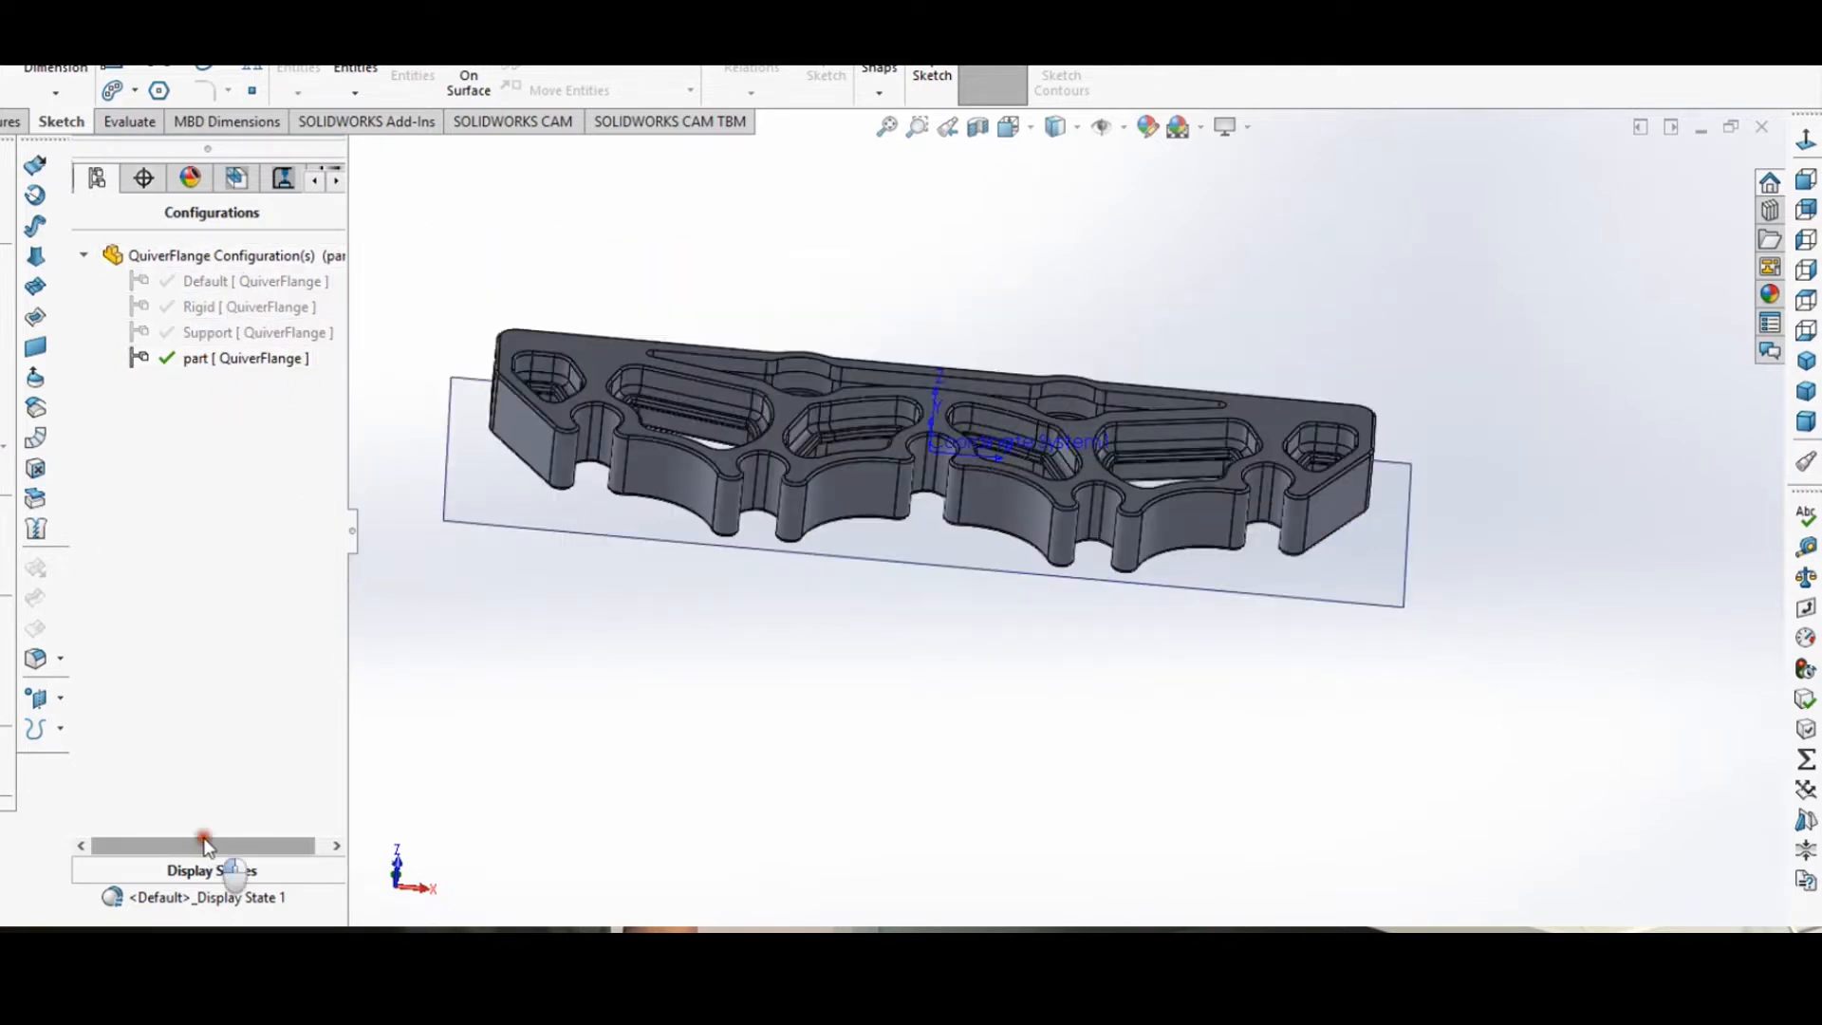
mouse_move(390, 400)
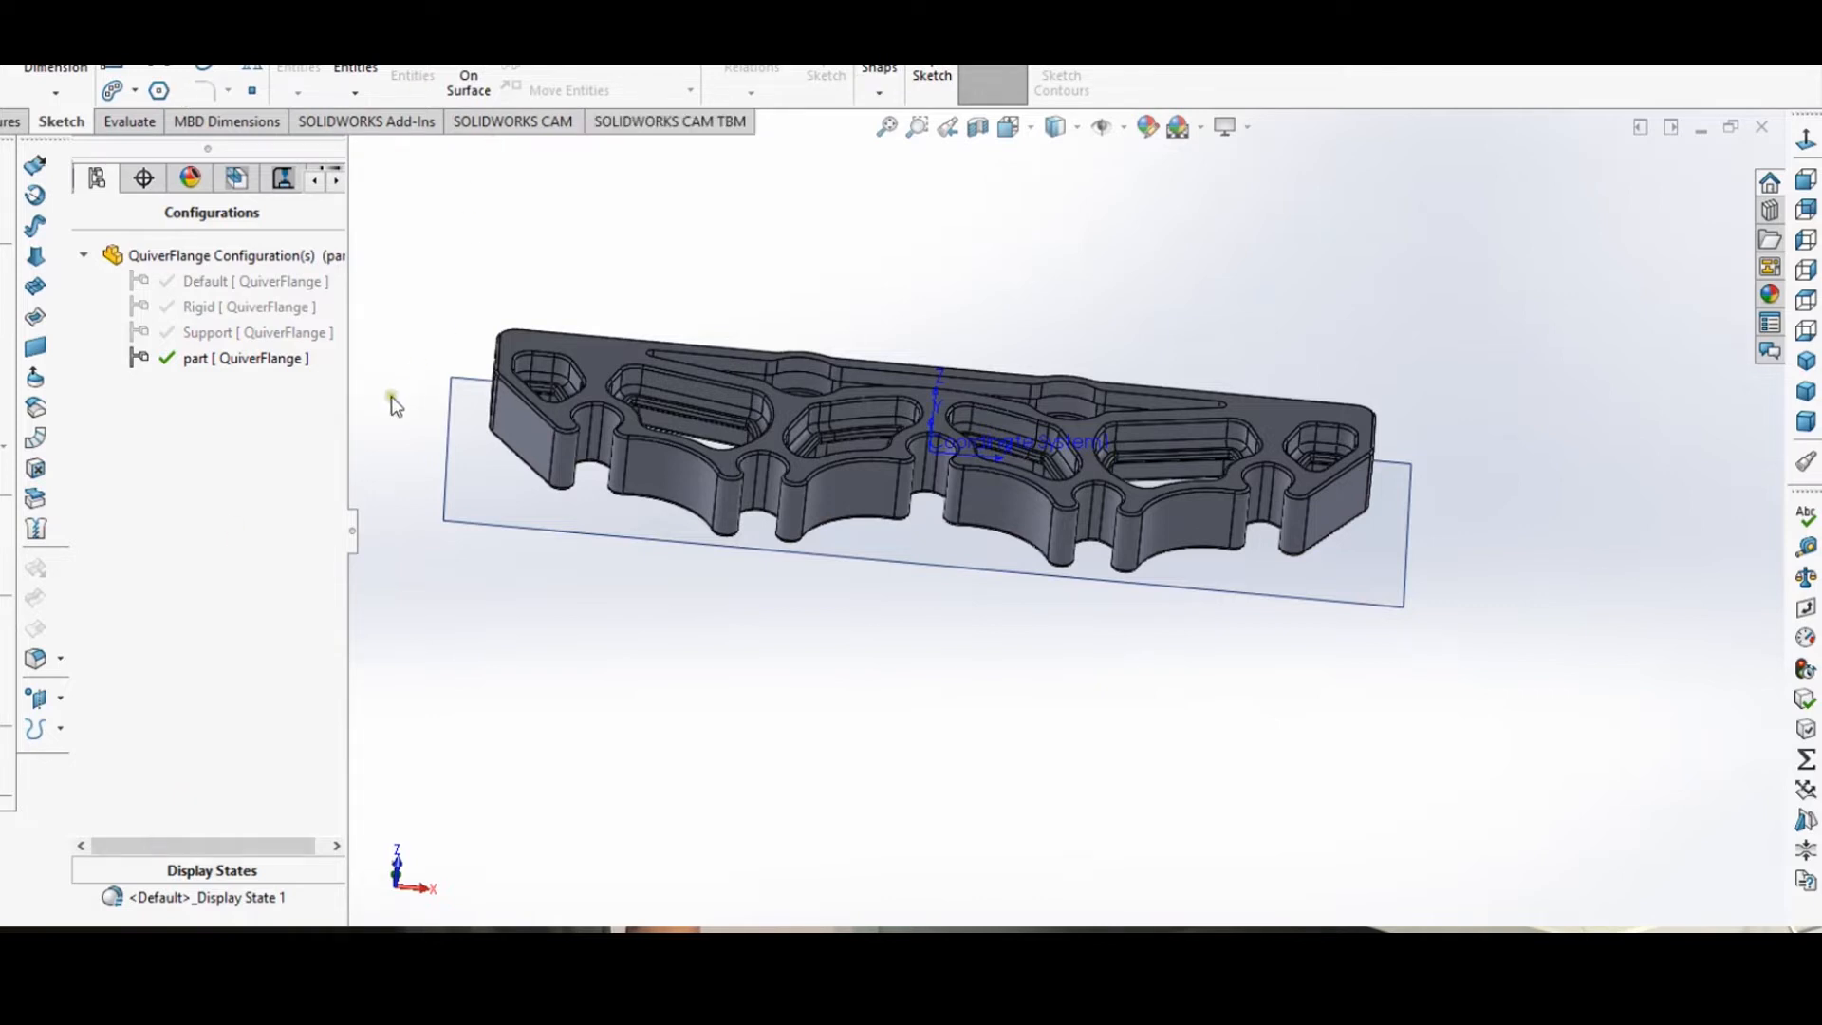
click(205, 281)
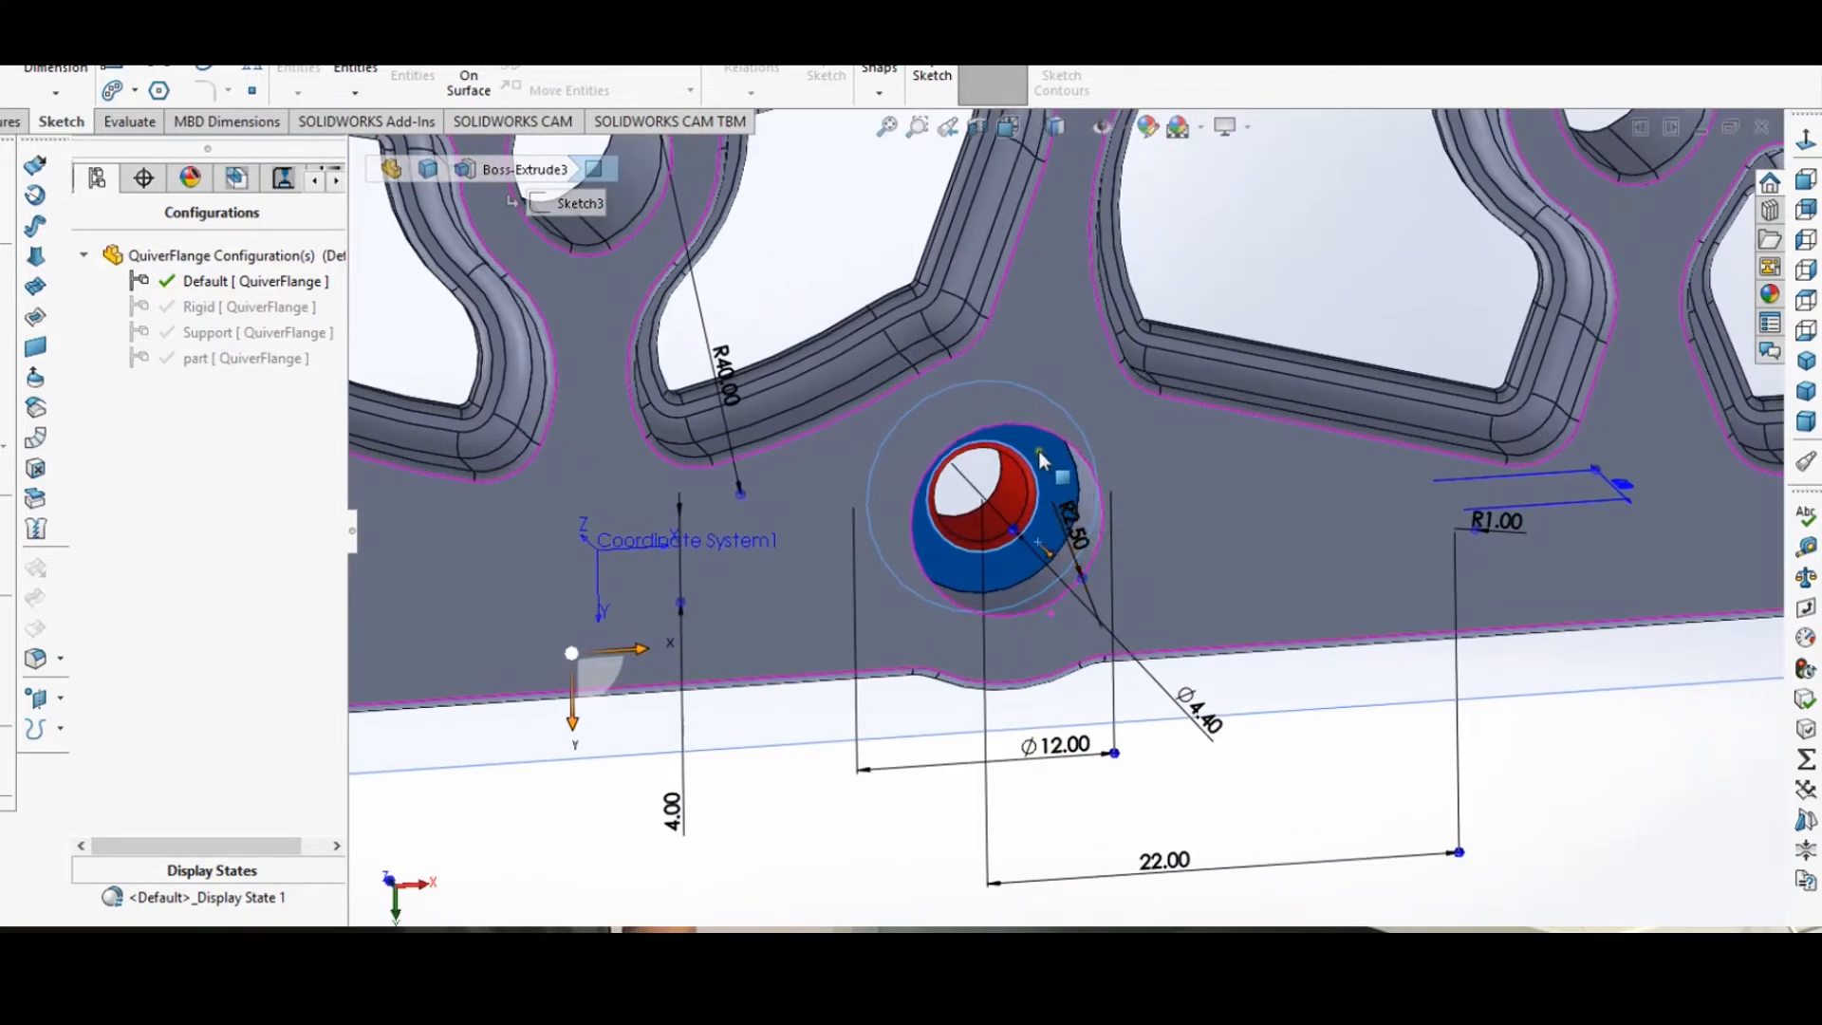
mouse_move(1055, 487)
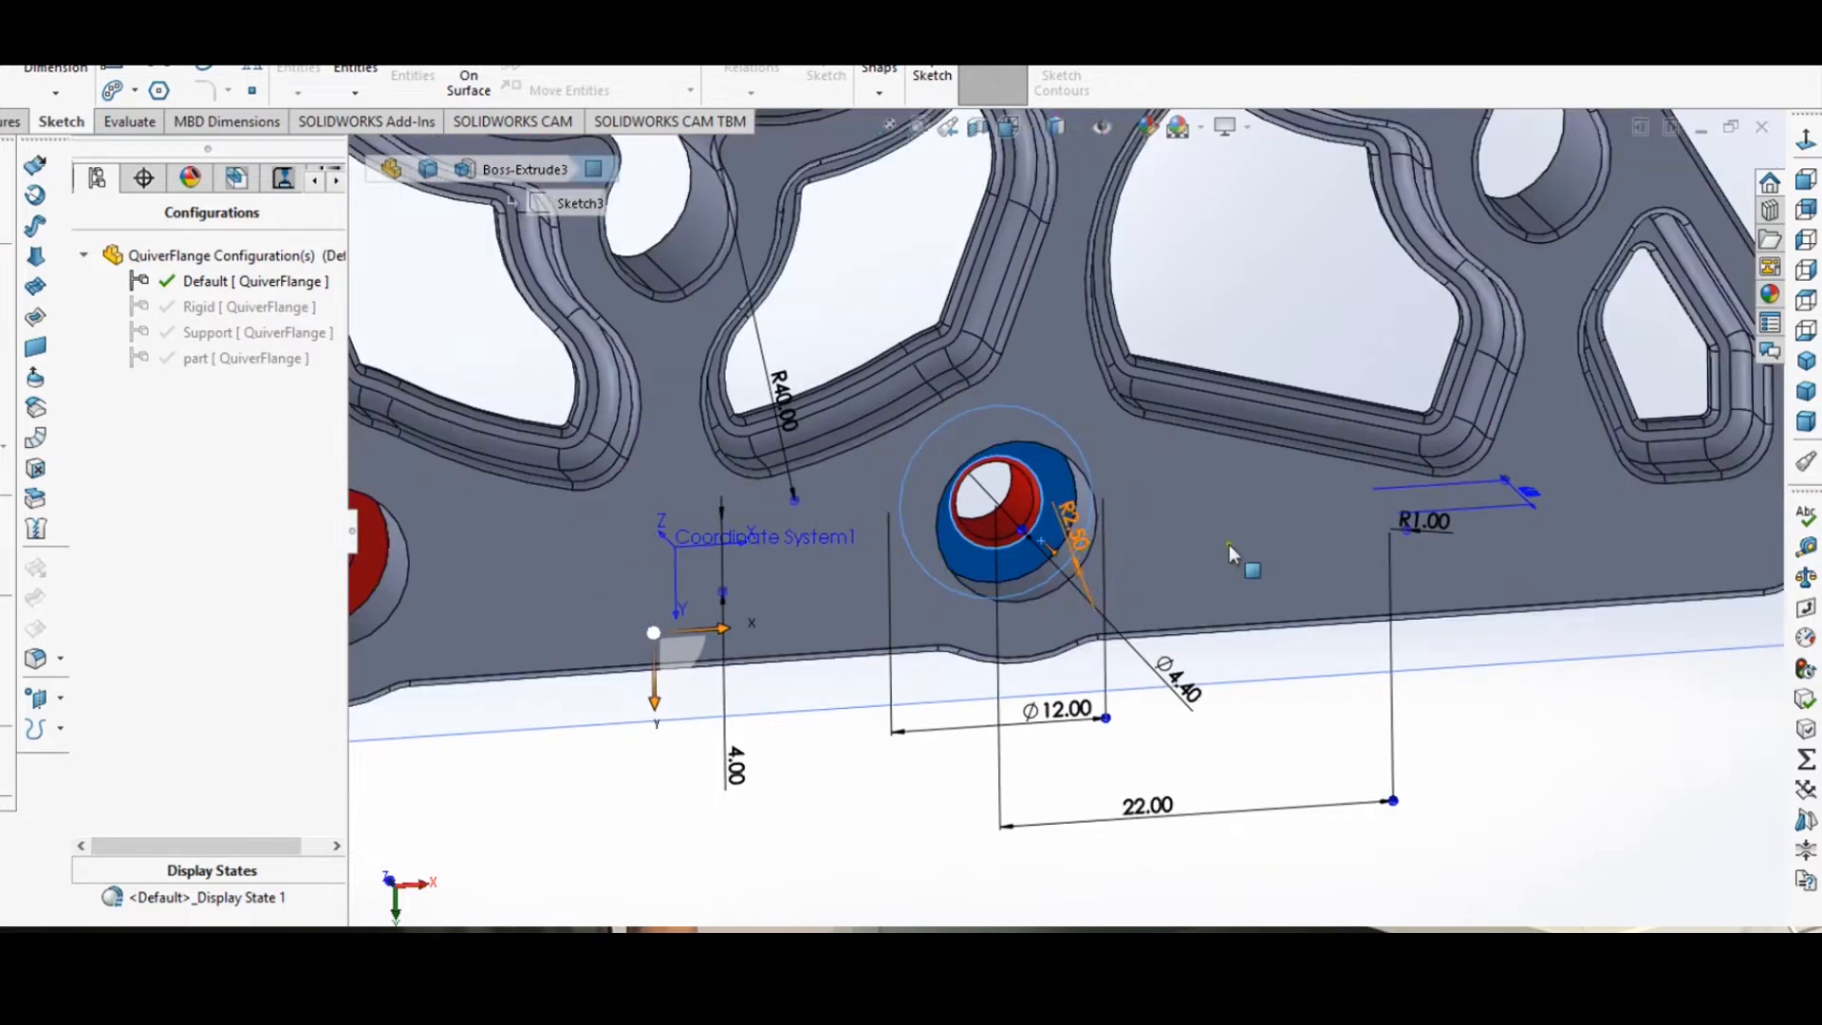
- Zoom out to the whole flange and bring the FeatureManager tree back
drag(1232, 554, 1174, 778)
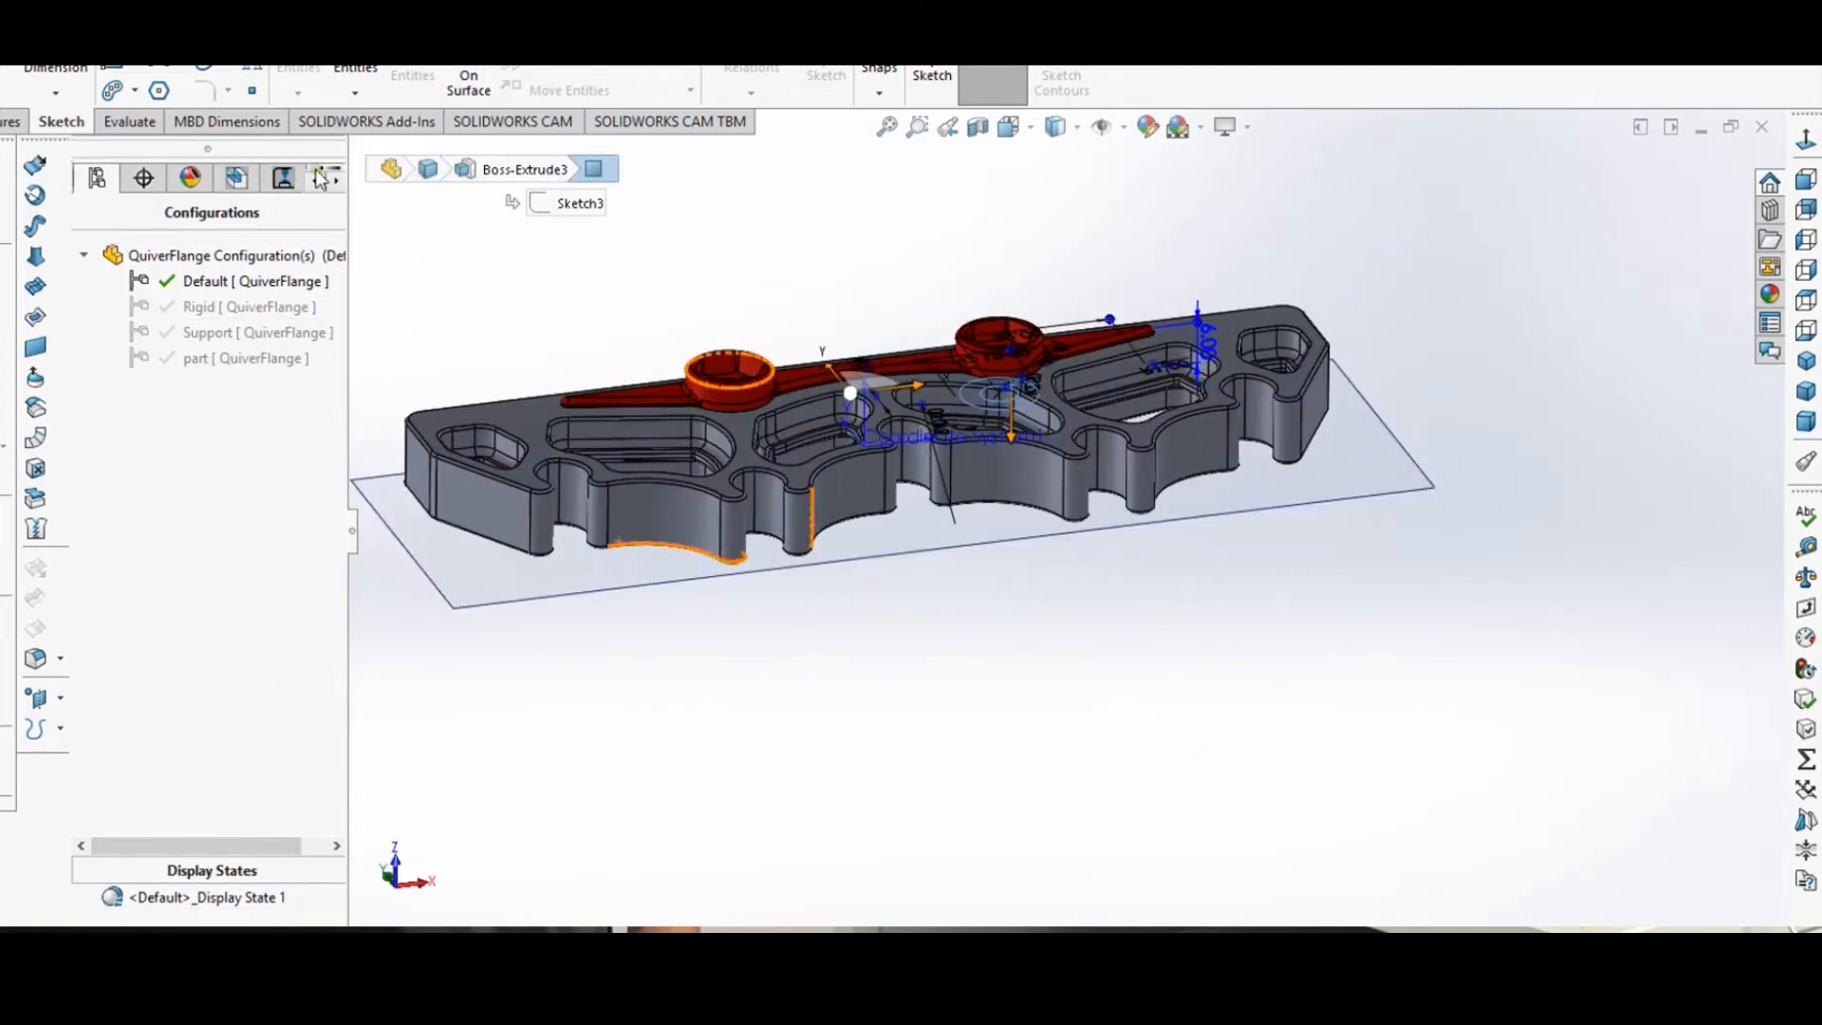
click(96, 179)
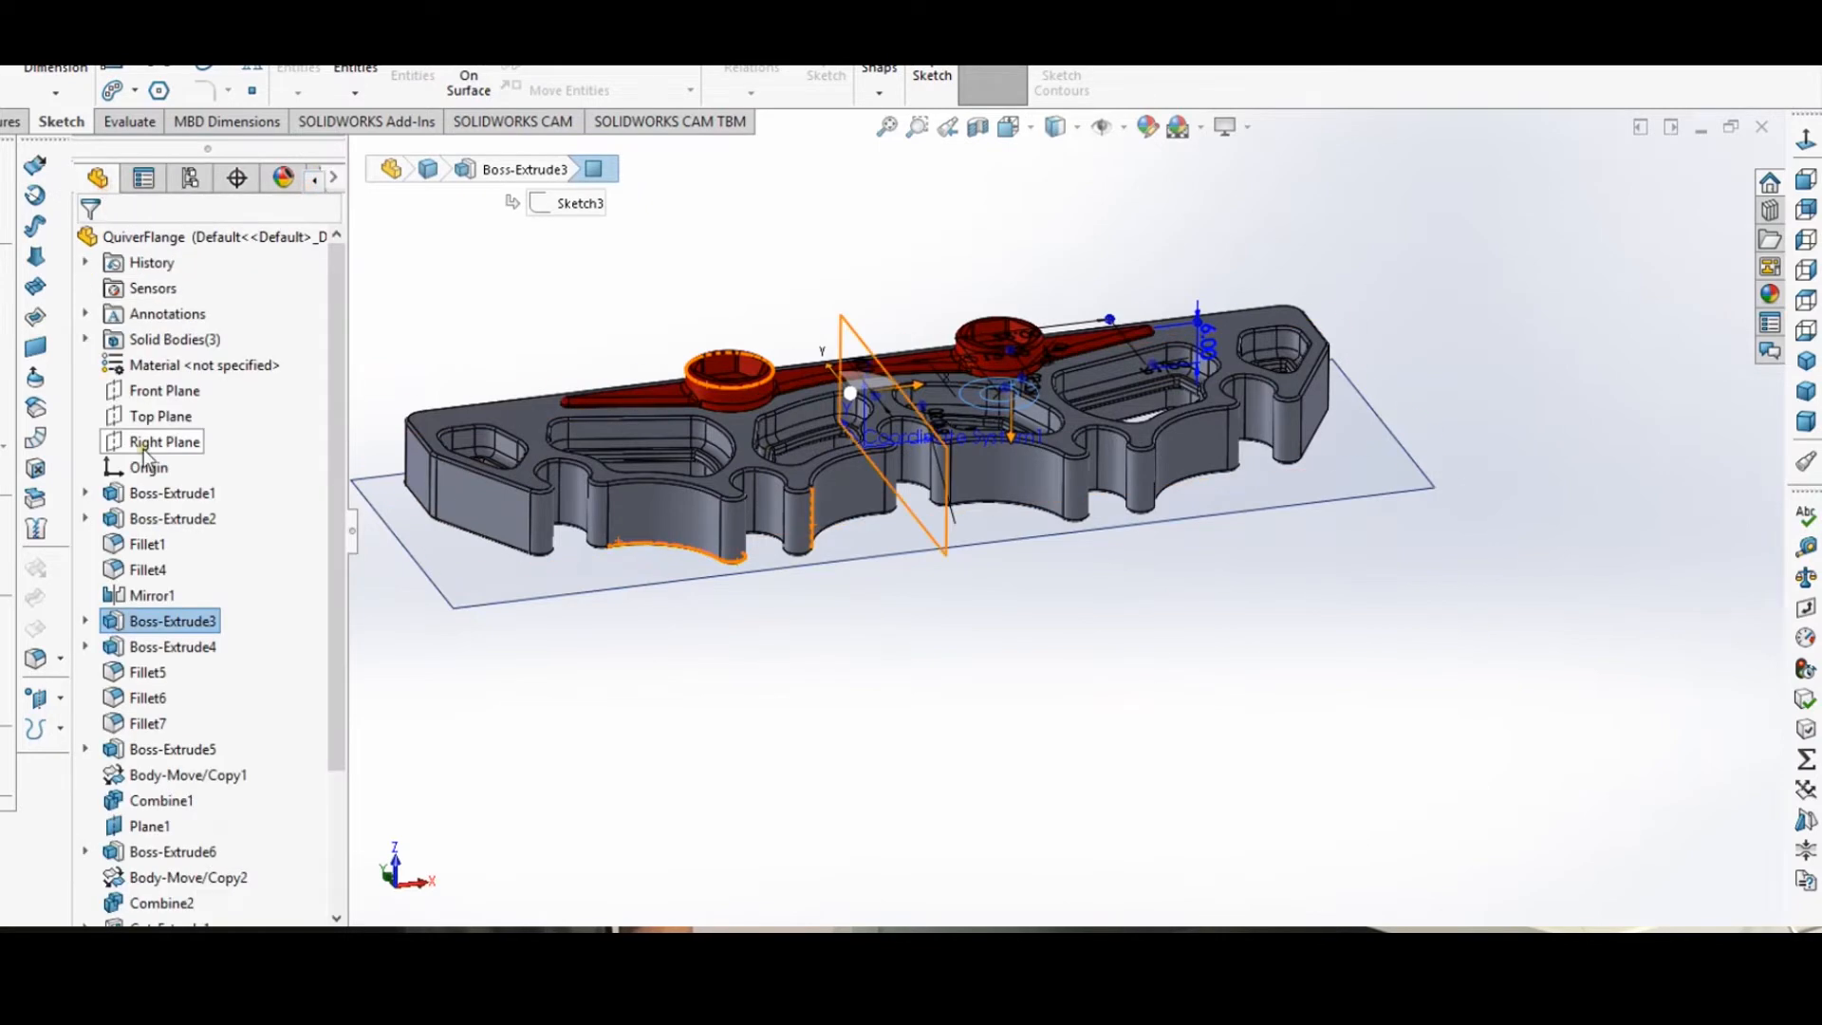
- From a Right Plane sketch, cut Through All bodies, leaving one boss section, and inspect it
right_click(143, 413)
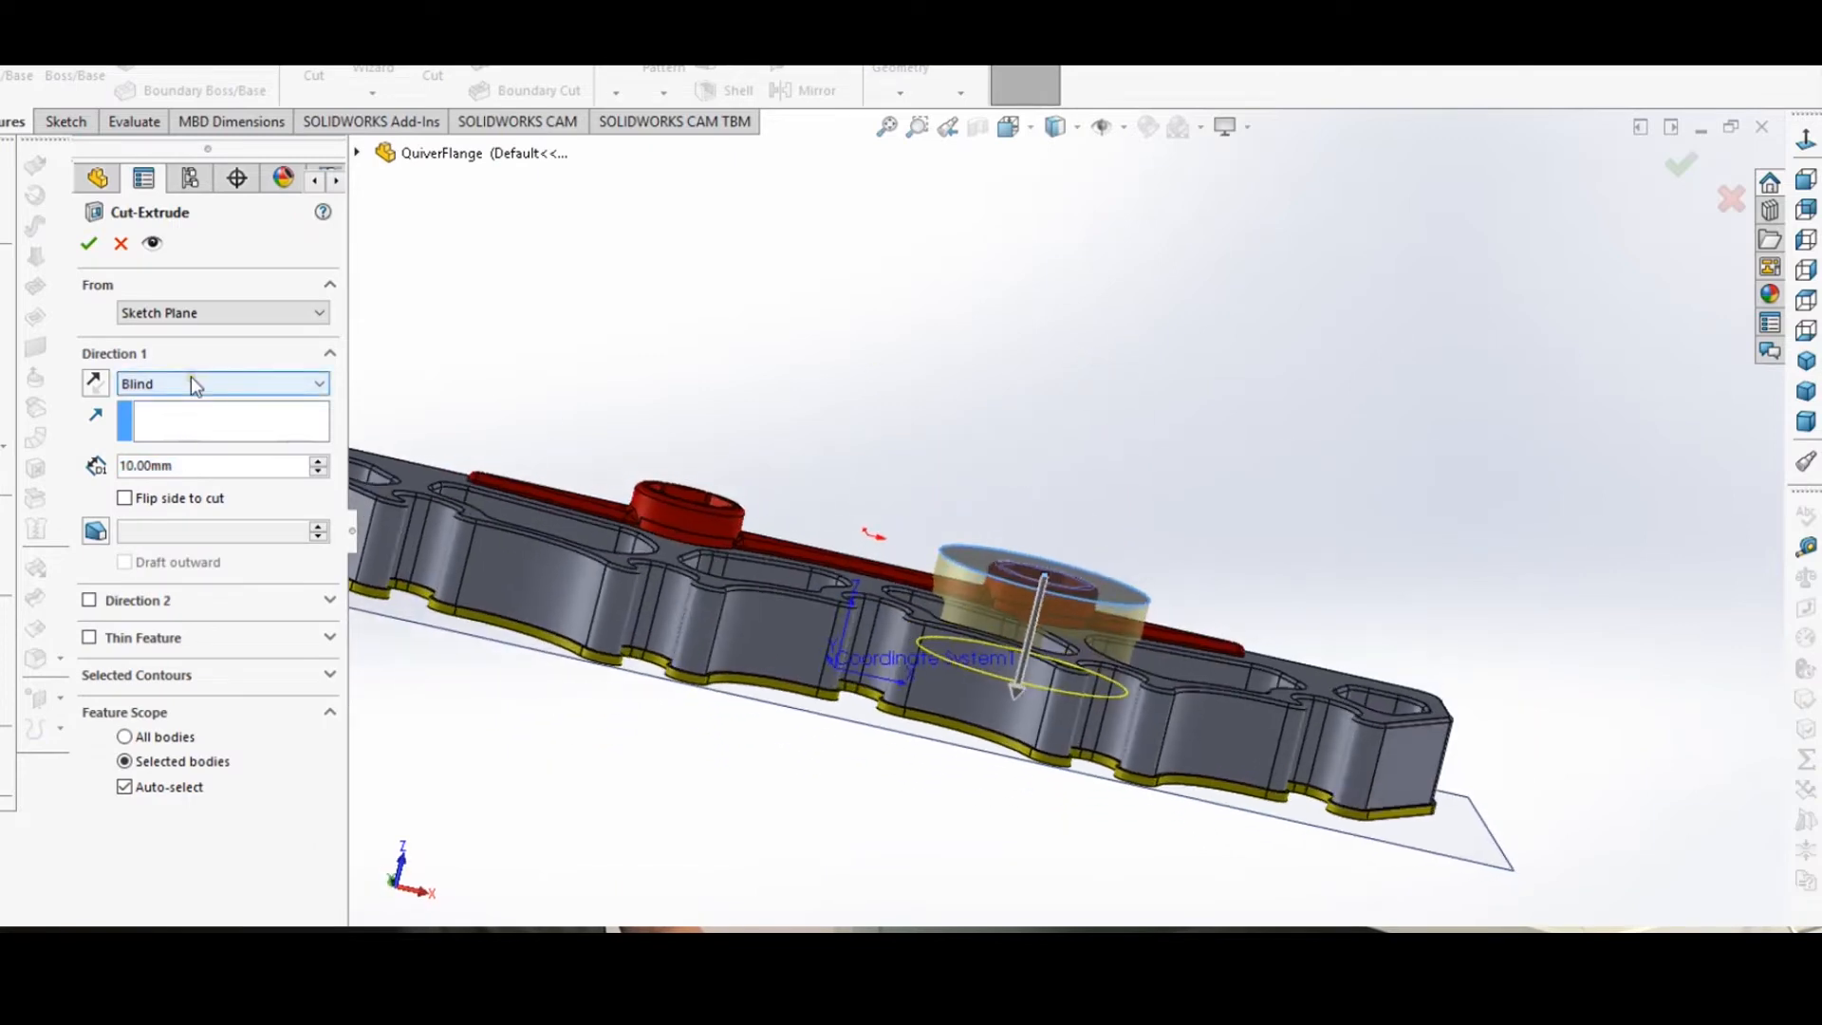
click(223, 383)
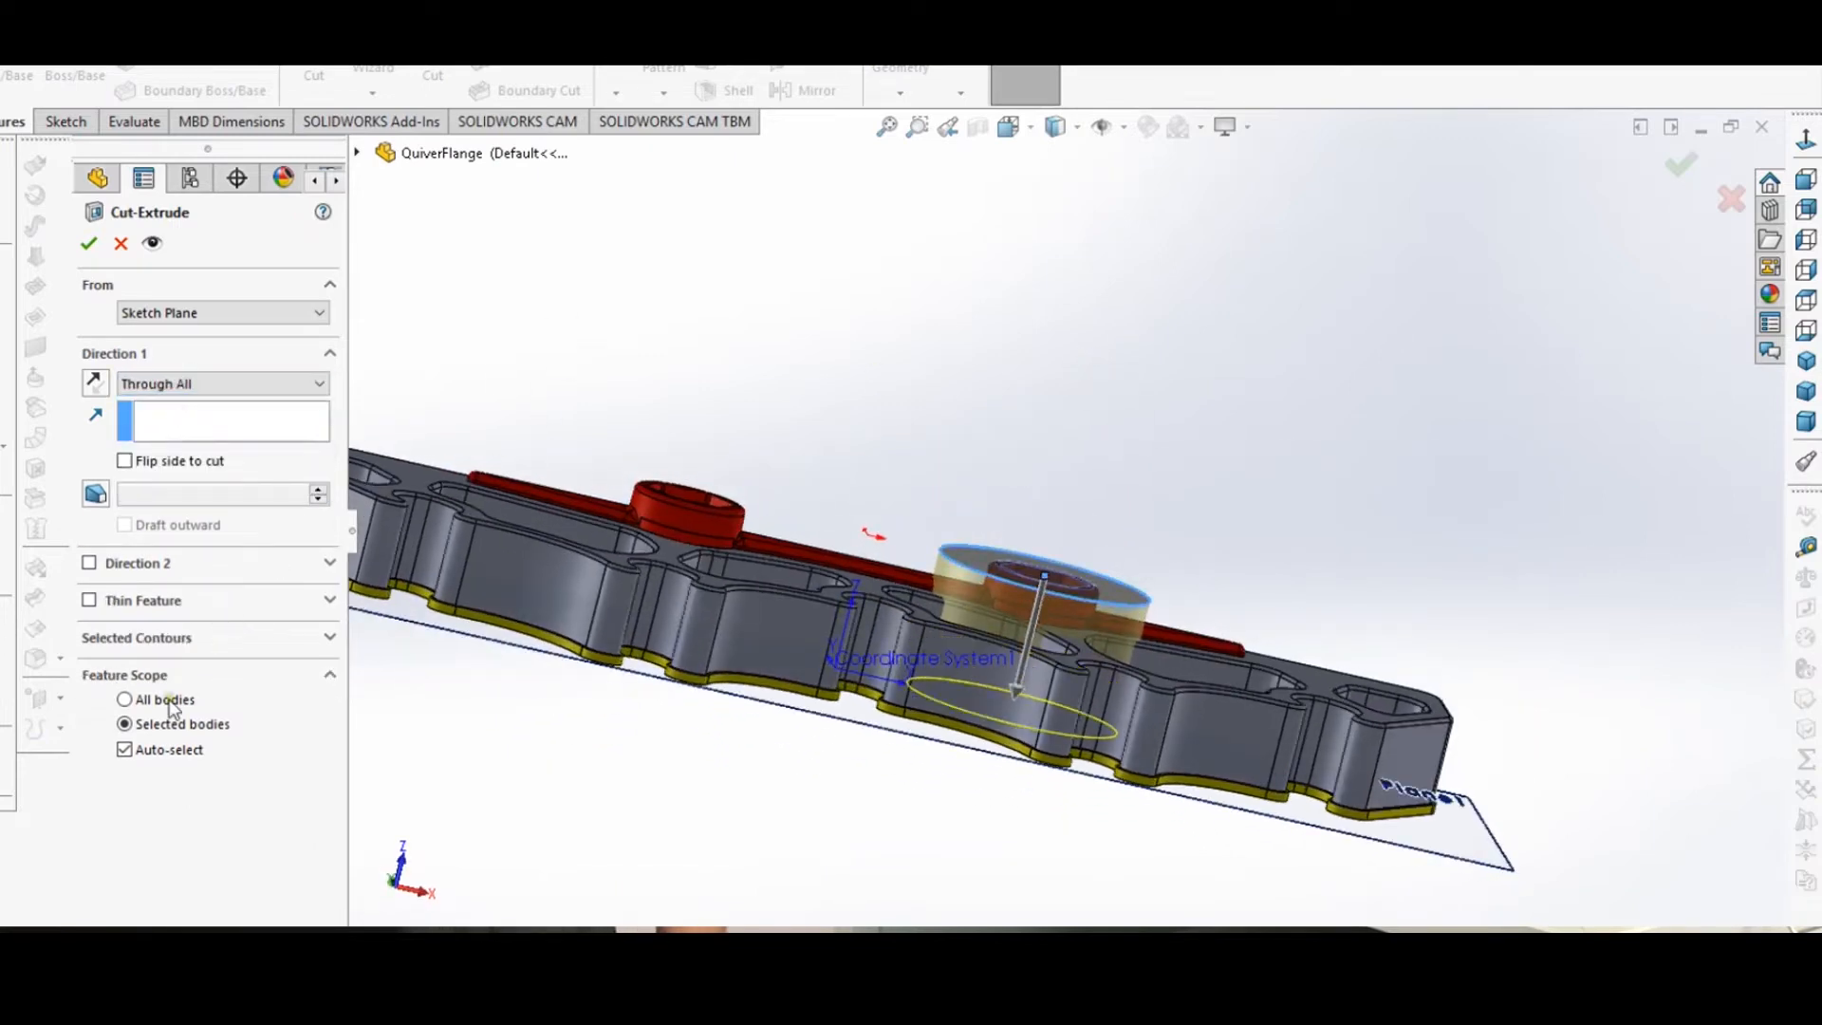
click(123, 460)
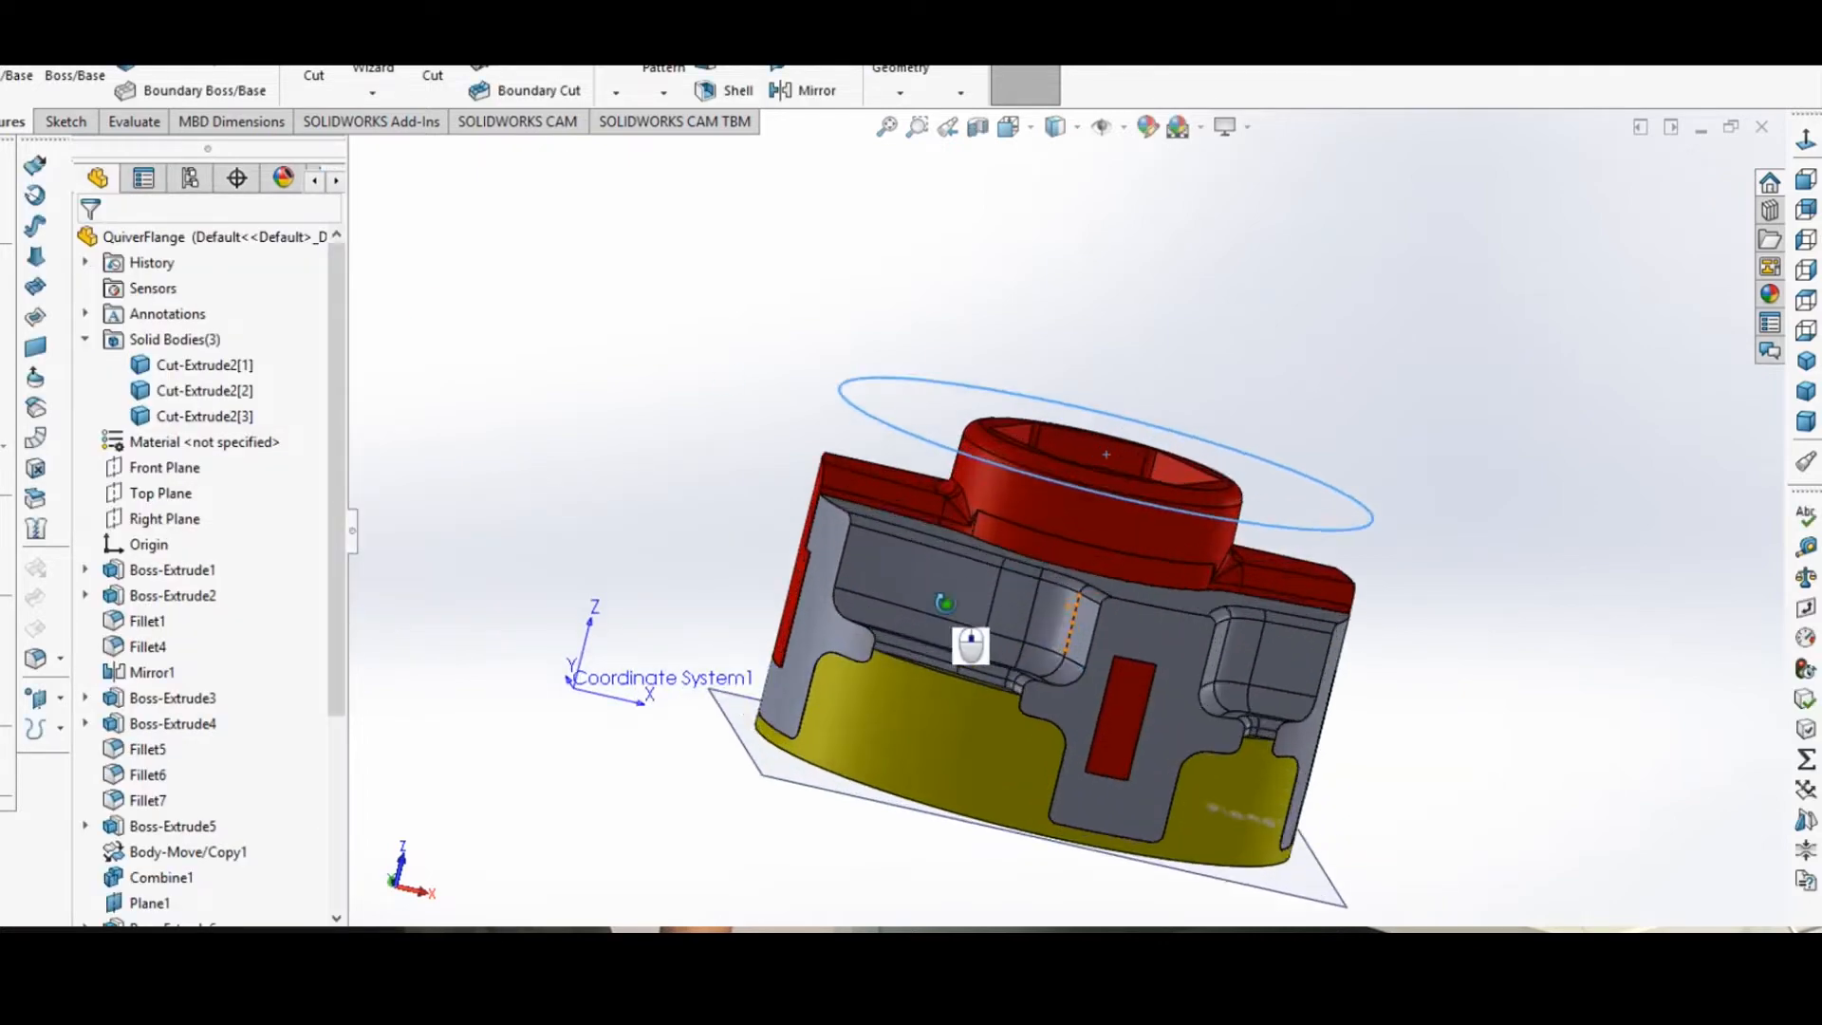
drag(970, 645, 1063, 637)
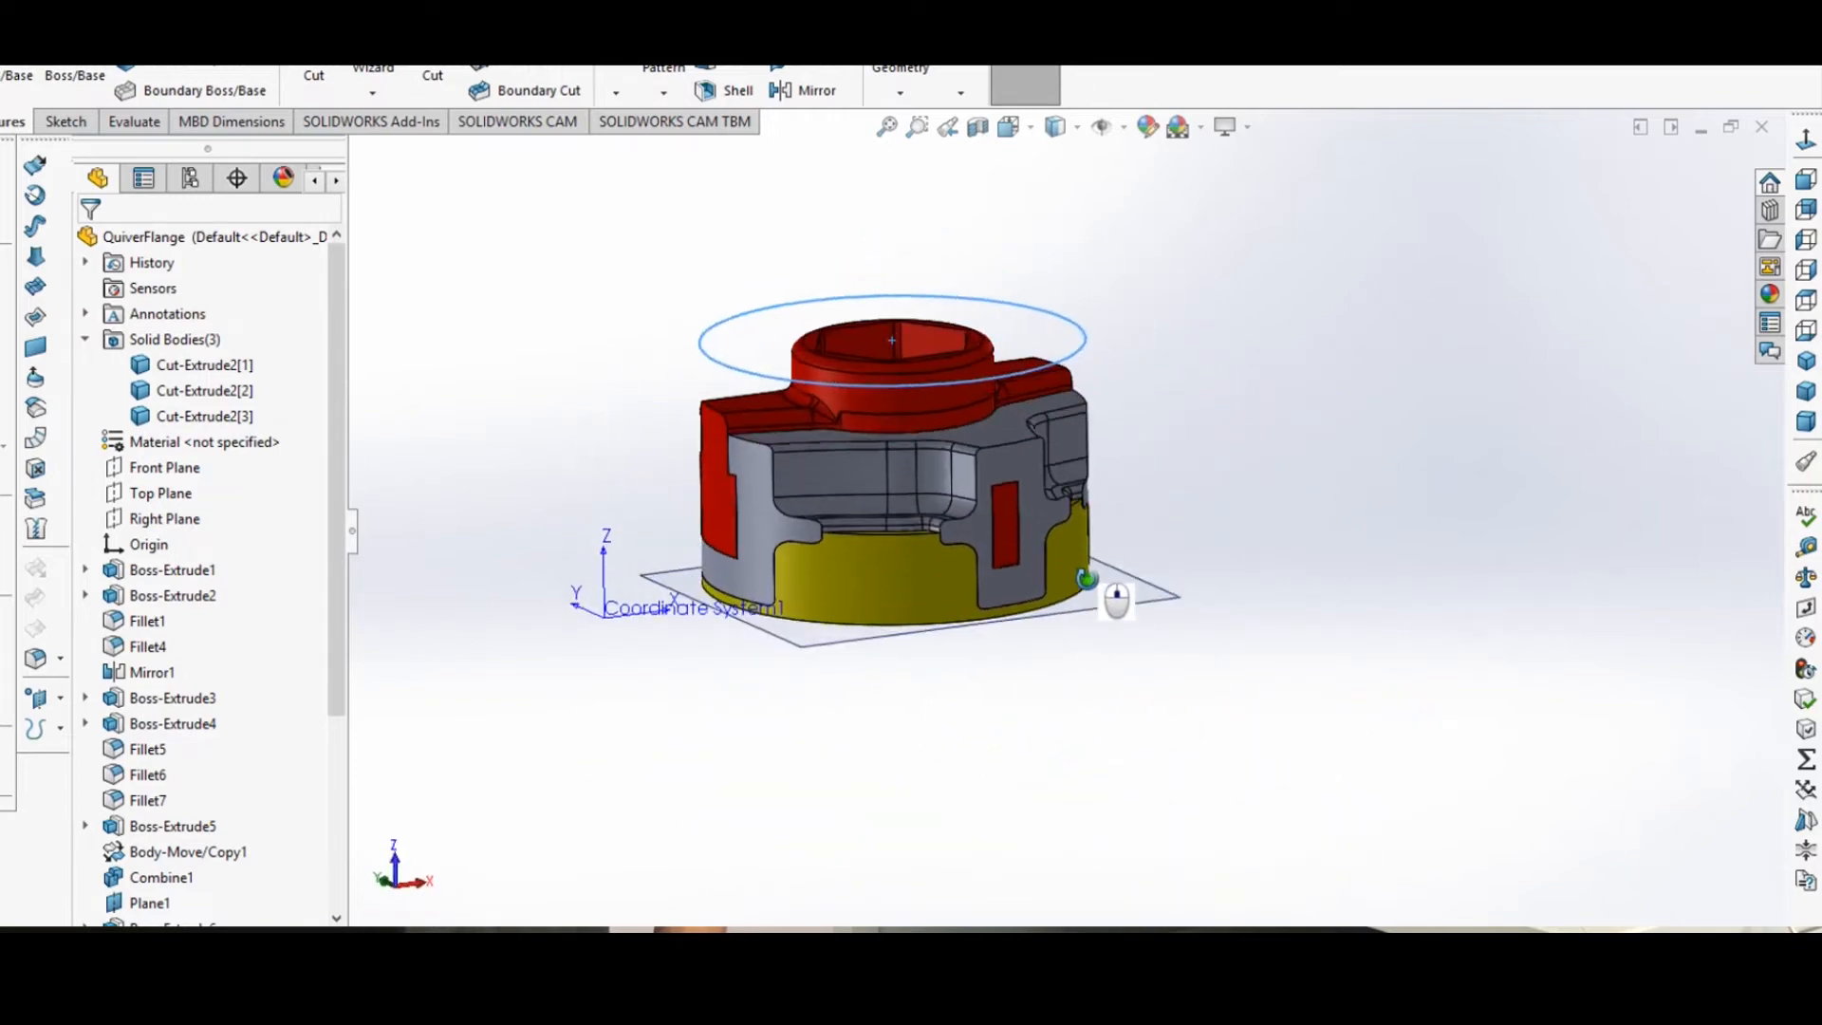
drag(1093, 581, 883, 476)
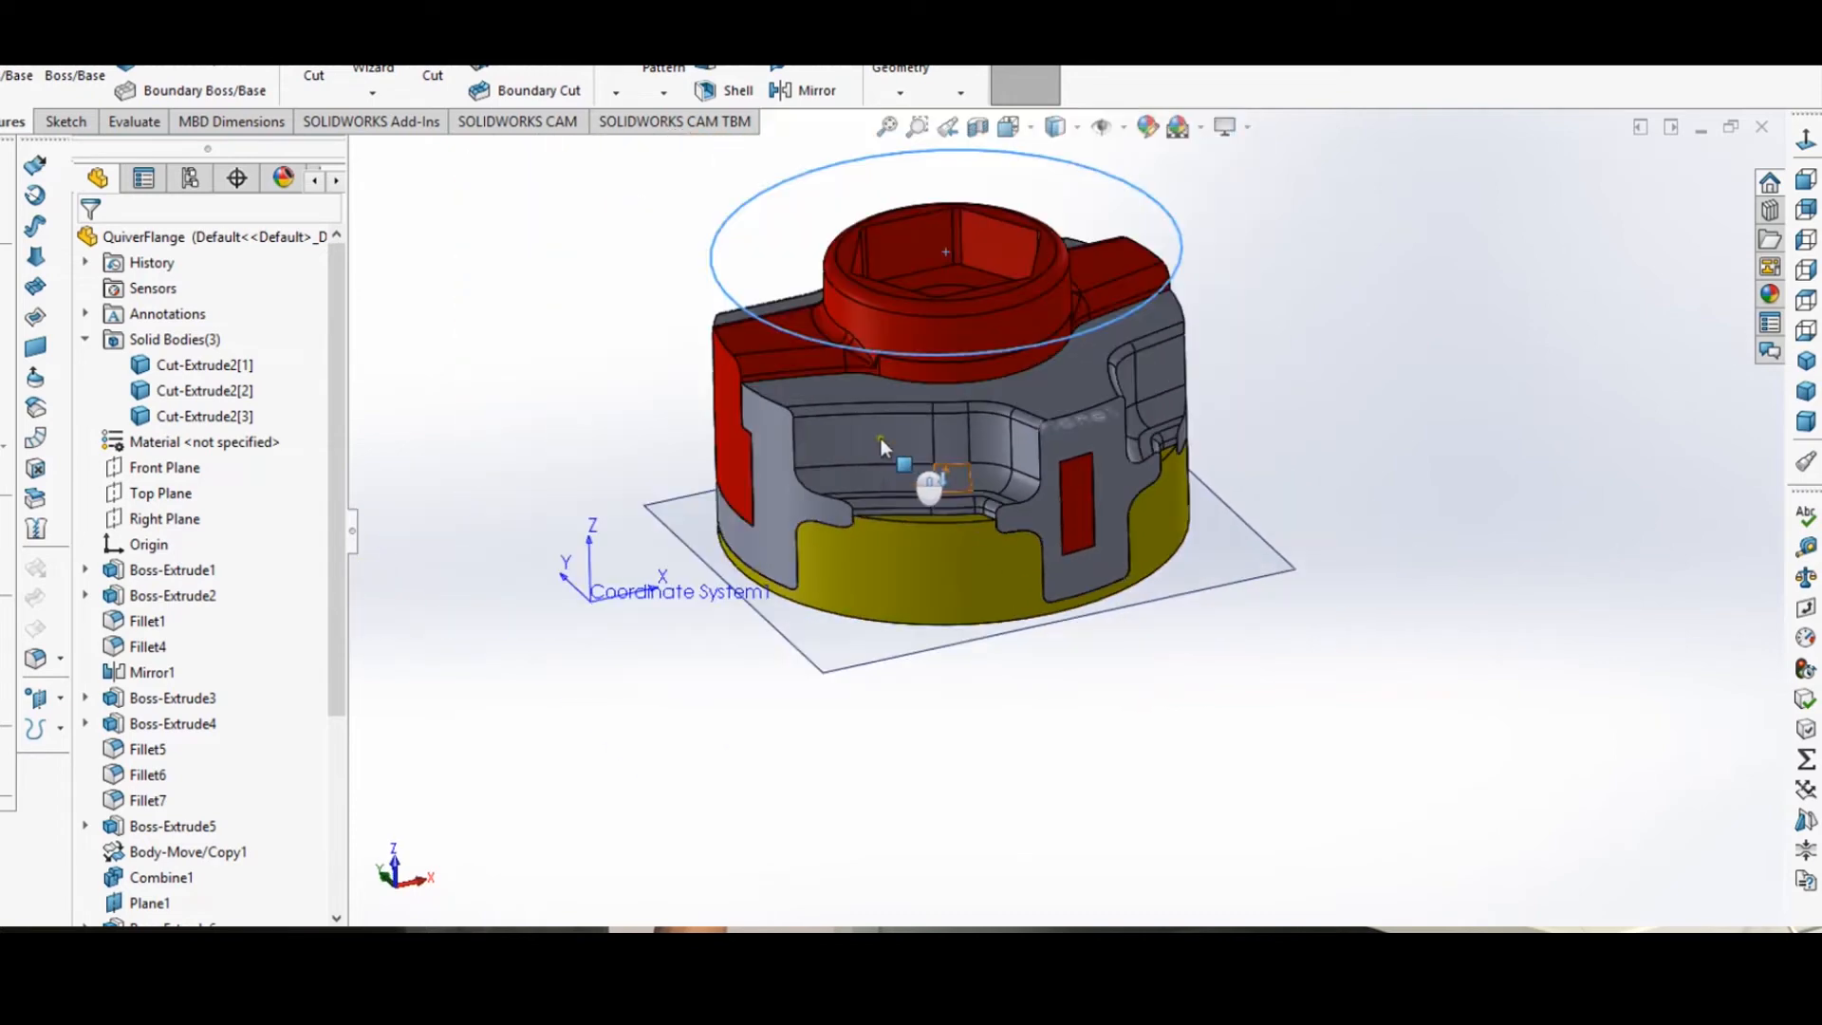
mouse_move(882, 448)
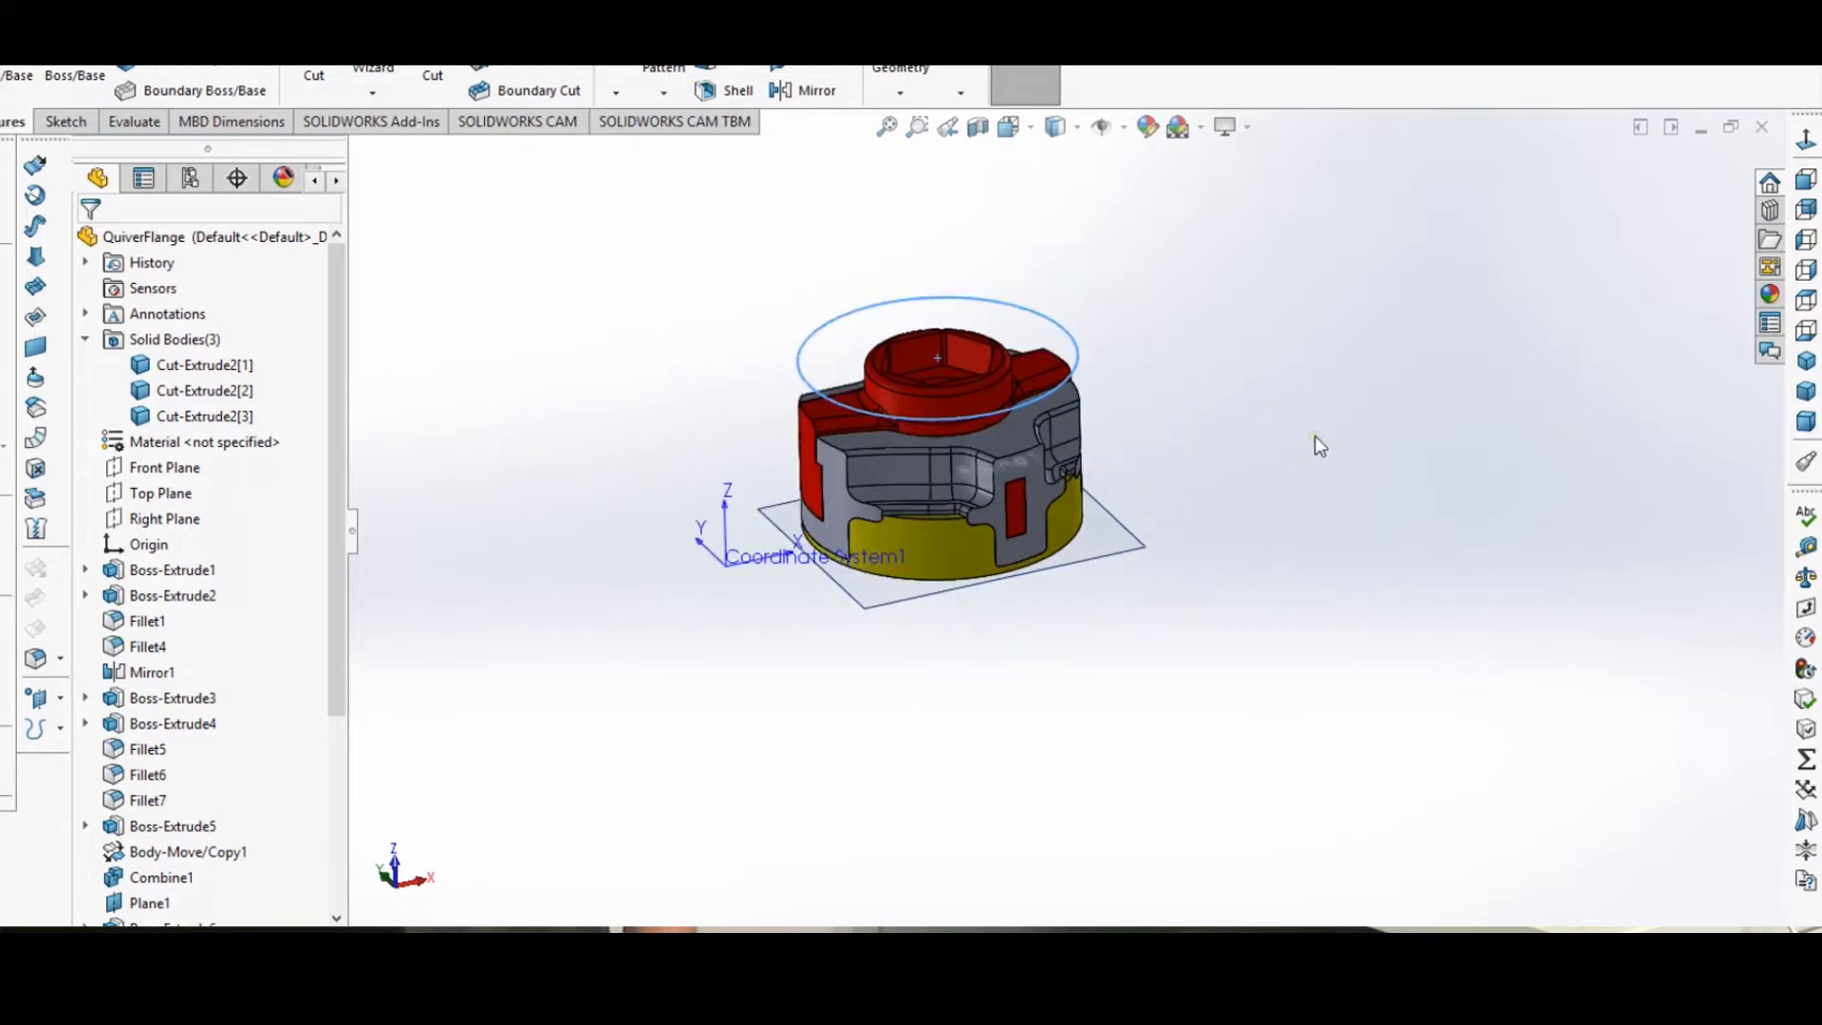
mouse_move(629, 366)
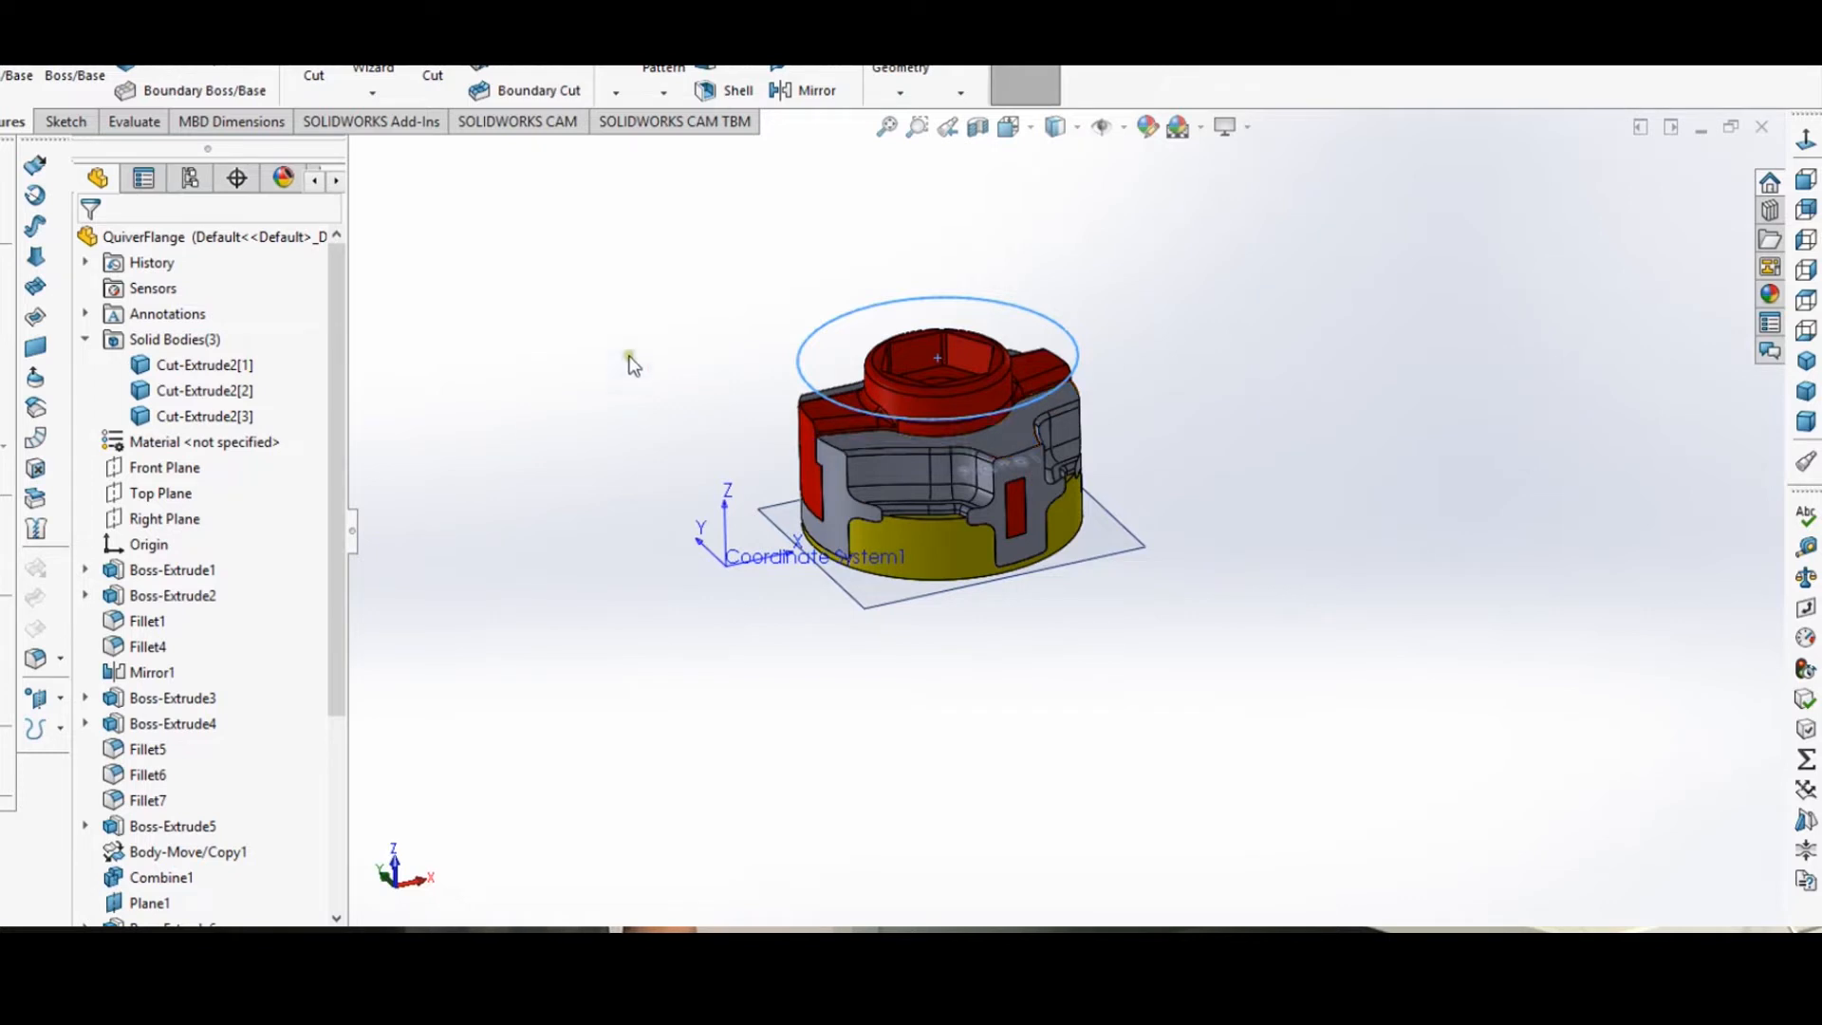
mouse_move(1156, 481)
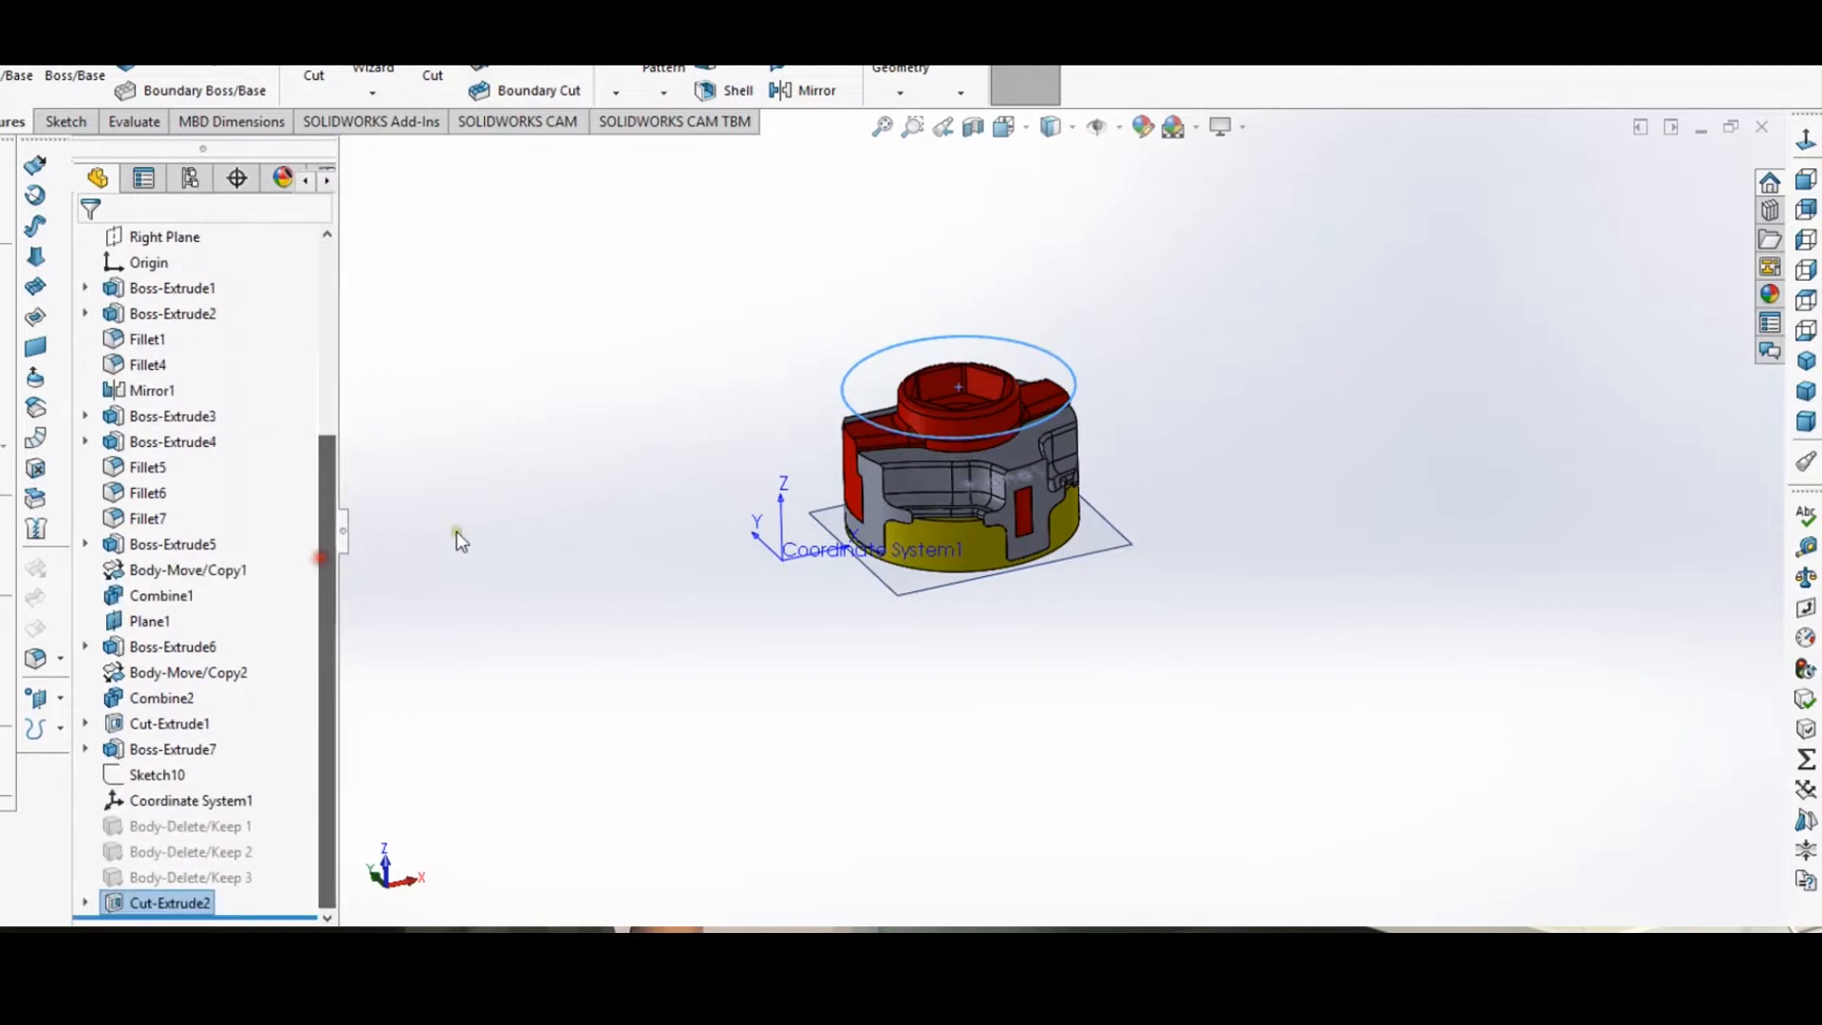
- Delete Cut-Extrude2 and leftover Sketch11, then orbit to view the flange underside
right_click(167, 902)
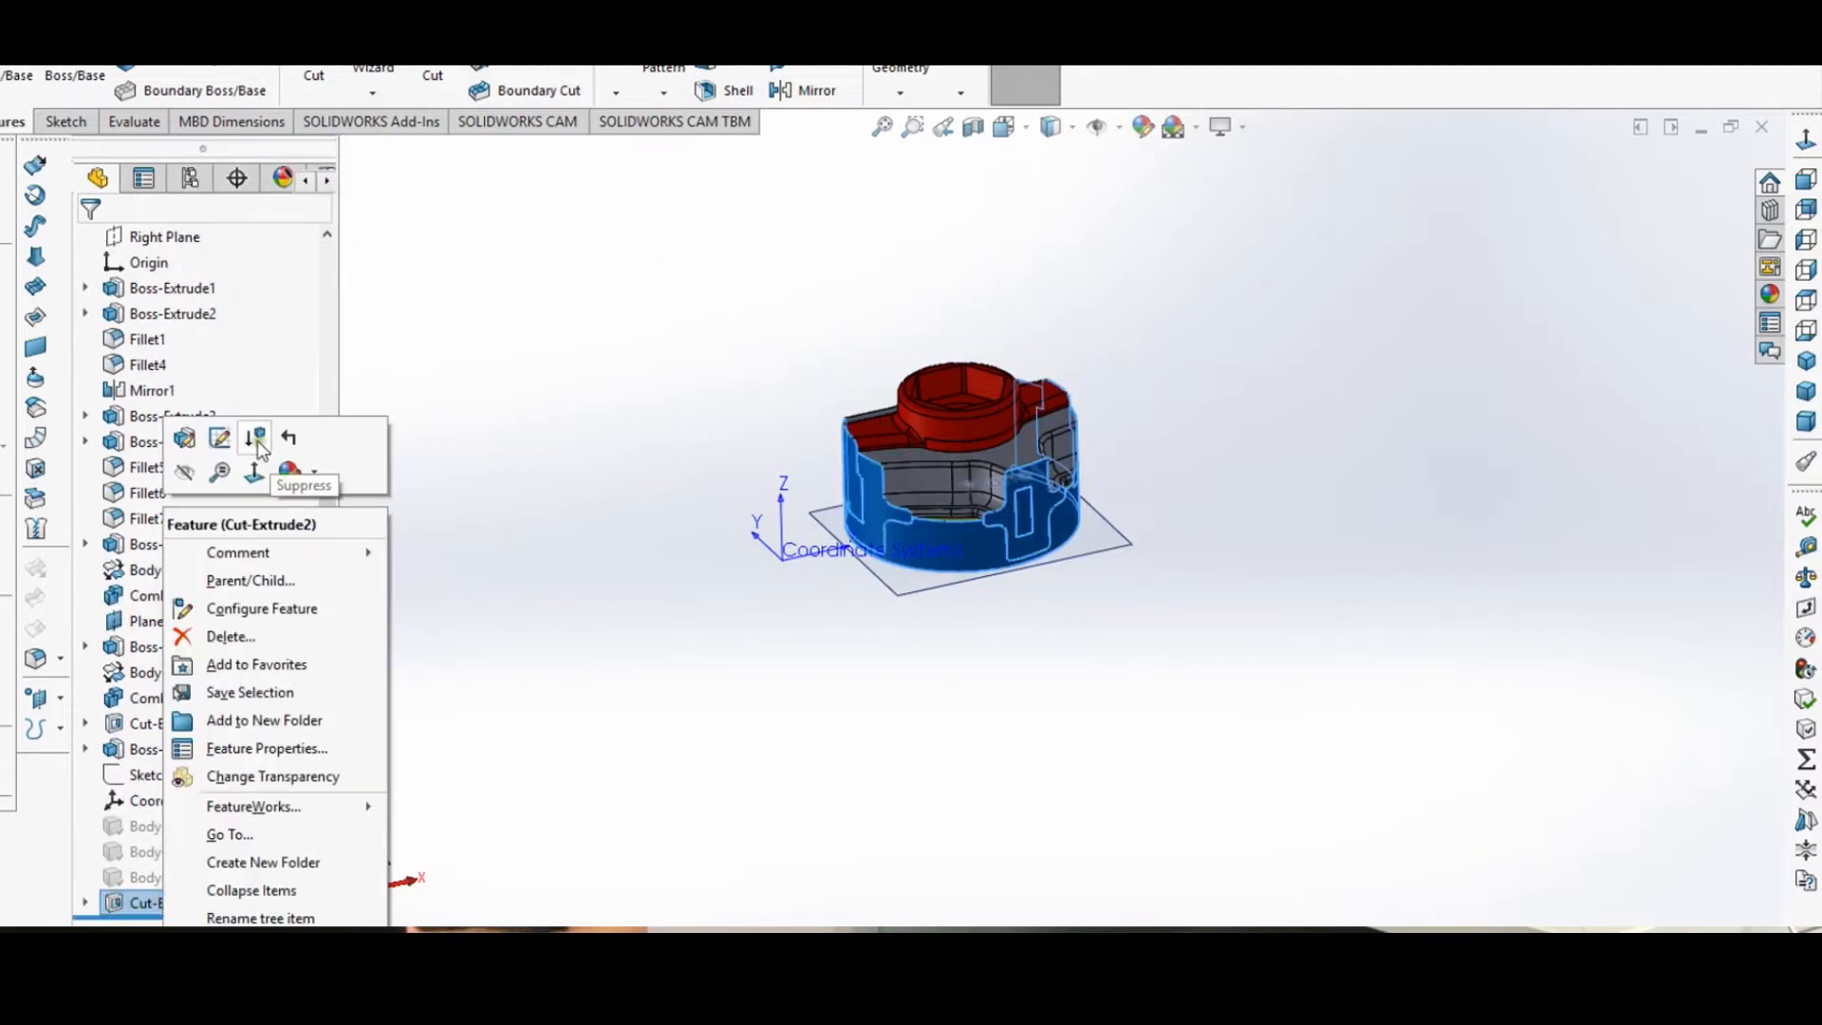
click(230, 636)
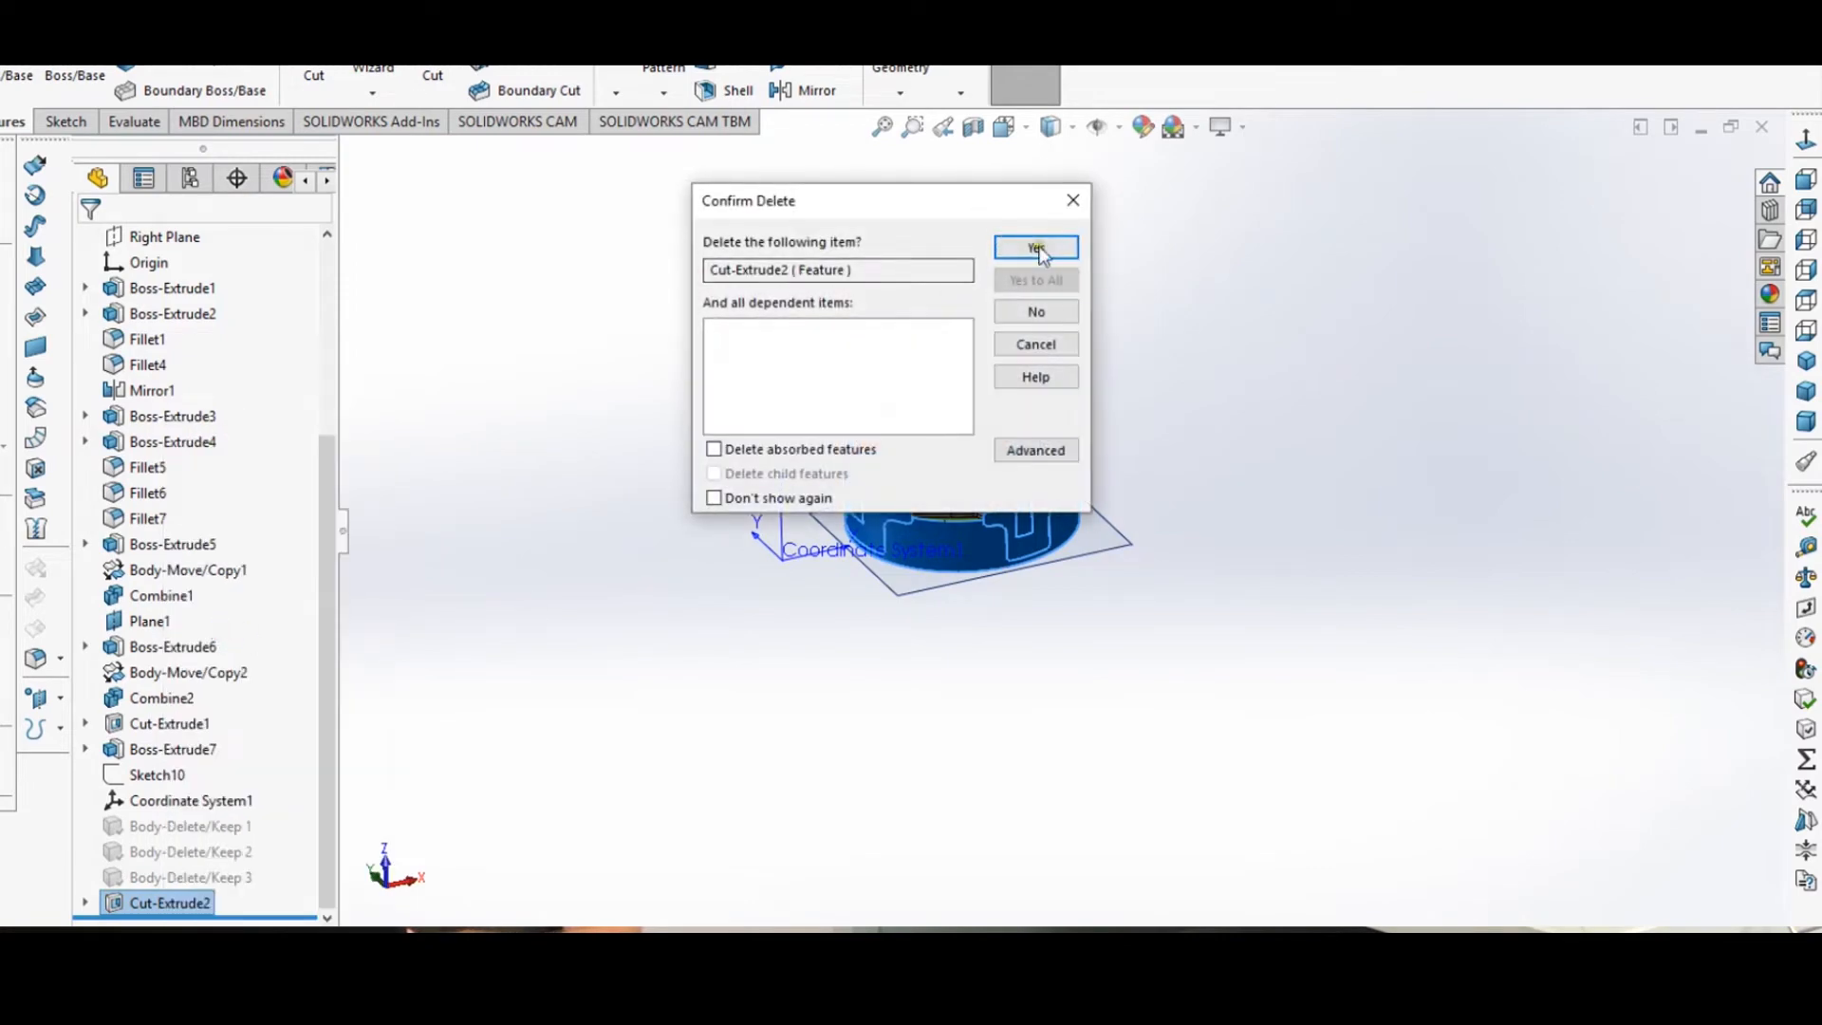
click(1036, 247)
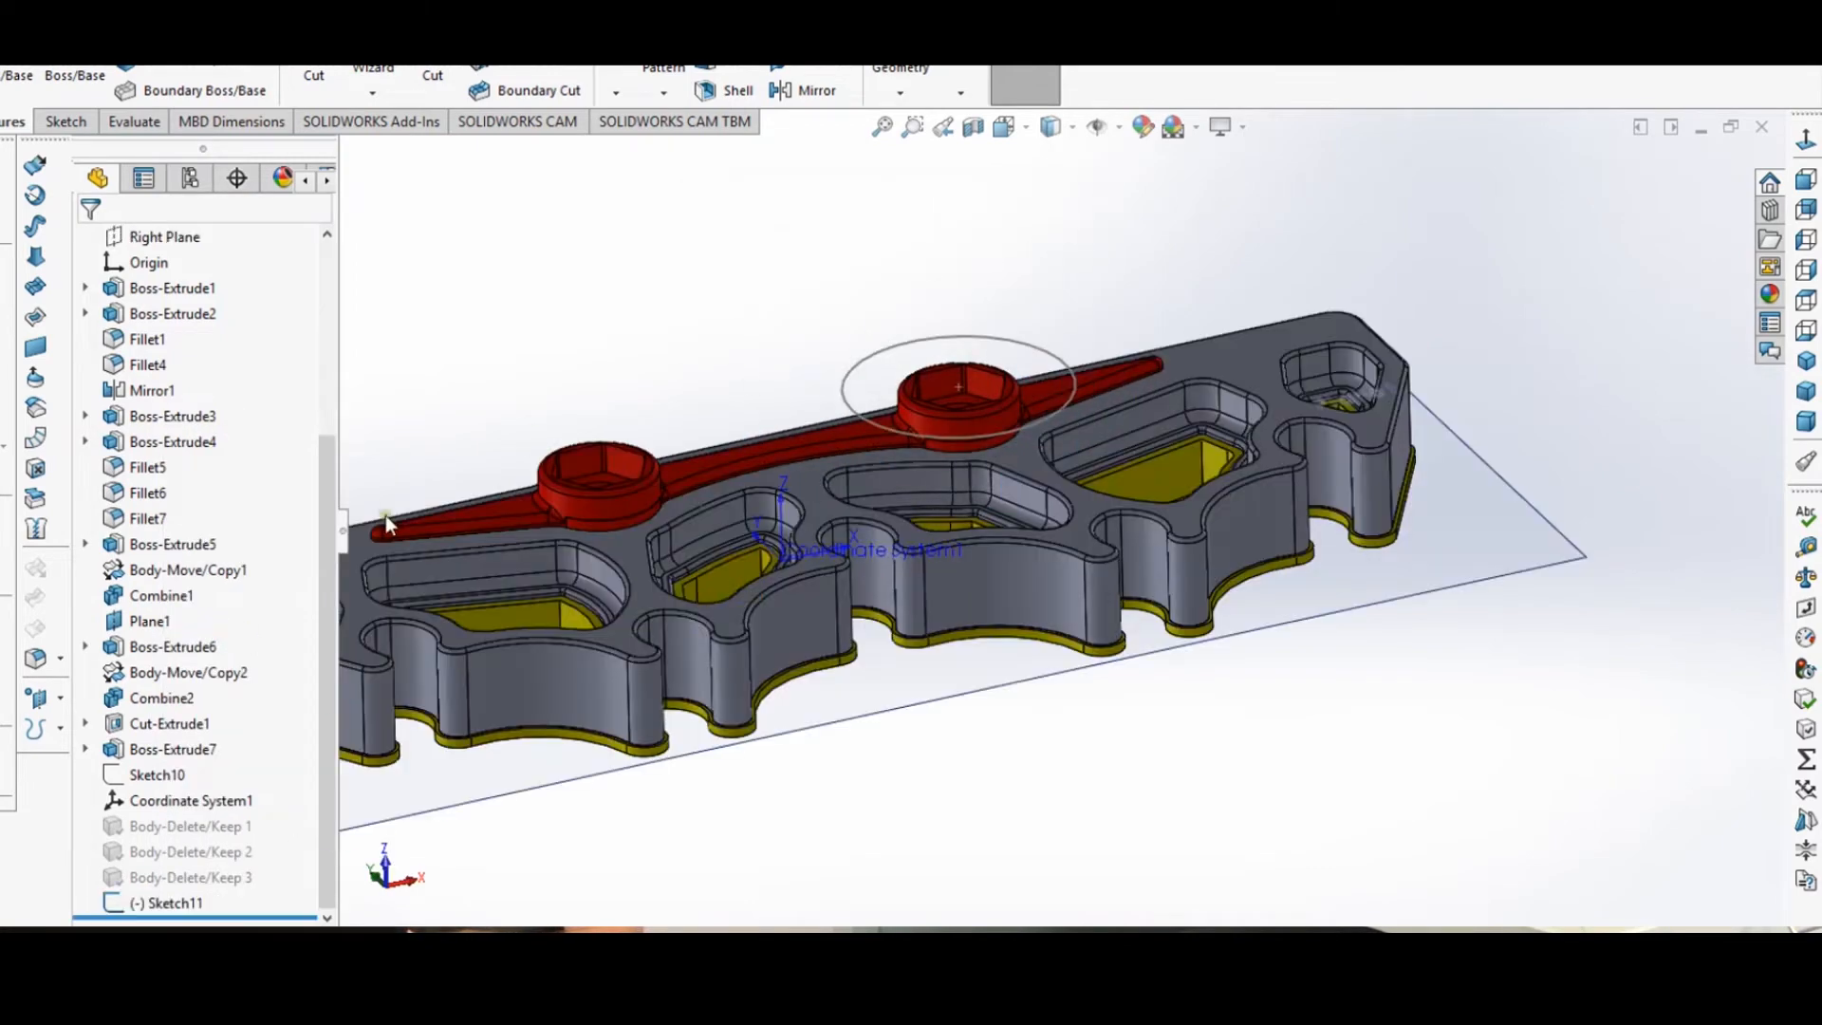
right_click(147, 903)
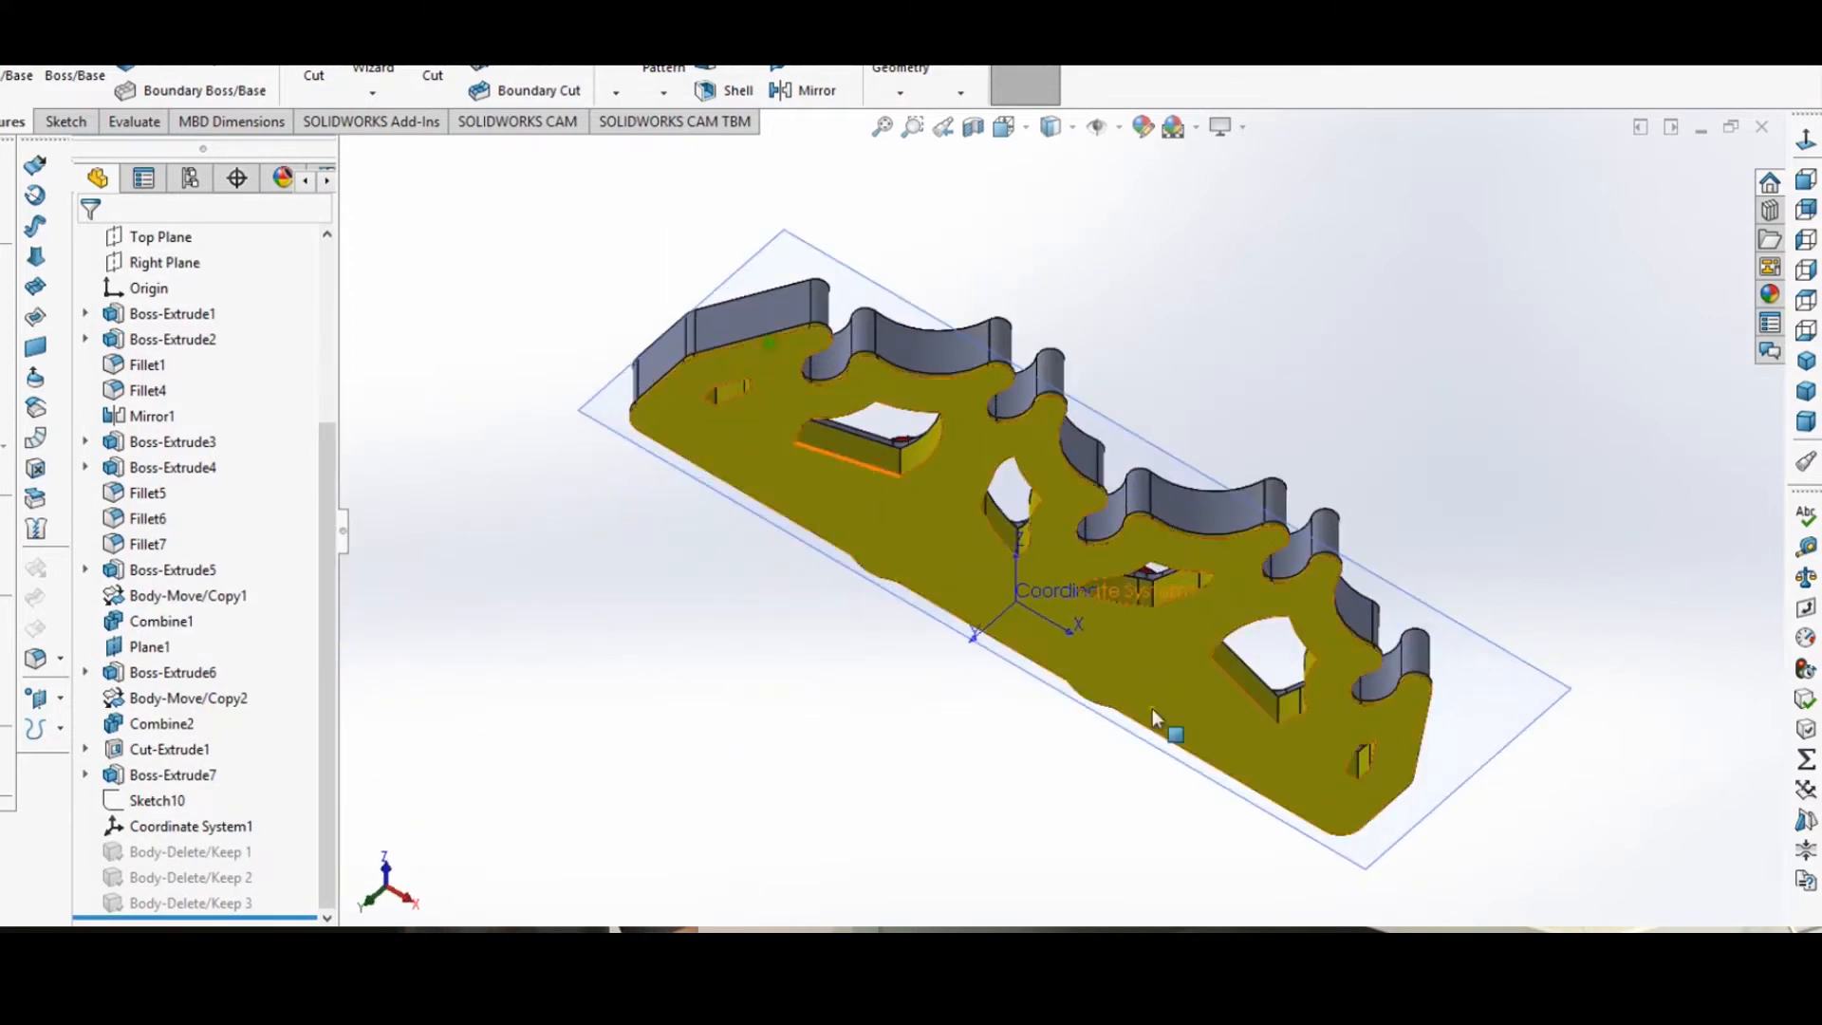
drag(1156, 718, 977, 558)
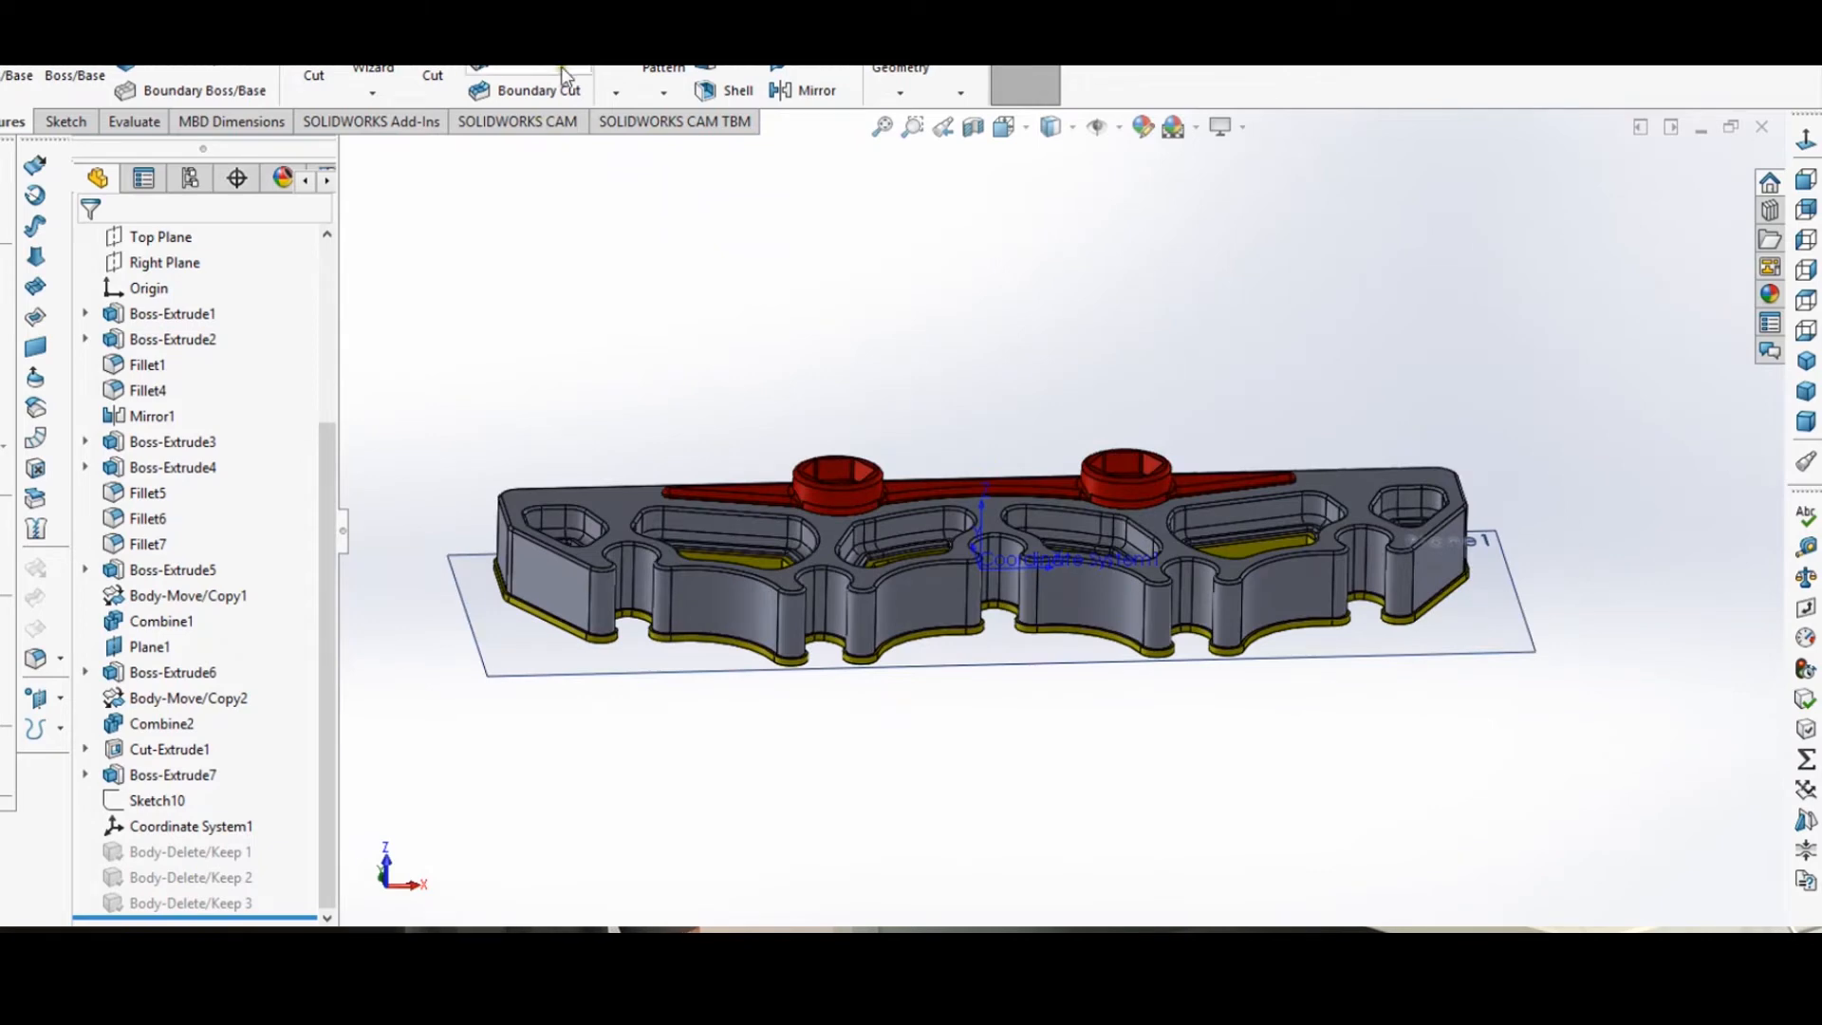
- Activate the Rigid configuration in the ConfigurationManager
click(189, 178)
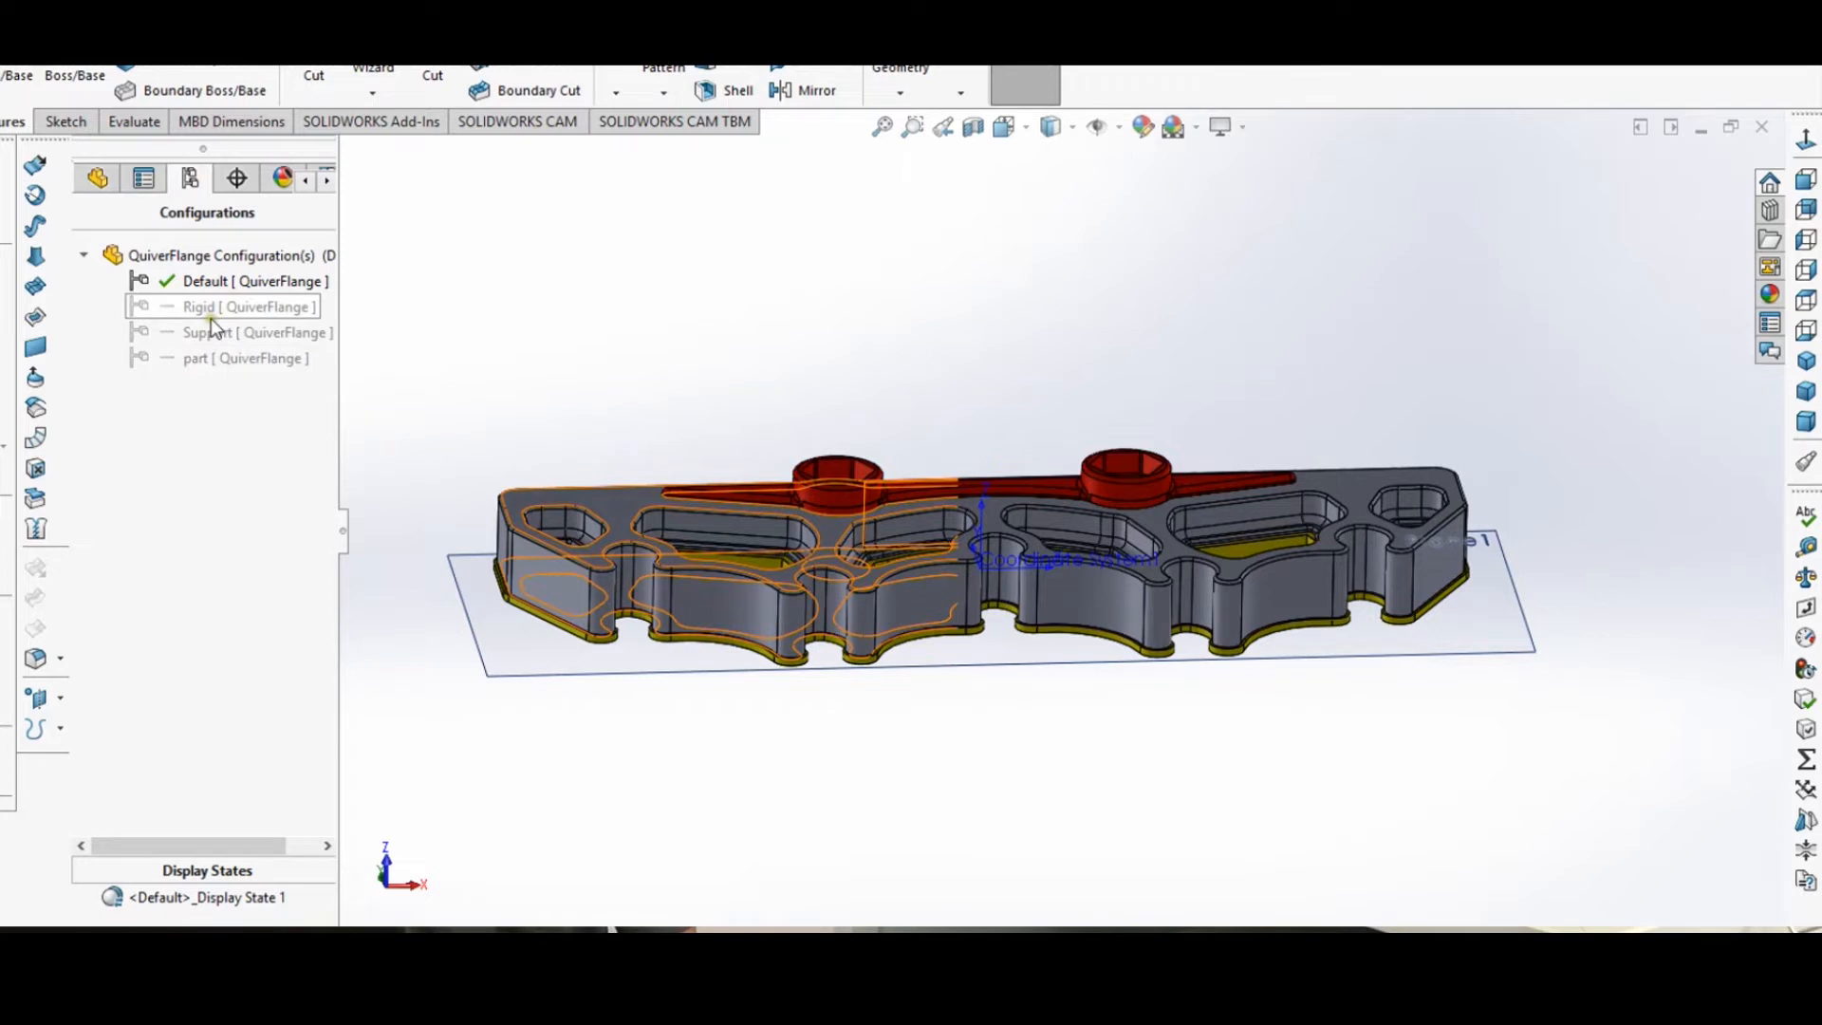
click(213, 306)
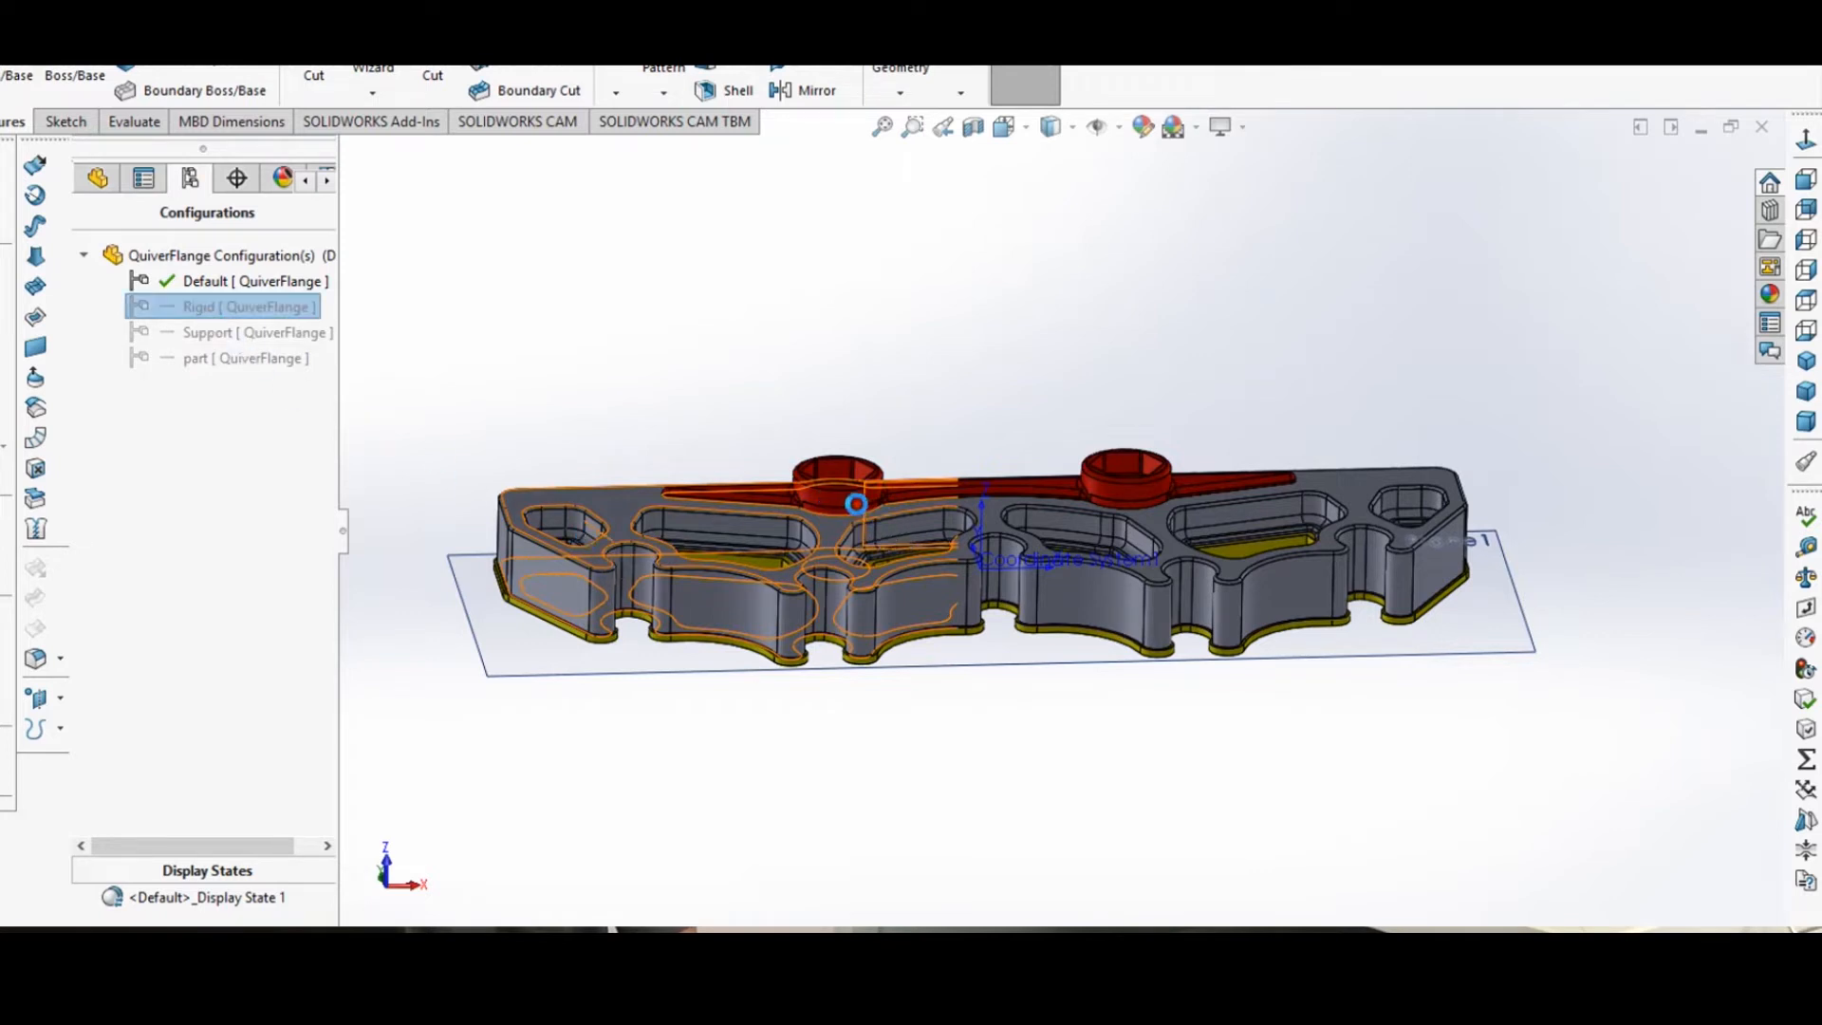
double_click(247, 306)
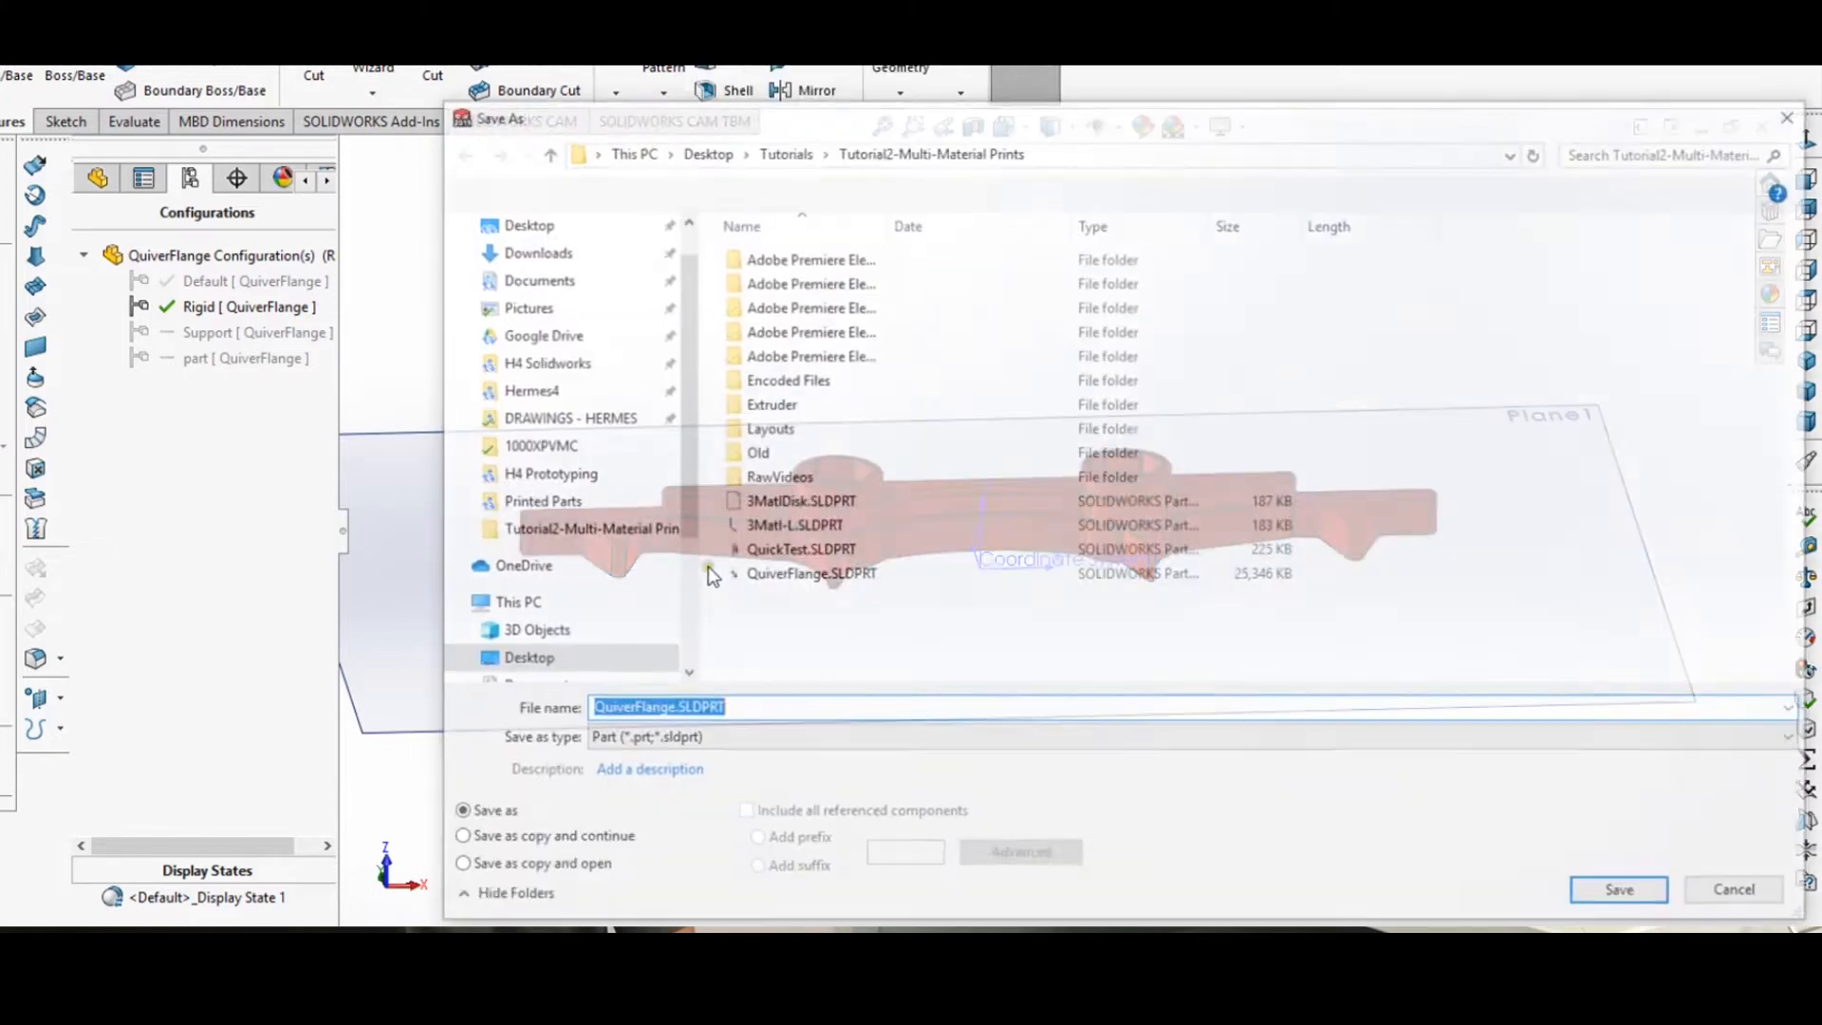
- Export it as STL over the existing QuiverFlange-Rigid.STL file
click(644, 736)
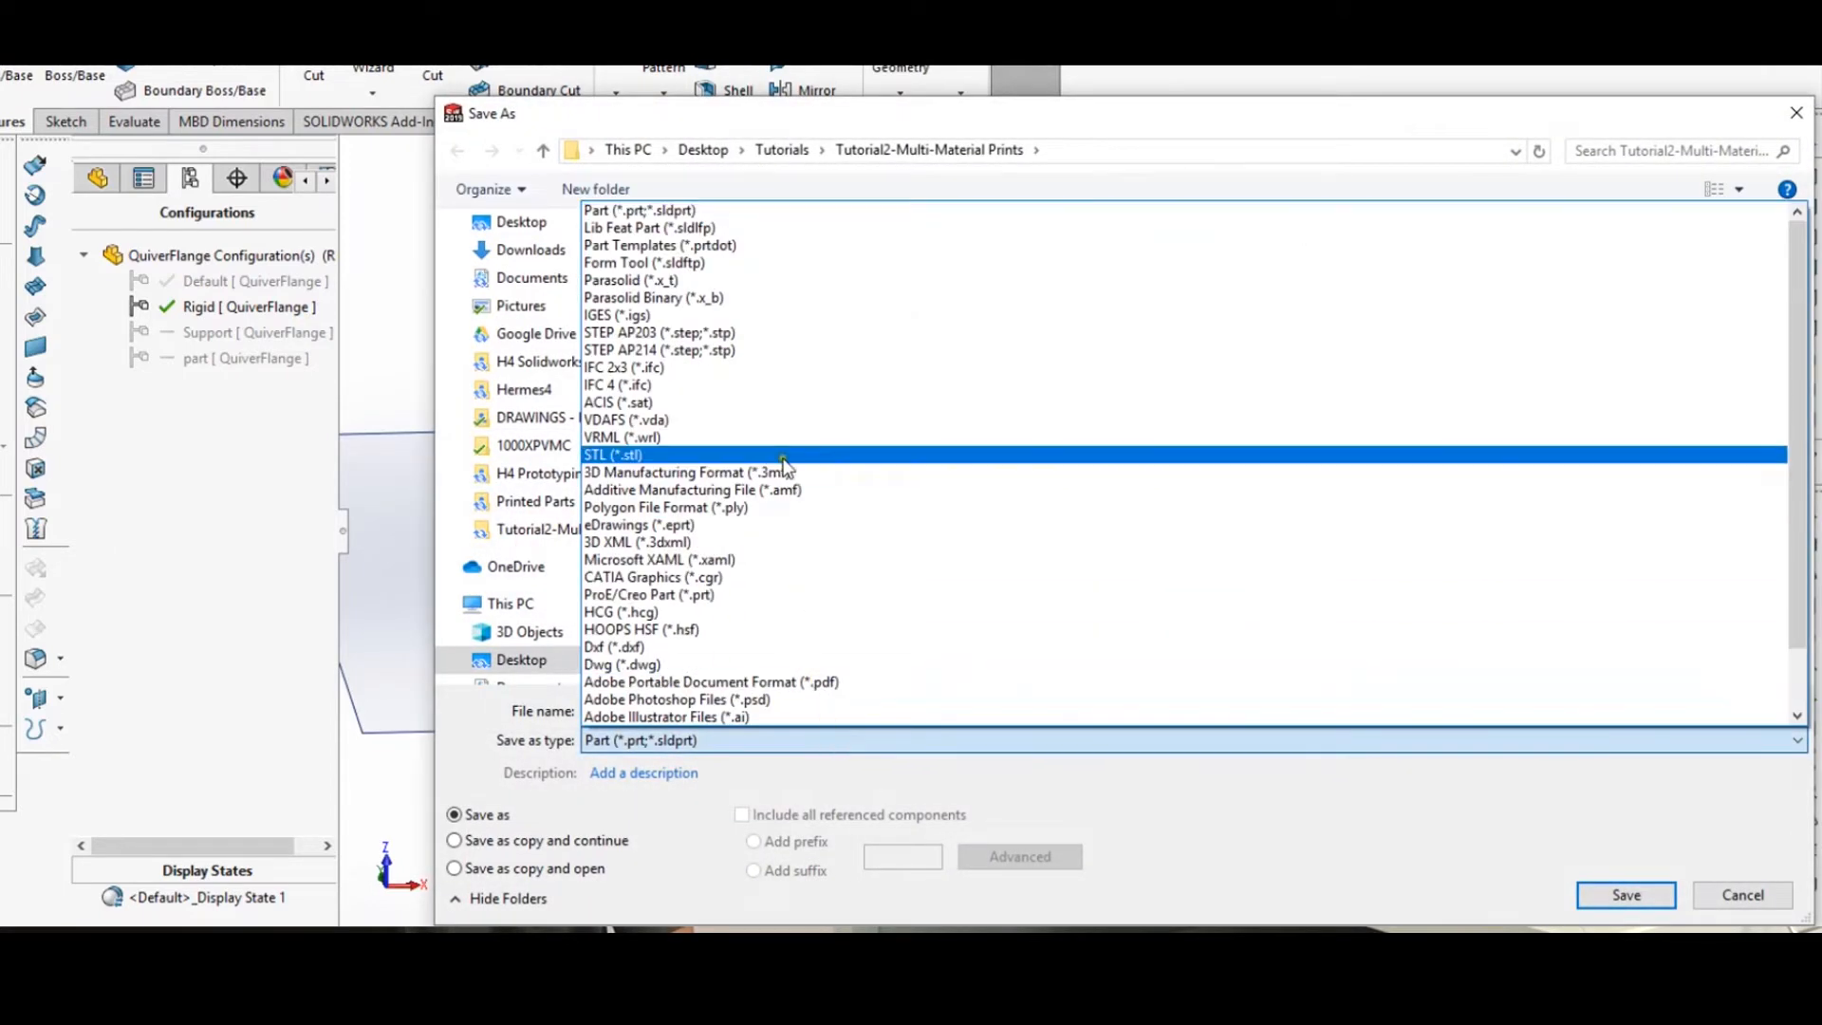
click(611, 453)
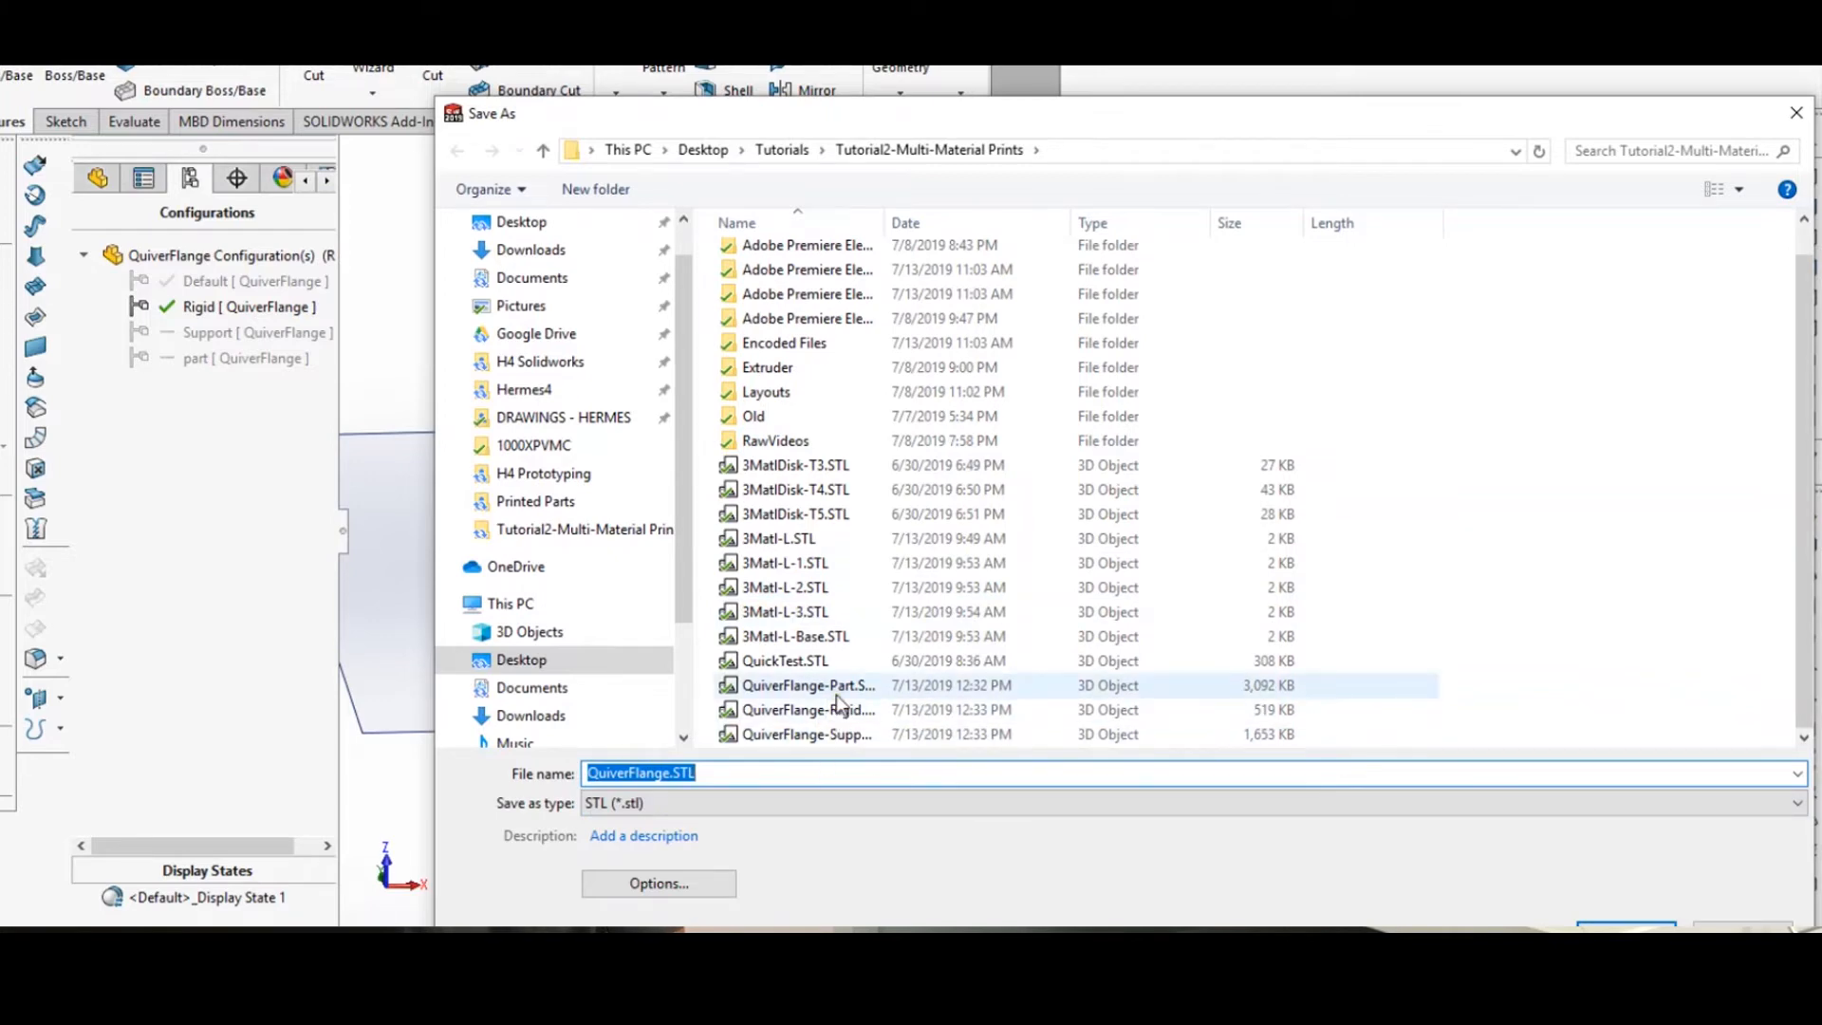
click(808, 710)
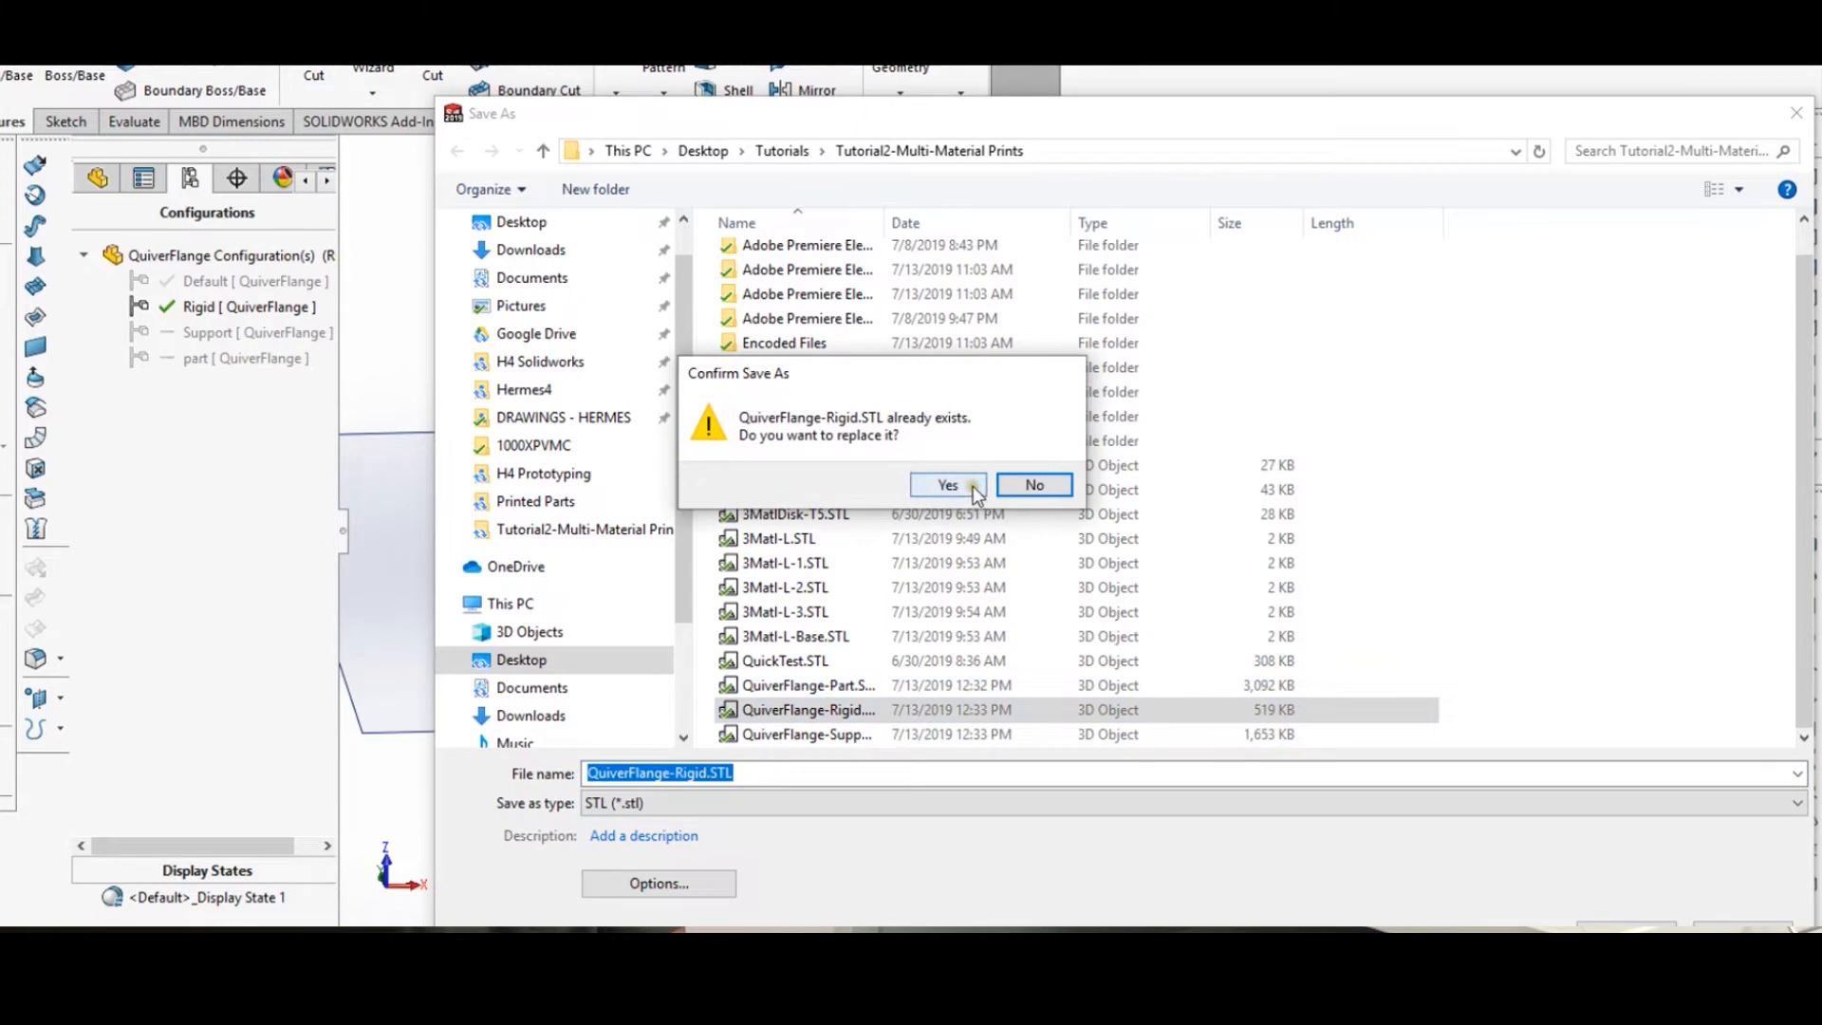
click(948, 485)
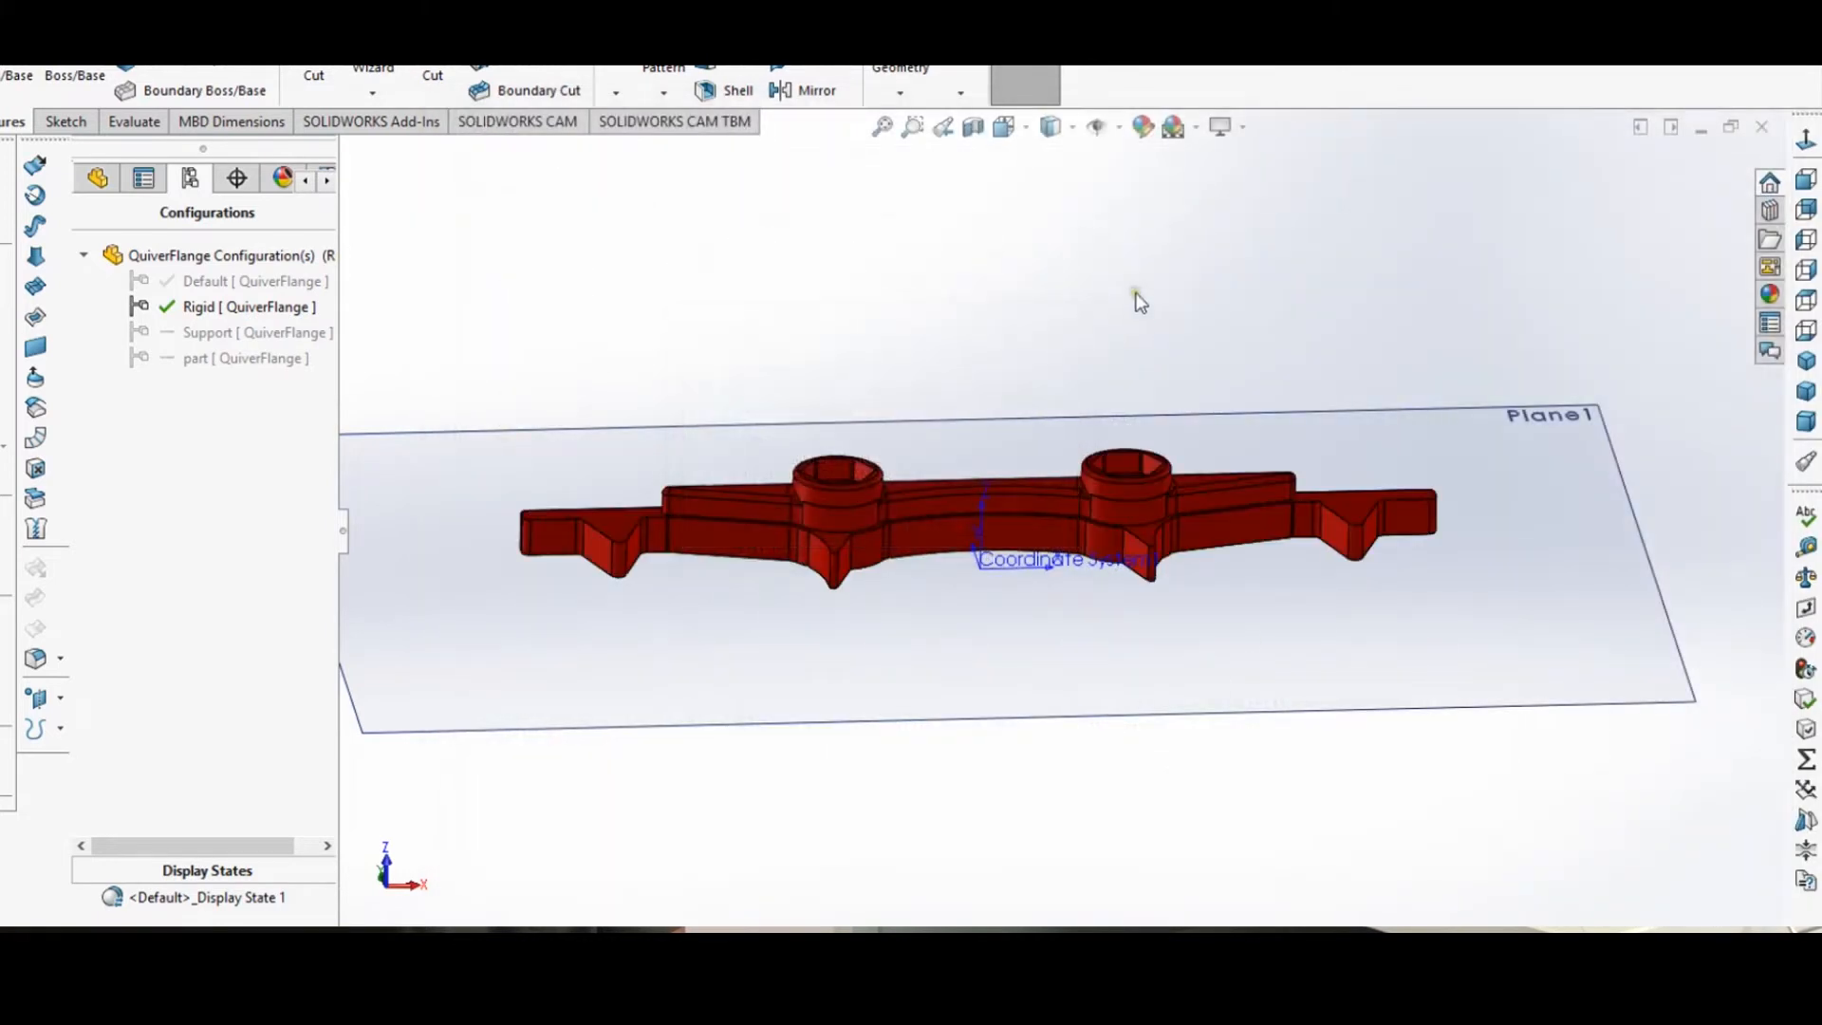
click(237, 332)
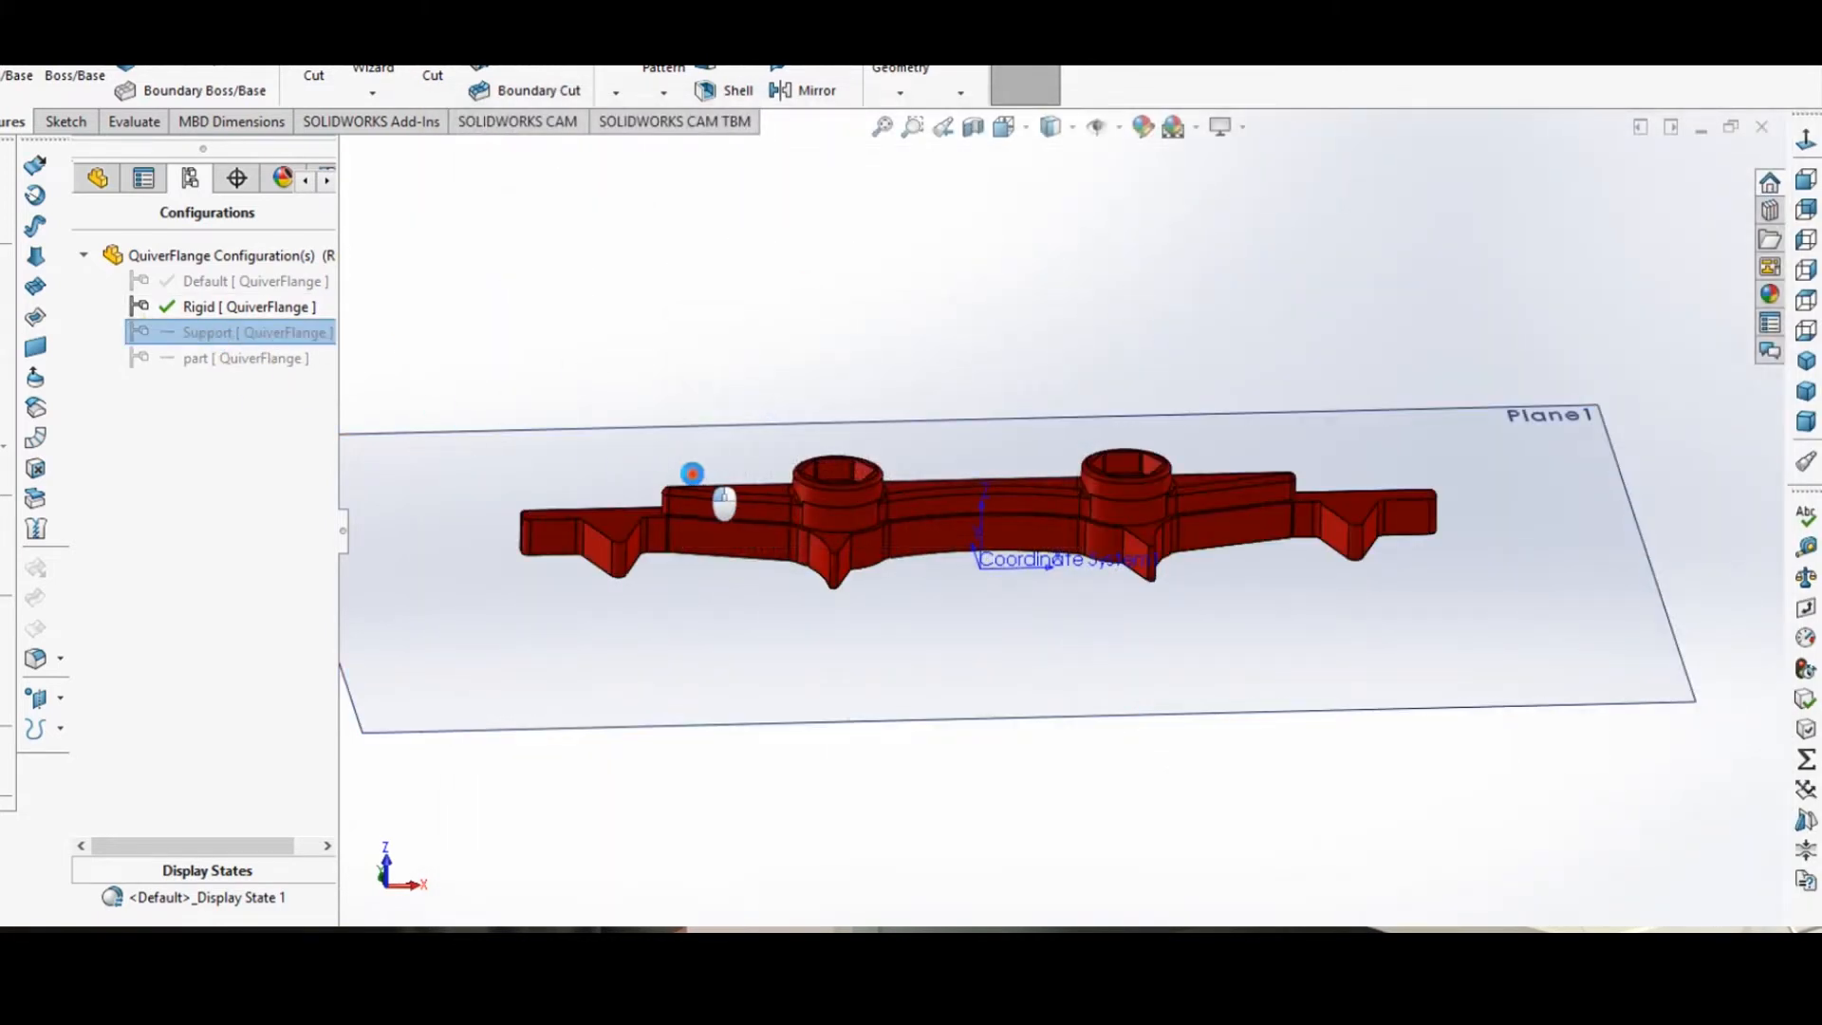
- Activate Support and save QuiverFlange-Support.STL with Coordinate System1 as output coordinates
double_click(233, 332)
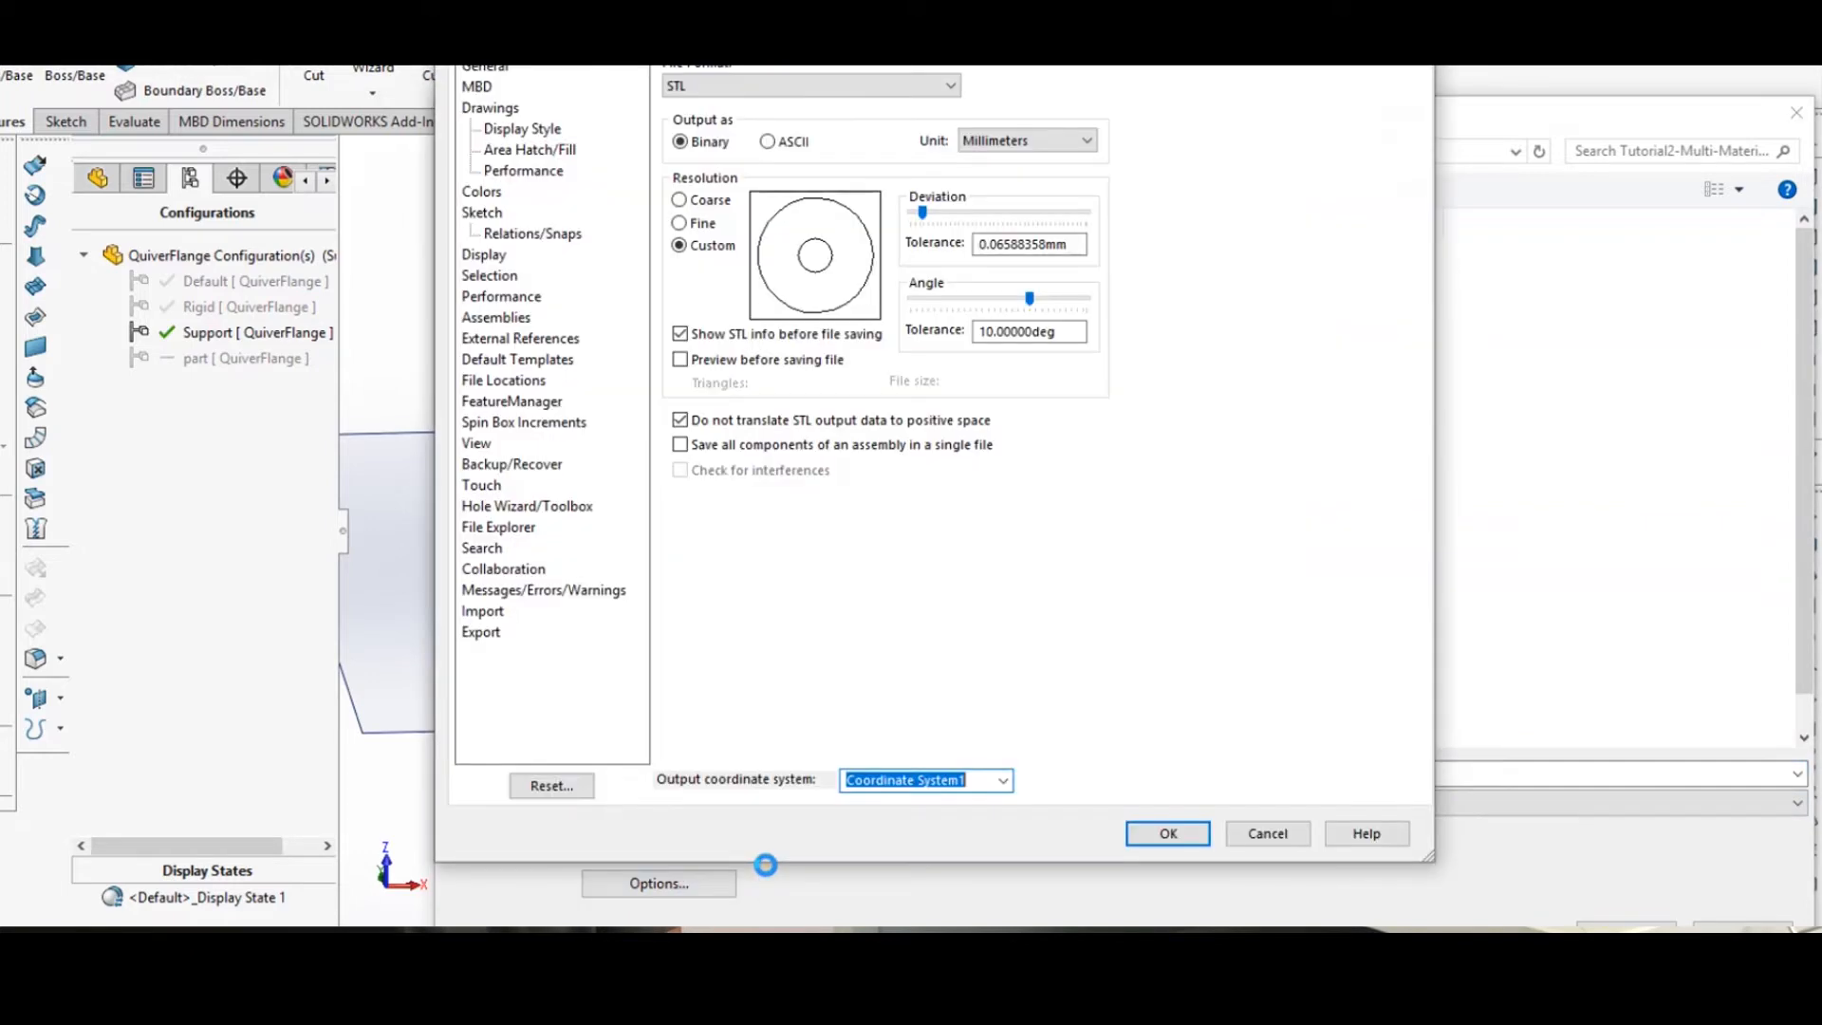
click(1167, 833)
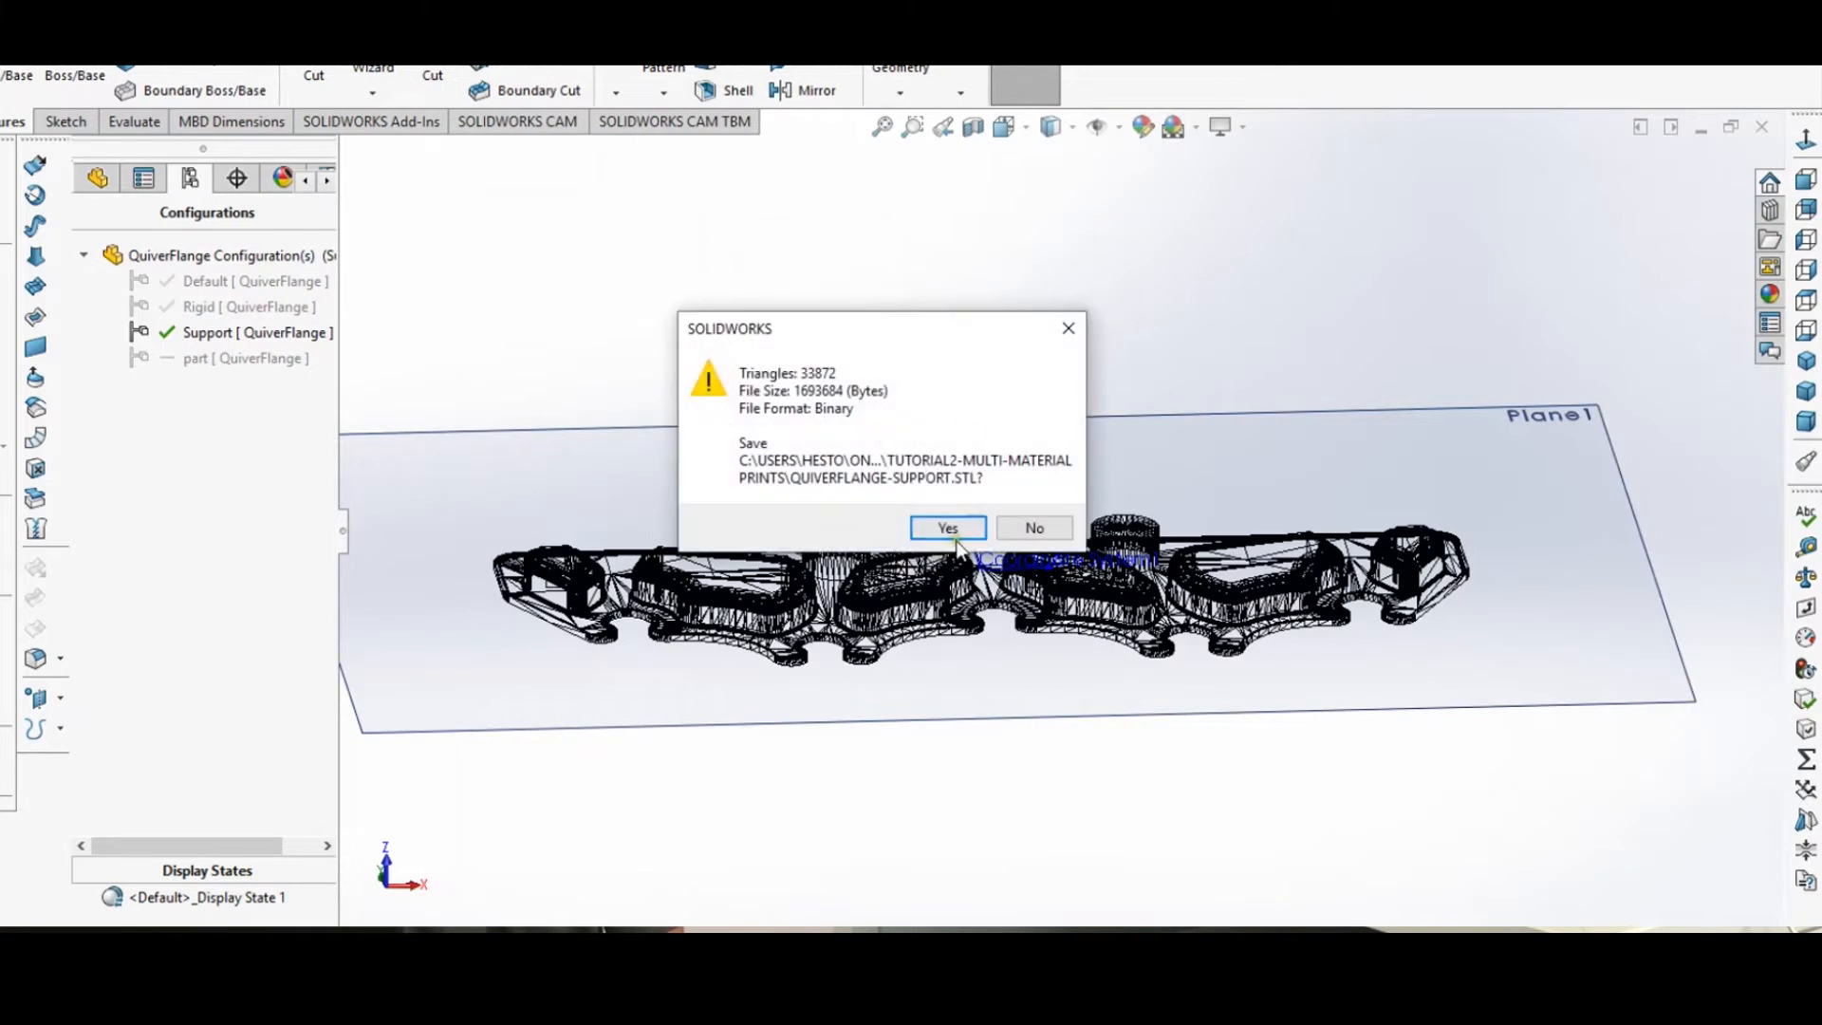
click(948, 528)
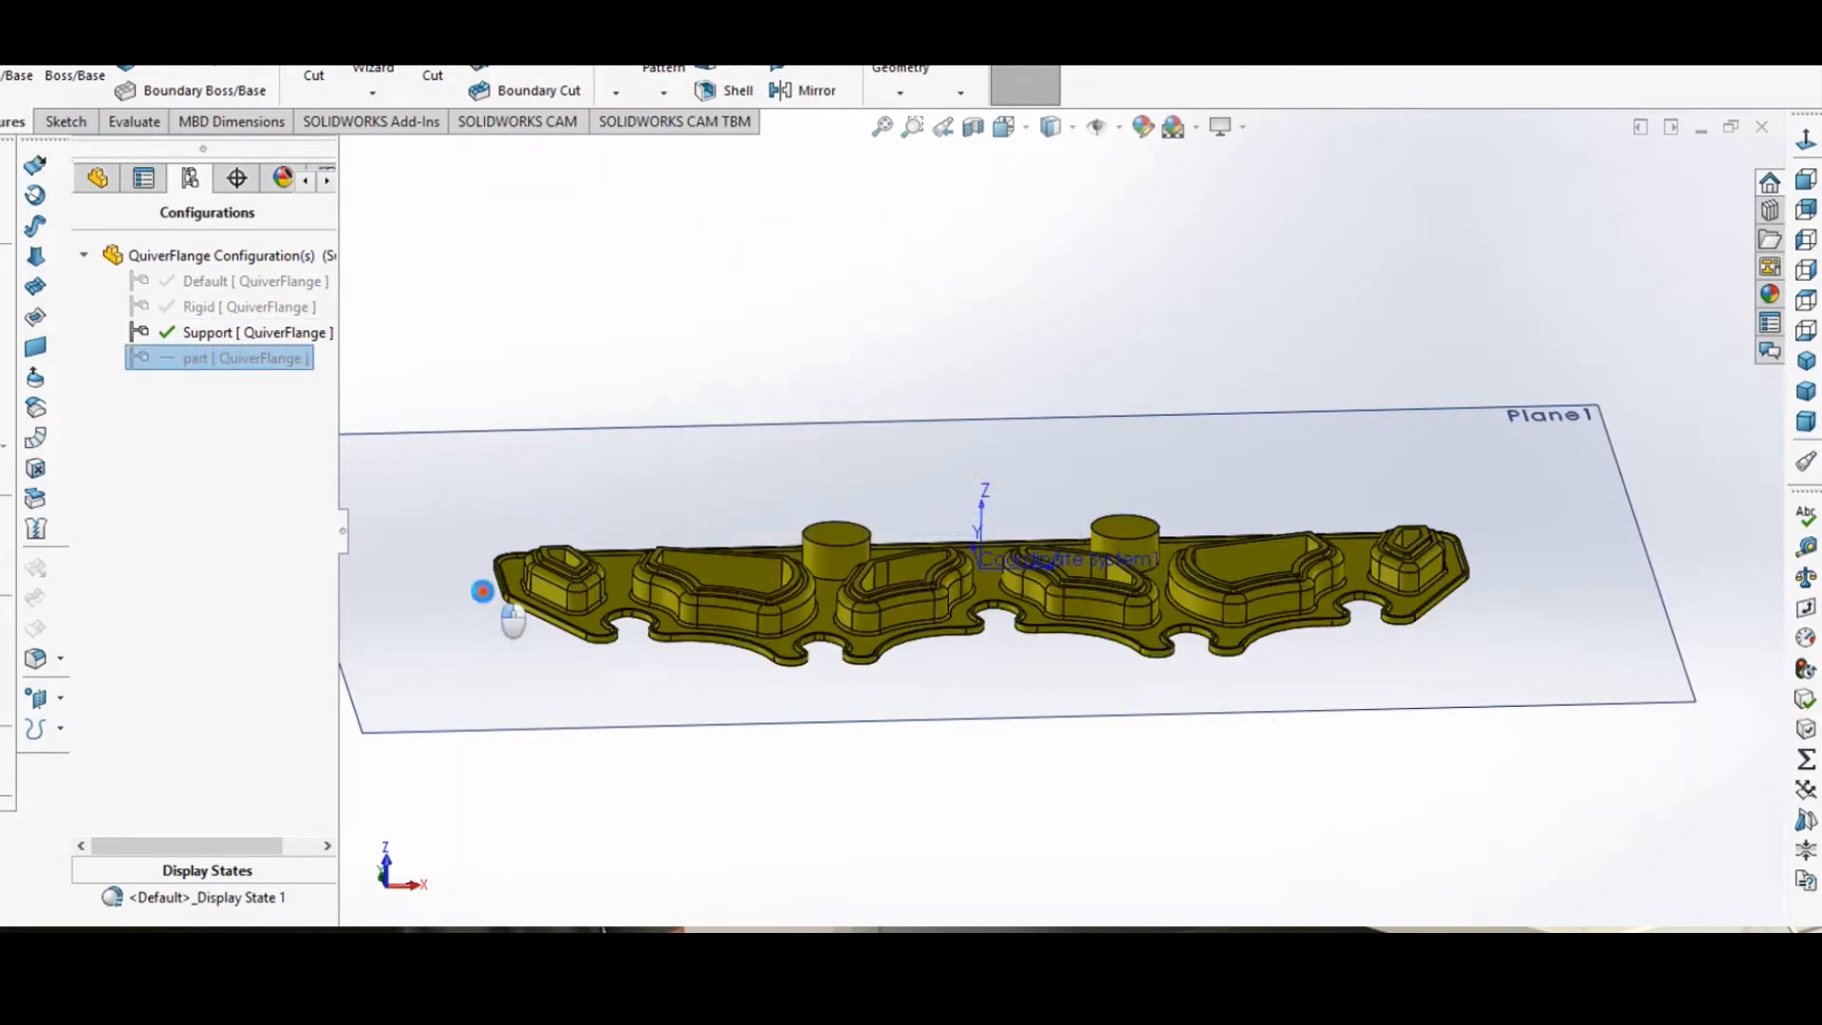
- Activate the part configuration and save it as STL over QuiverFlange-Part.STL
double_click(242, 358)
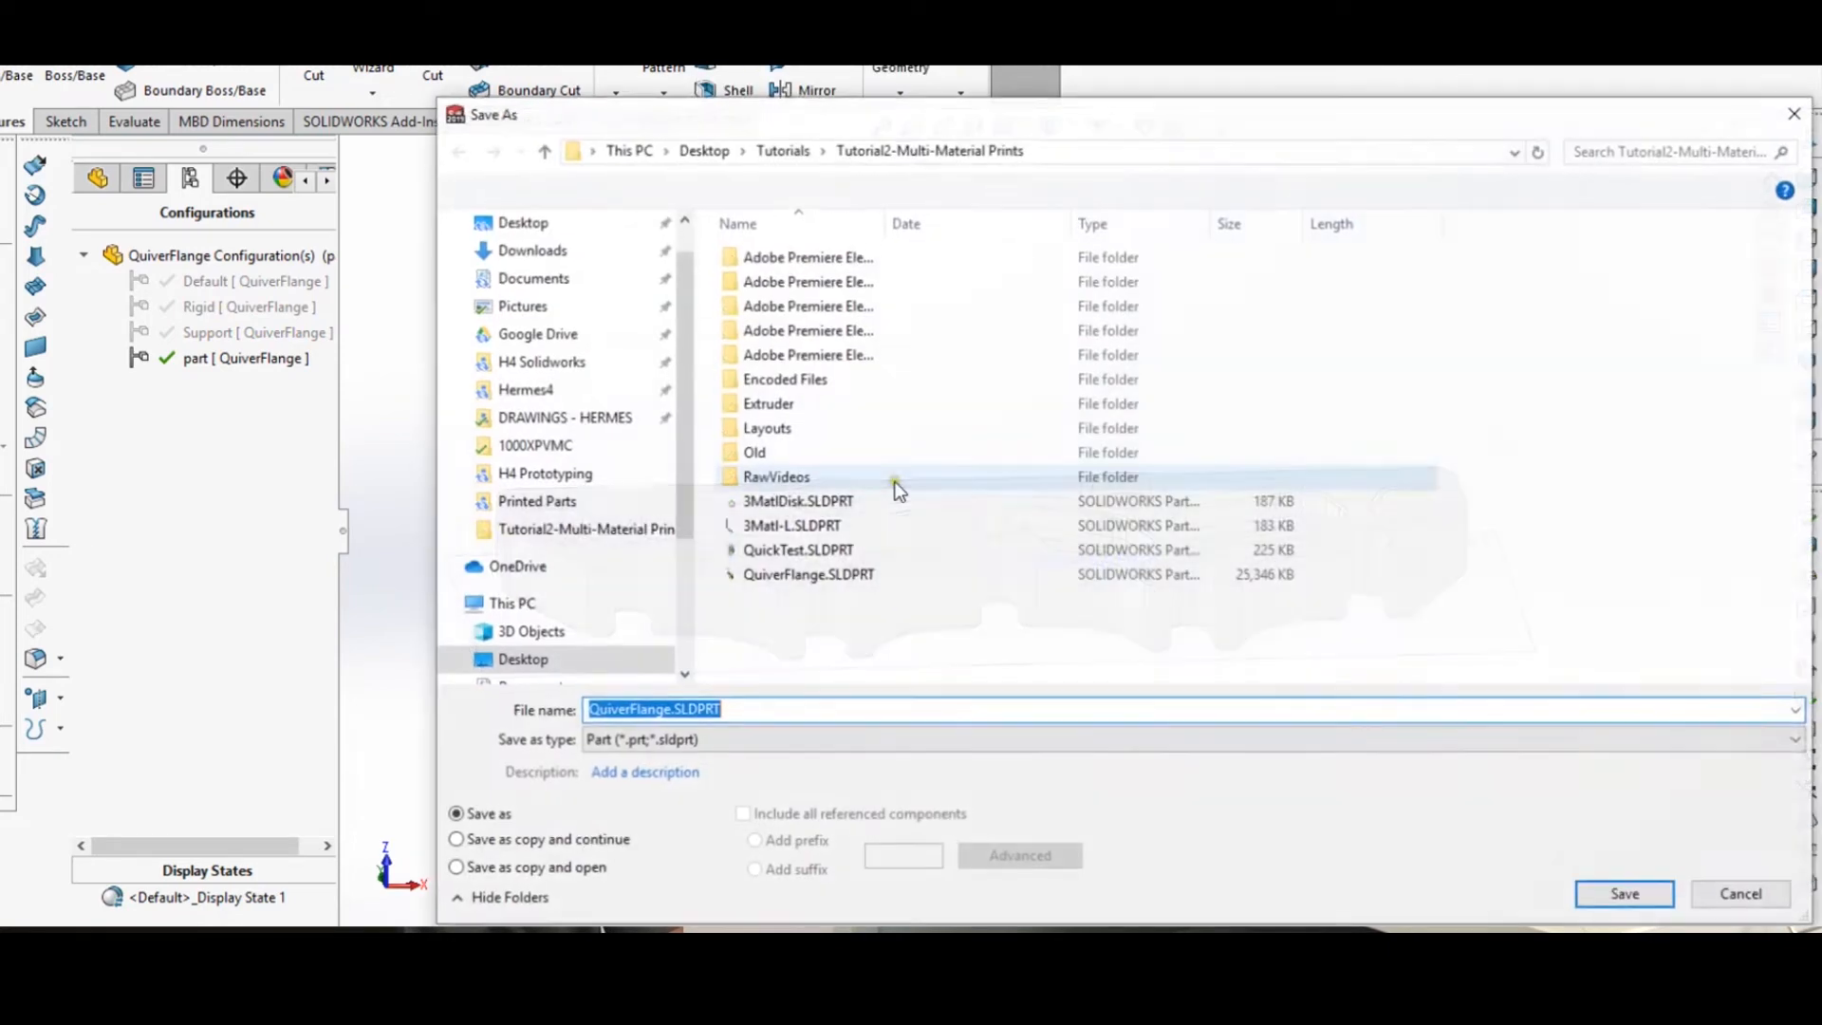
click(1185, 734)
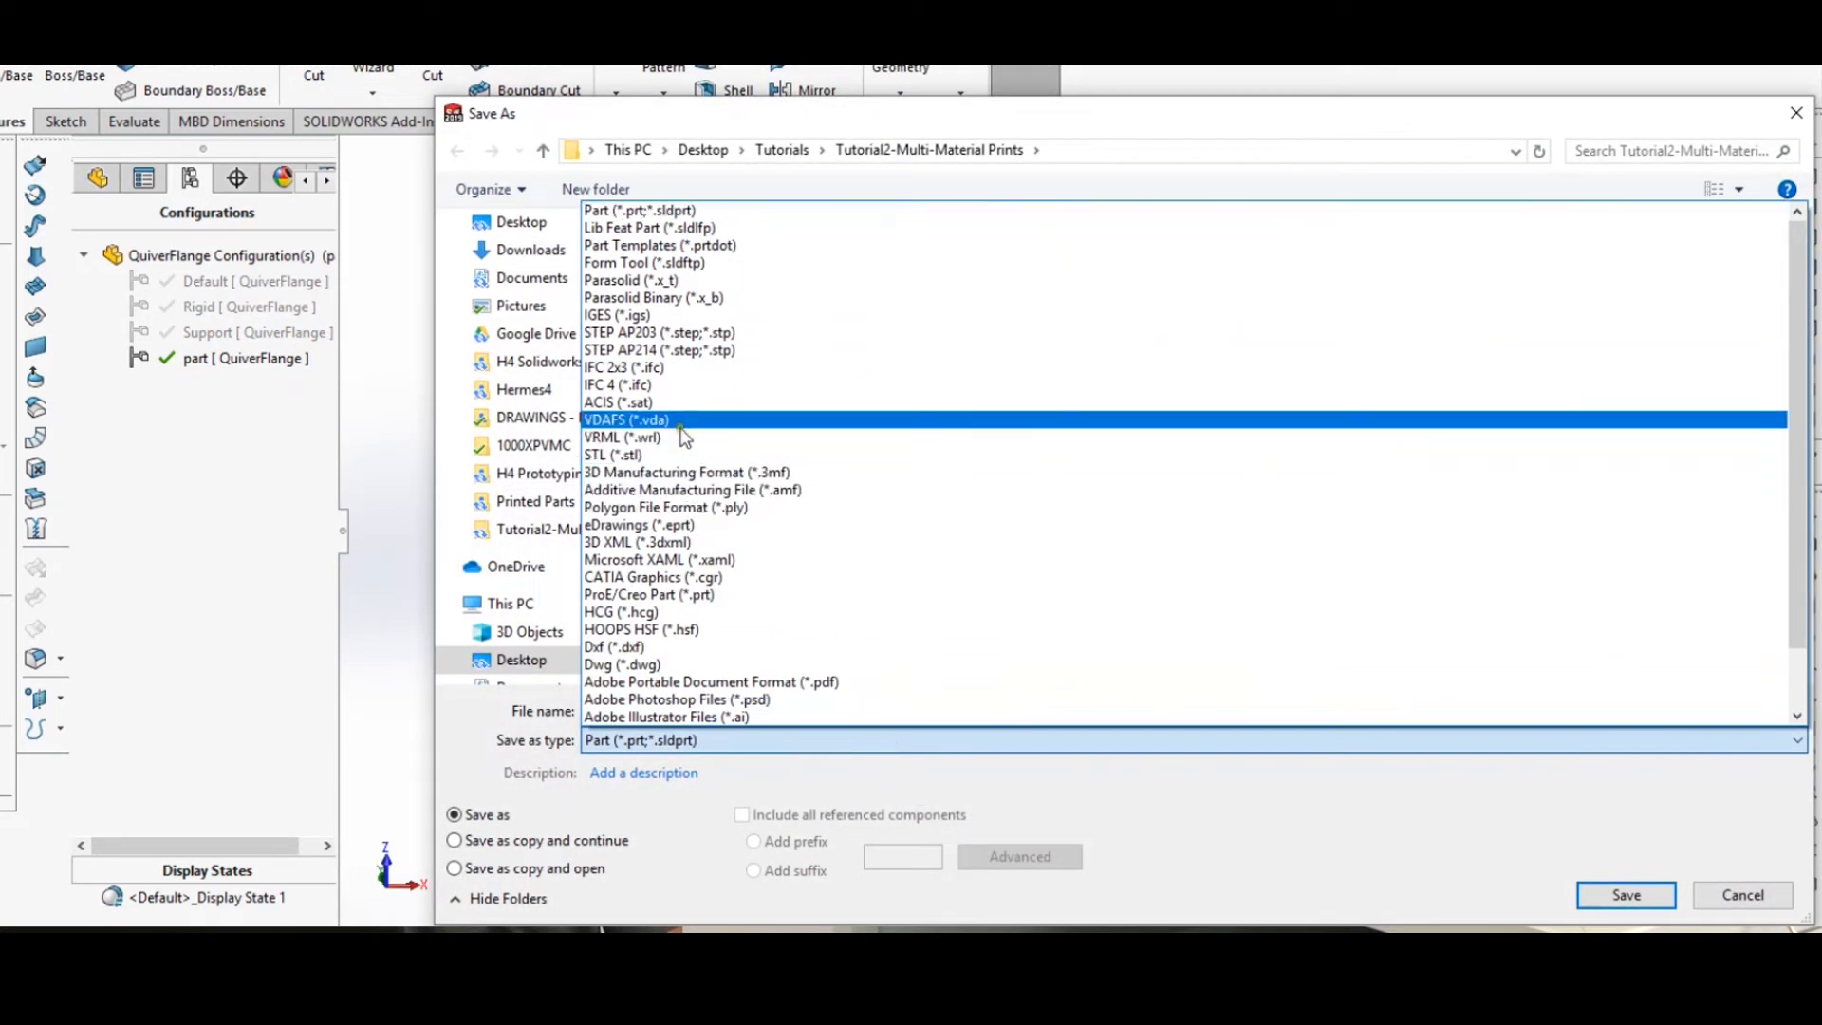
click(595, 454)
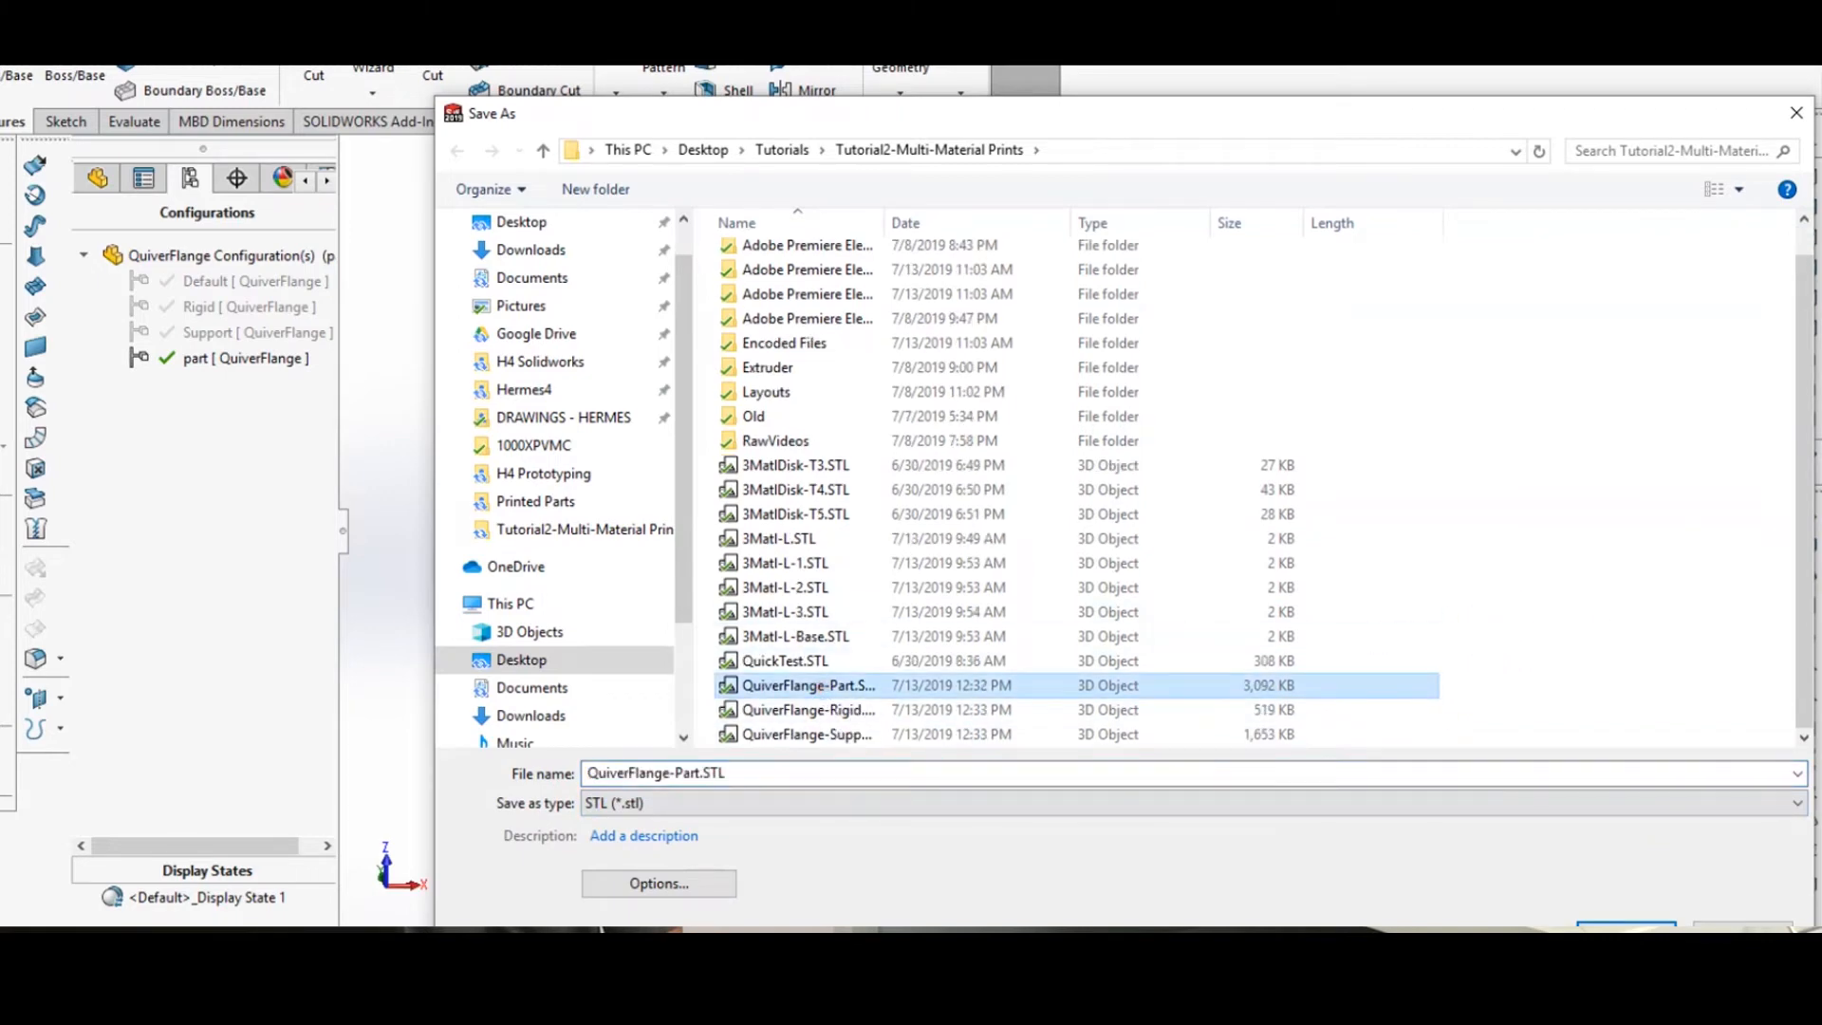
click(1624, 926)
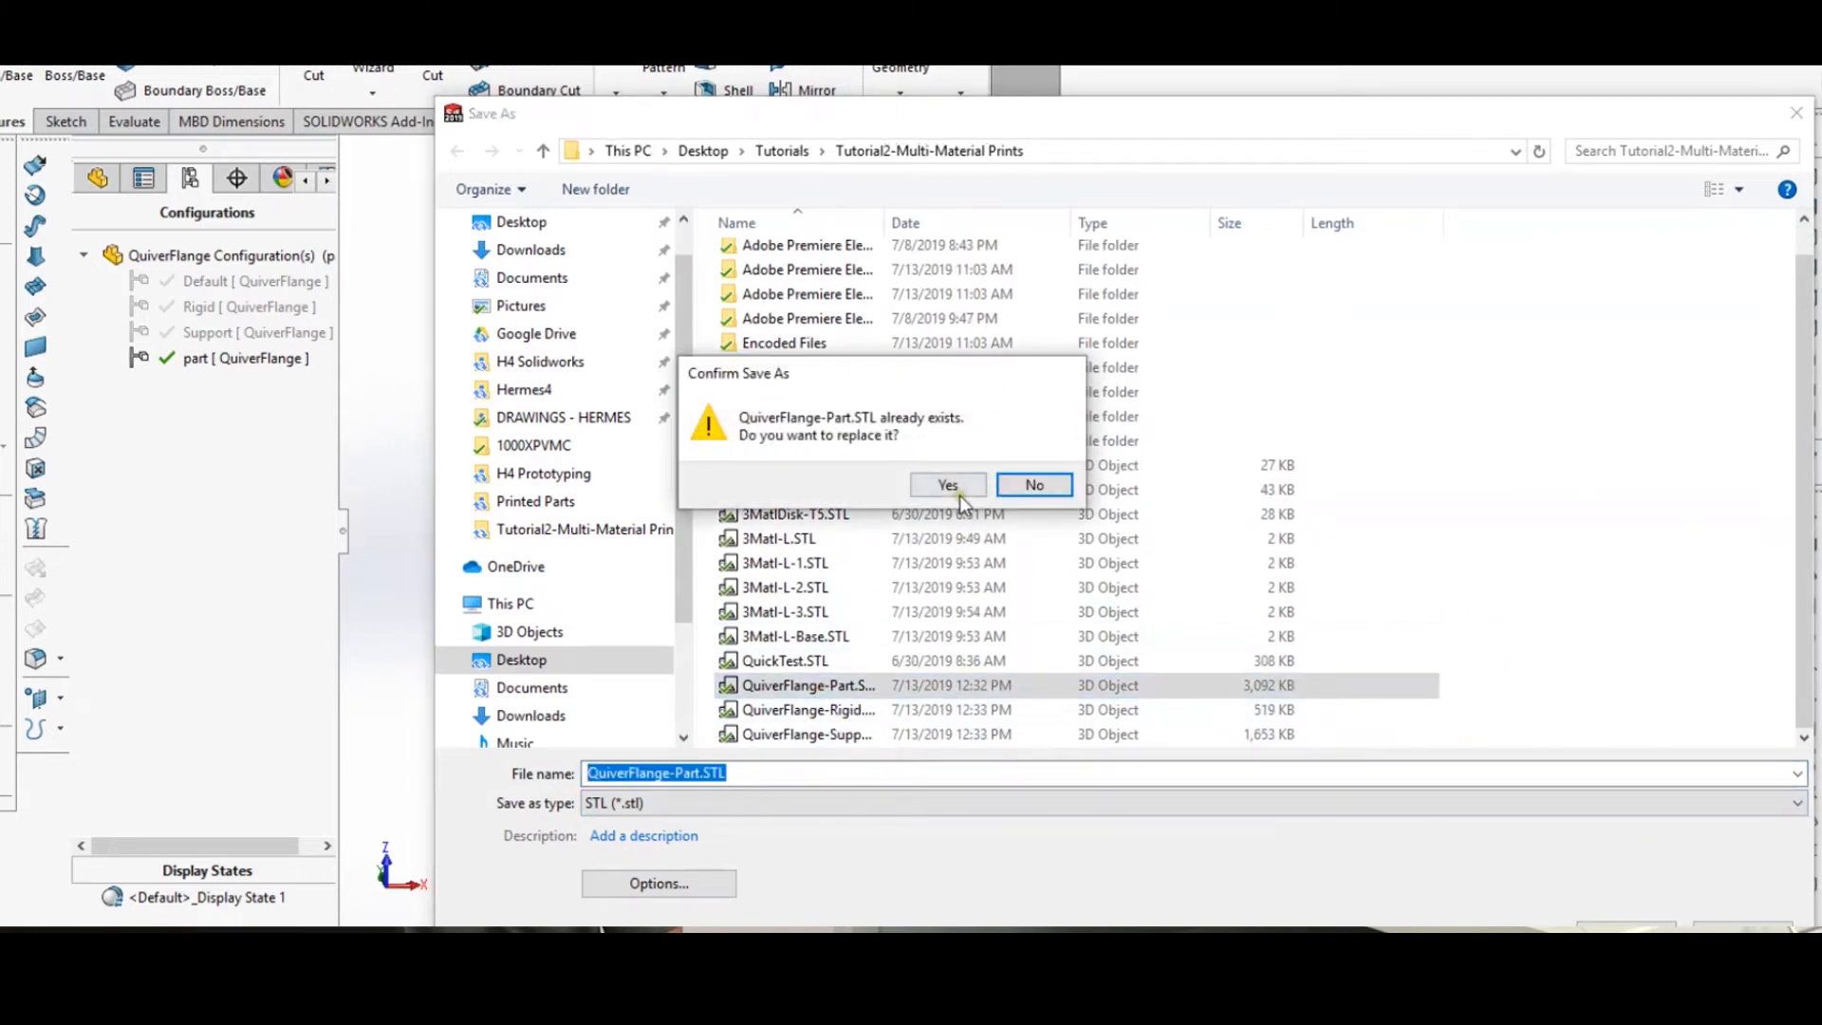
click(947, 485)
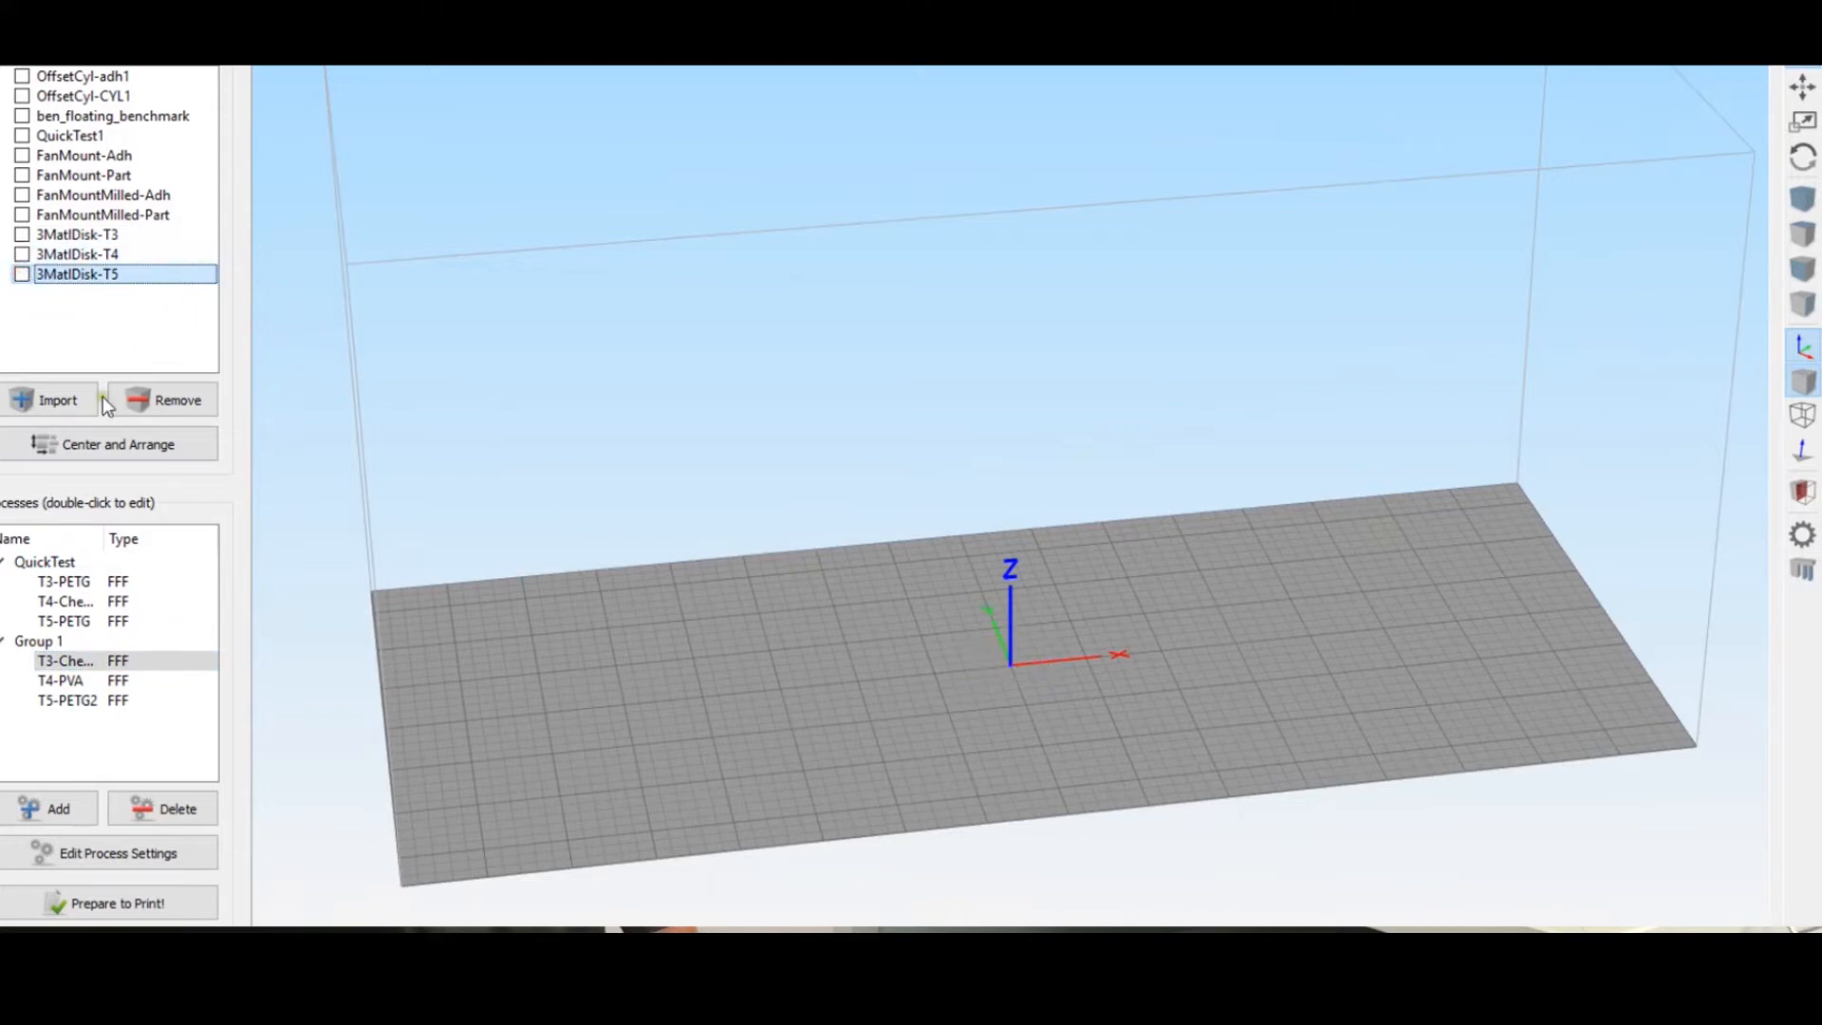
- Import the QuiverFlange-Part, -Rigid and -Support STL files together into Simplify3D
click(55, 399)
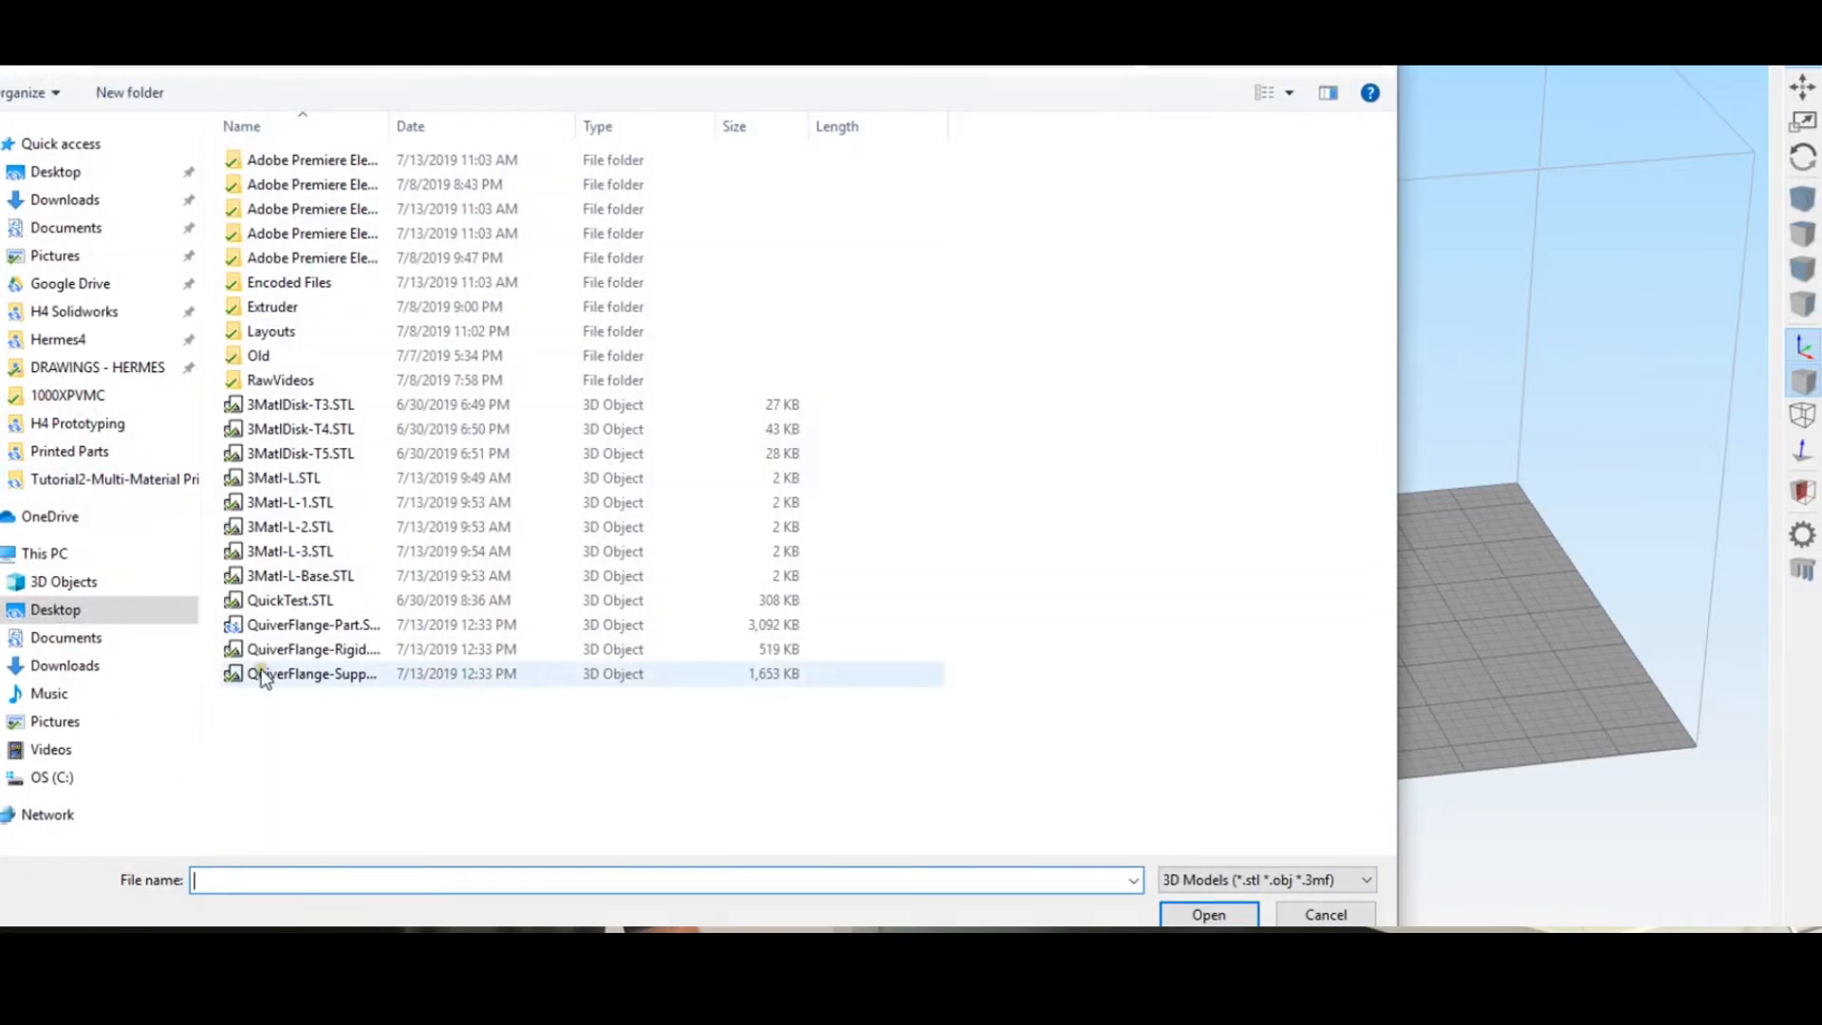
click(313, 625)
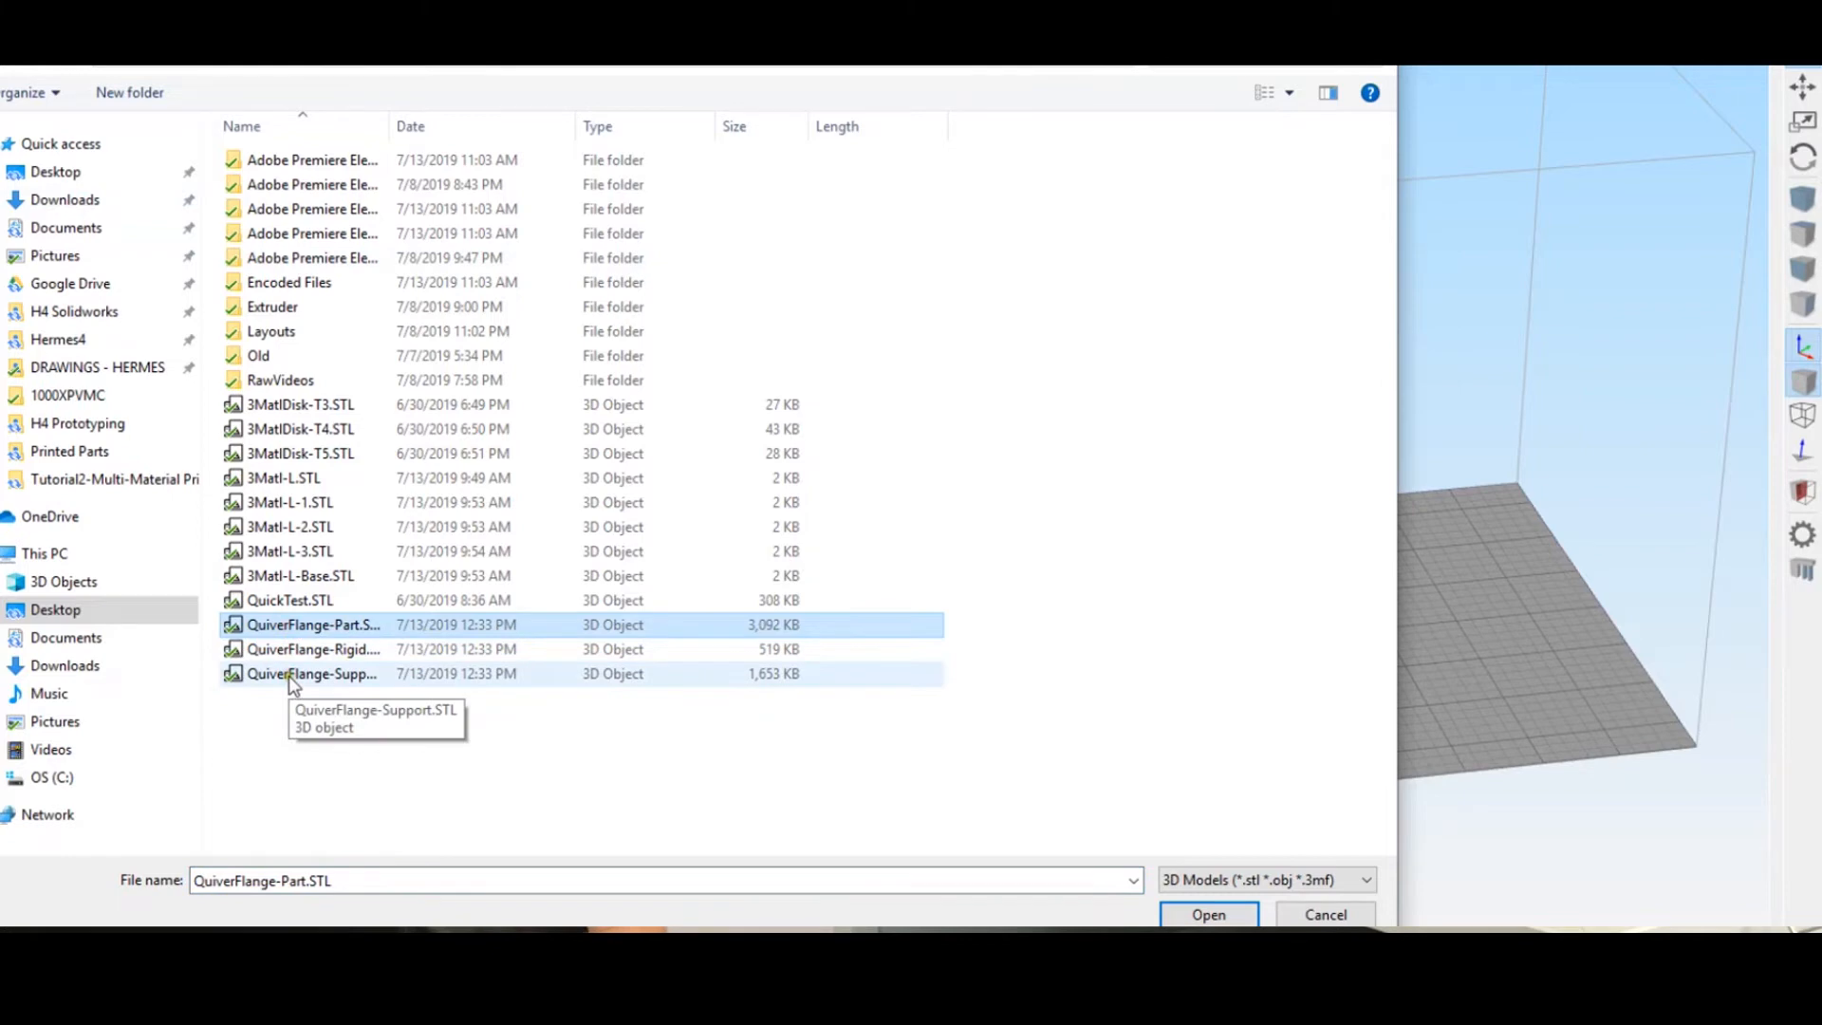
click(1209, 915)
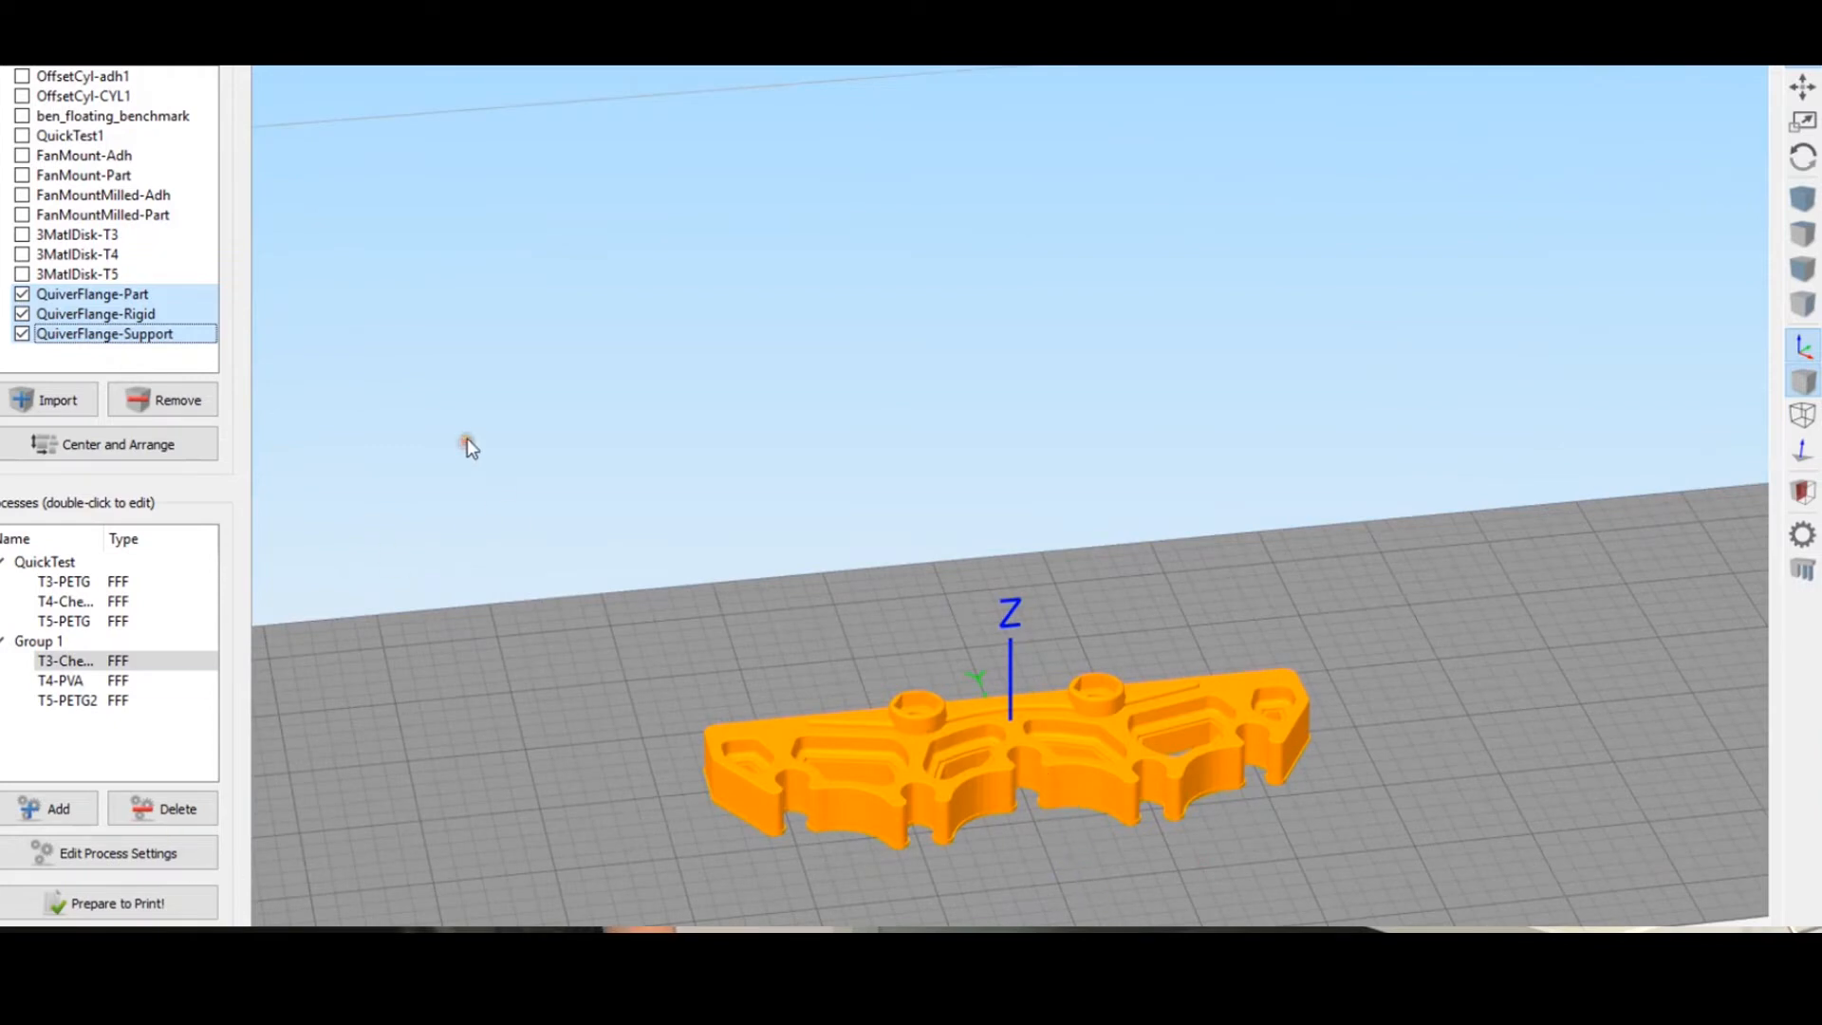
- Review which models the T5-PETG2 and T4-PVA processes apply to
click(62, 699)
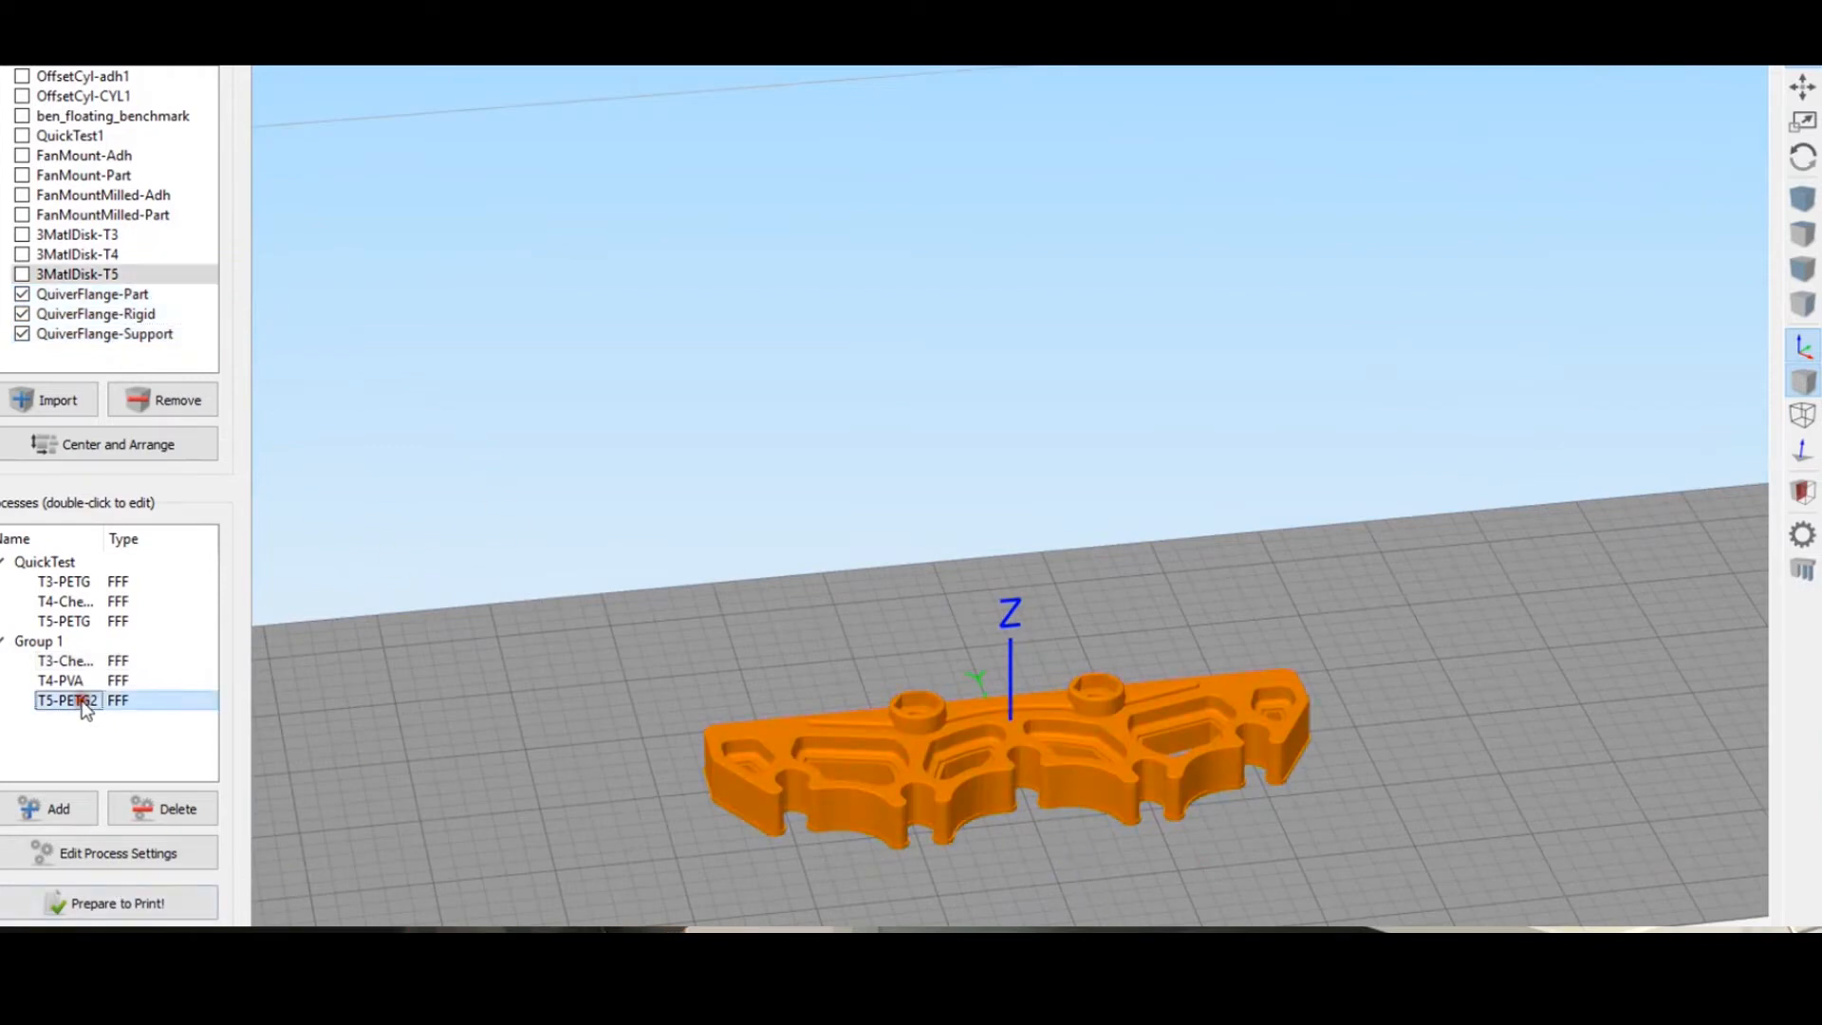
double_click(66, 699)
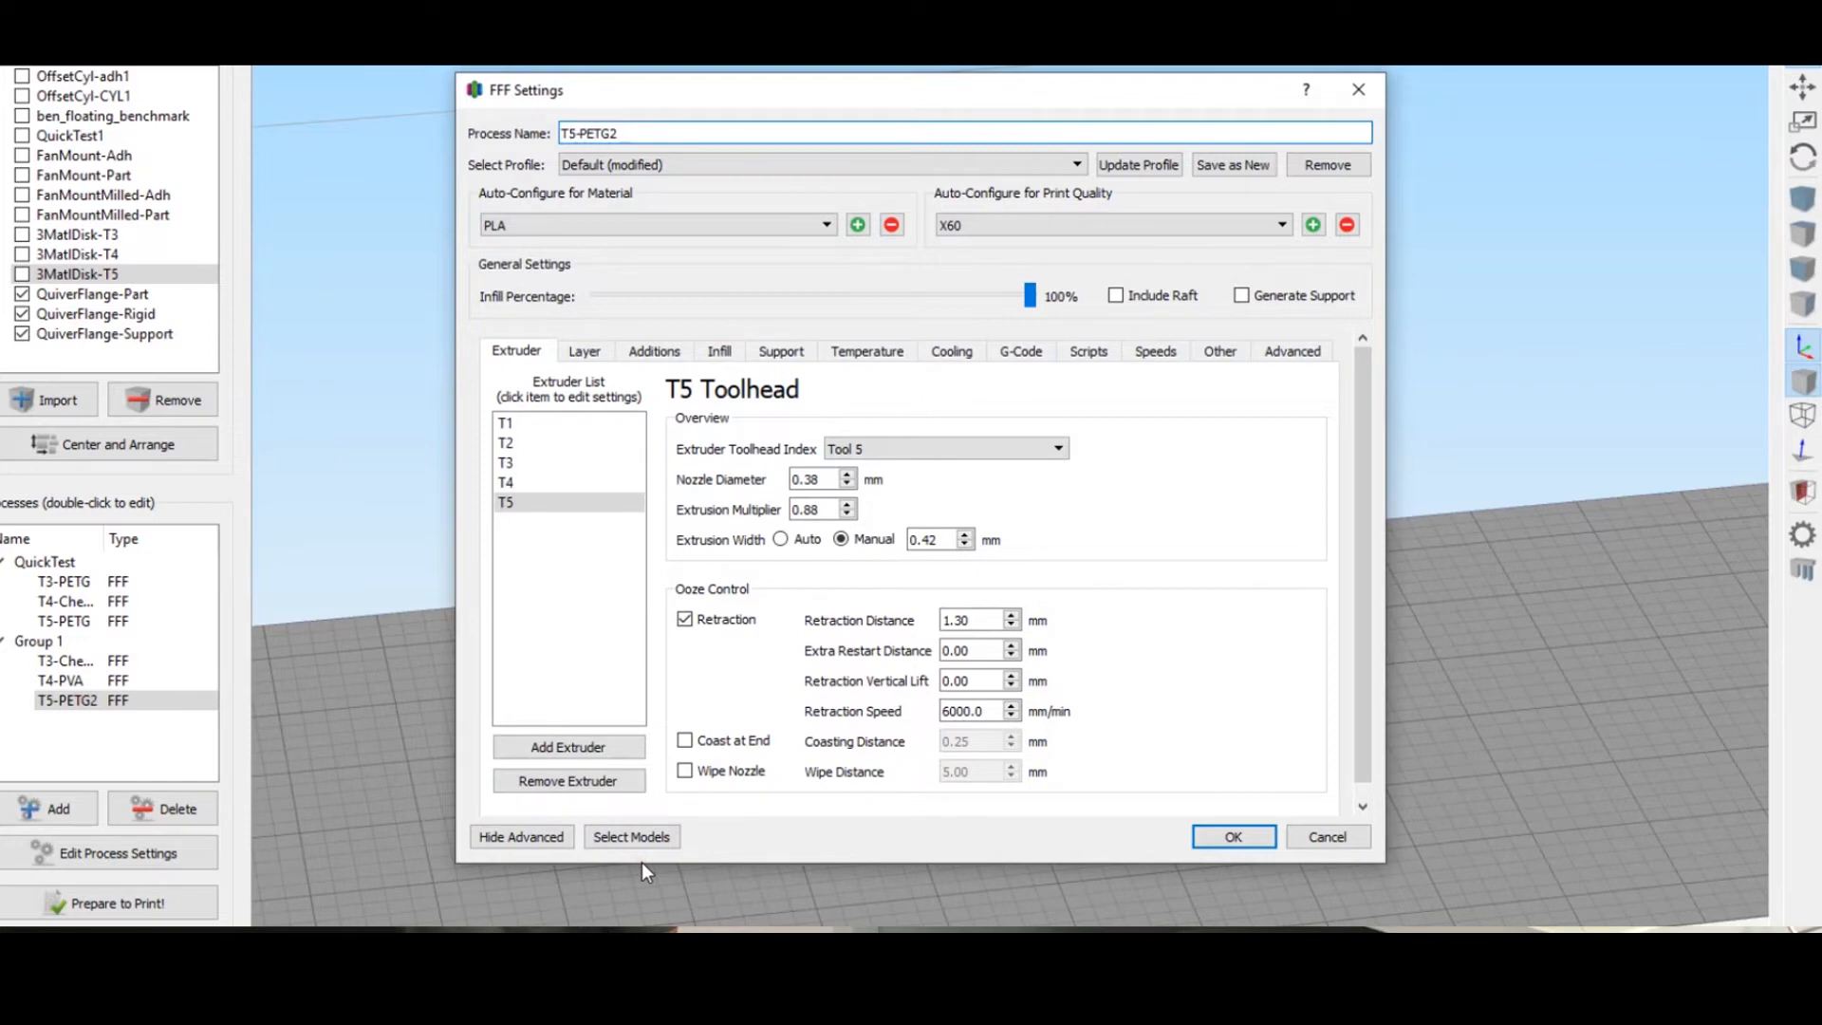
mouse_move(653, 843)
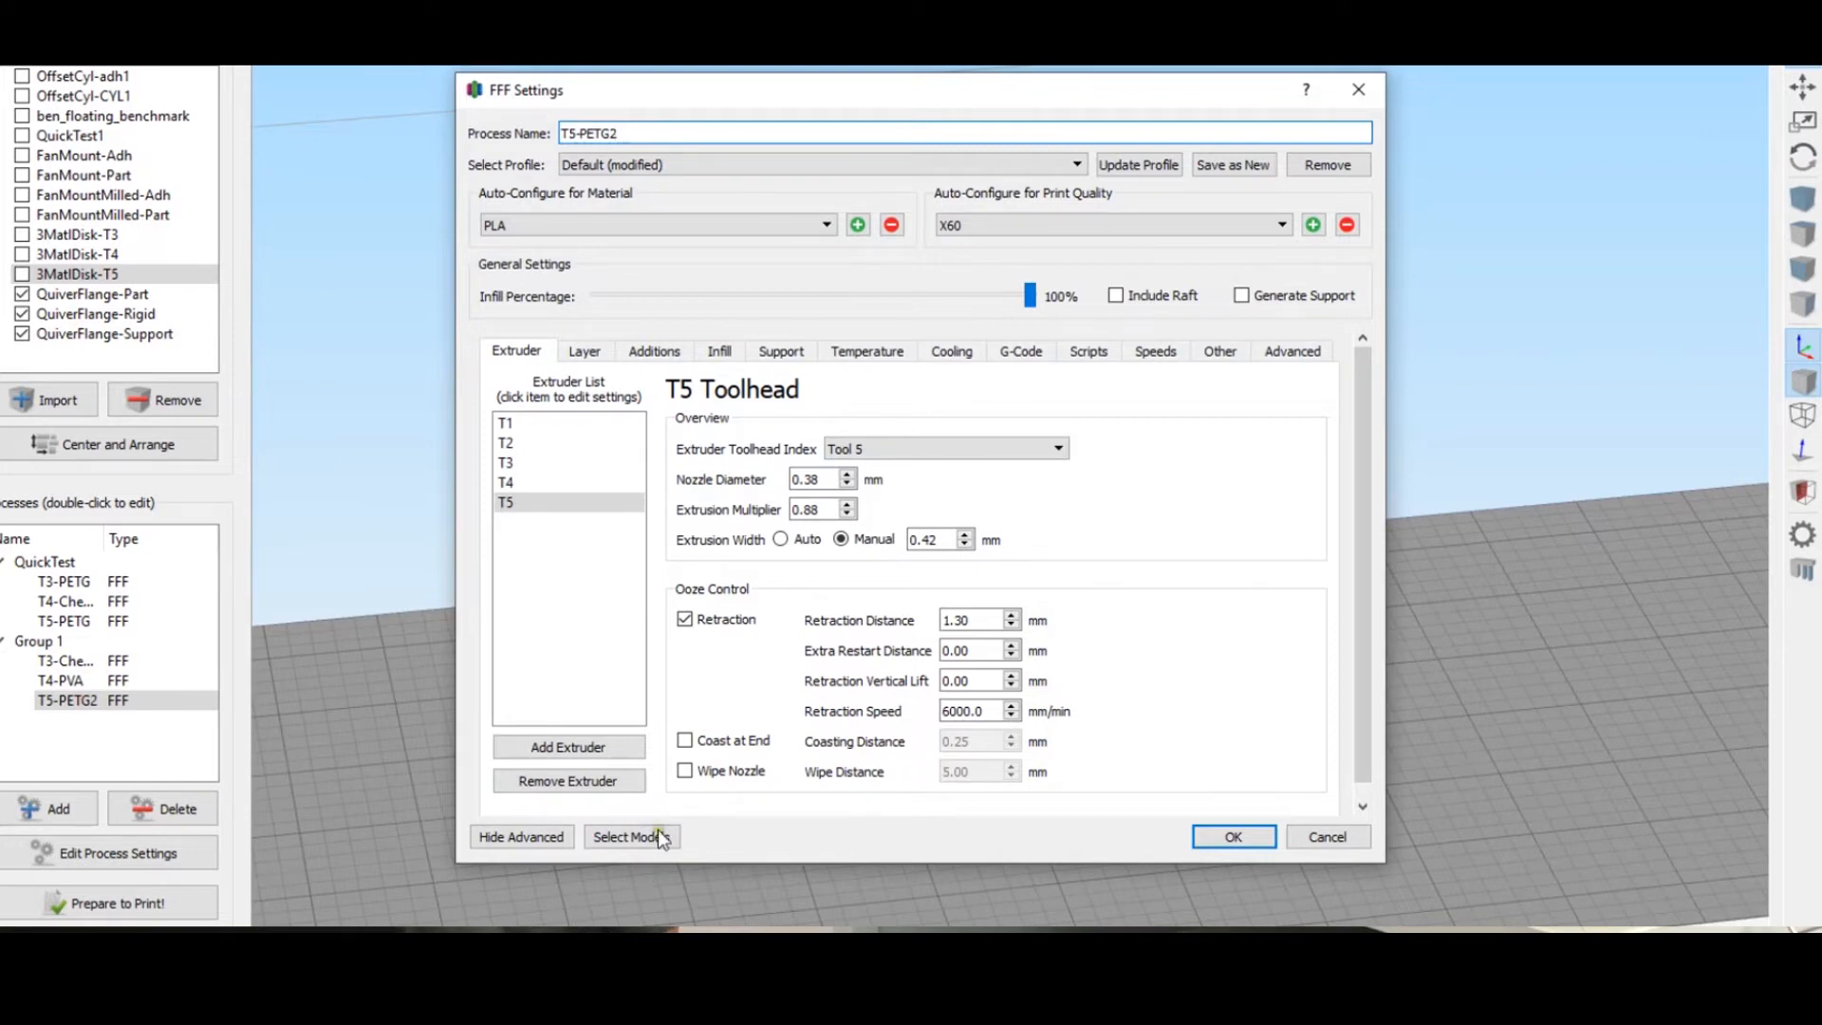
click(632, 837)
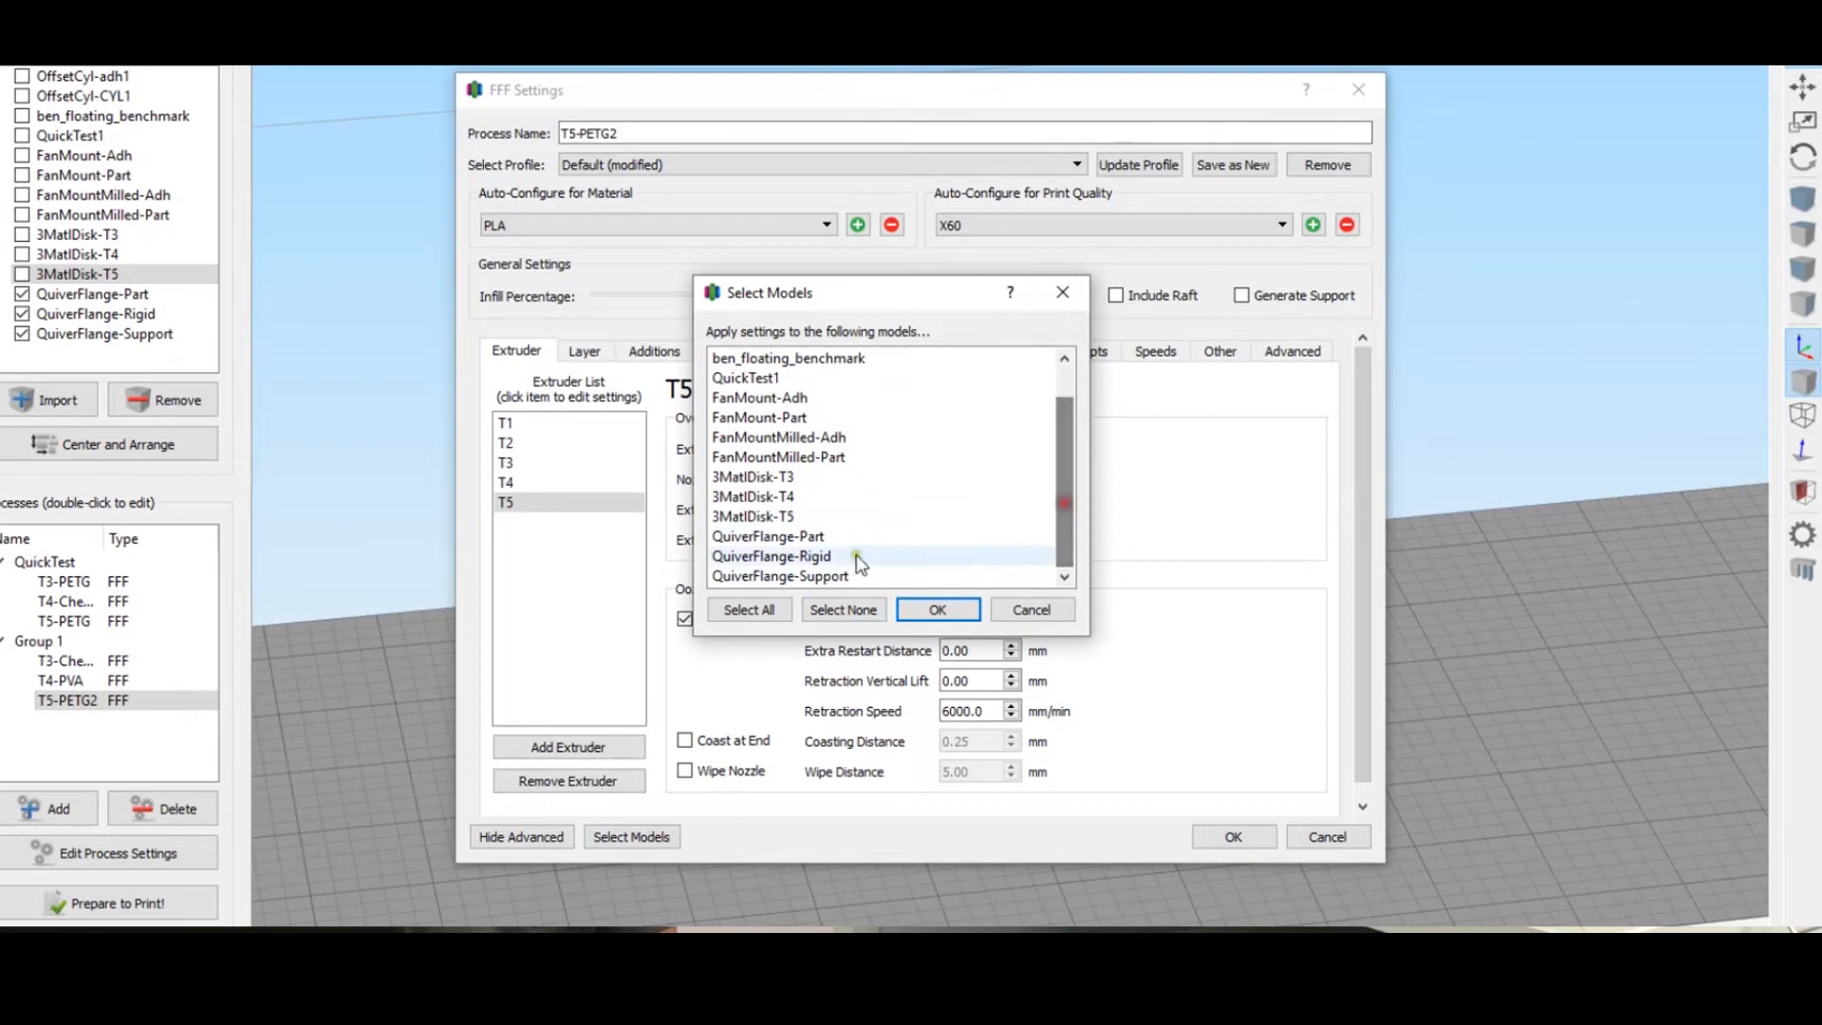
click(772, 556)
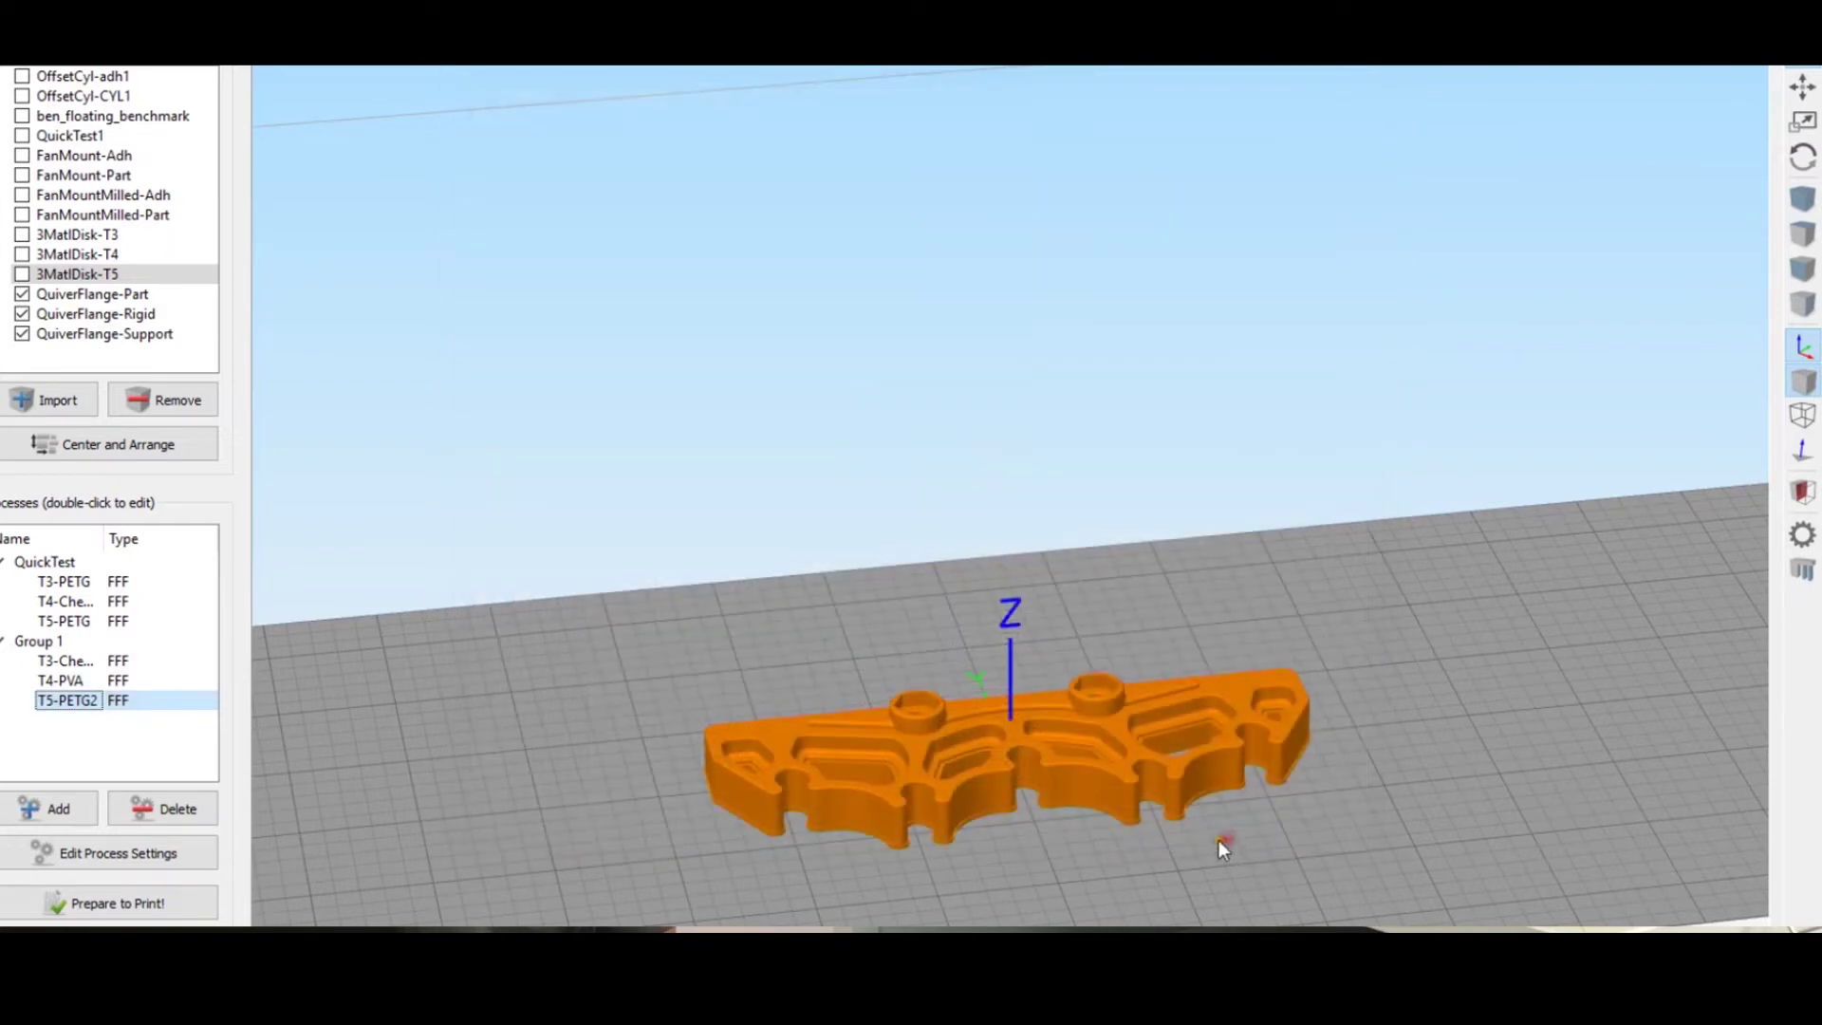
double_click(57, 680)
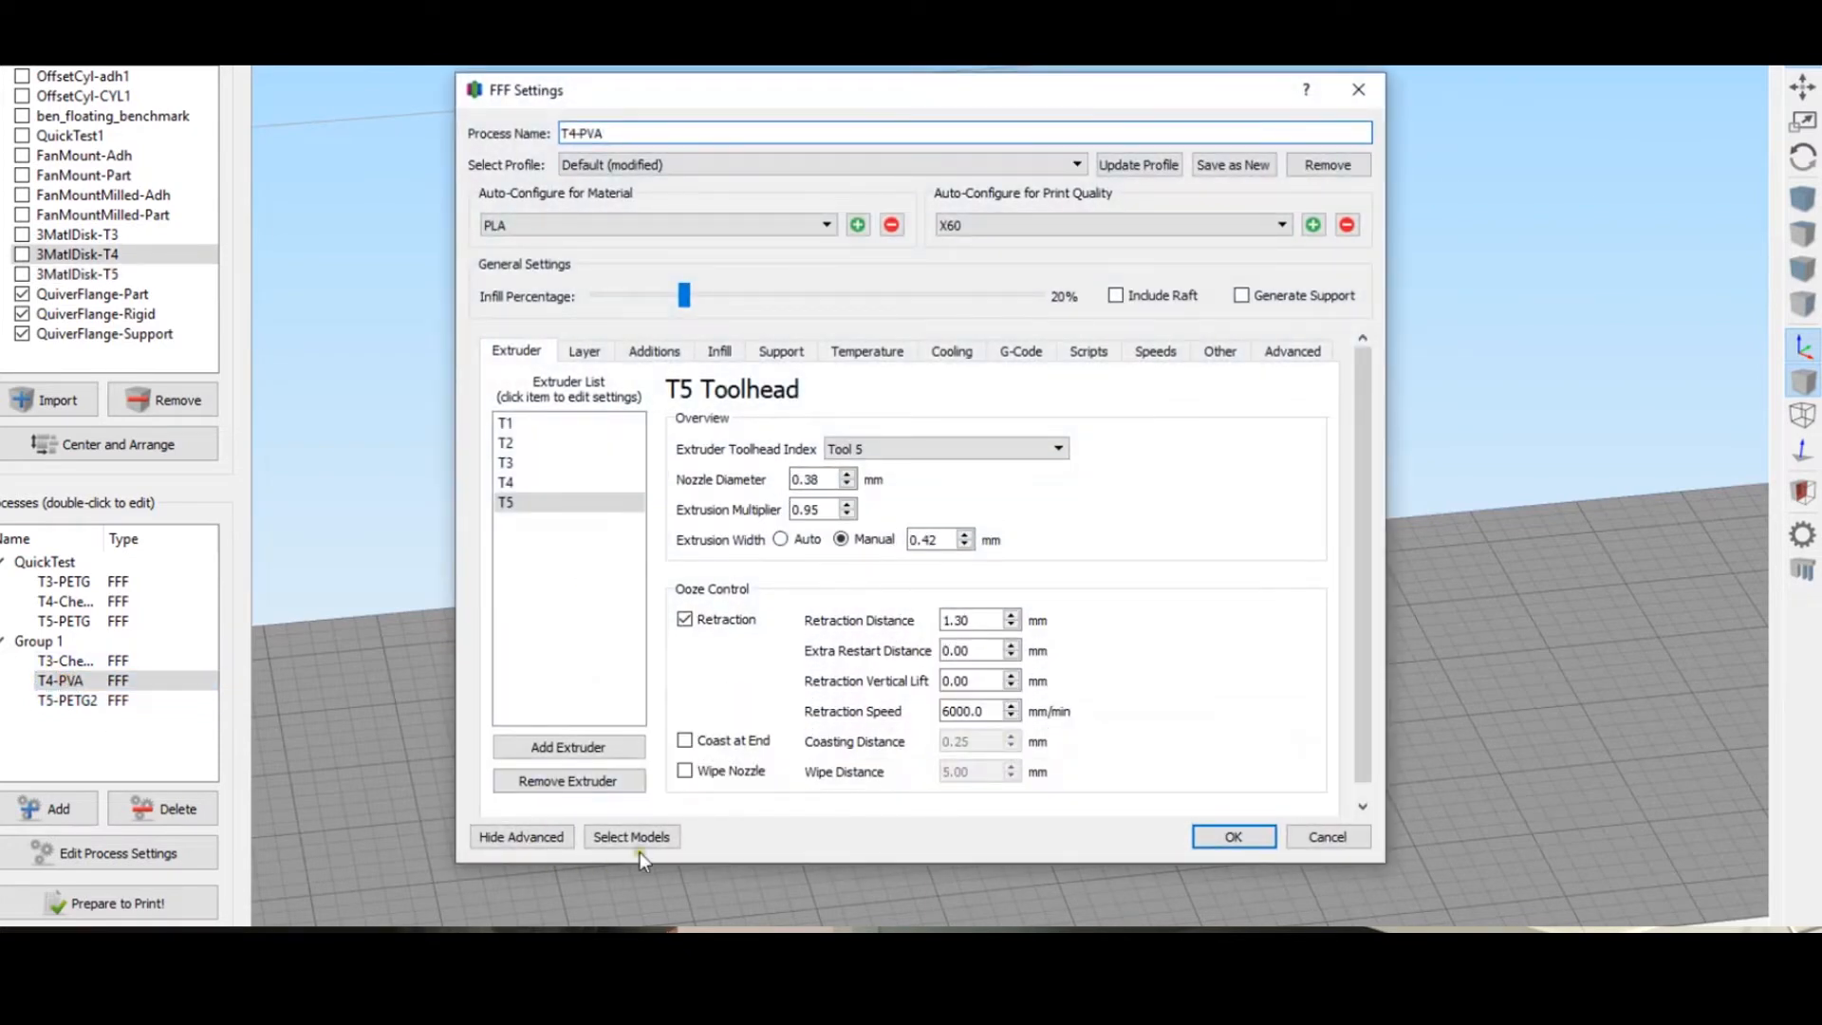
click(632, 836)
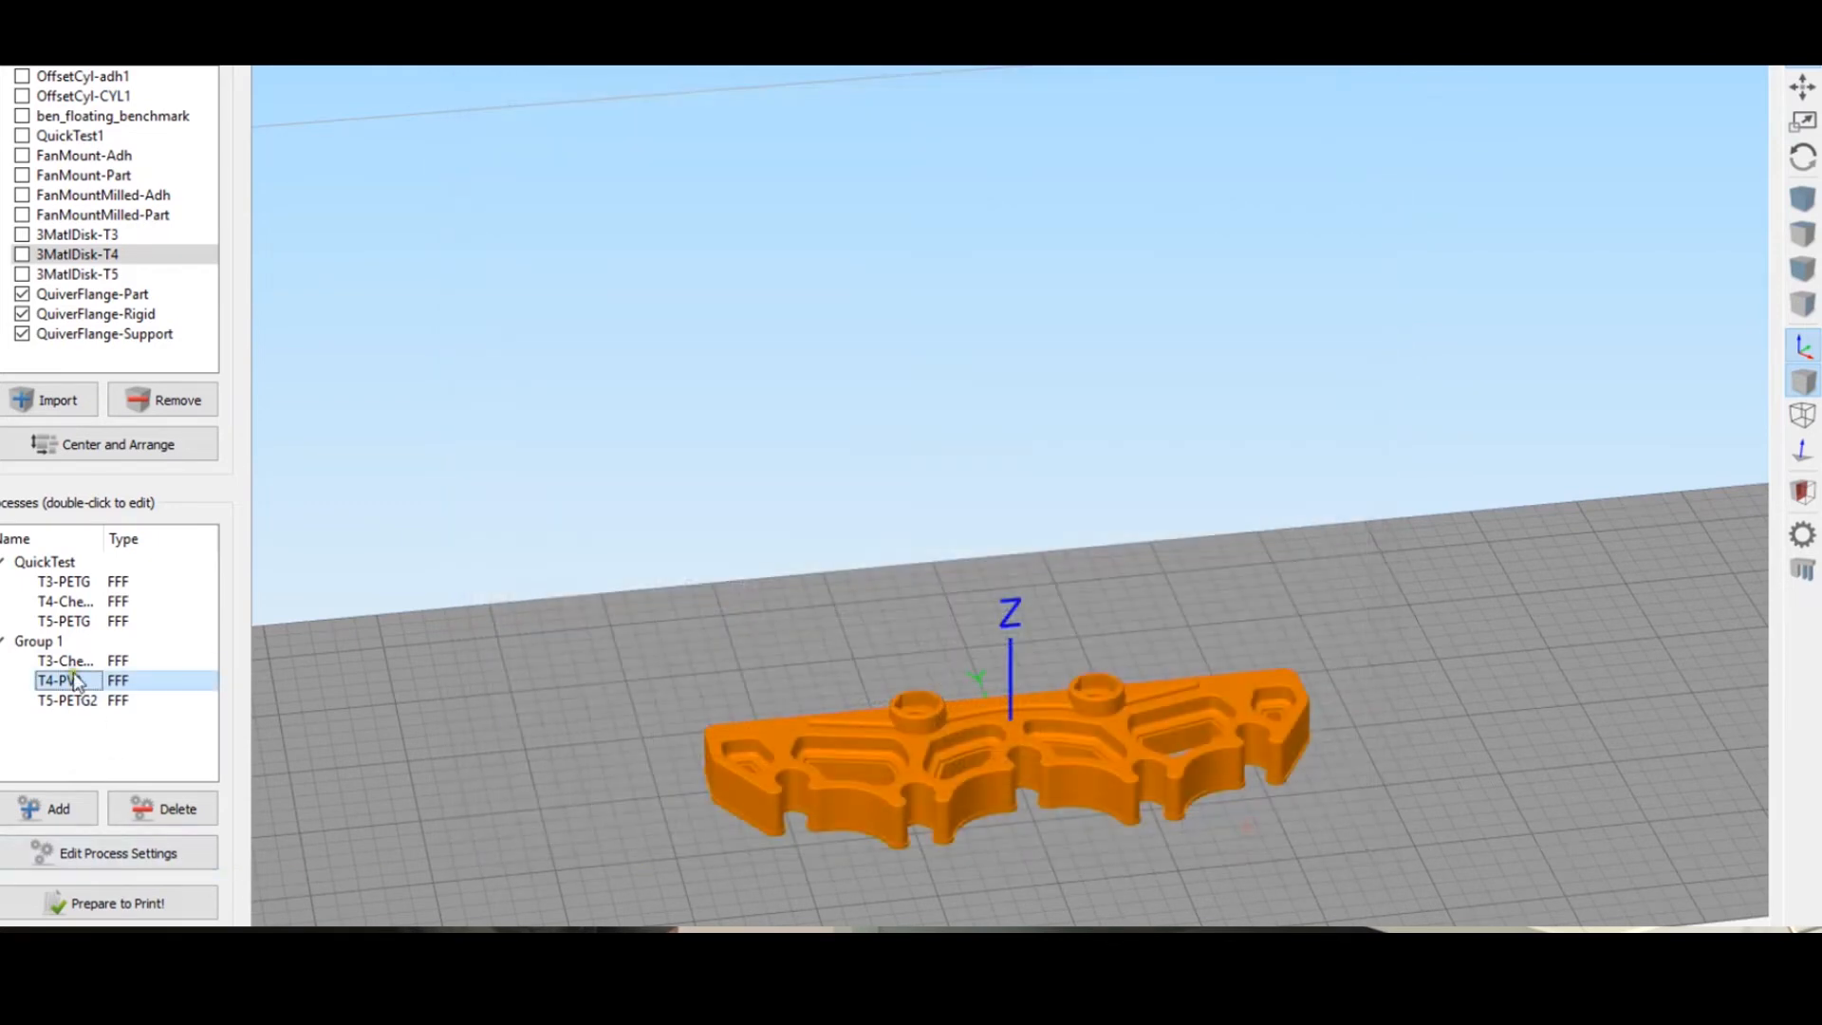
- Keep T3-Cheetah assigned to QuiverFlange-Part and close its settings
double_click(62, 660)
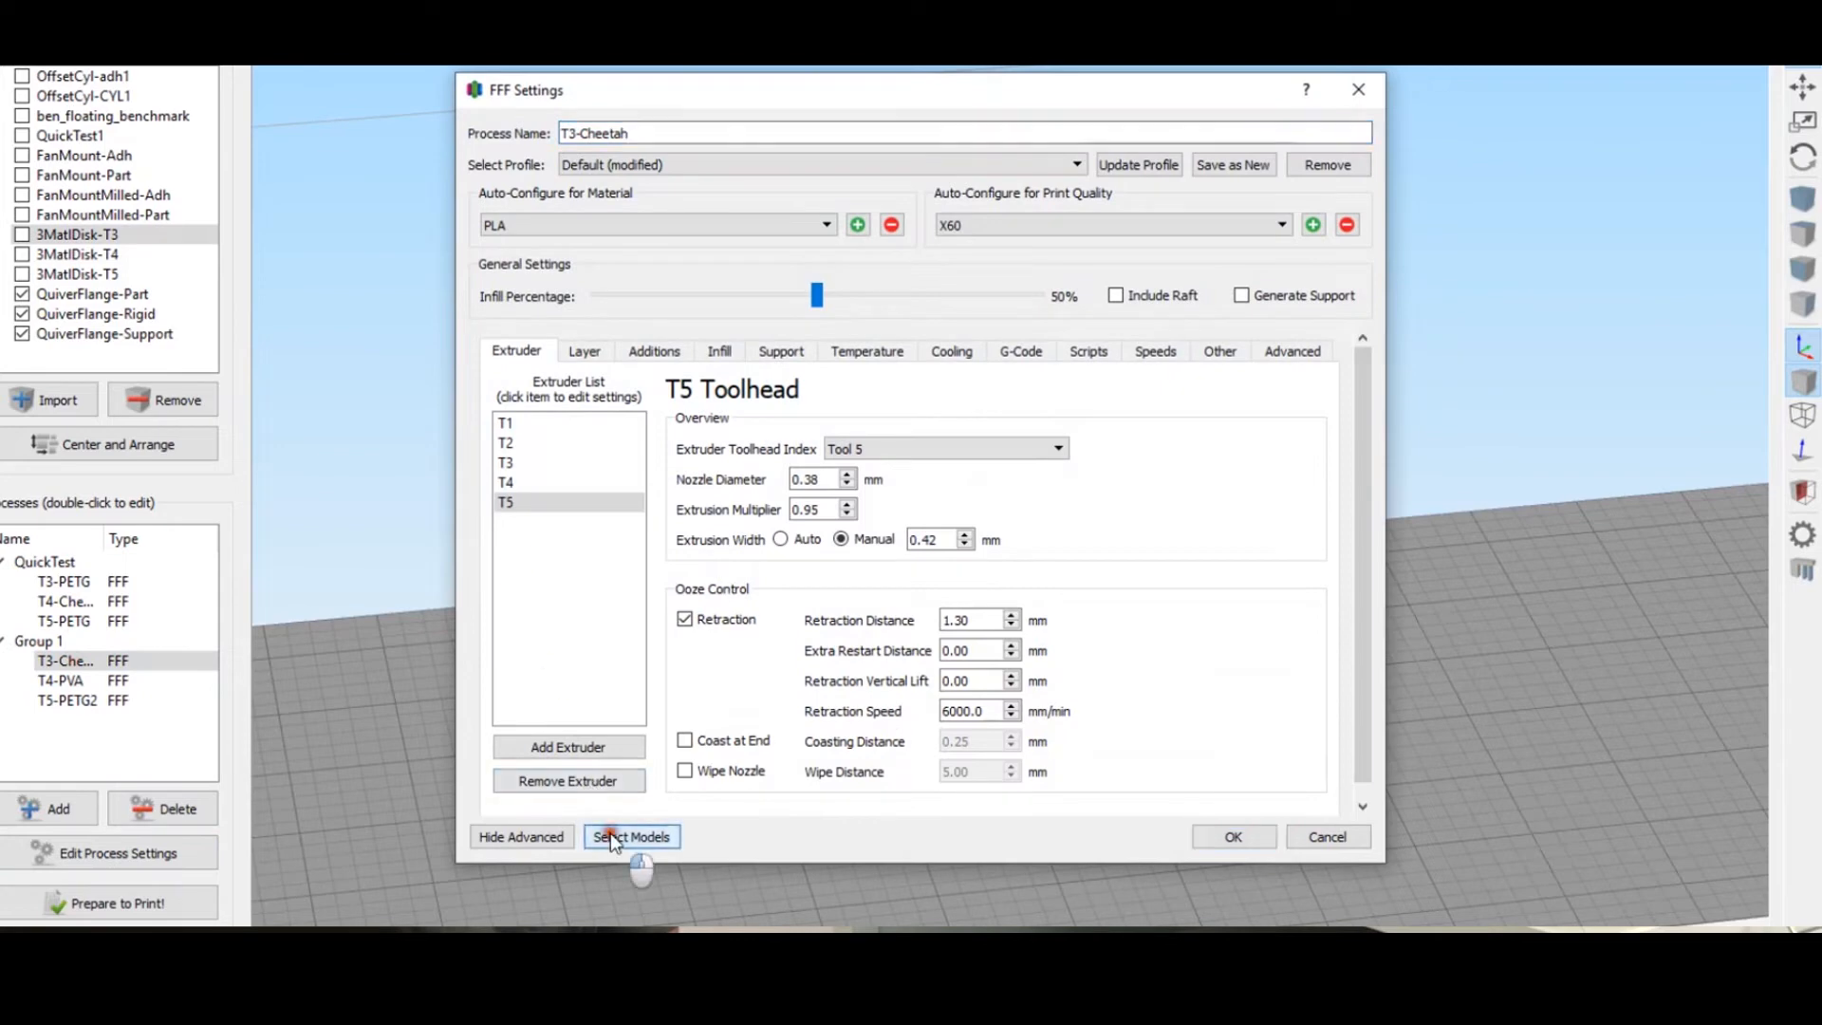
click(631, 836)
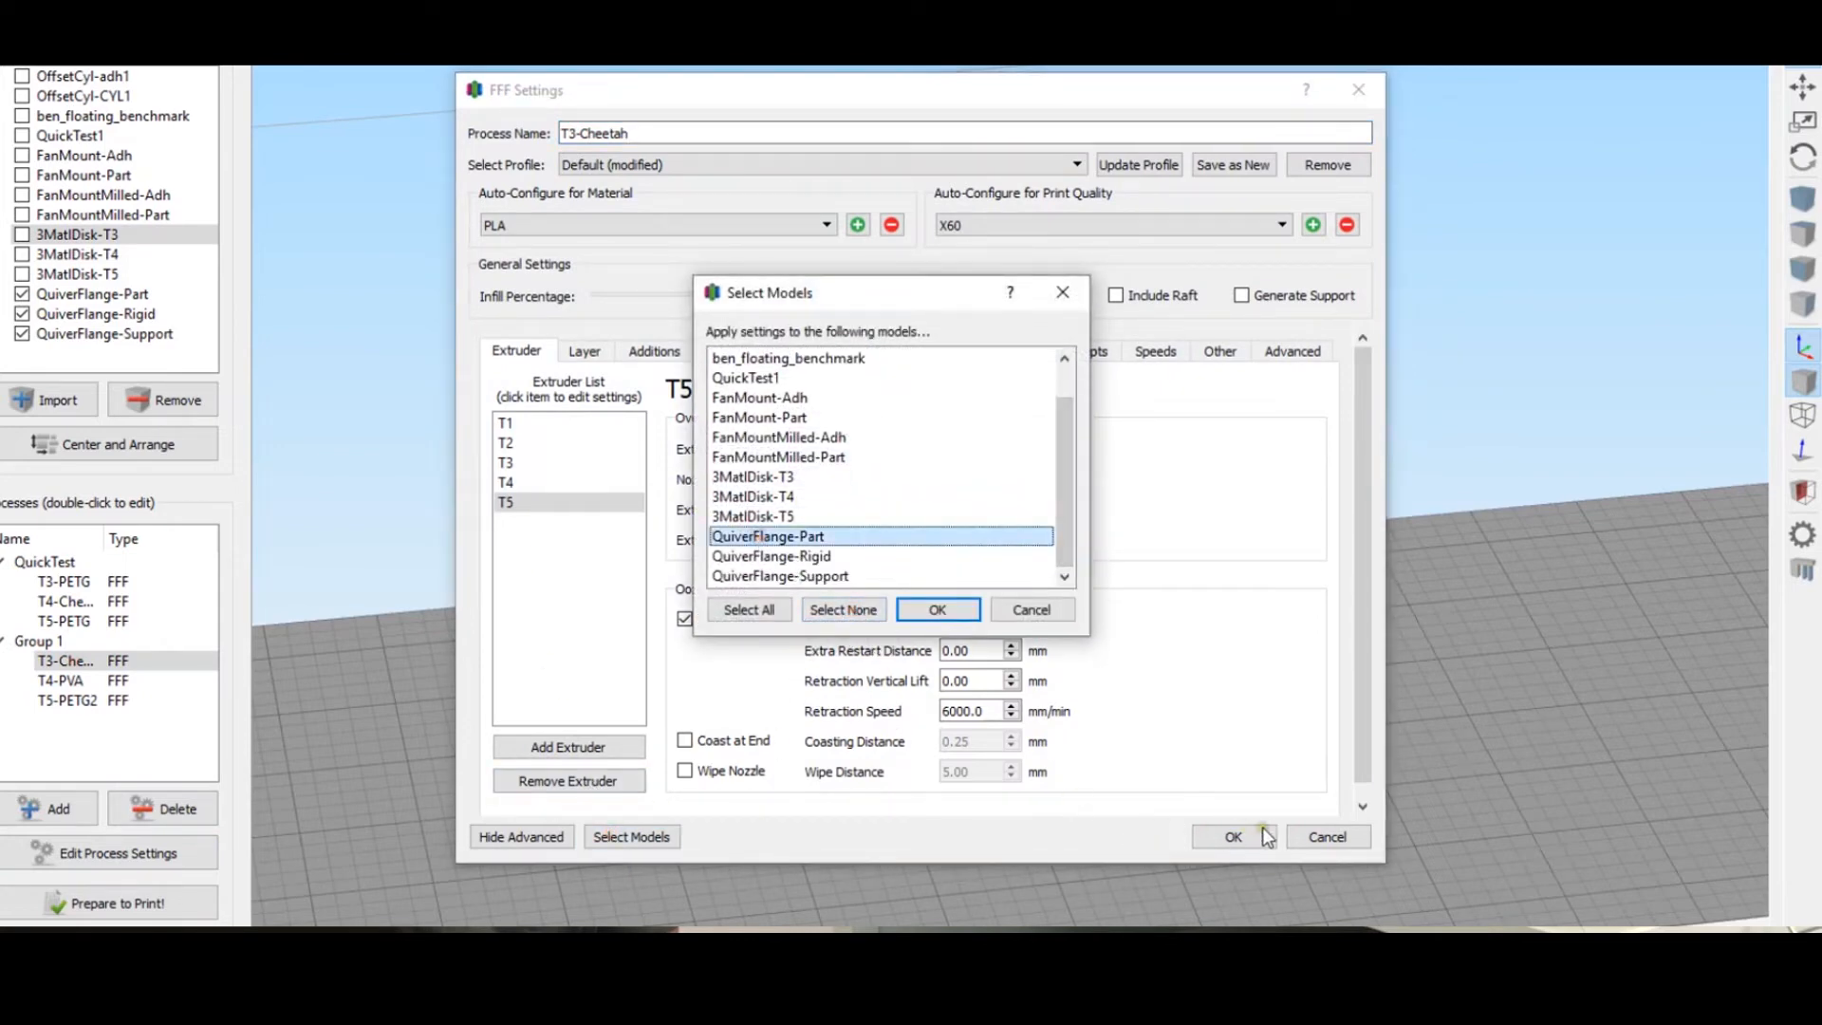
click(937, 609)
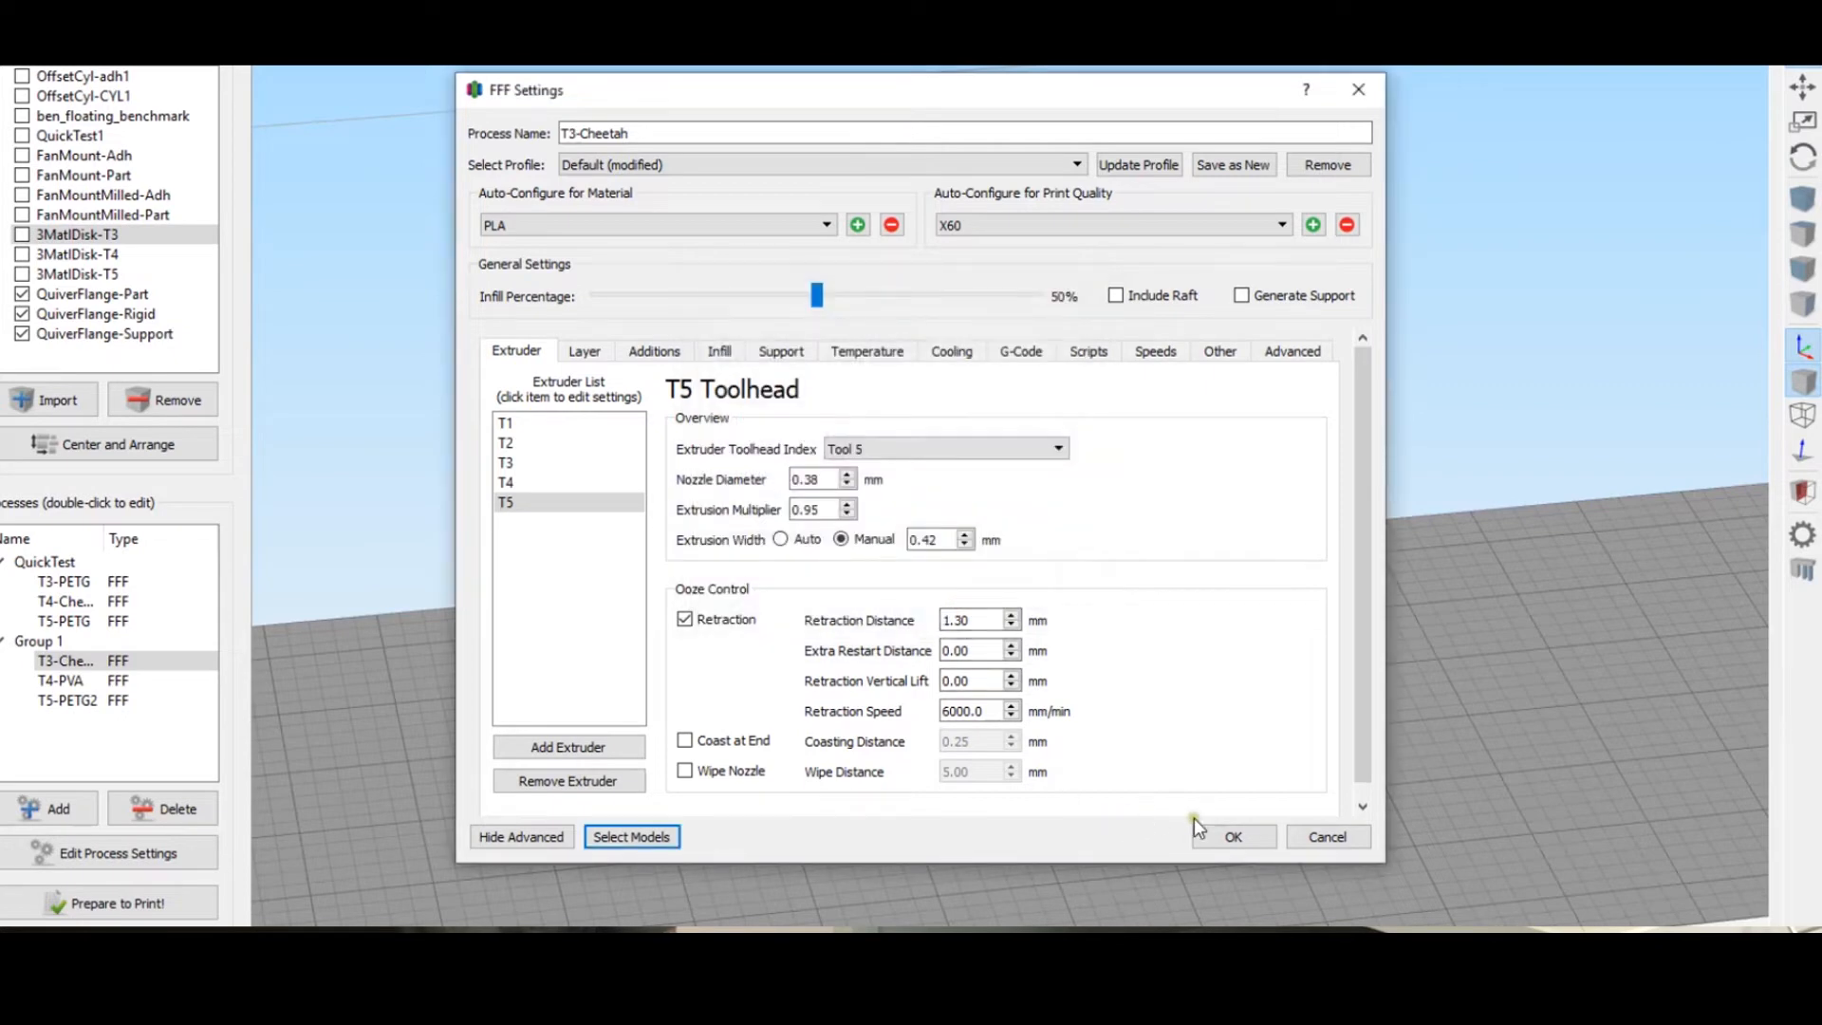
click(1232, 837)
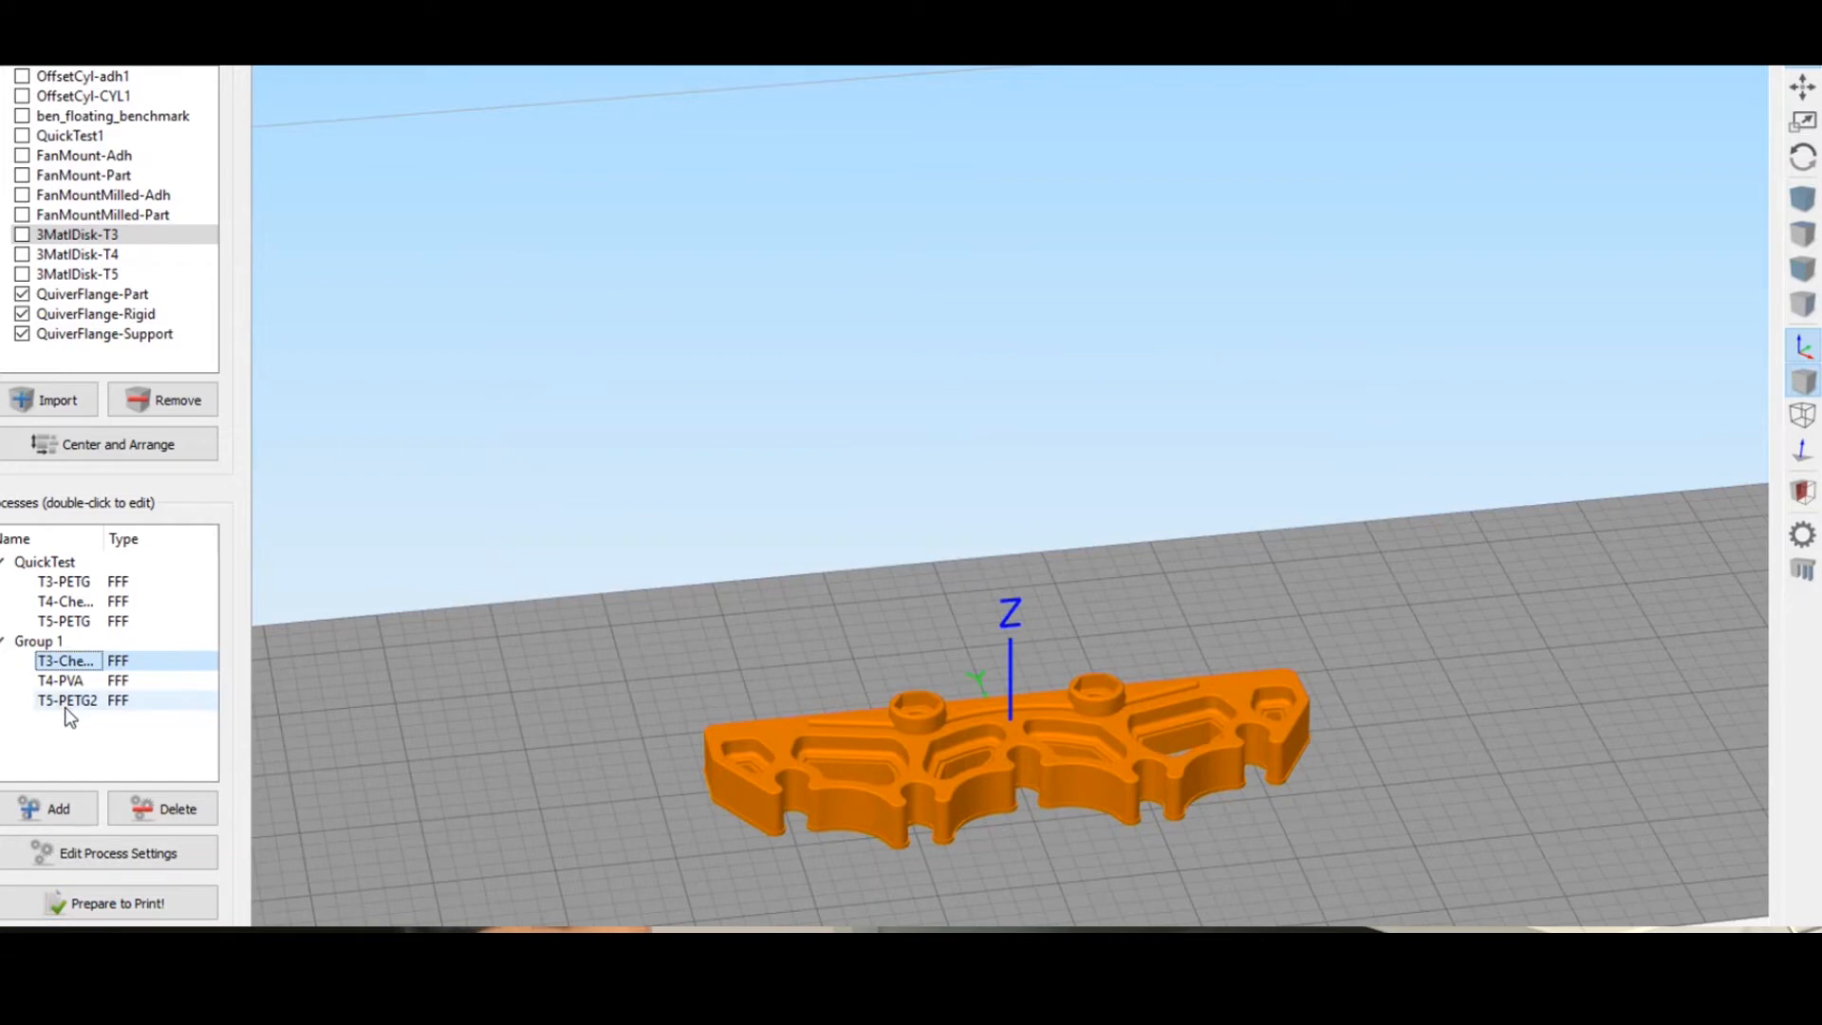
- Slice T3-Cheetah, T4-PVA and T5-PETG2 together and orbit the Tool 3/4/5 preview
click(112, 904)
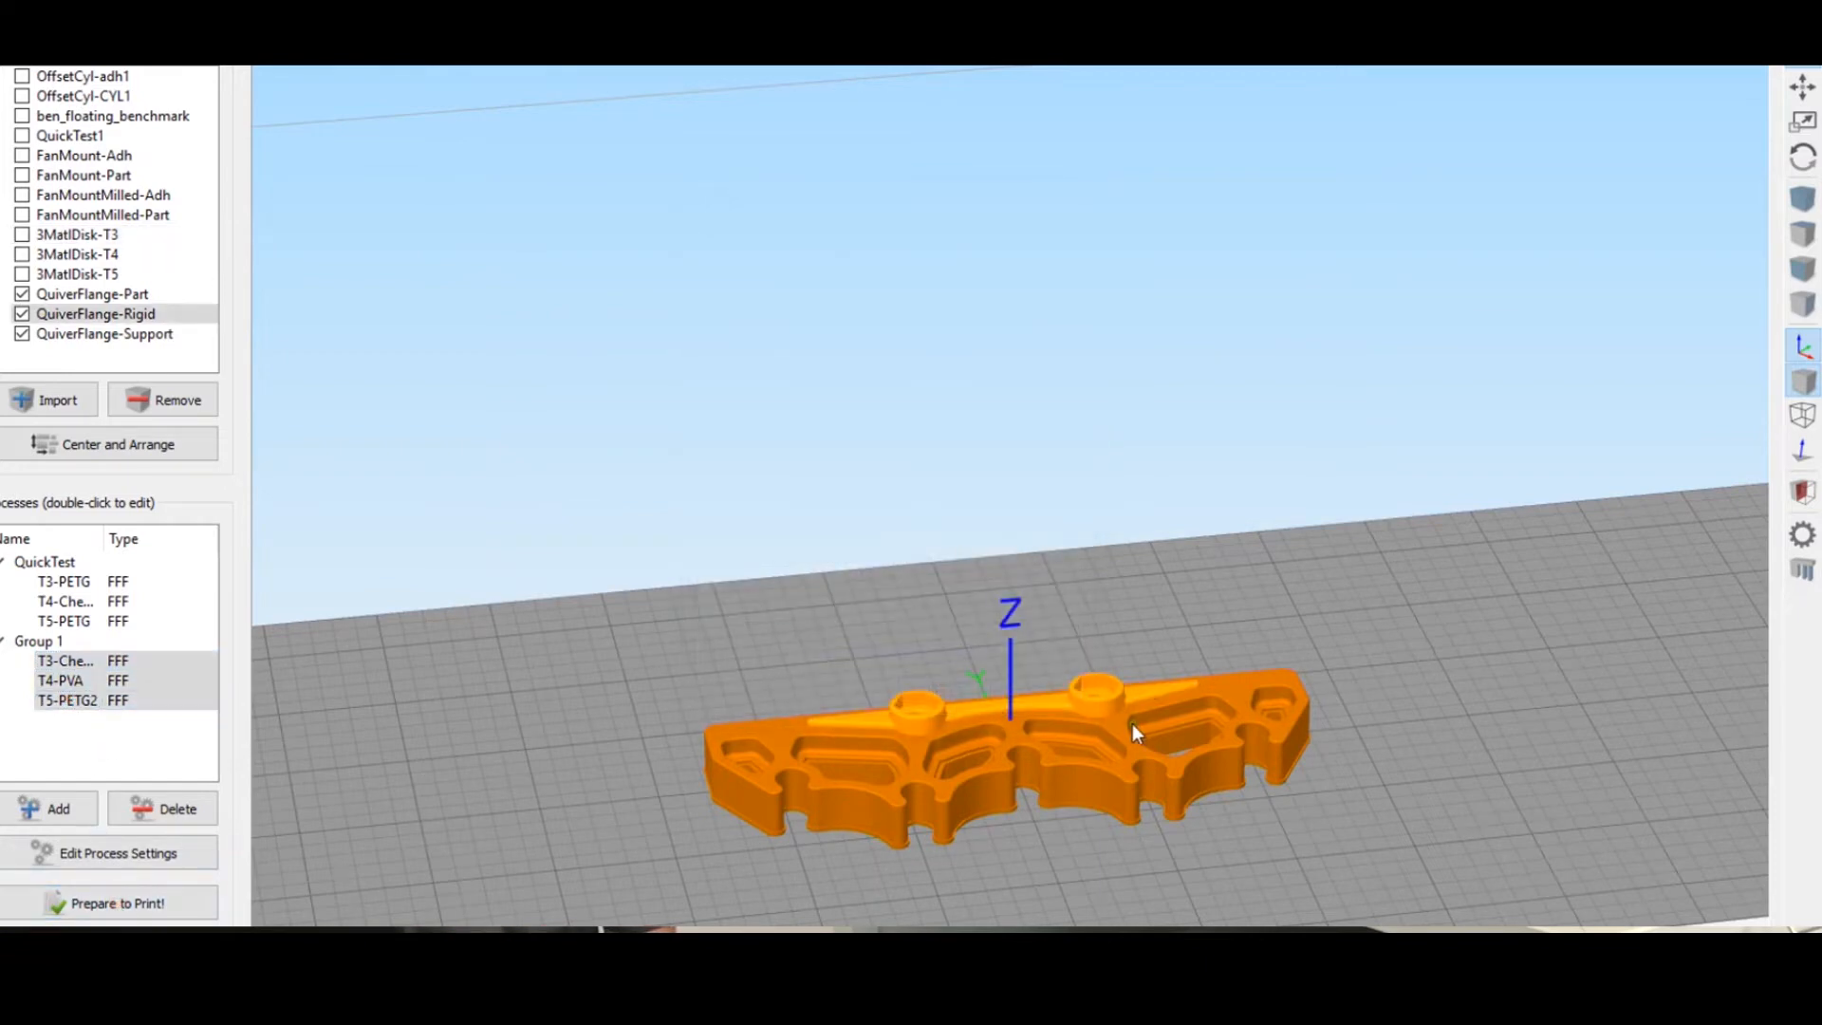
click(109, 904)
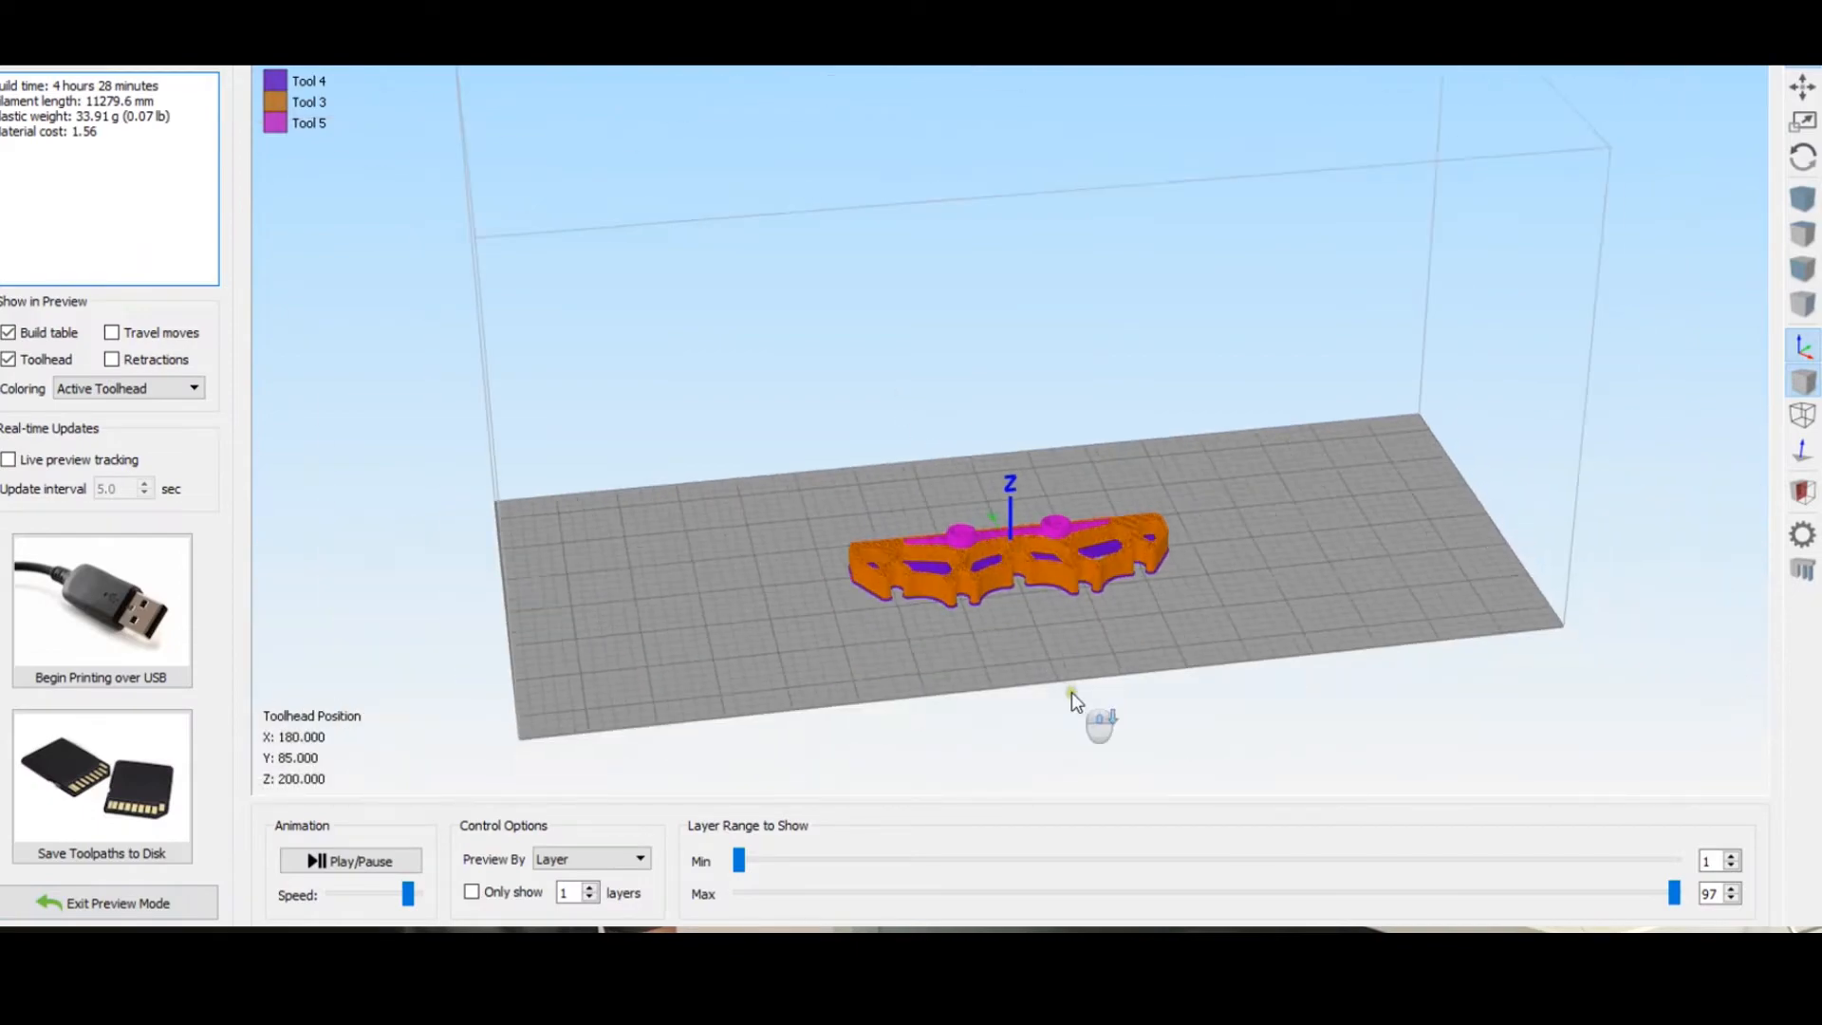
drag(1076, 703, 1135, 139)
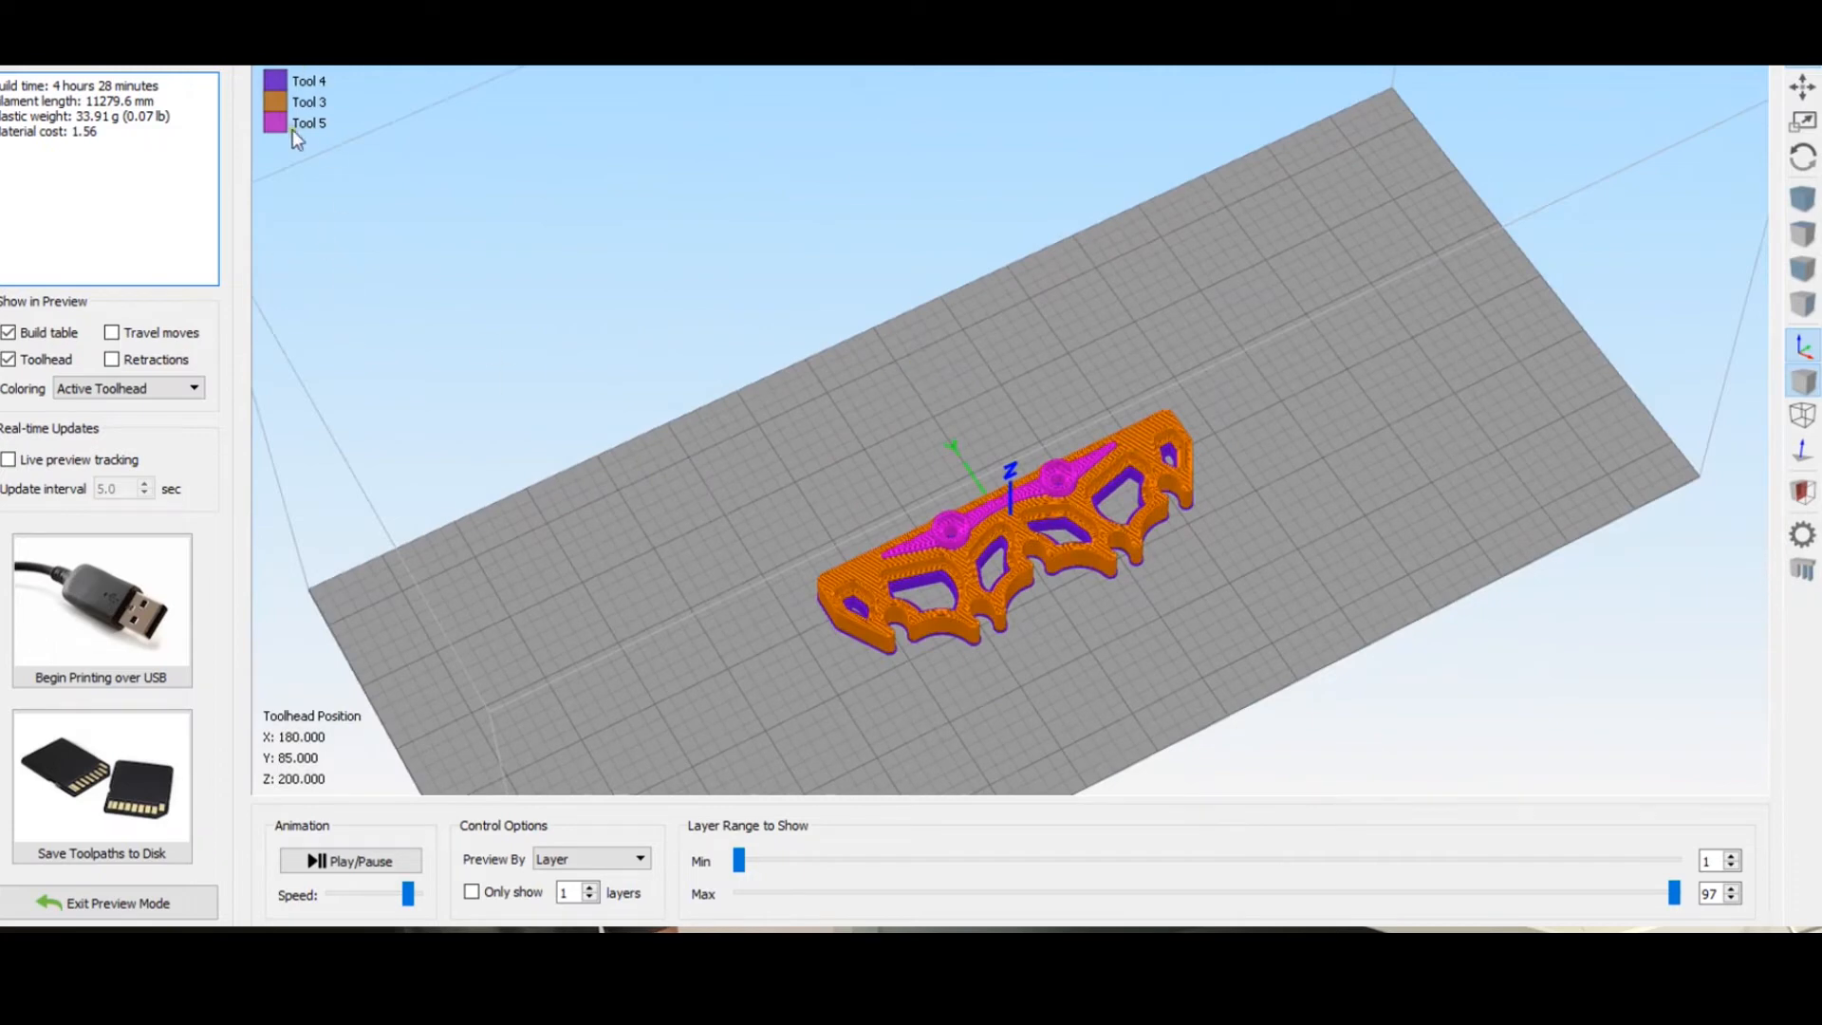
mouse_move(310, 104)
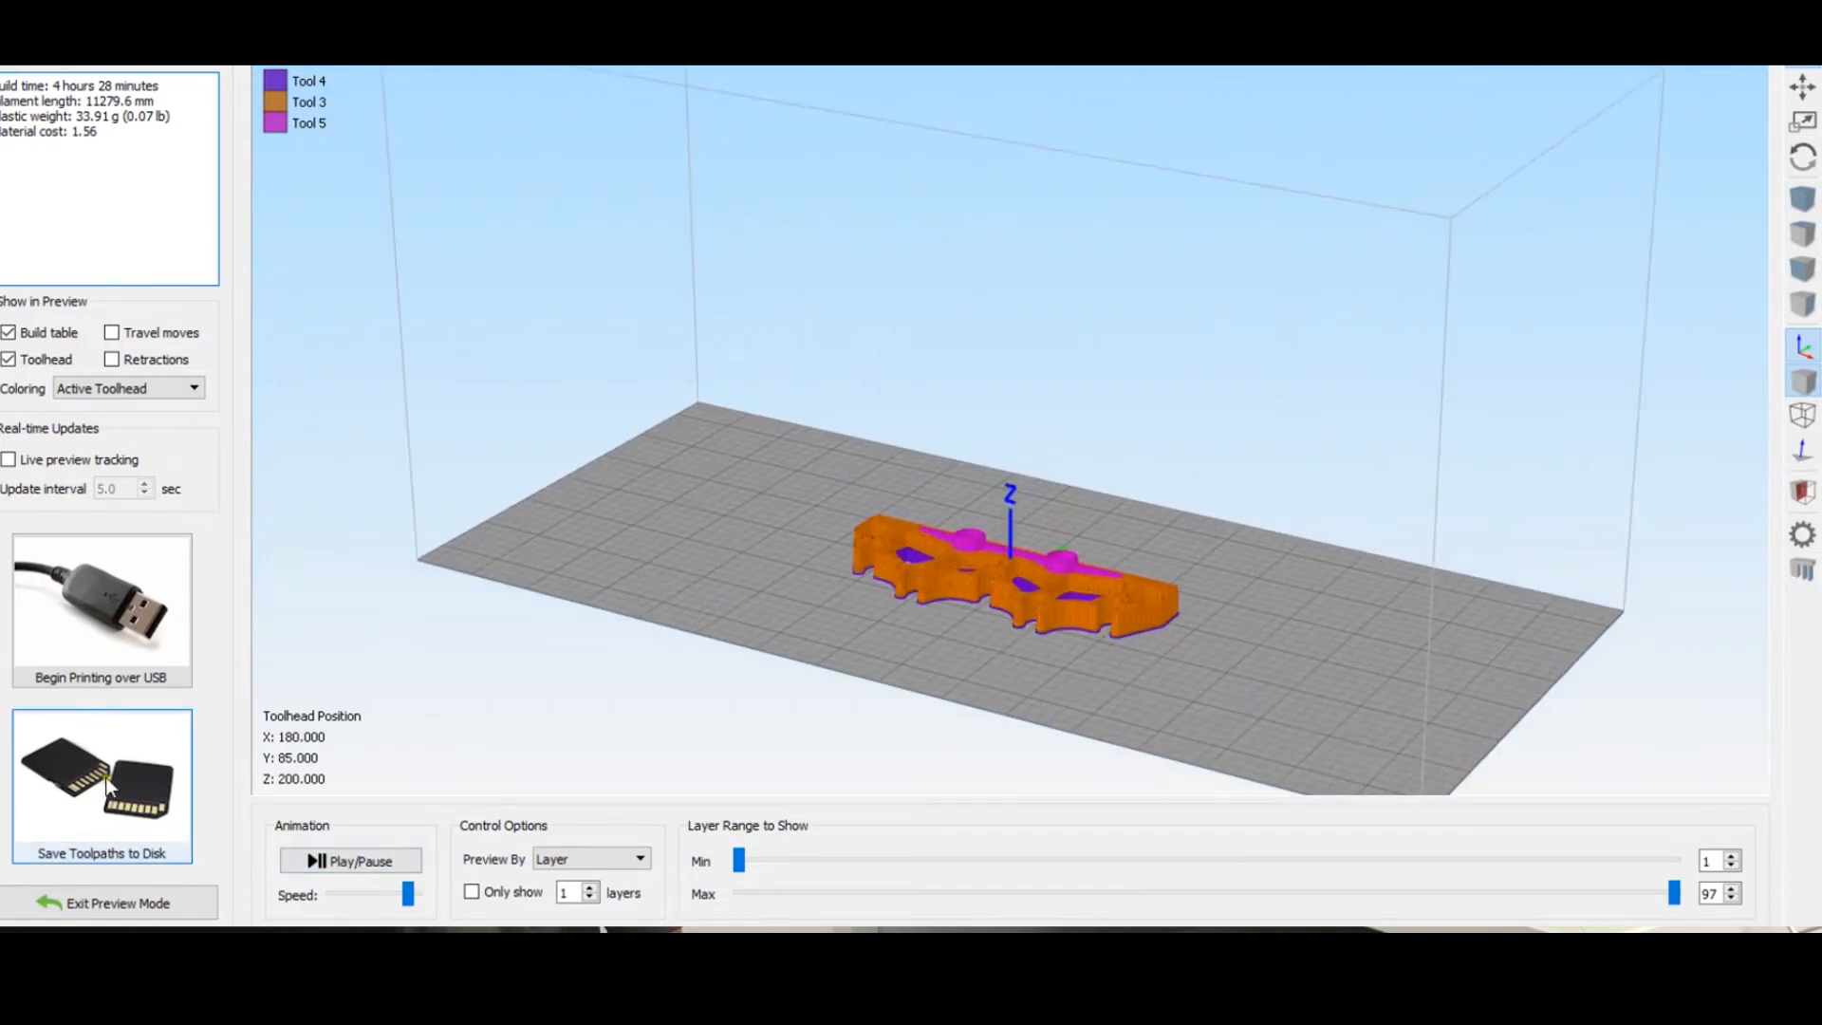
- Save the toolpaths over the existing QuiverFlange.gcode file
click(101, 779)
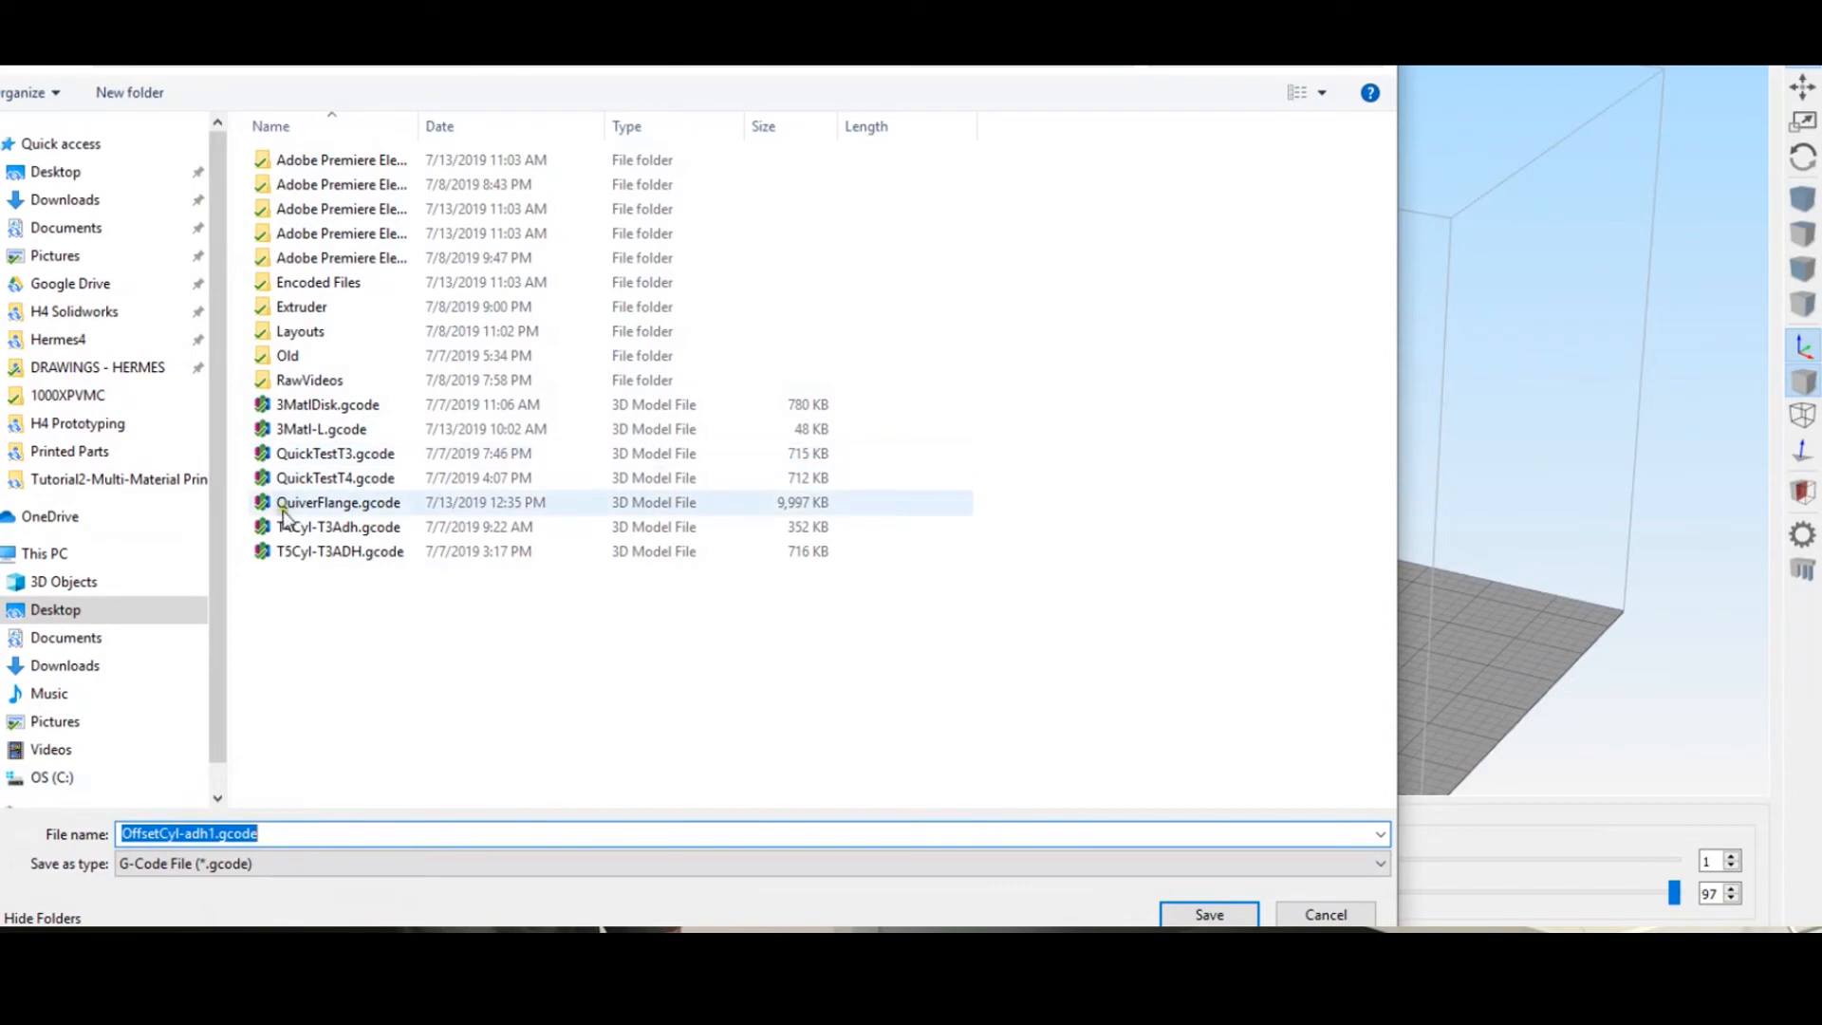
click(1209, 914)
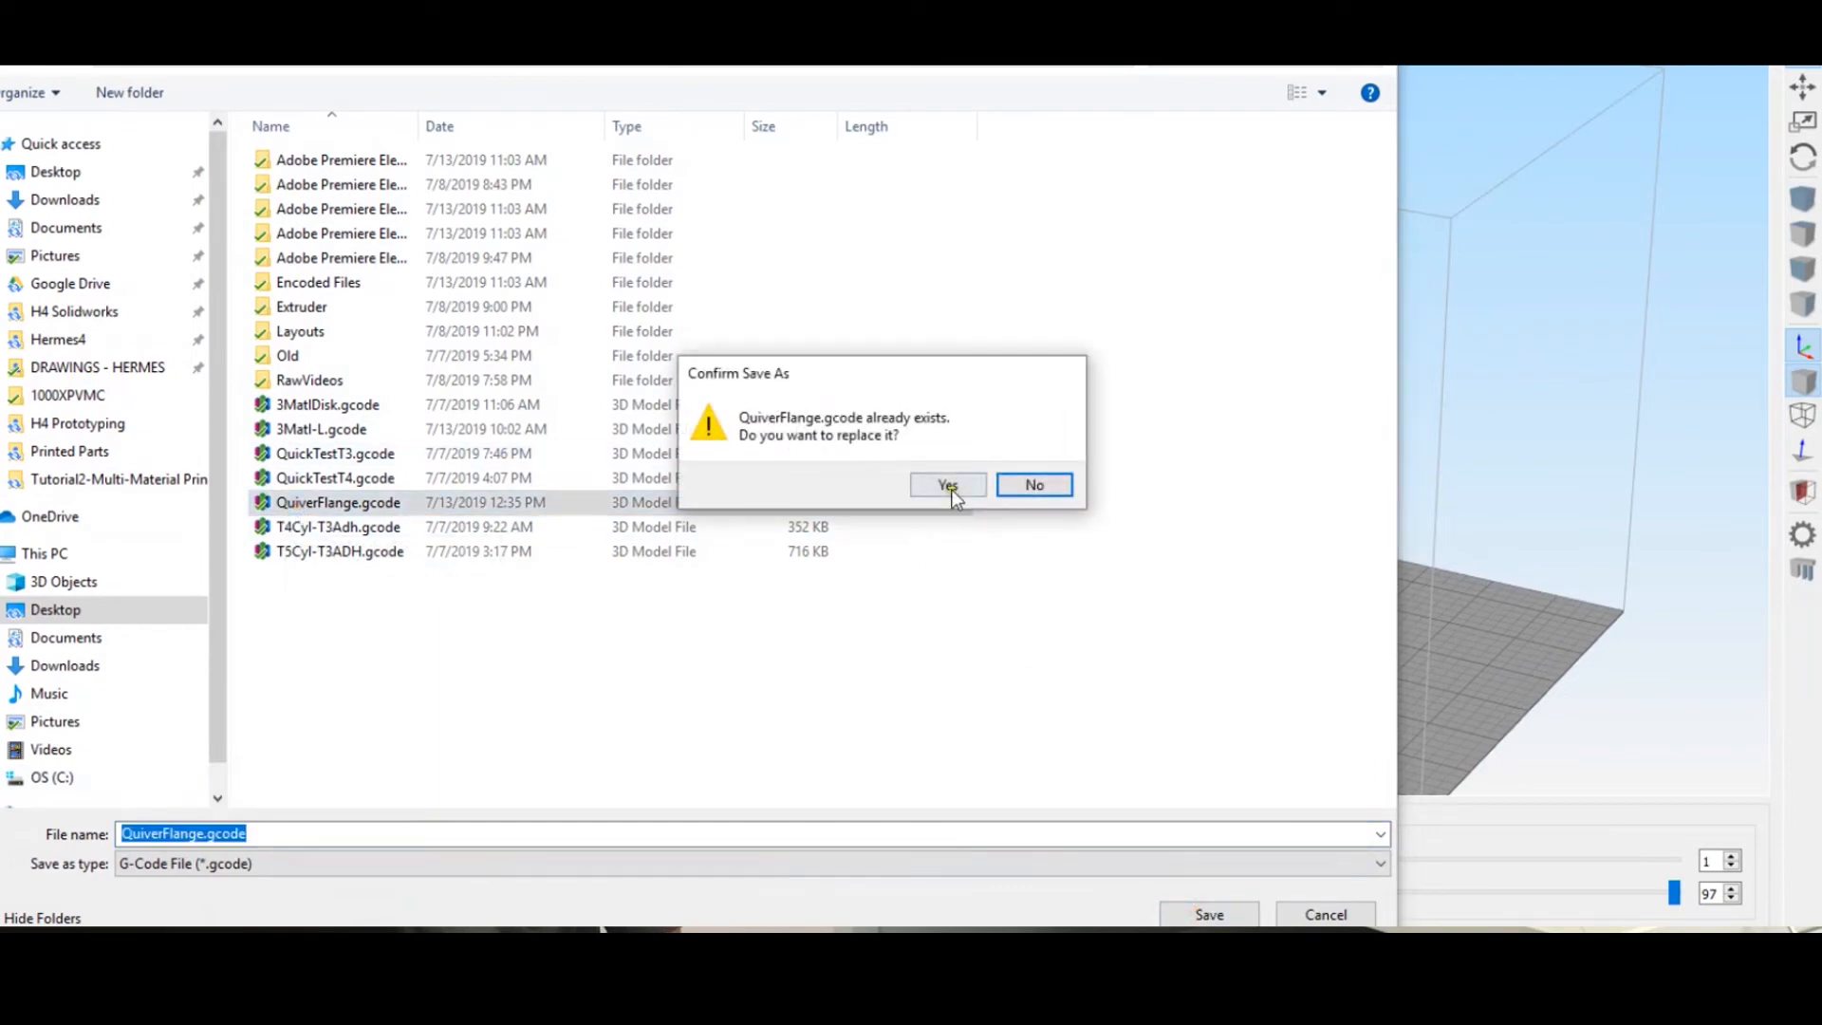
click(948, 485)
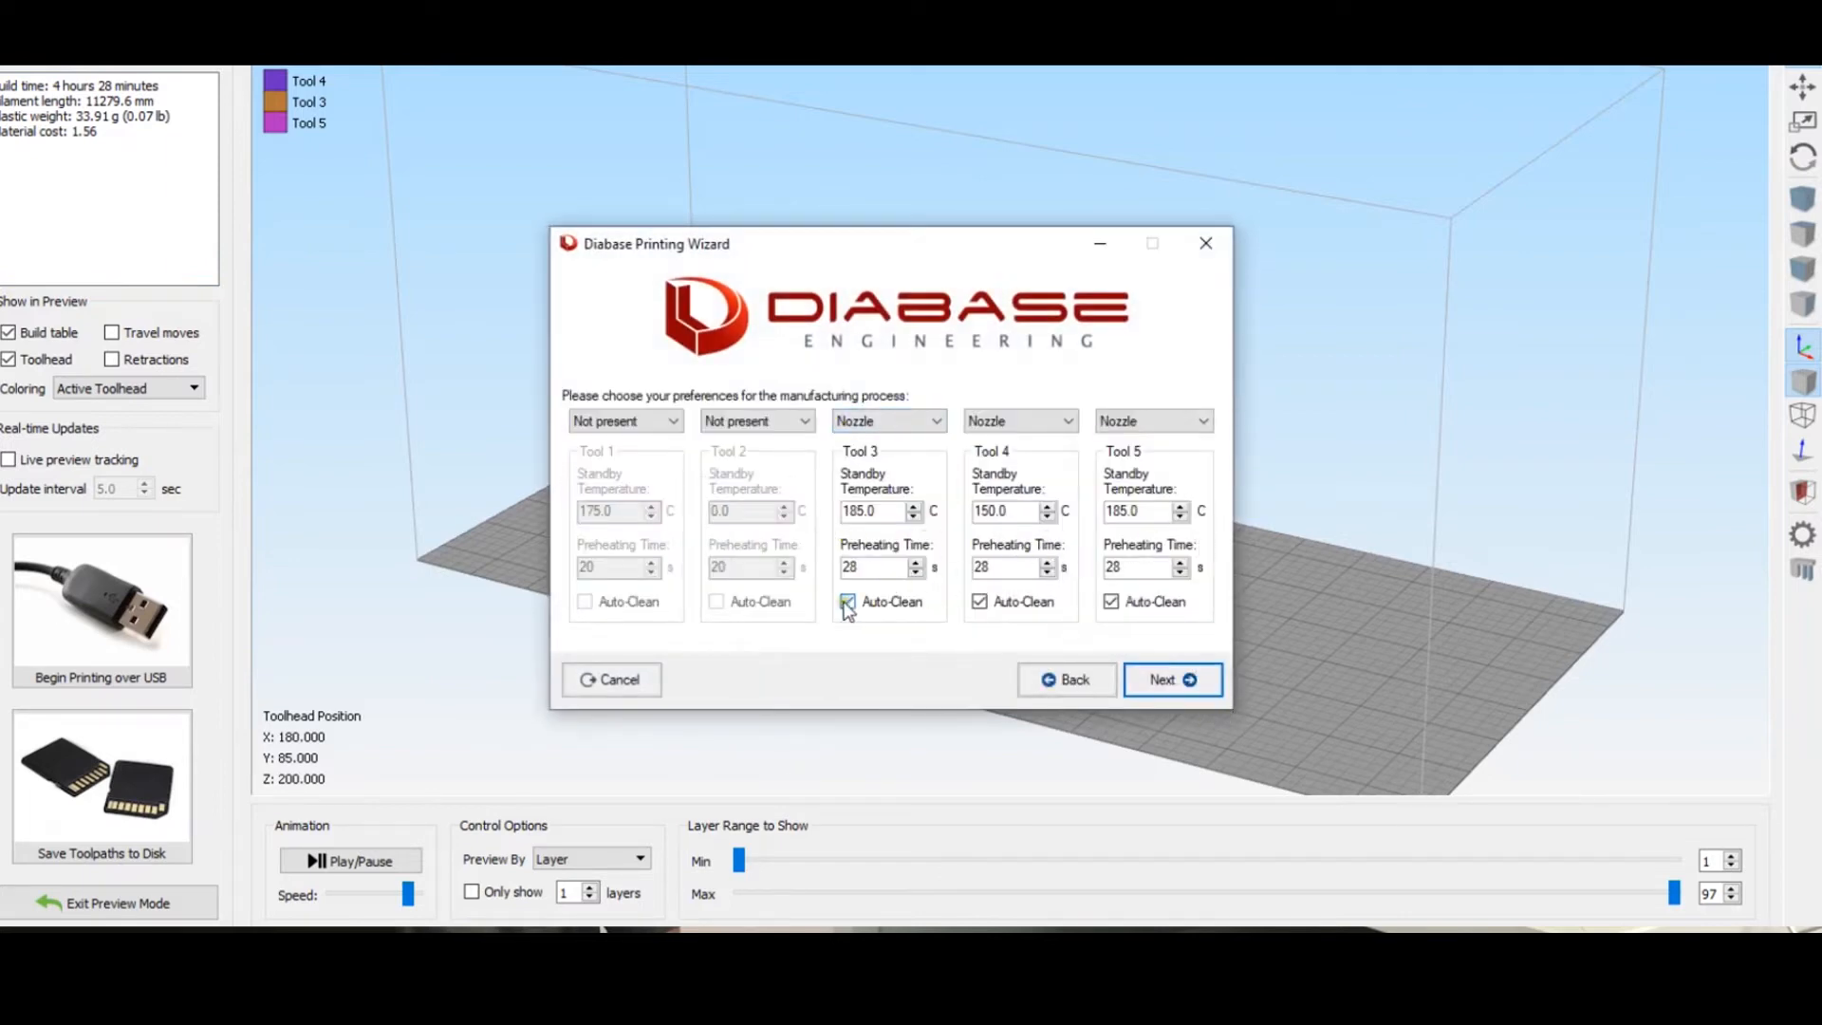
- Load QuiverFlange.gcode as the additive processing file and continue to print-region overrides
click(1173, 679)
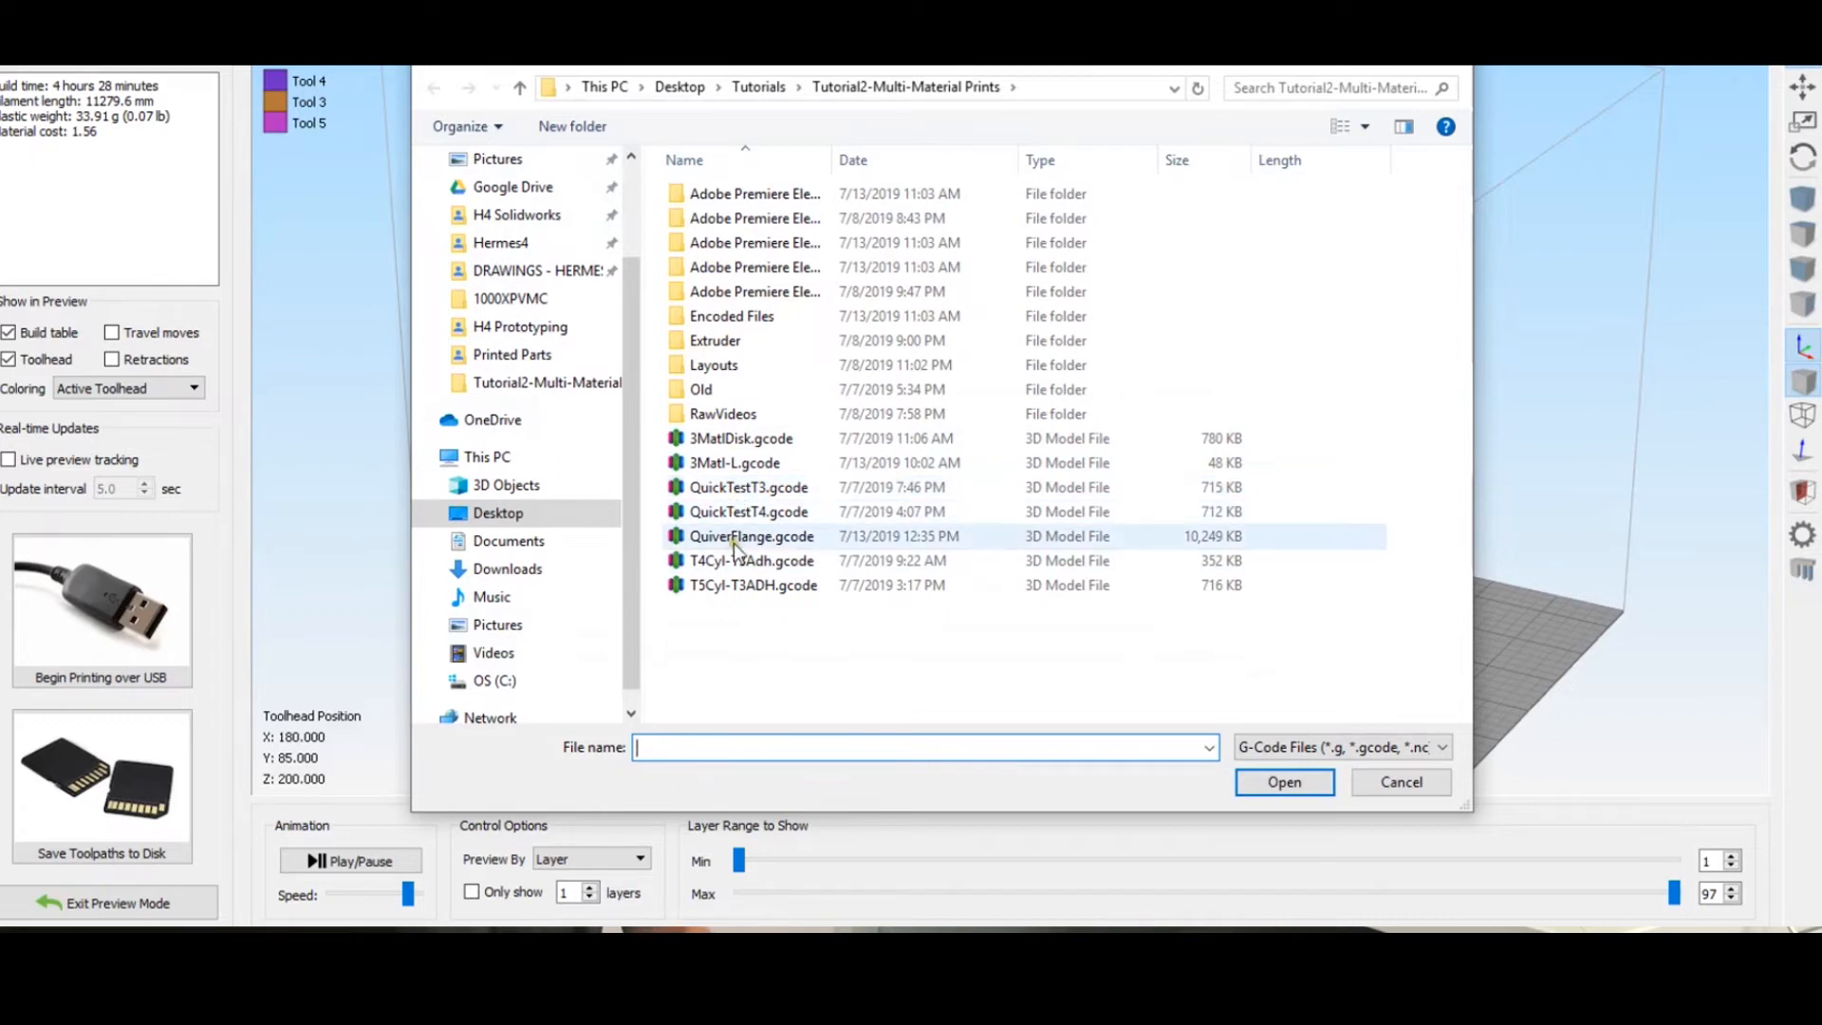
click(1284, 782)
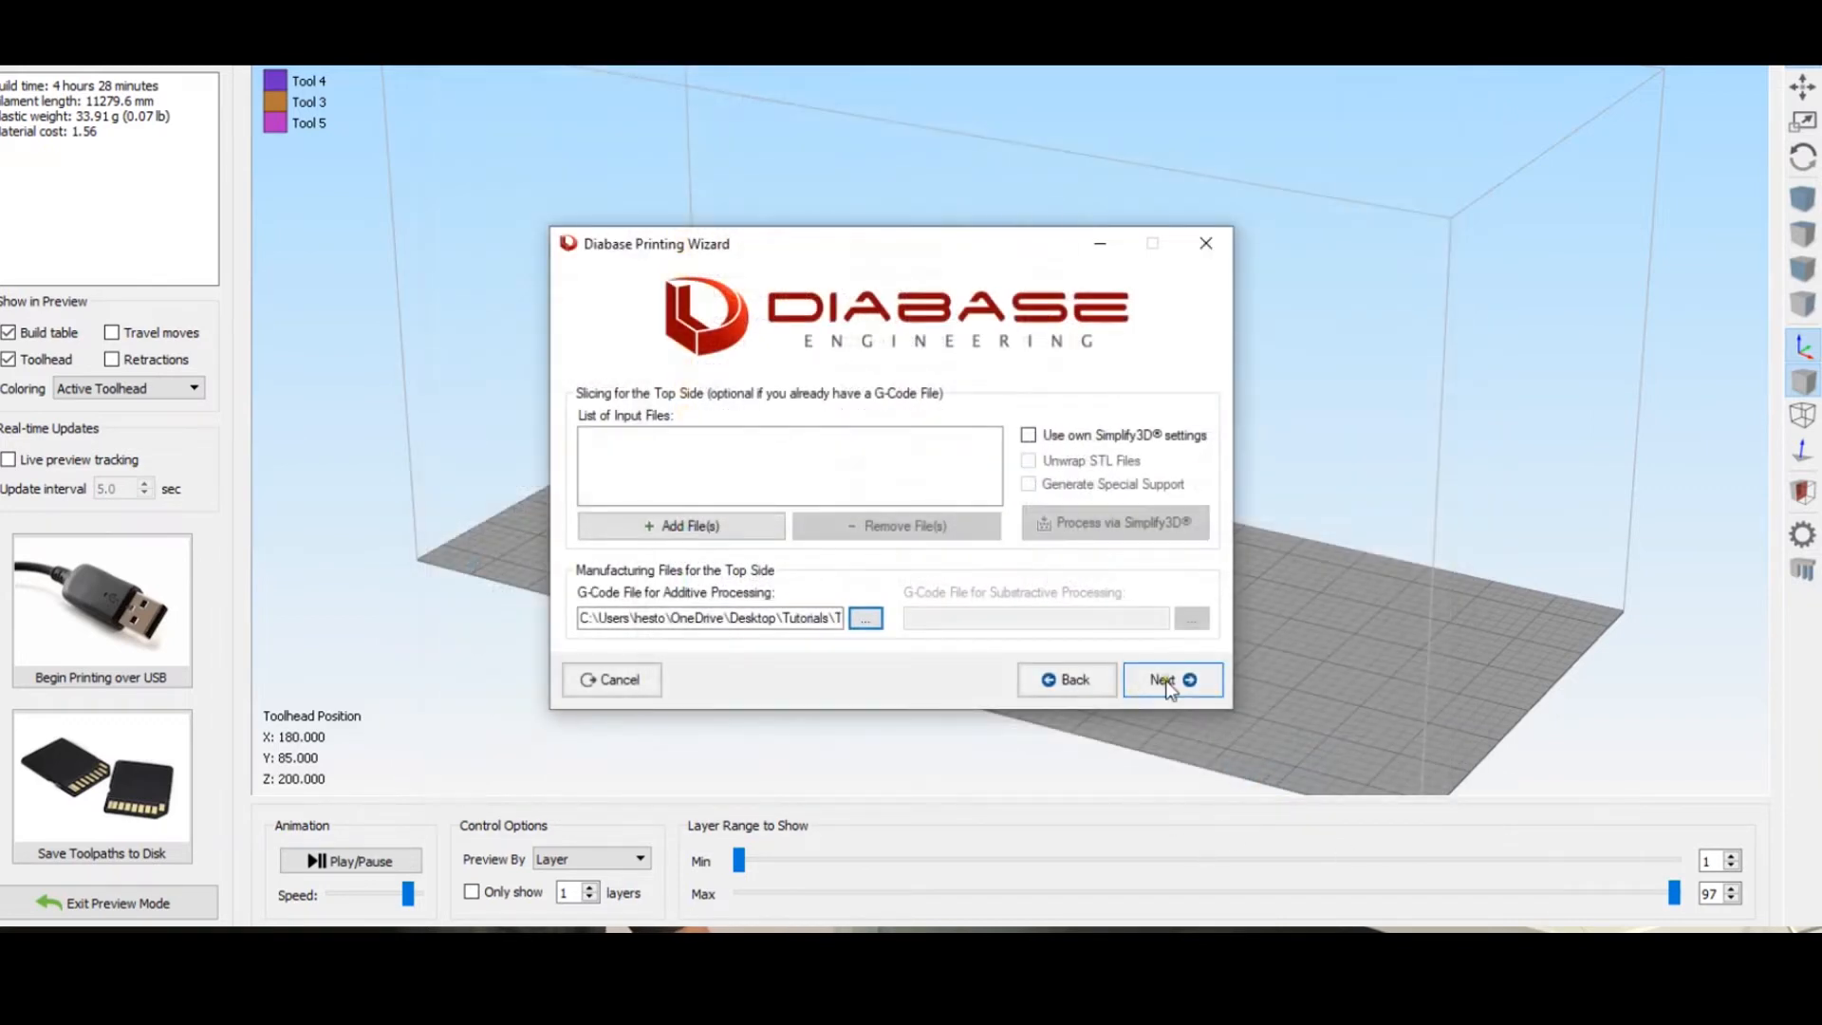
click(1172, 679)
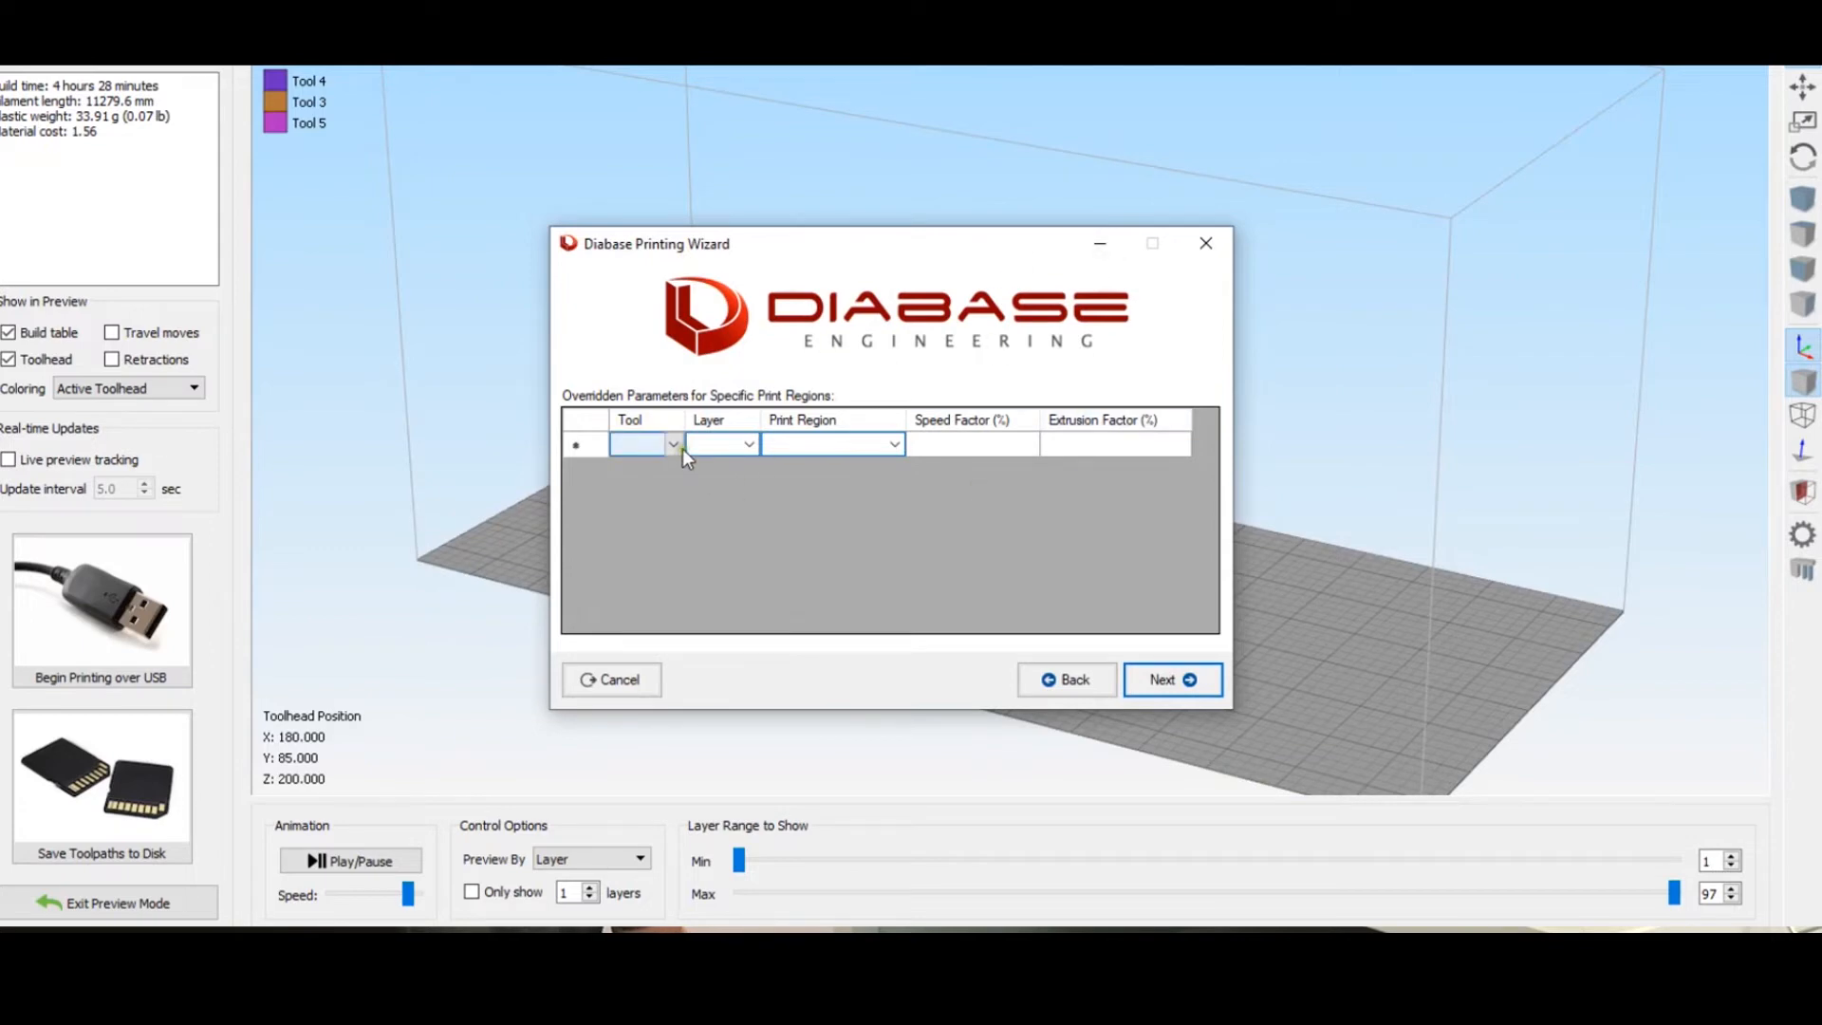
- Add a Tool 4, layer 1 override with speed factor 75, then start preprocessing
click(673, 444)
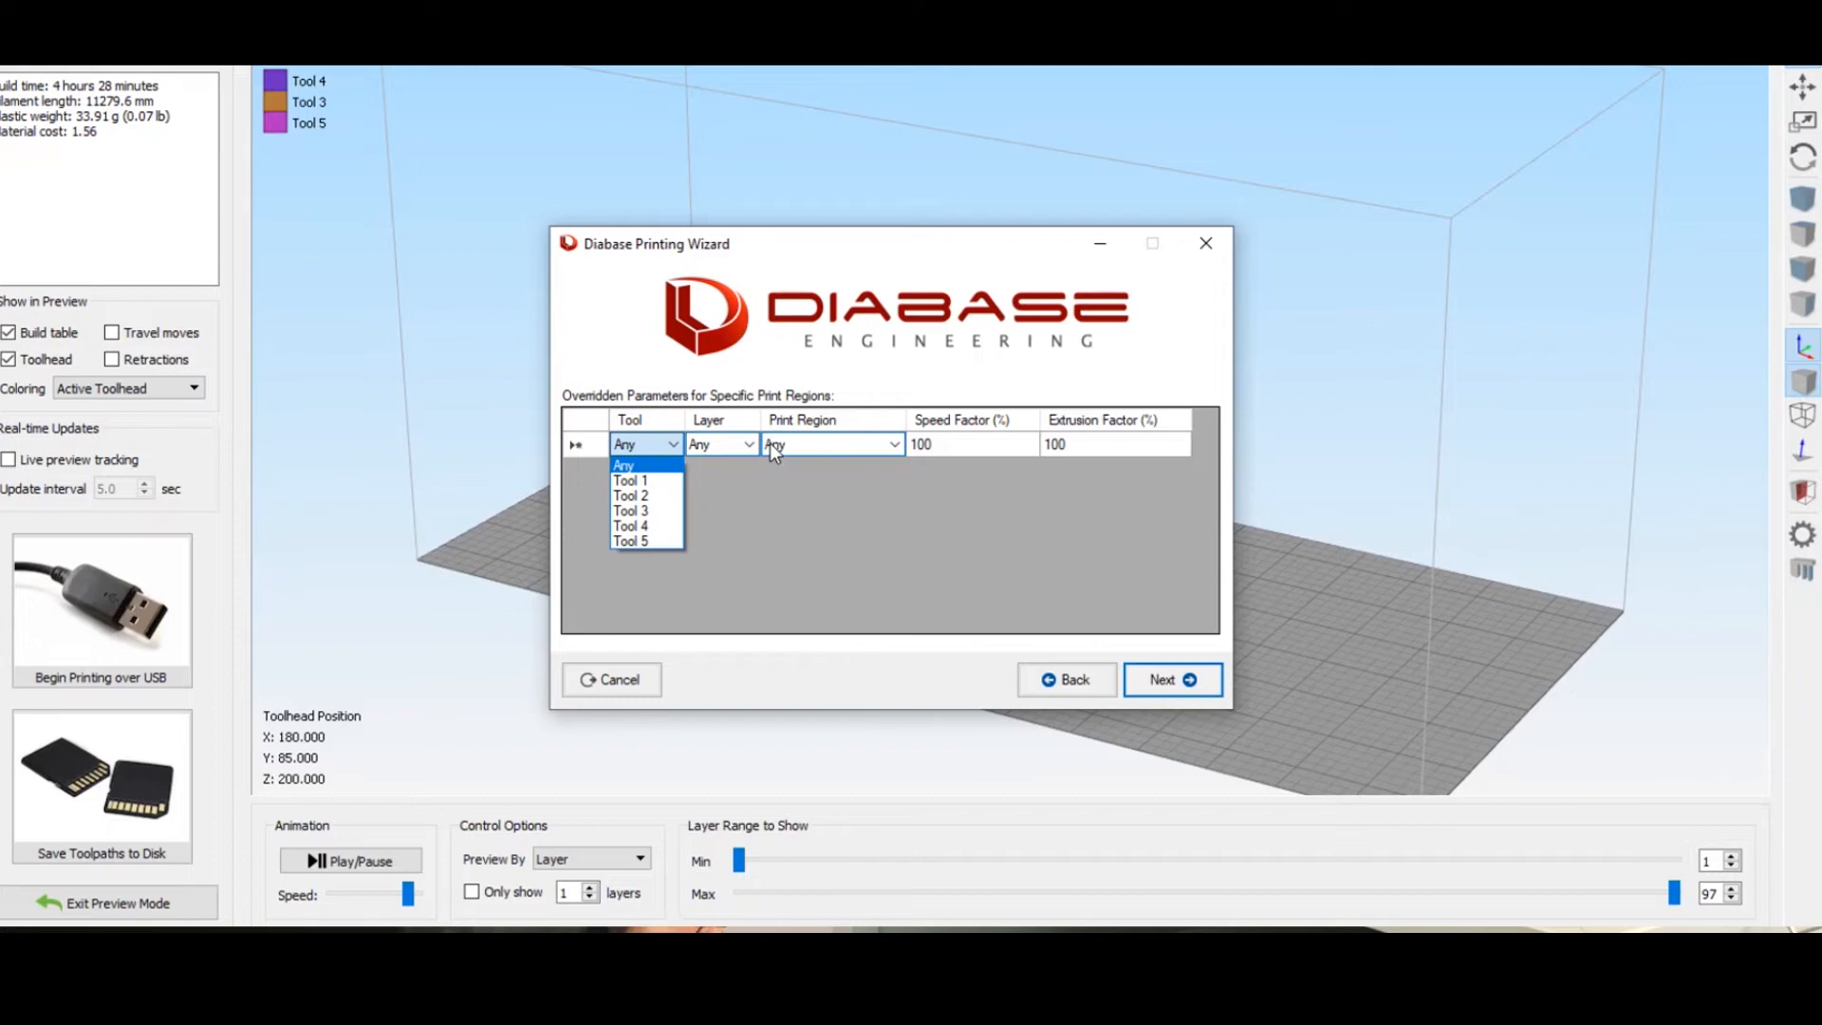
mouse_move(645, 541)
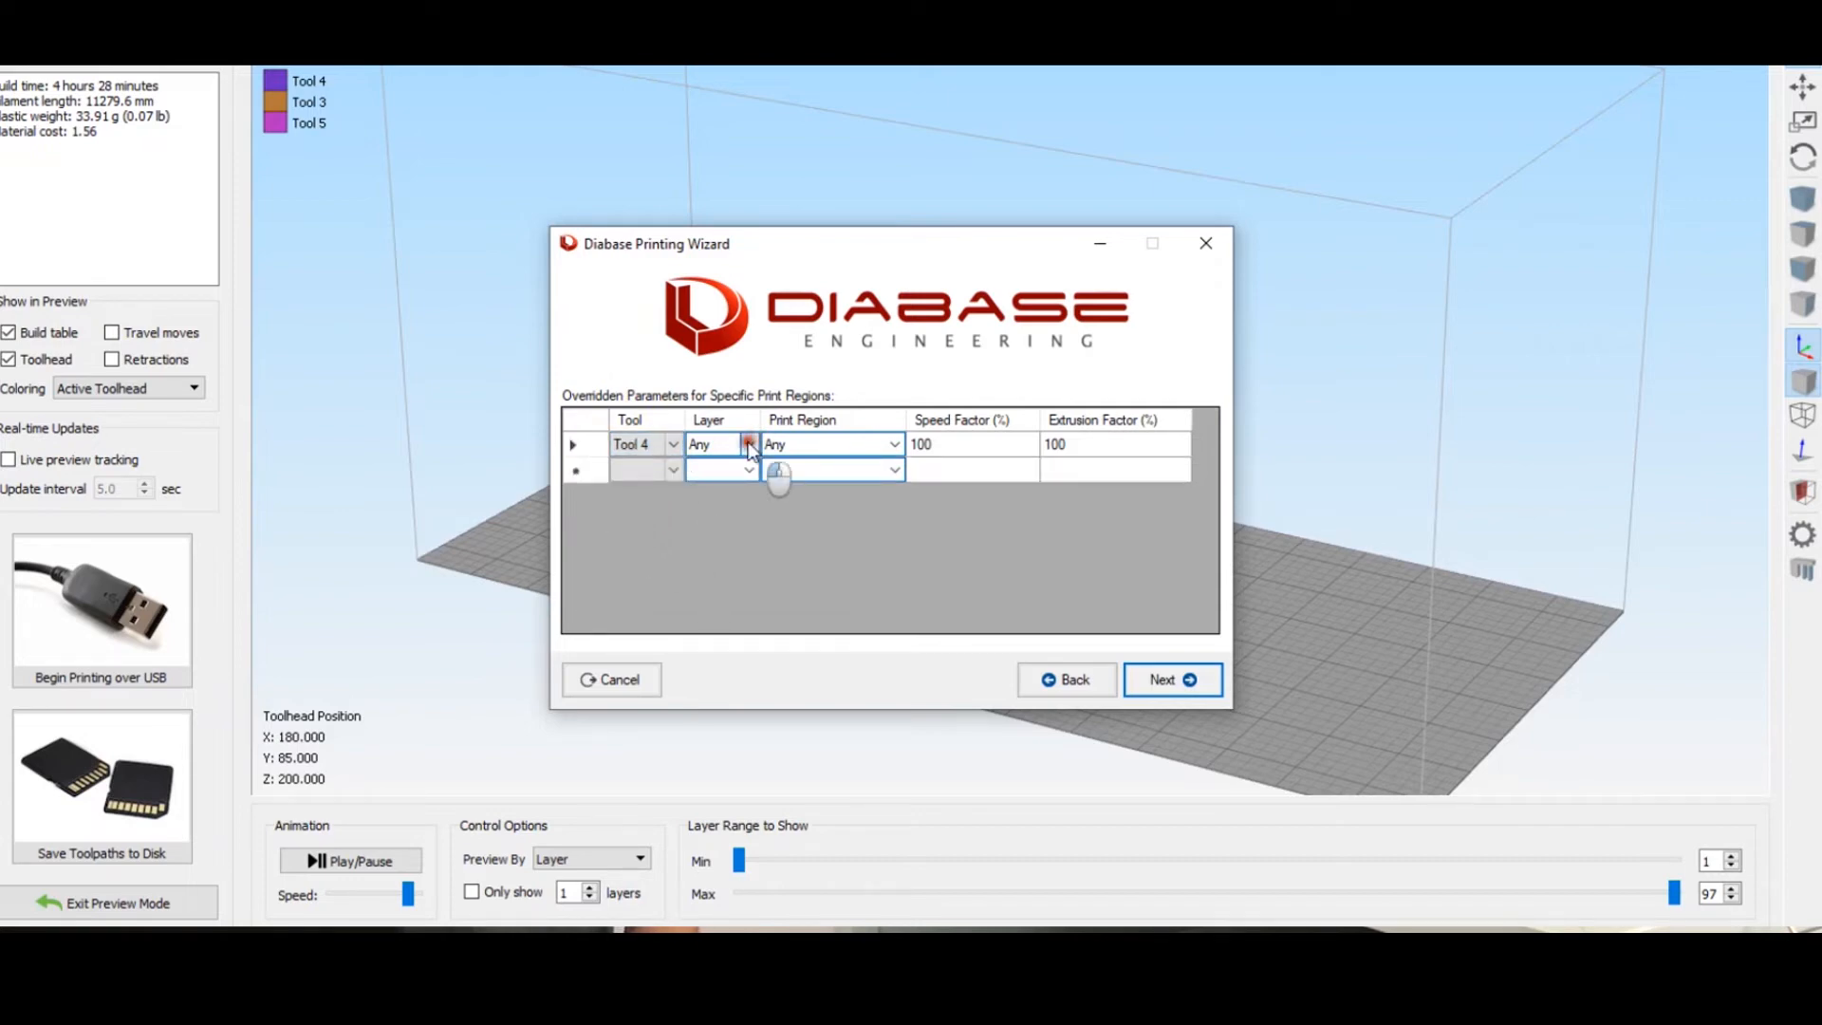
text(1)
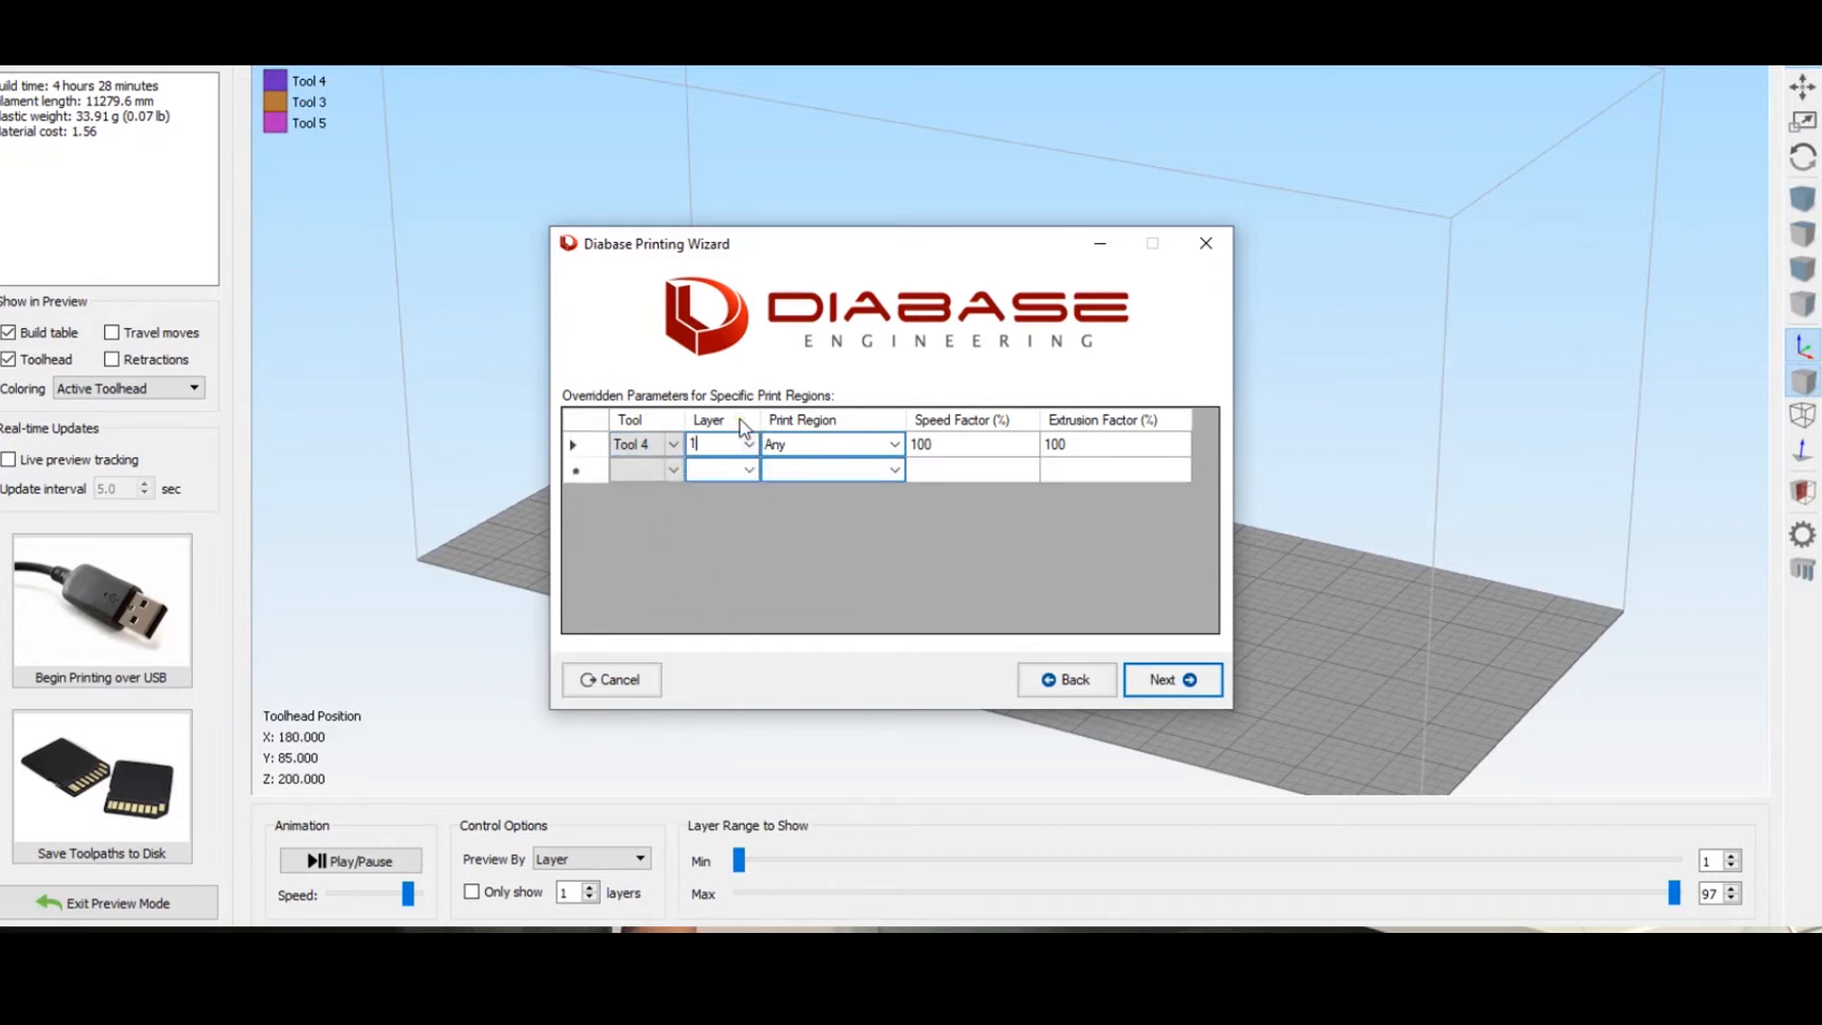
click(956, 453)
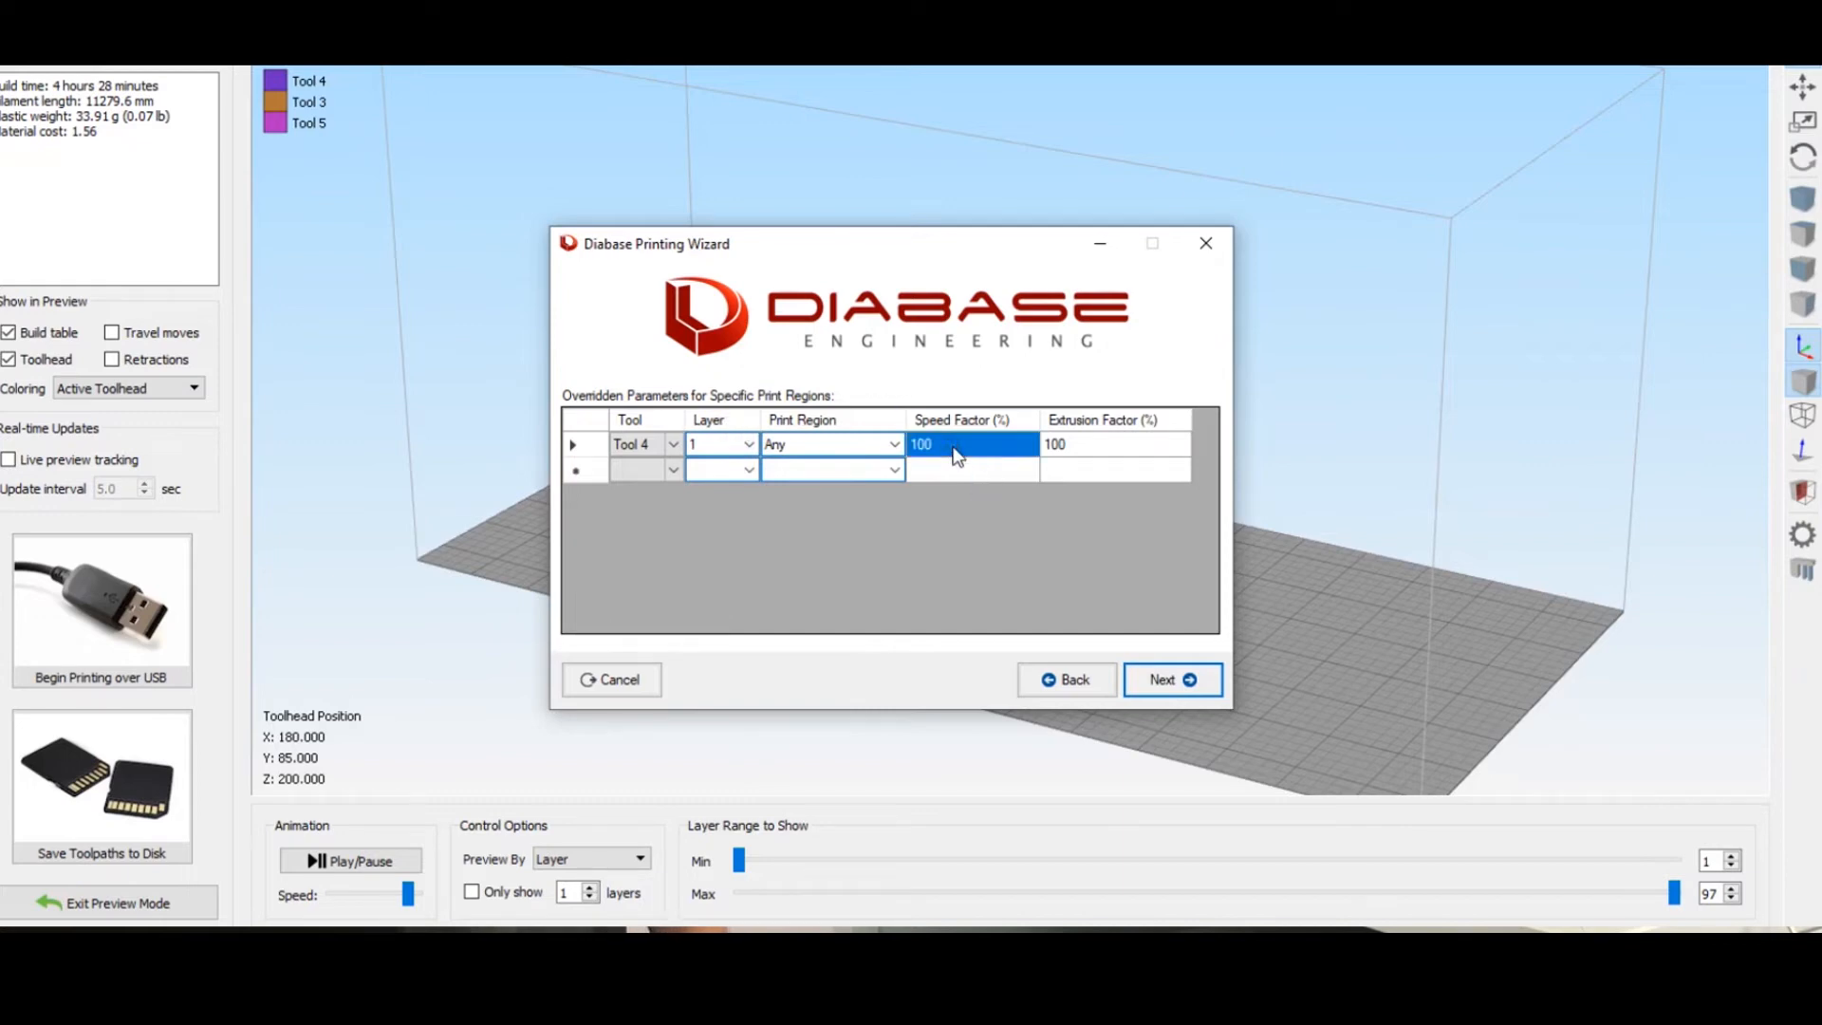
text(75)
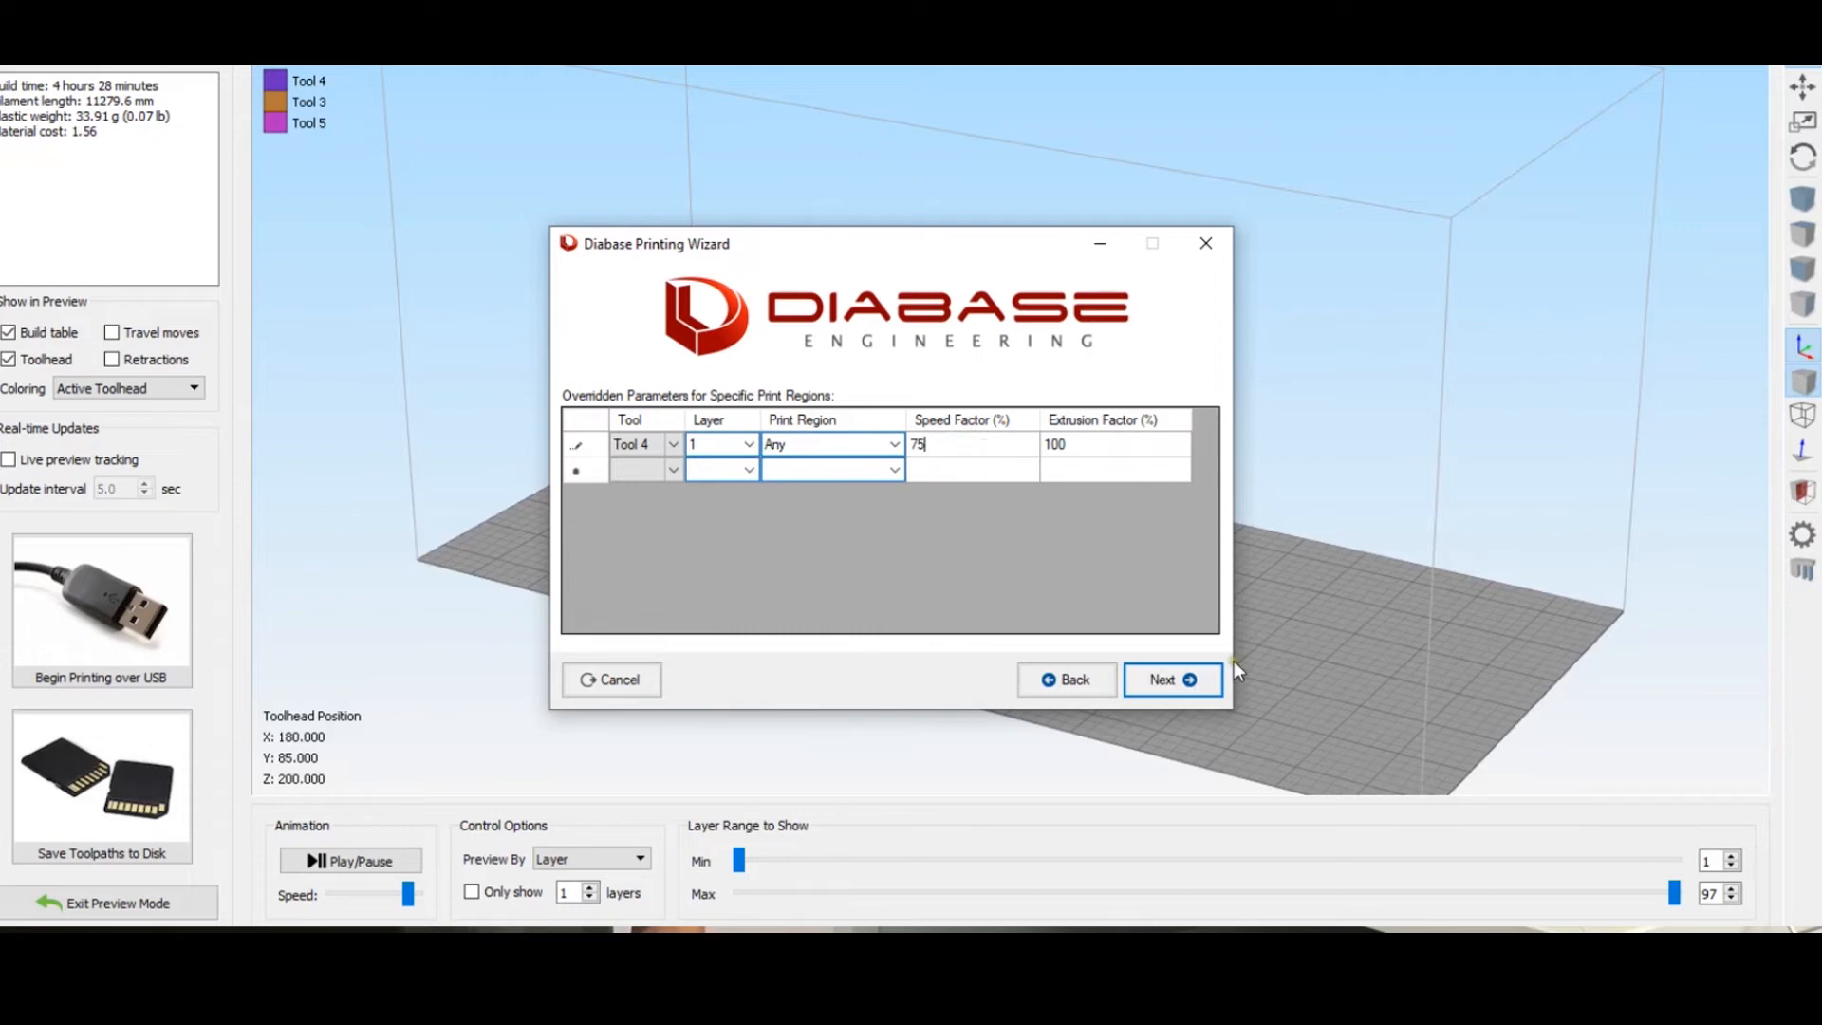
click(1173, 679)
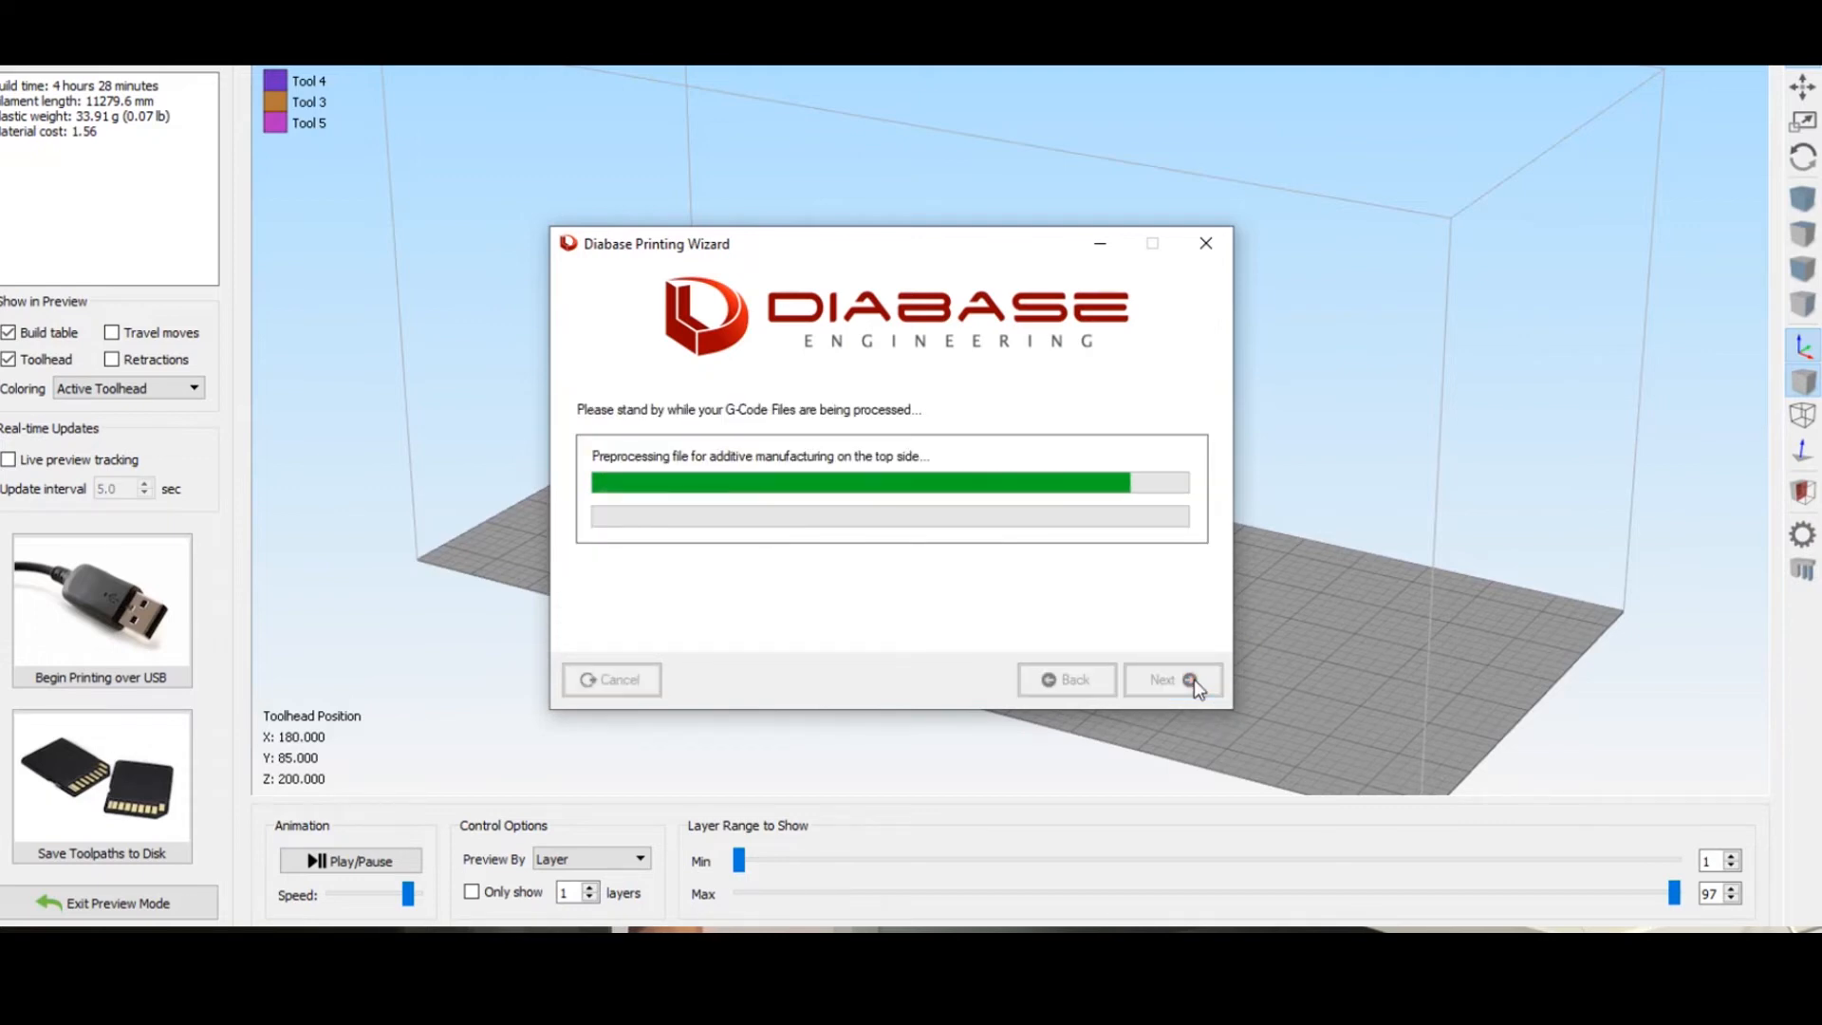